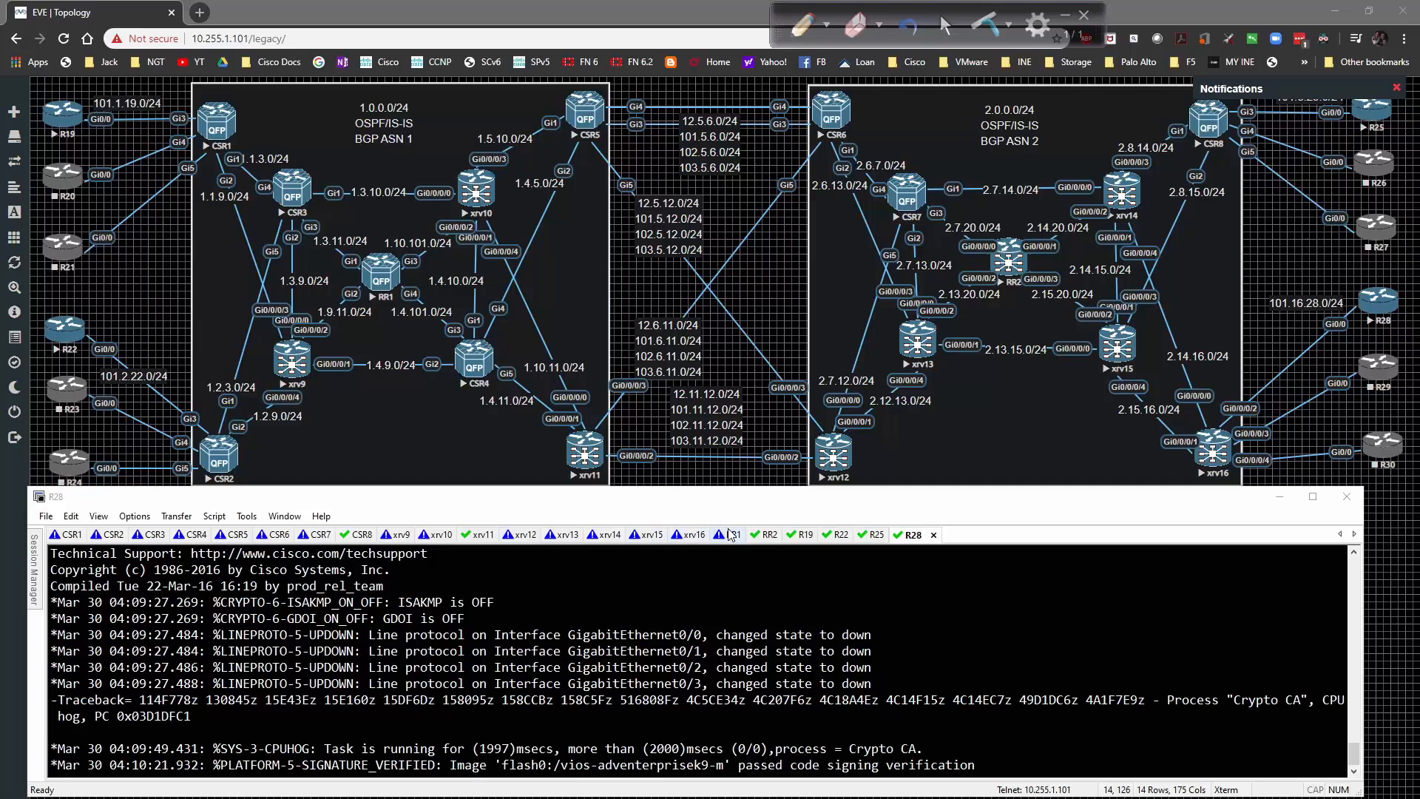
On RR1, create peer group IBGP in AS 1 (loopback0 source, VPNv4 route-reflector clients) containing 1.0.0.1.
left_click(733, 534)
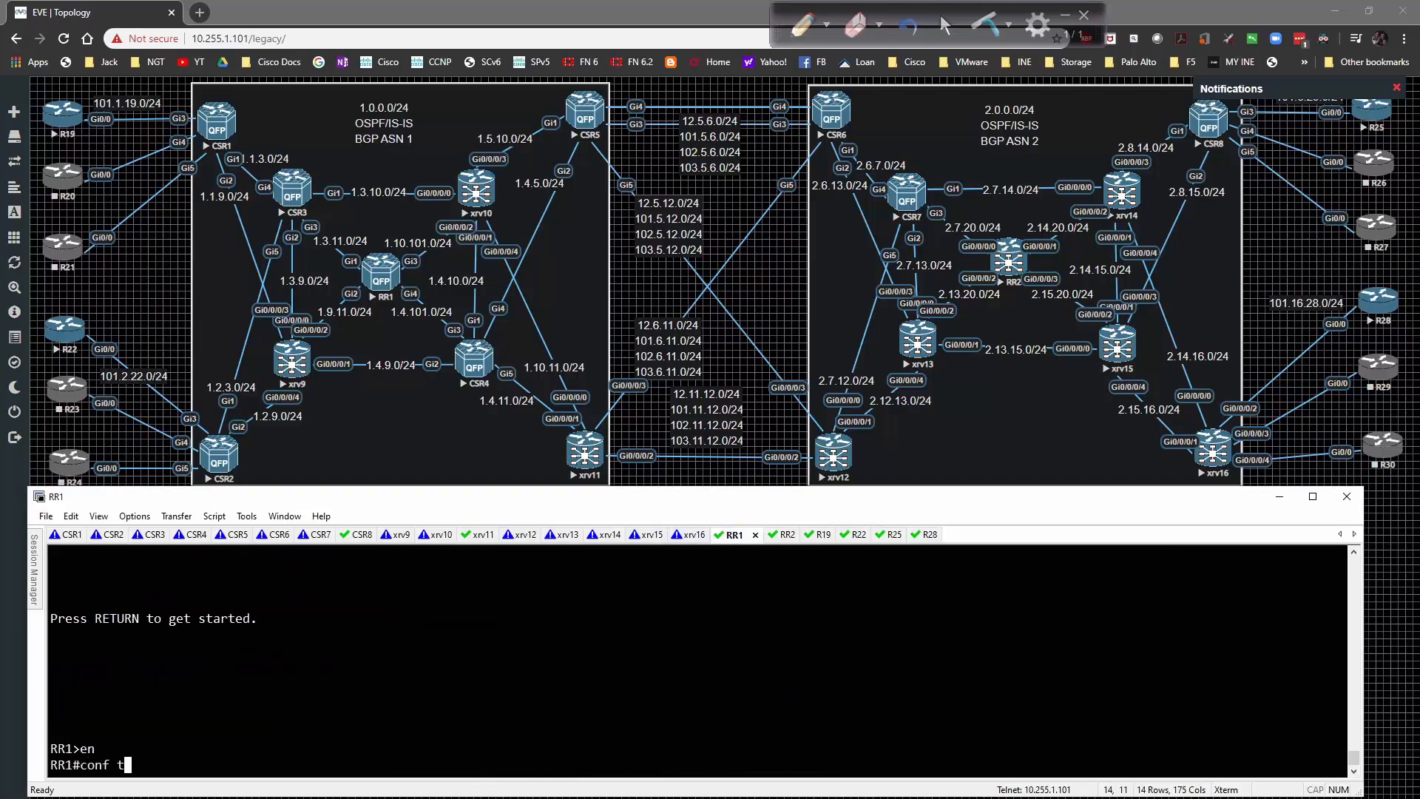
type("router bgp 1")
type("no bgp de")
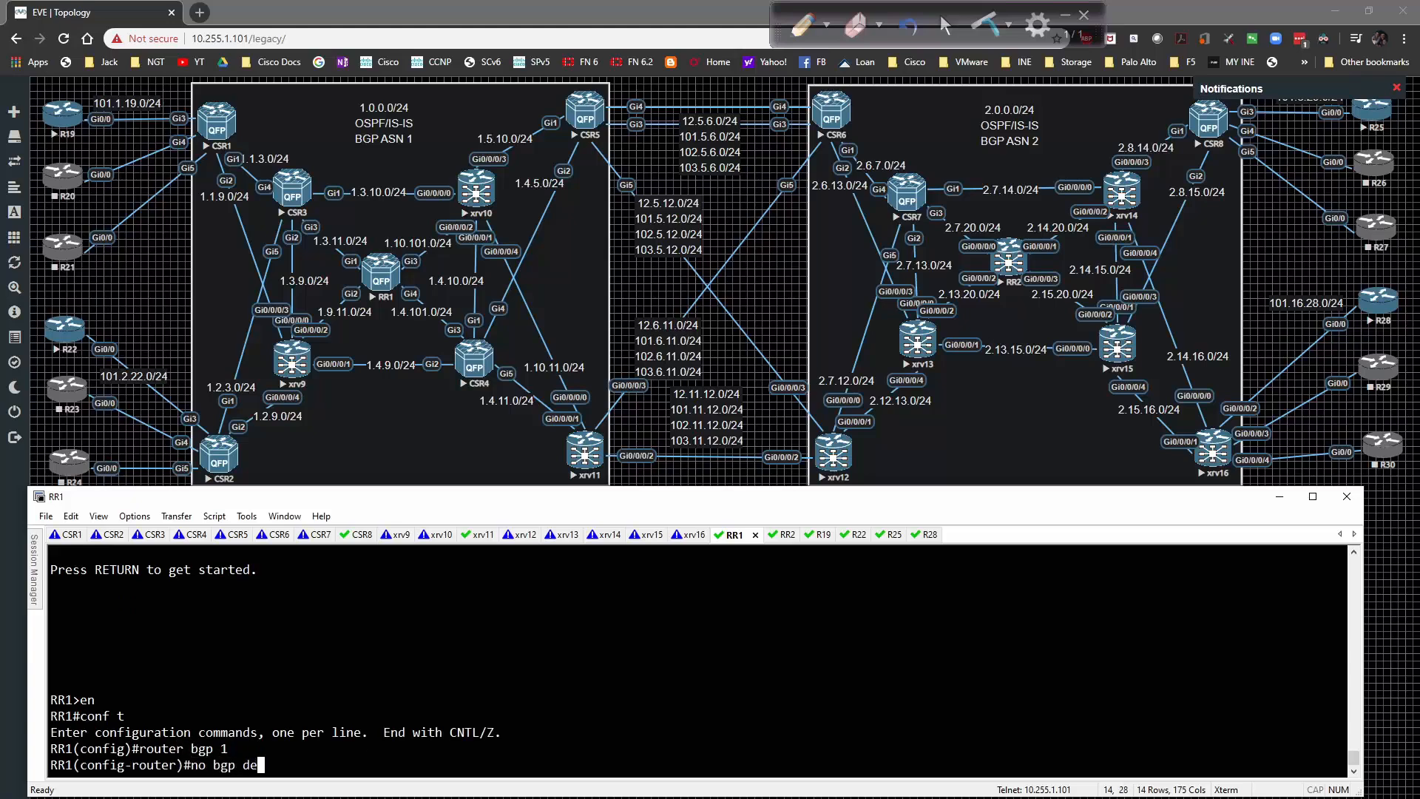
key("Return")
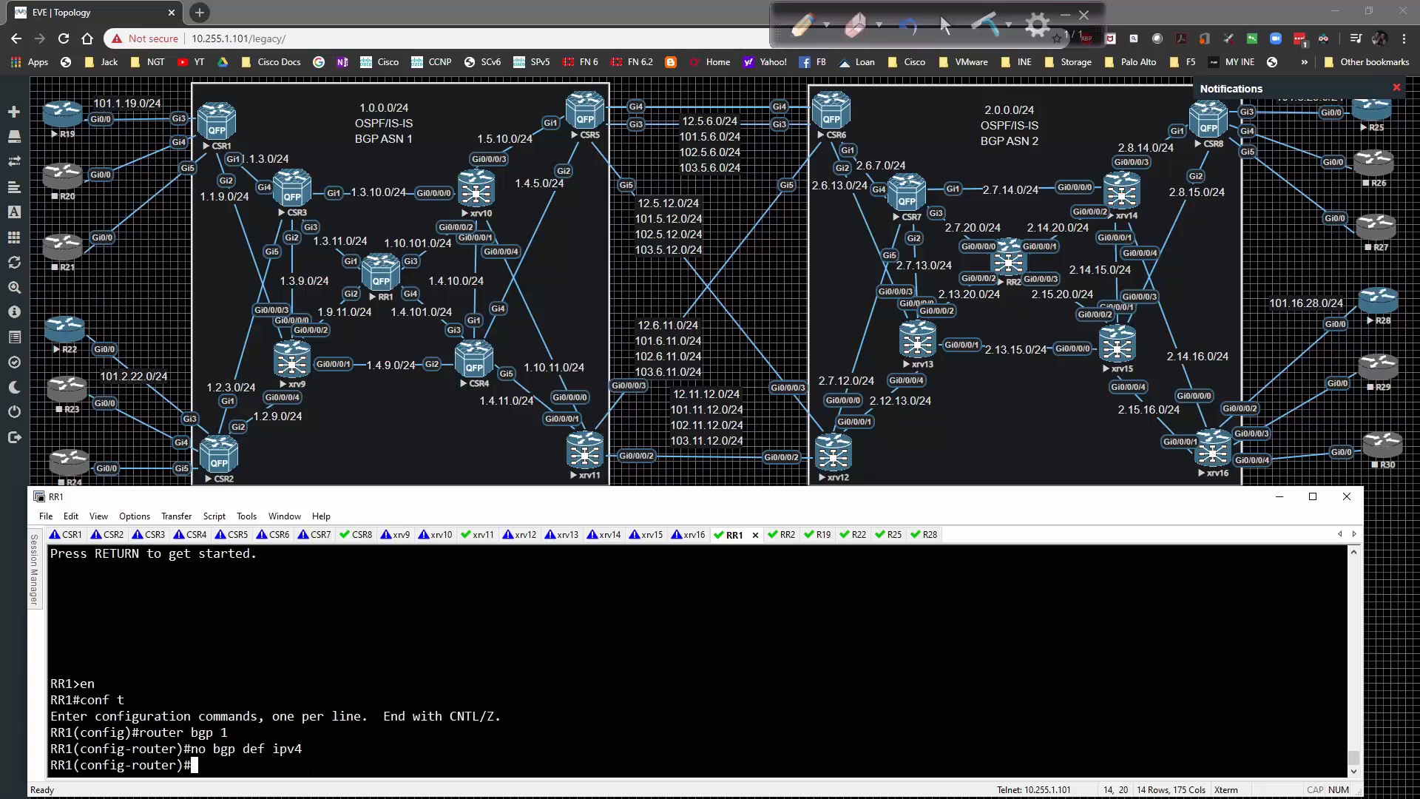
type("neighbor")
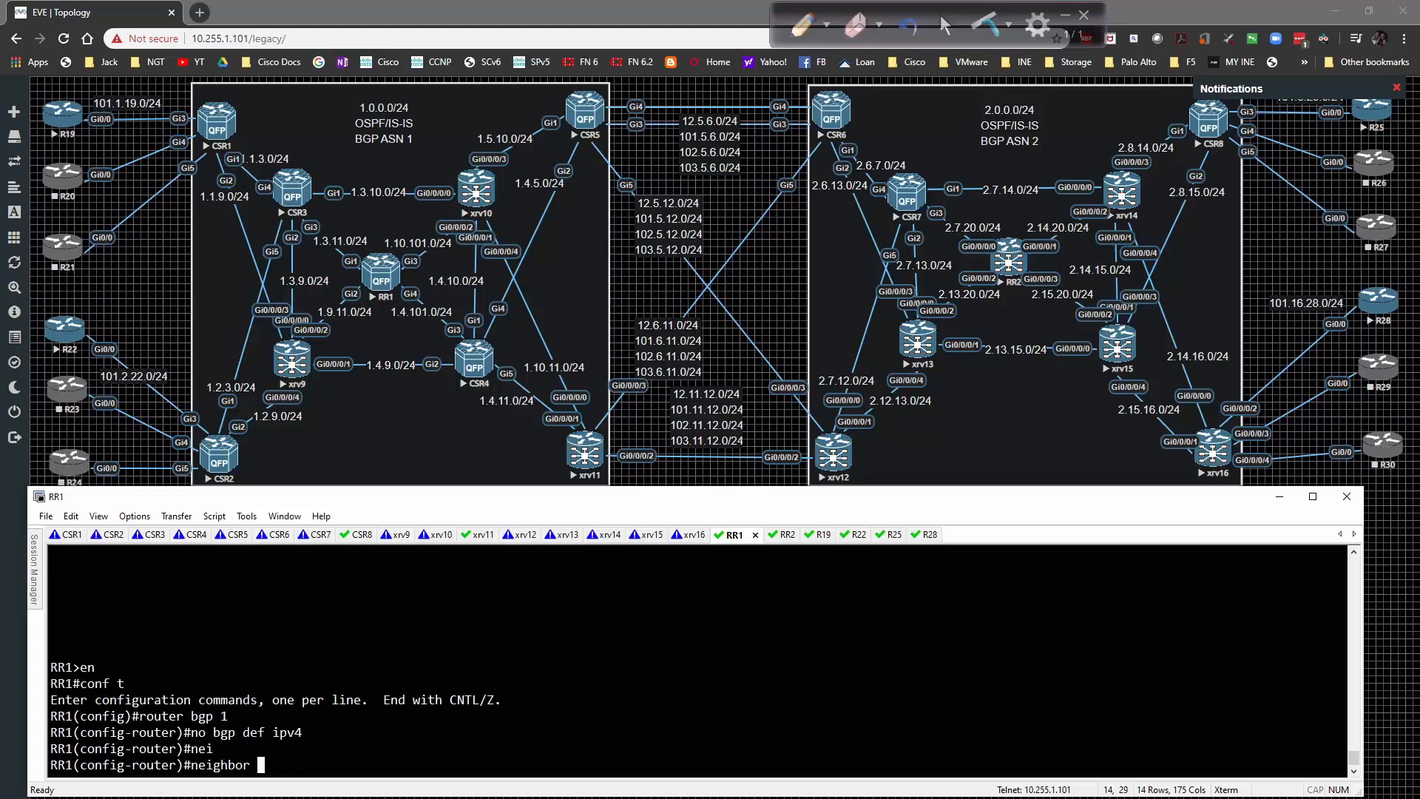
type("IBGP pee")
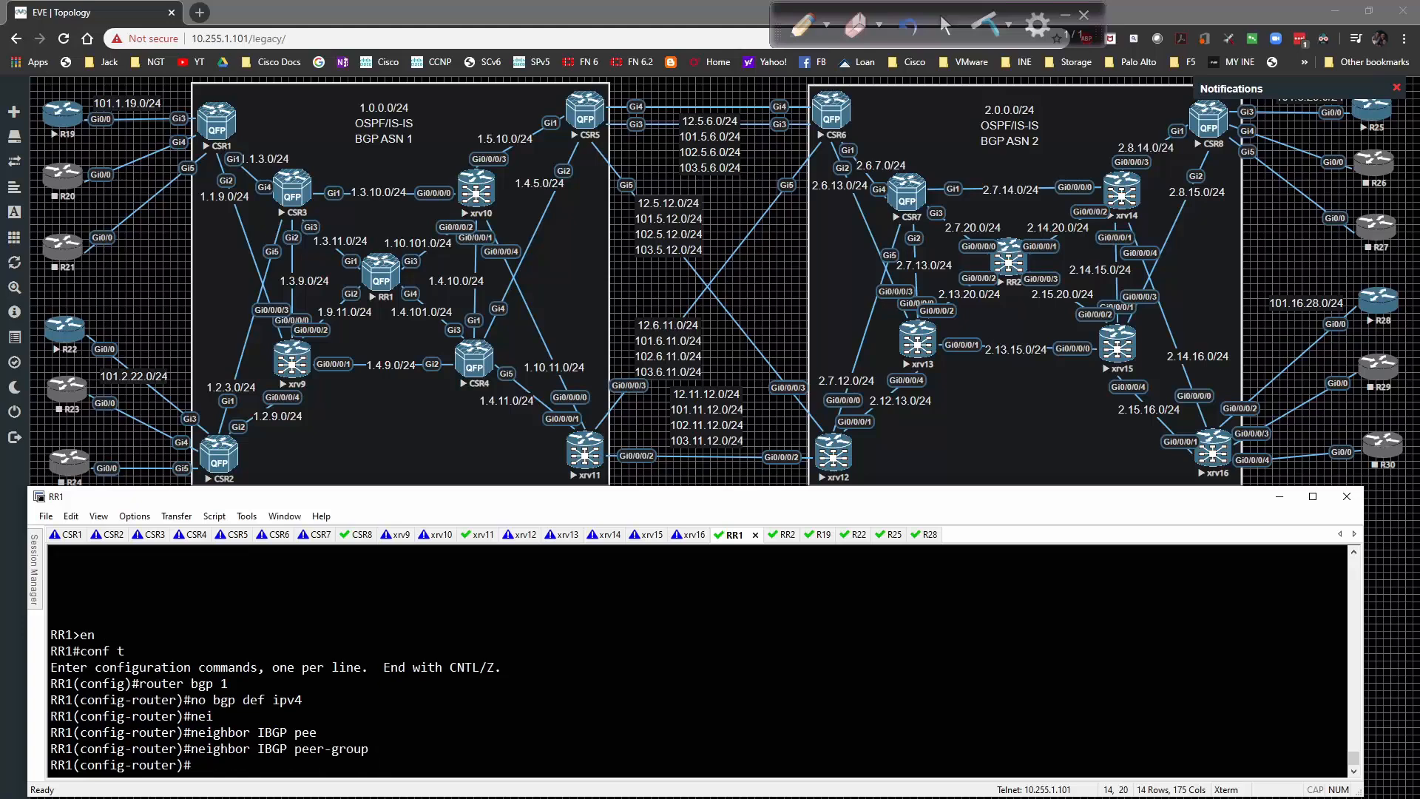
type("neighbor IBGP update-source loopback 0")
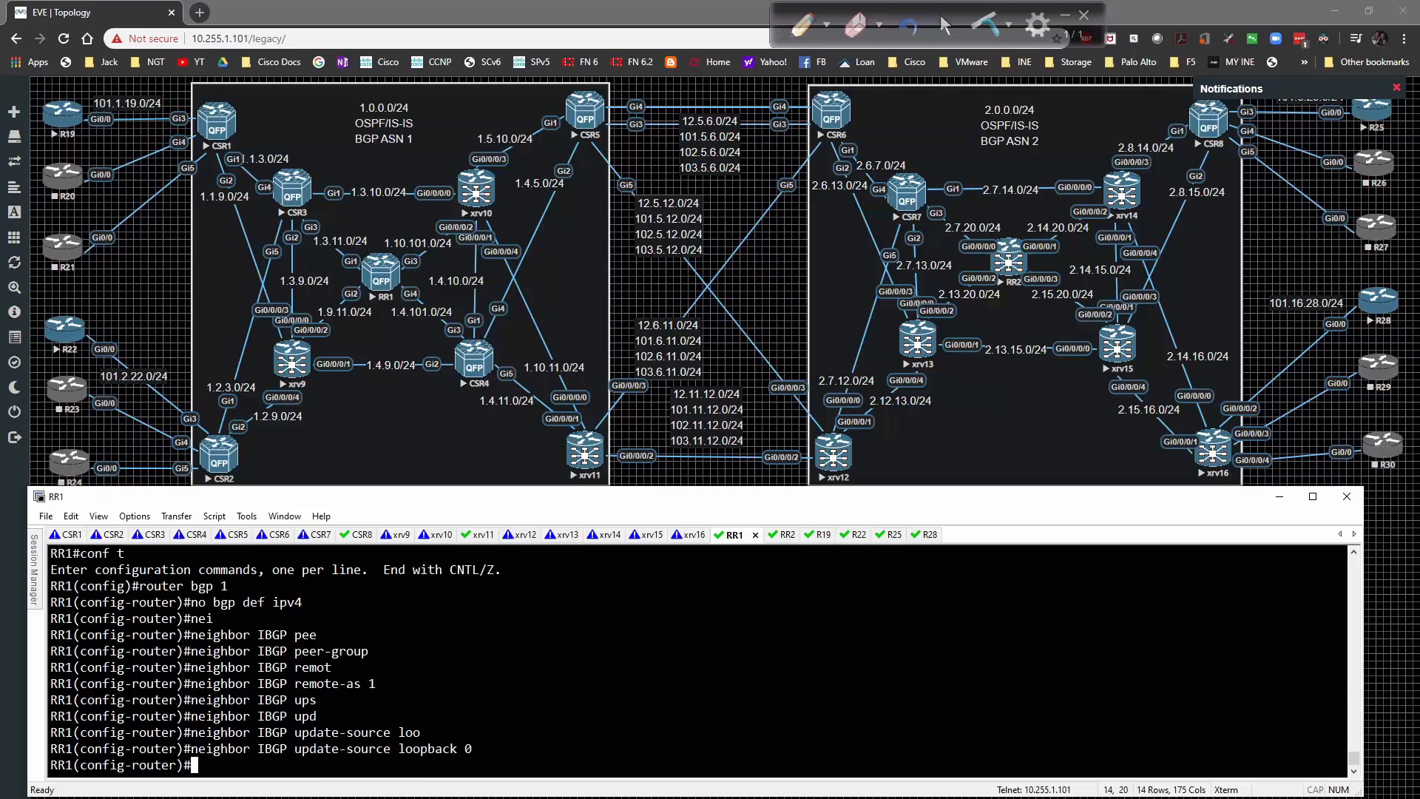
type("address-family vpnv4")
type("exti")
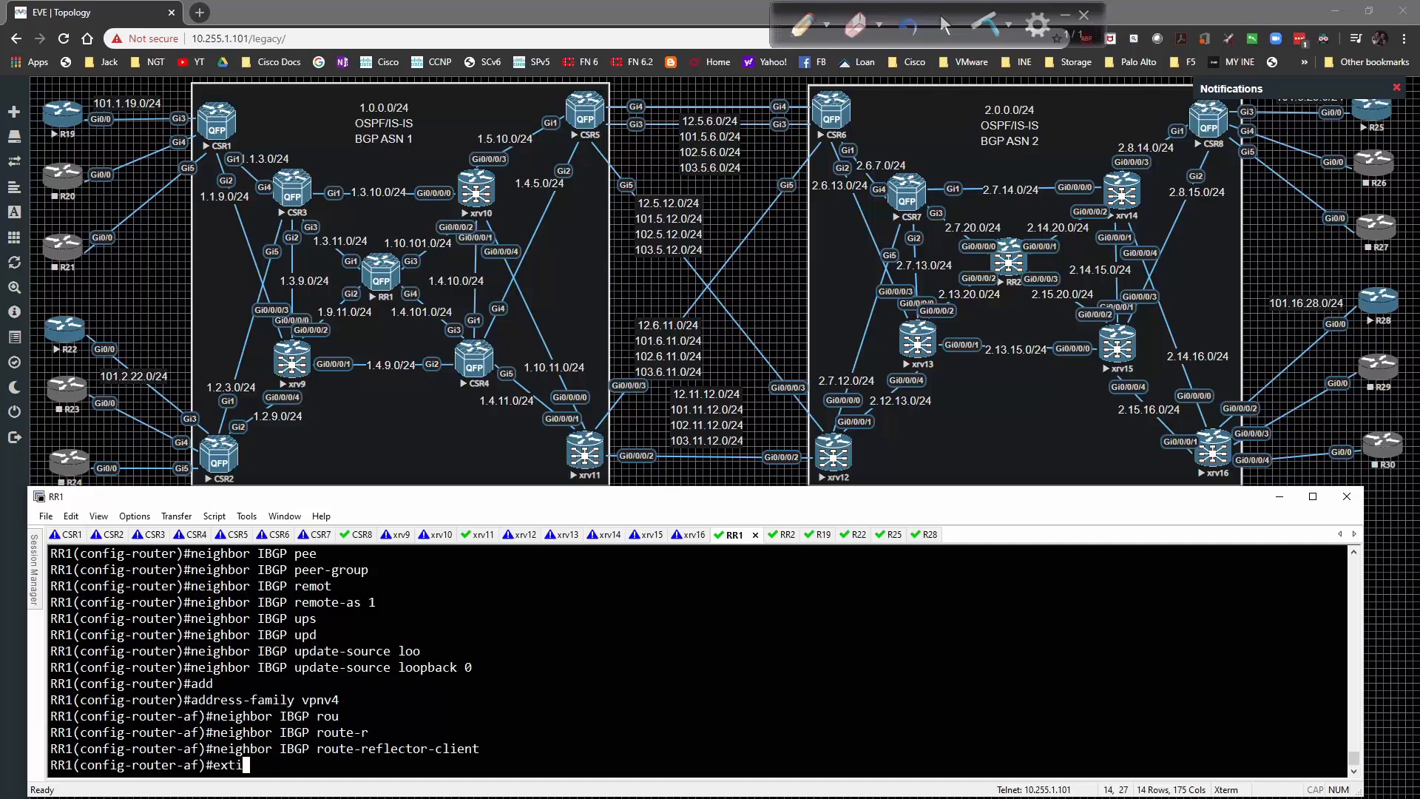
key("Return")
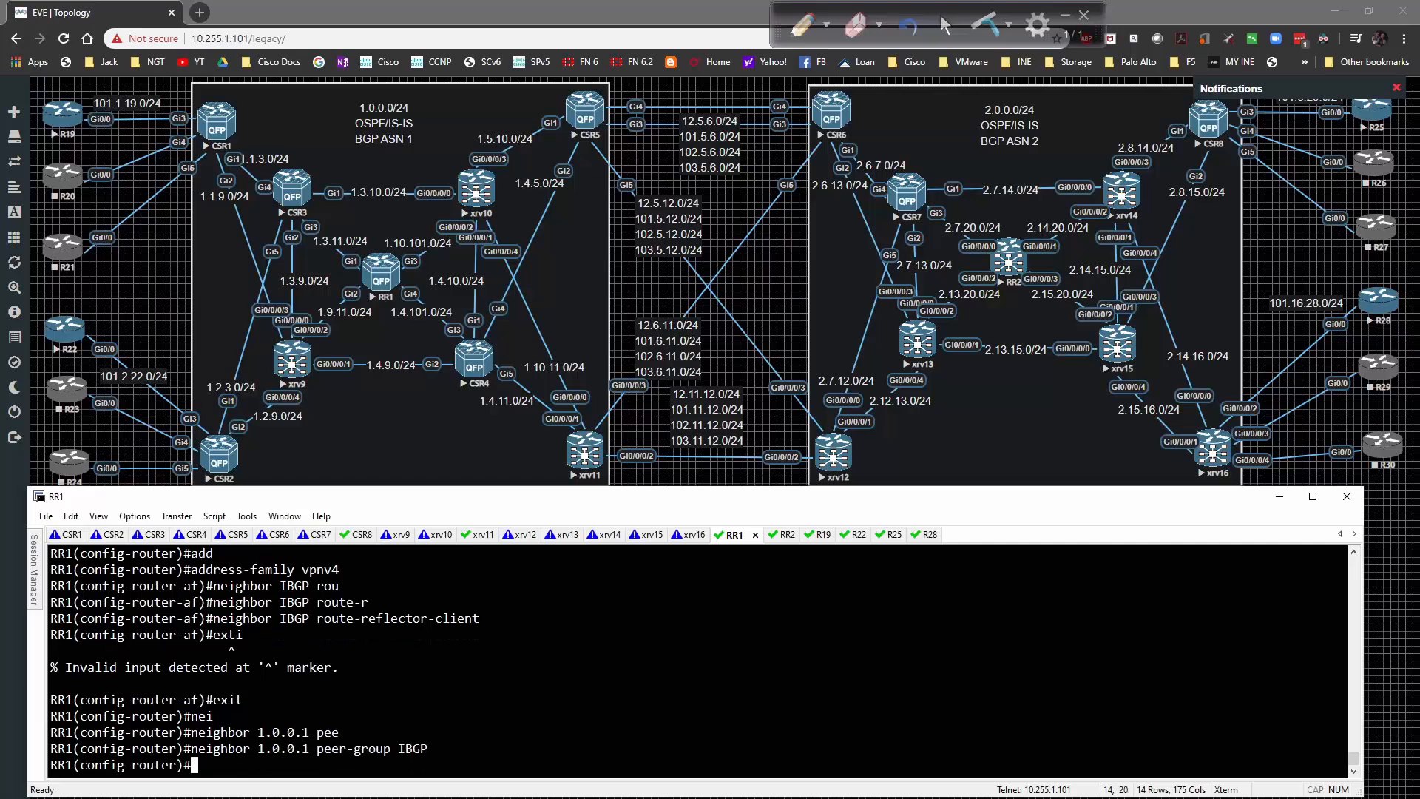
Add 1.0.0.2, 1.0.0.5 and 1.0.0.11 to IBGP, activate all four for VPNv4, and review the BGP config.
type("neighbor 1.0.0.1 peer-group IBGP")
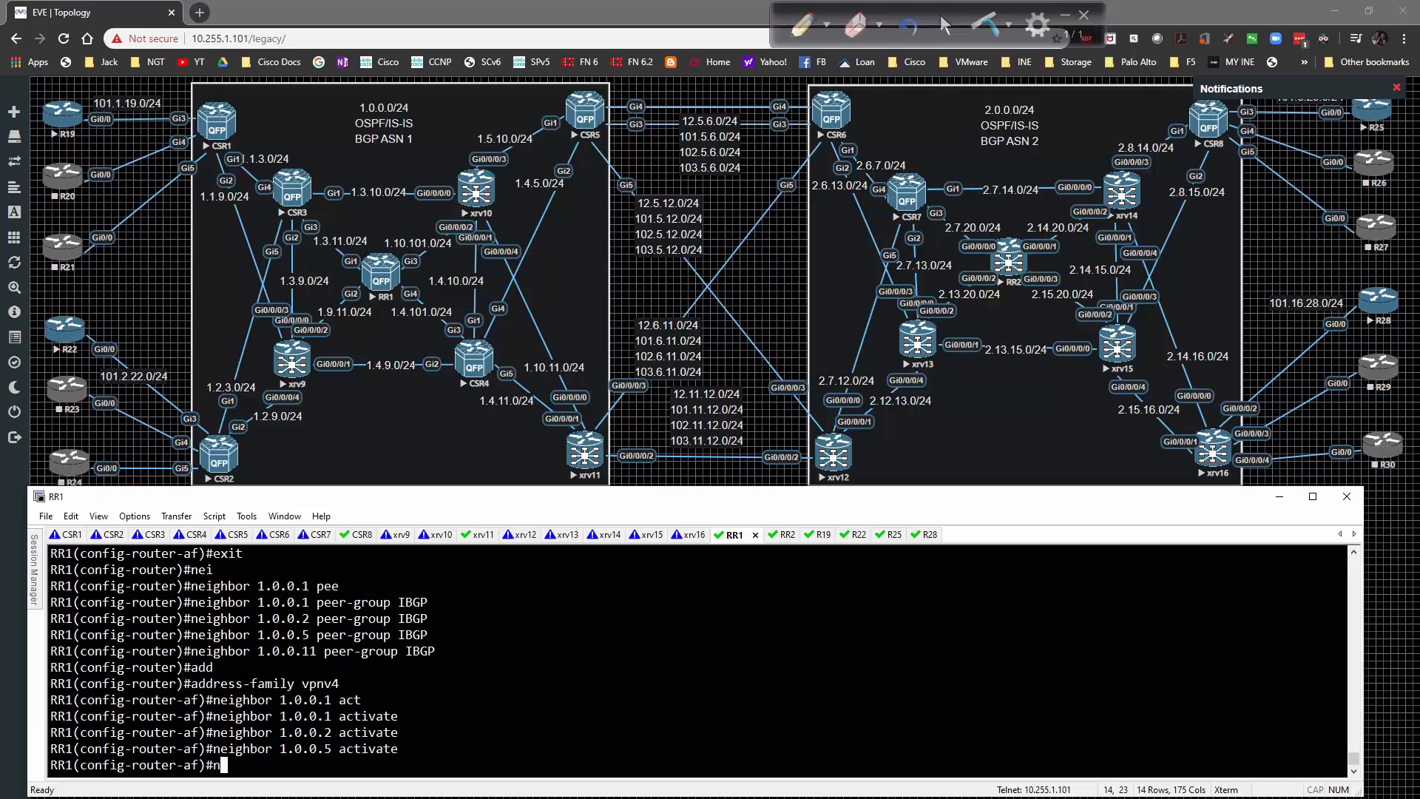
type("neighbor 1.0.0.5 activate")
type("do sh run | sec")
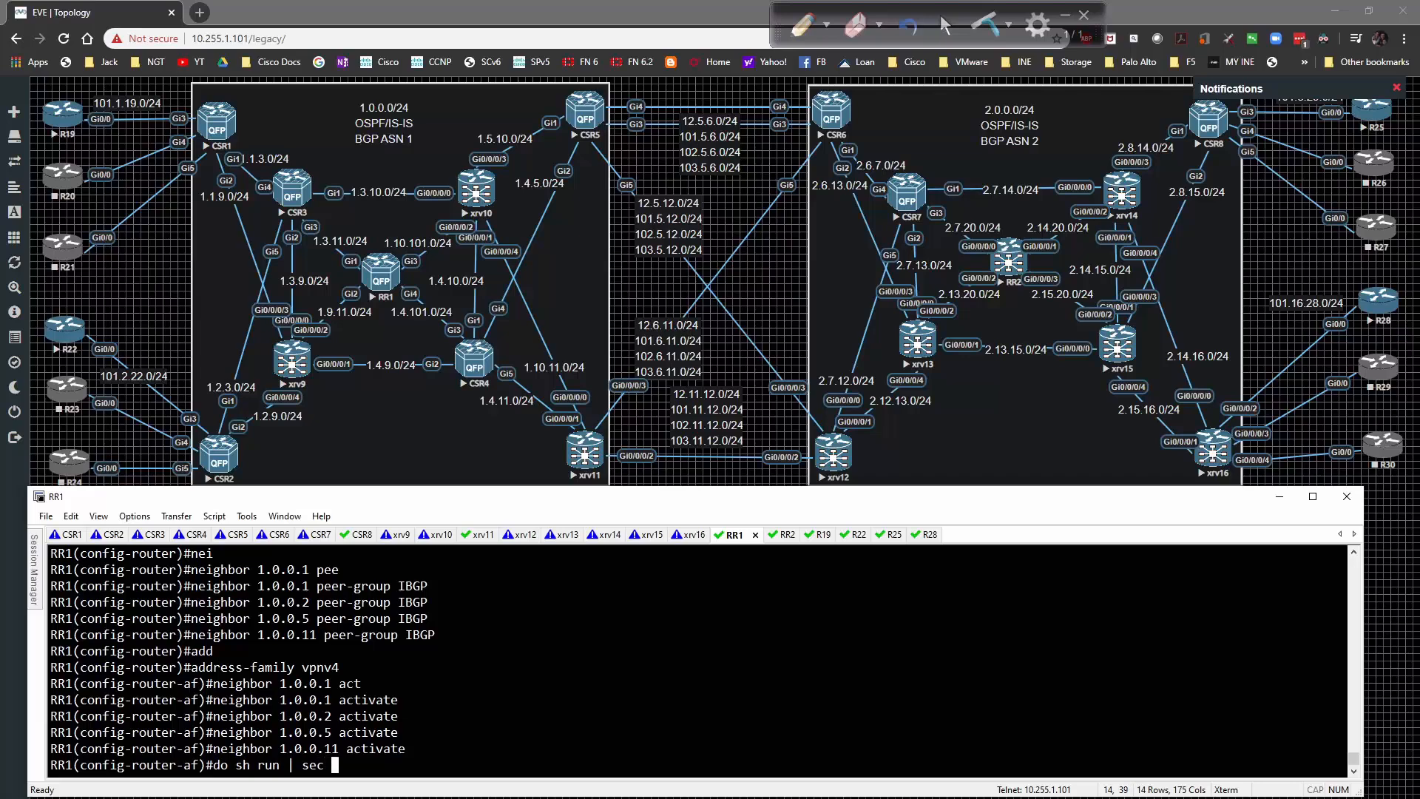
key("Return")
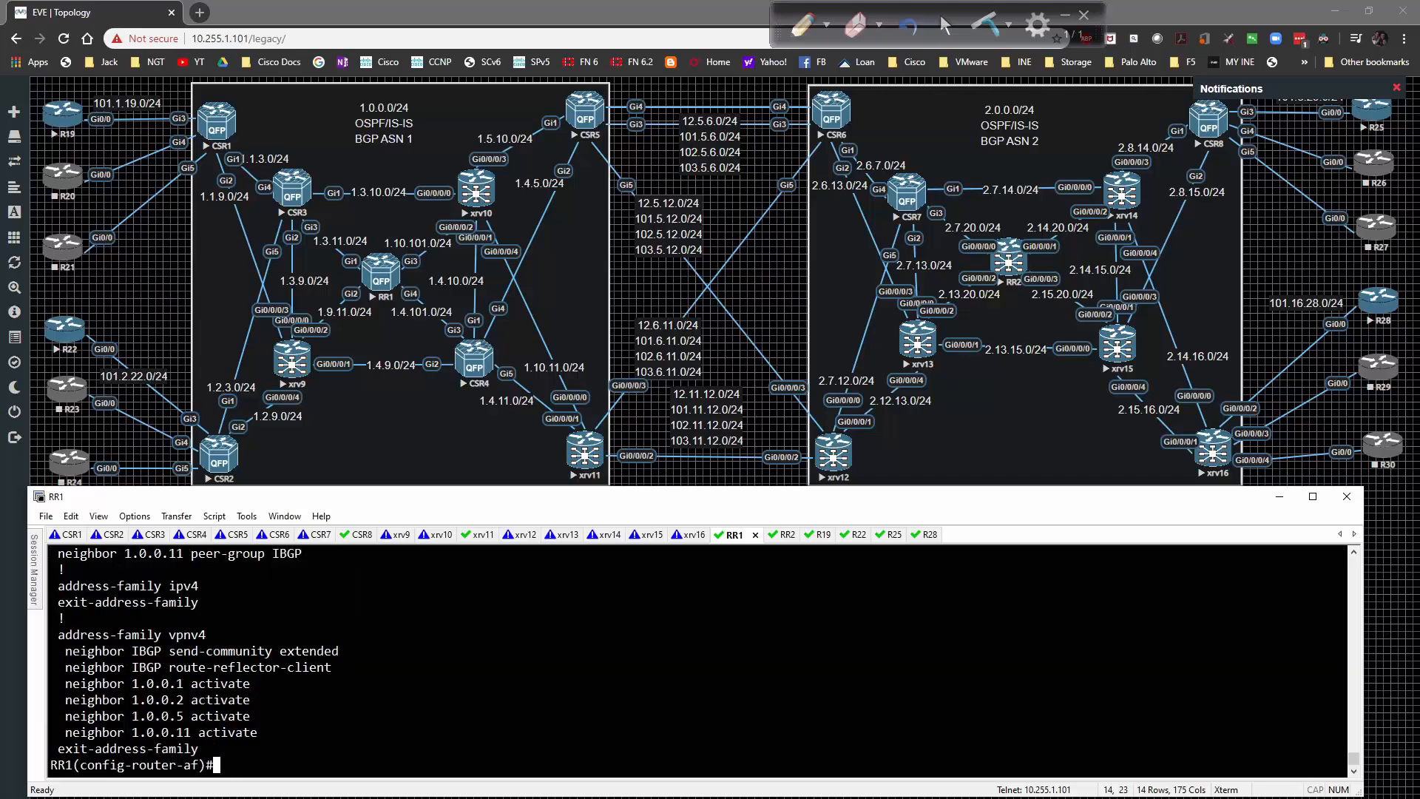
scroll("up", 3)
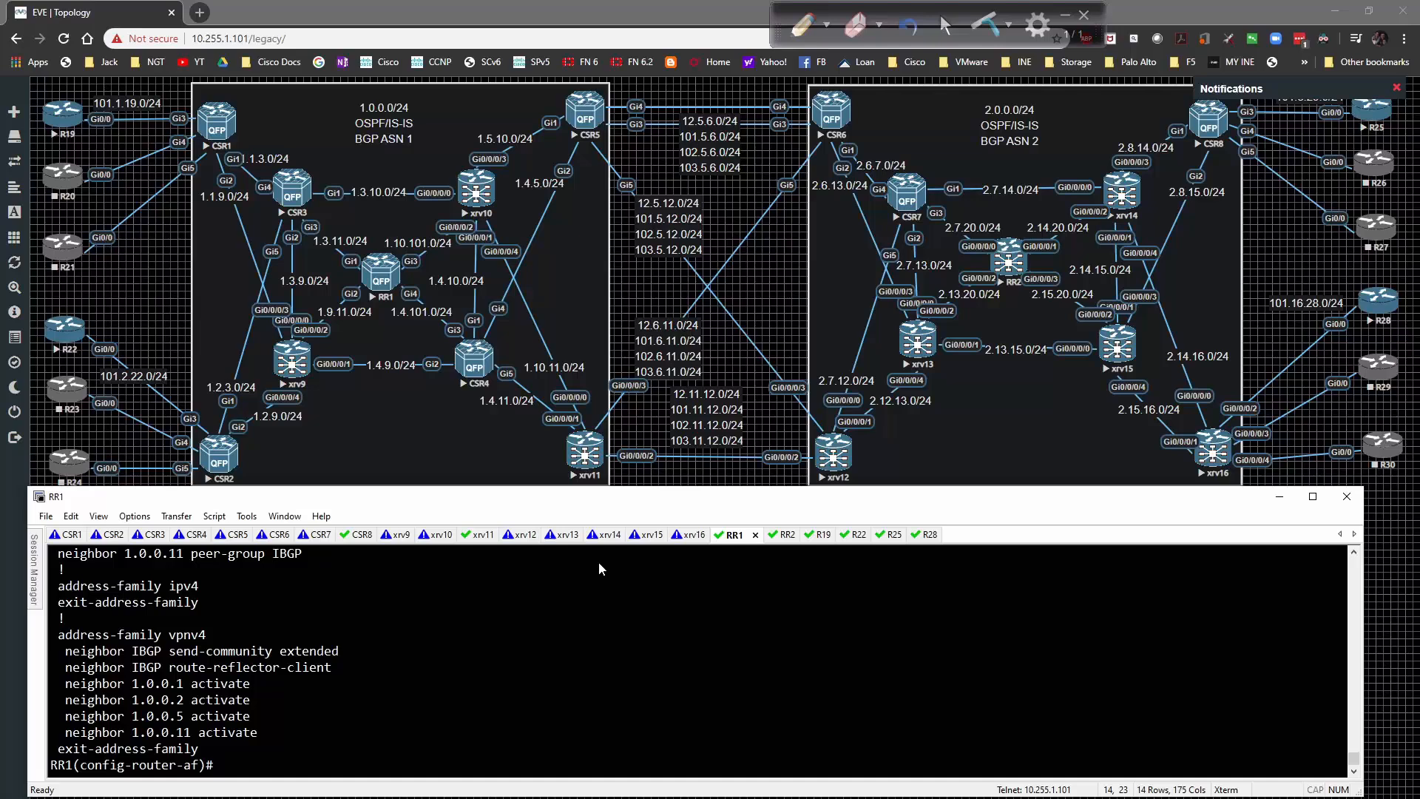
Leave the address family, enable ipv6 unicast-routing, and re-enter router bgp 1 on RR1.
type("exit")
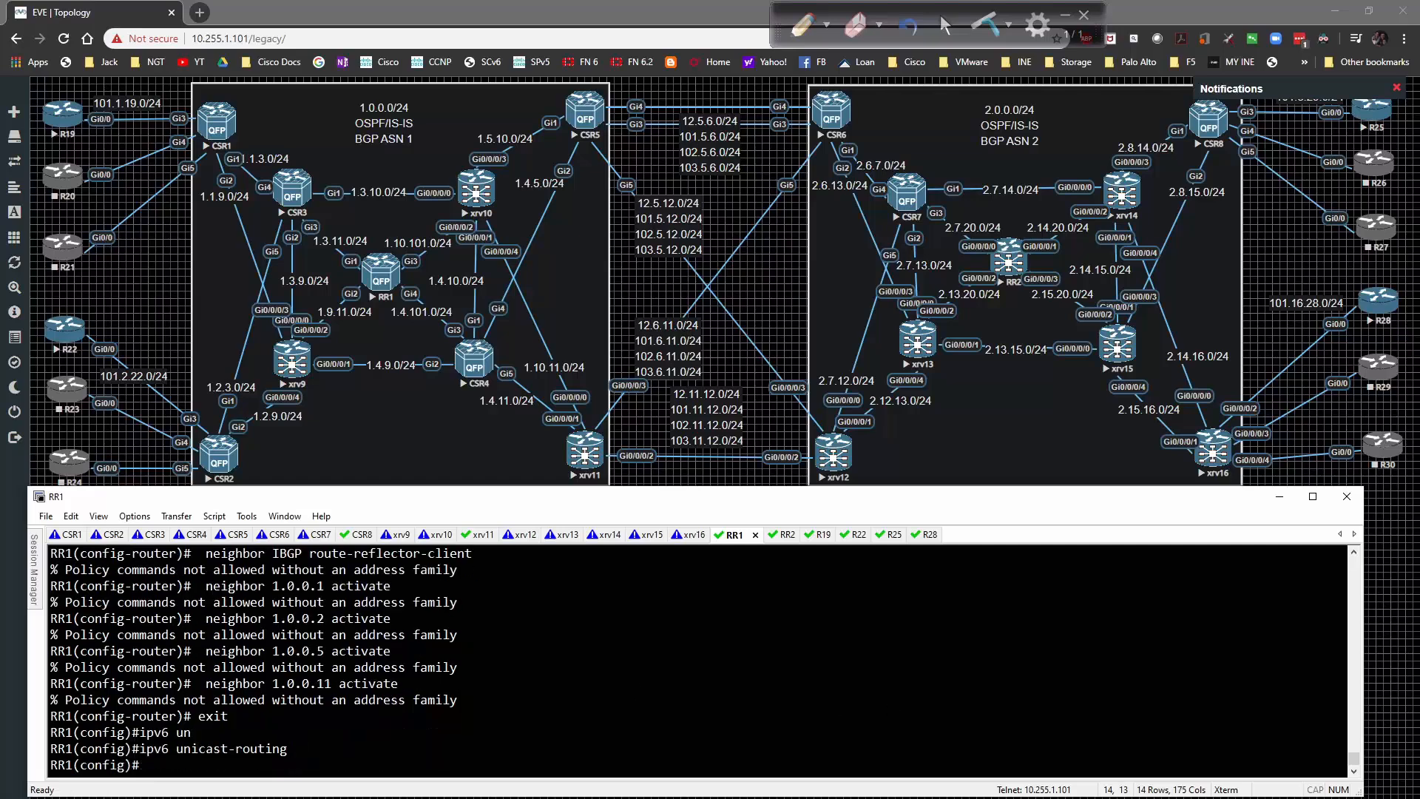
type("router bgp")
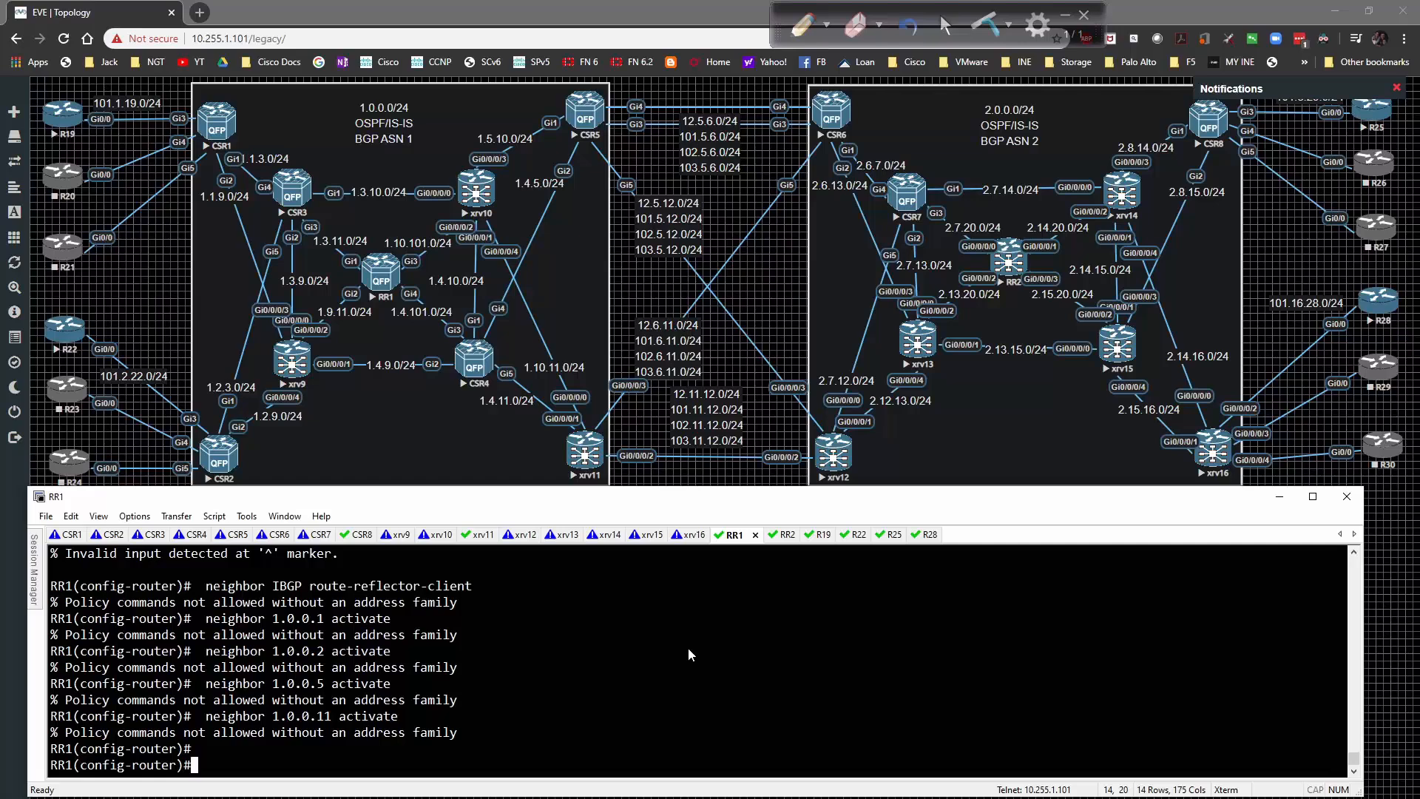
type("nei")
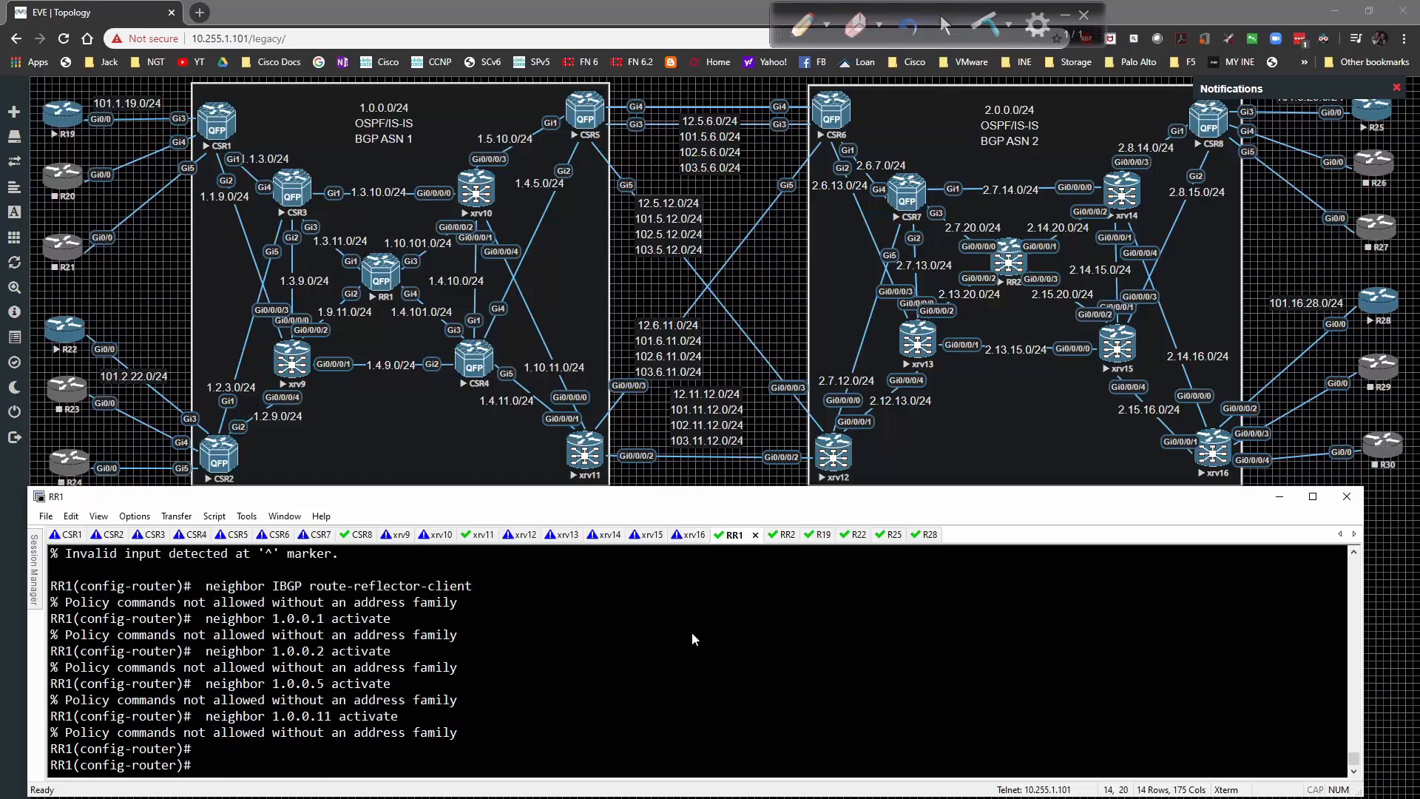
Under address-family vpnv6, activate neighbors 1.0.0.1, 1.0.0.2, 1.0.0.5 and 1.0.0.11.
type("neighbor")
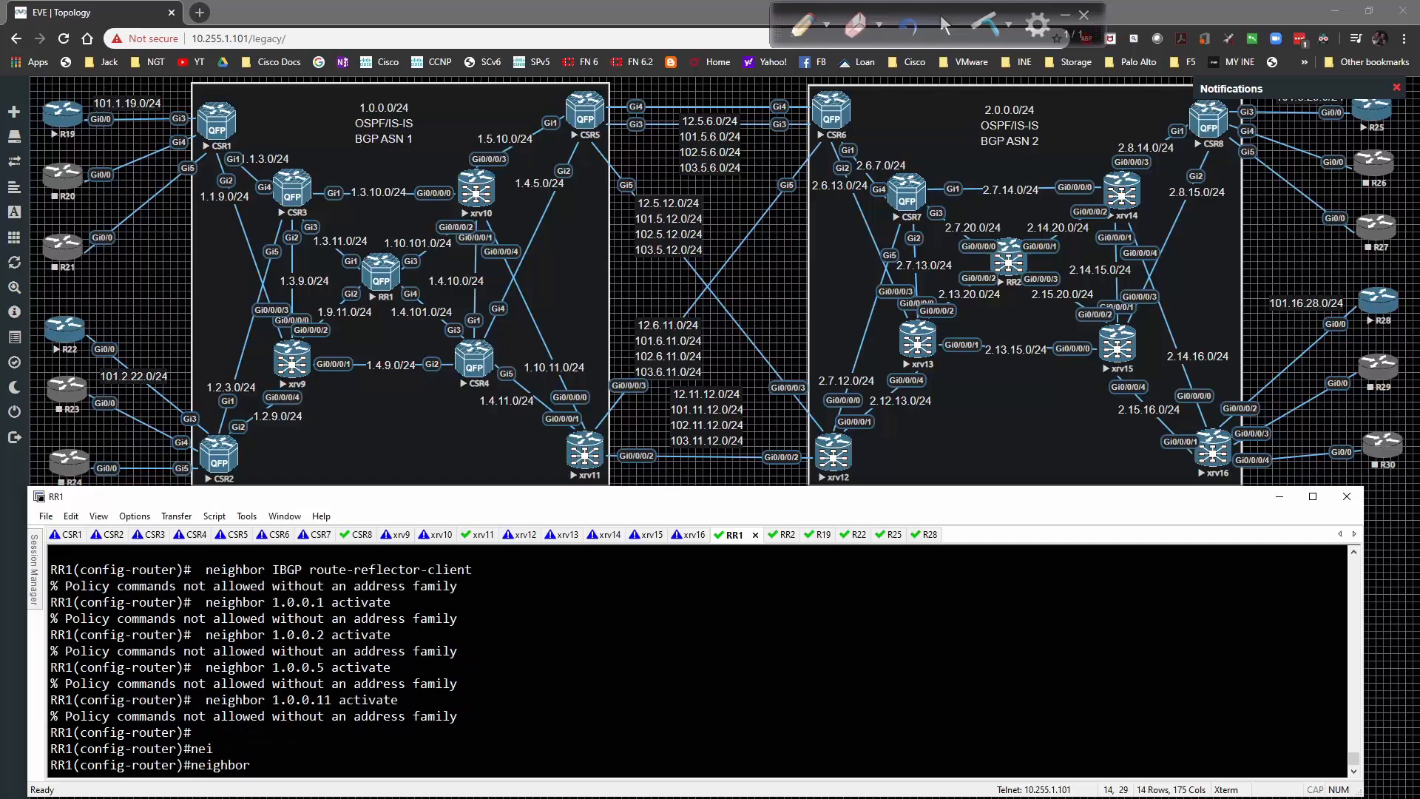
type("add")
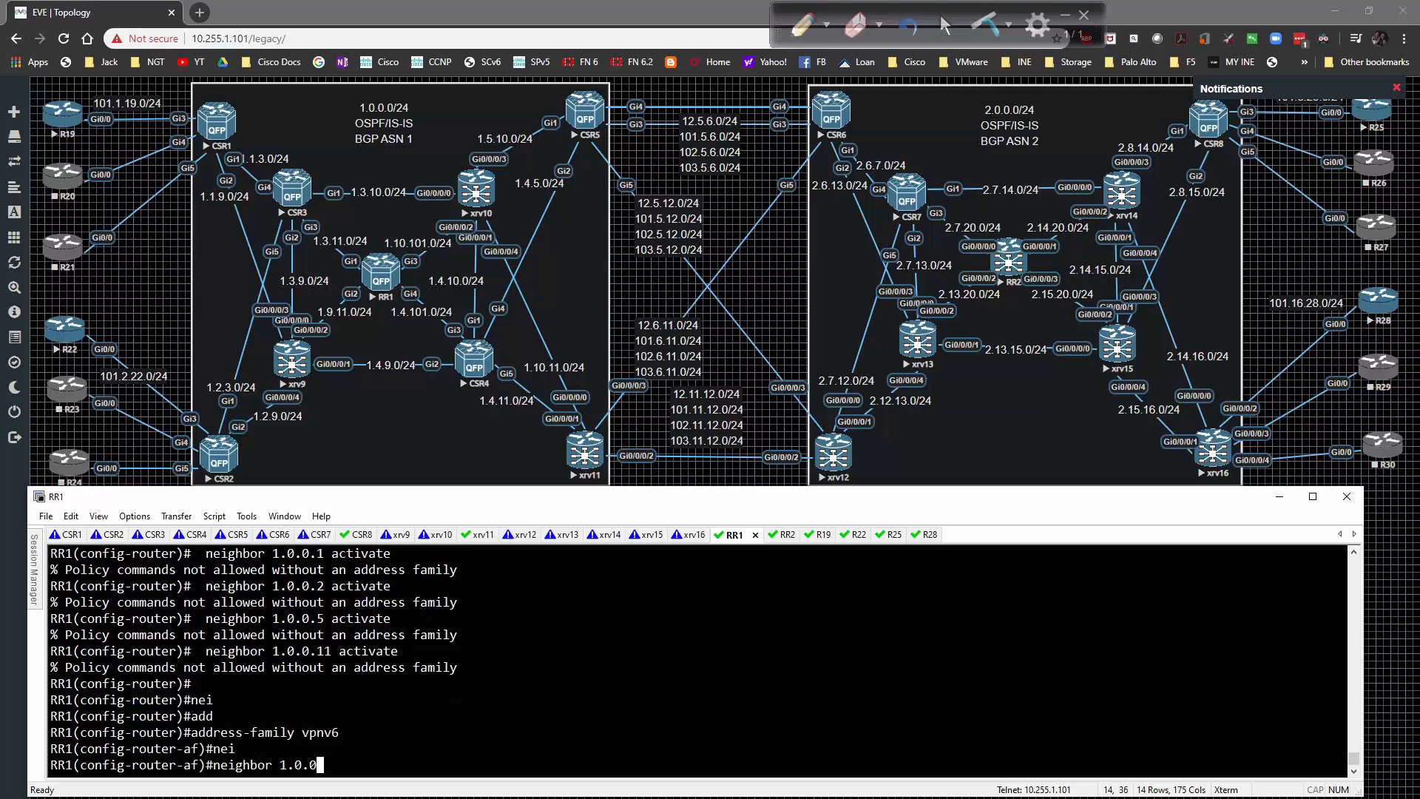
type("1 act")
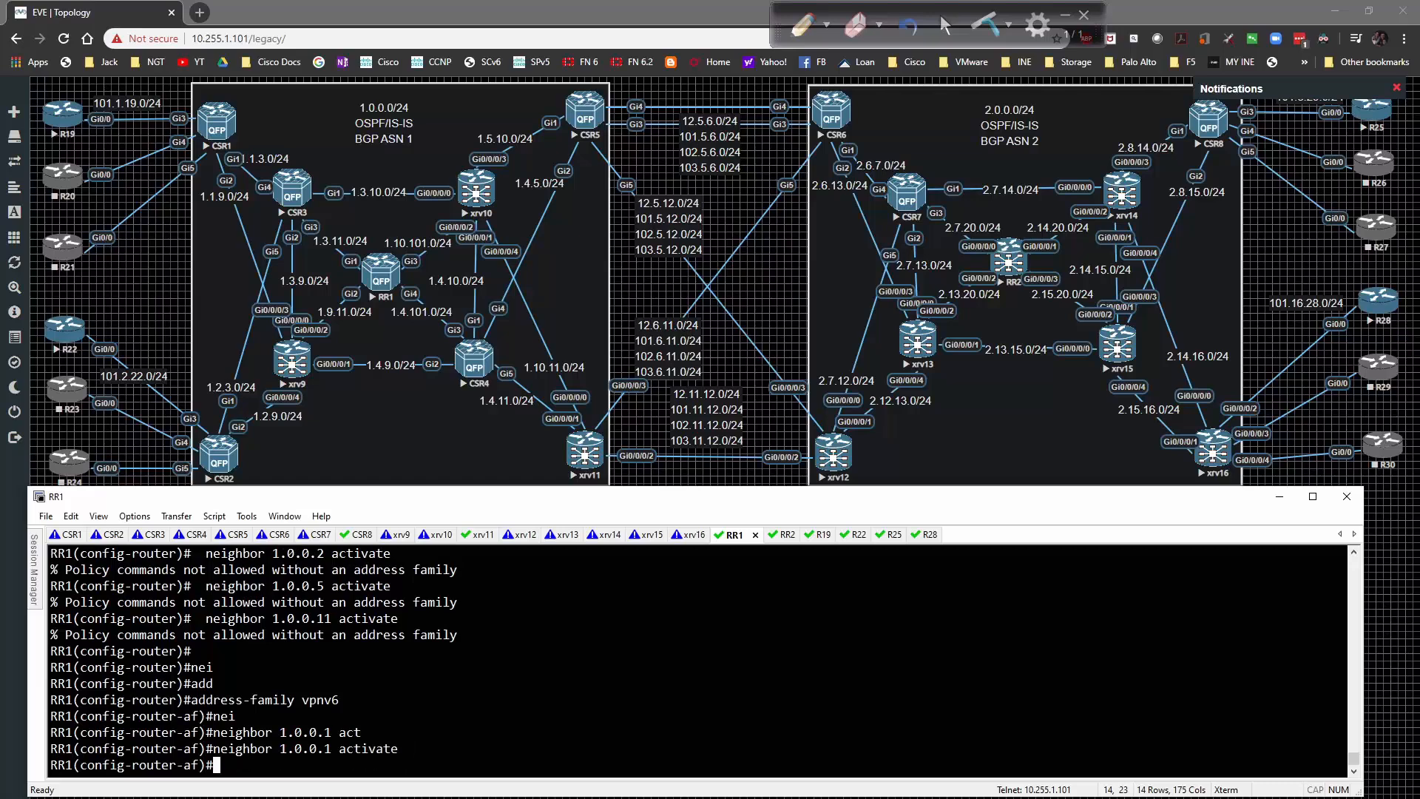
key("Return")
type("neighbor 1.0.0.5 activate")
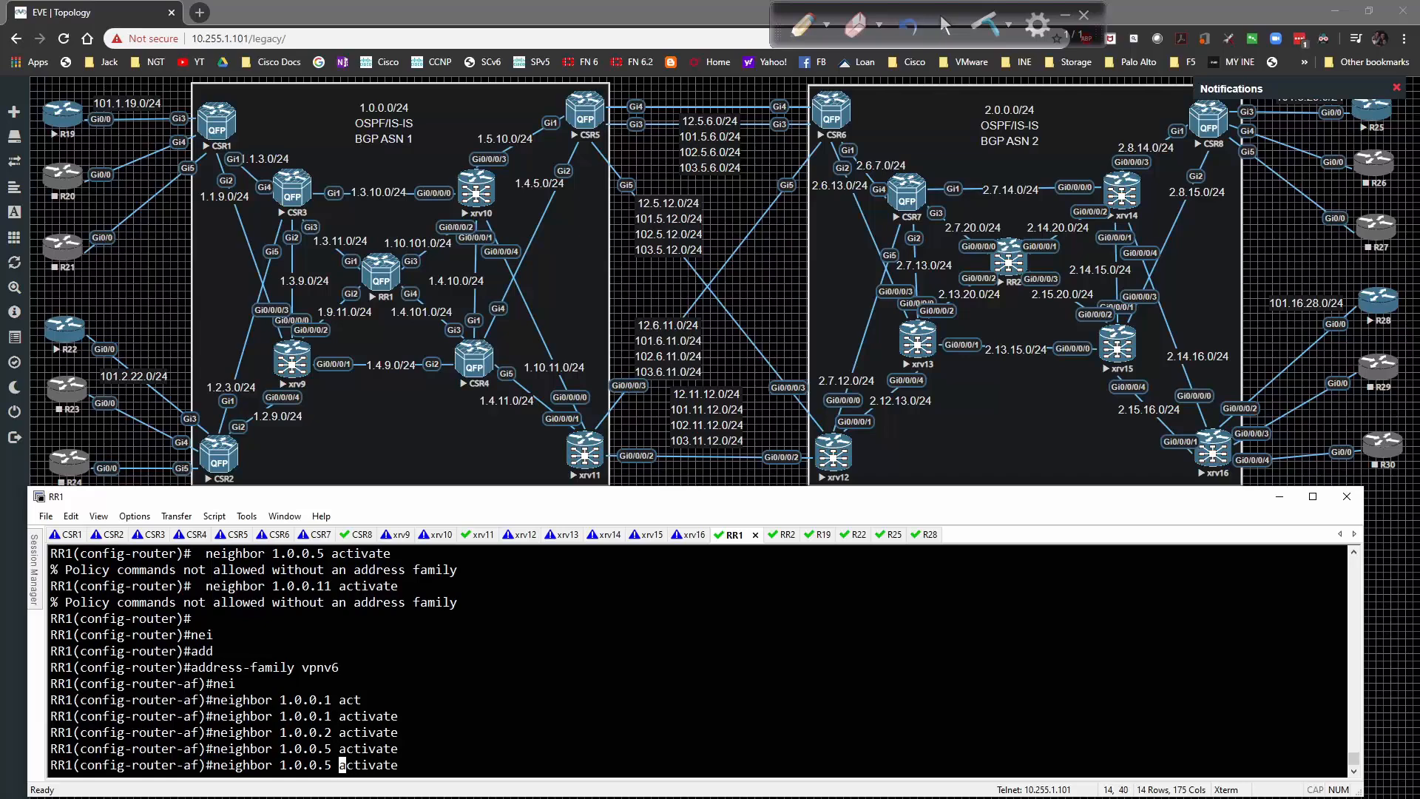
Page through RR1's running configuration to check the VPNv4 and VPNv6 families.
type("do")
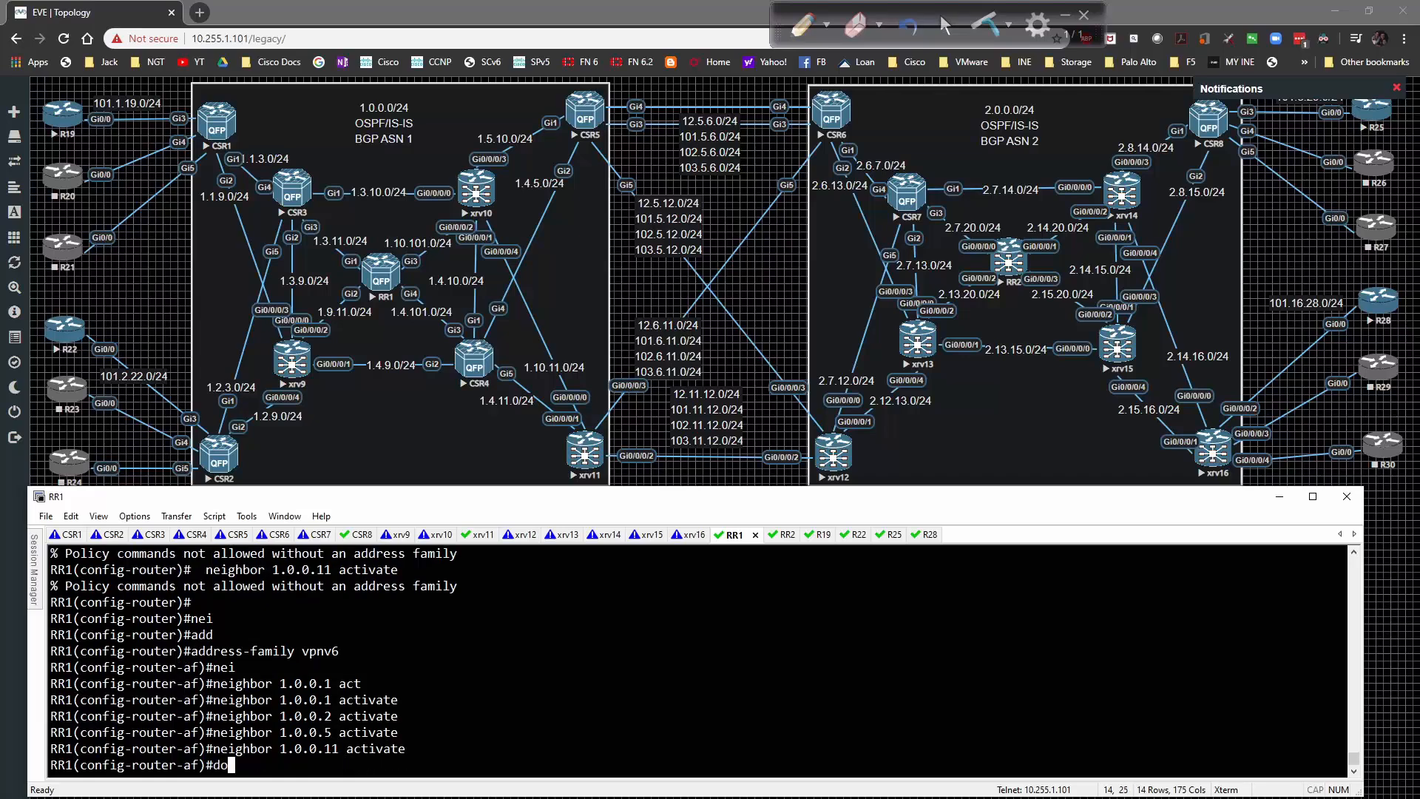
key("Return")
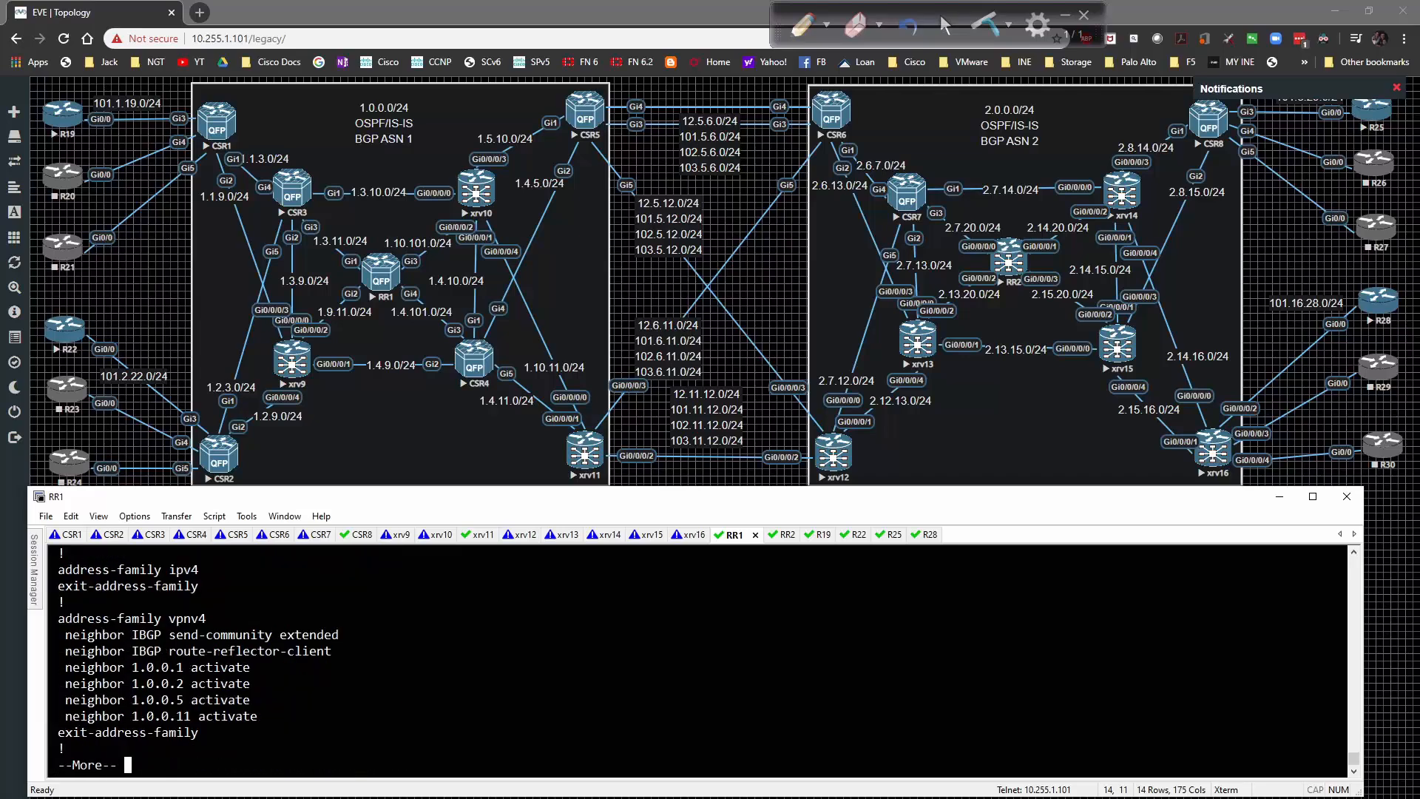
key("space")
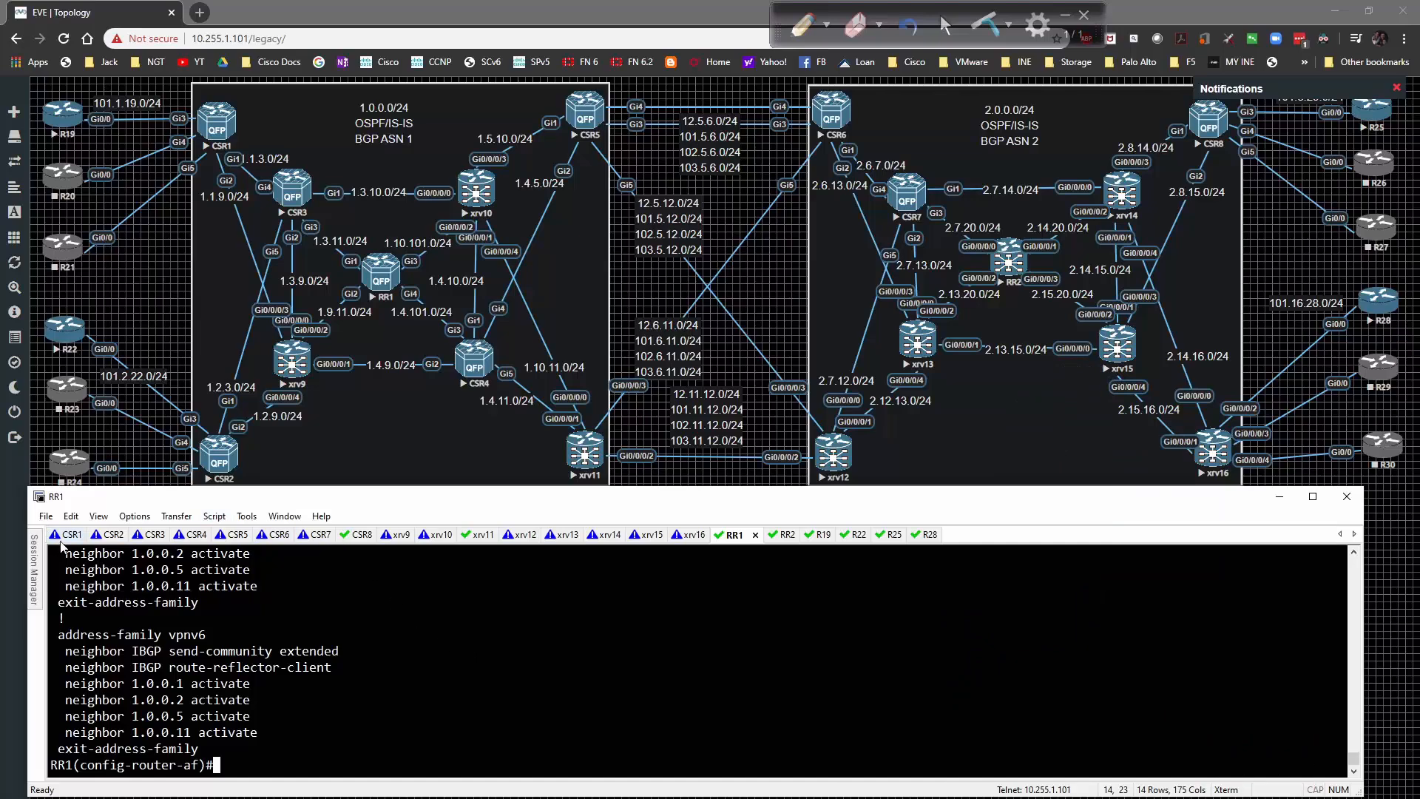
On CSR1, enter router bgp 1 and begin adding neighbor 1.0.0.101.
left_click(68, 534)
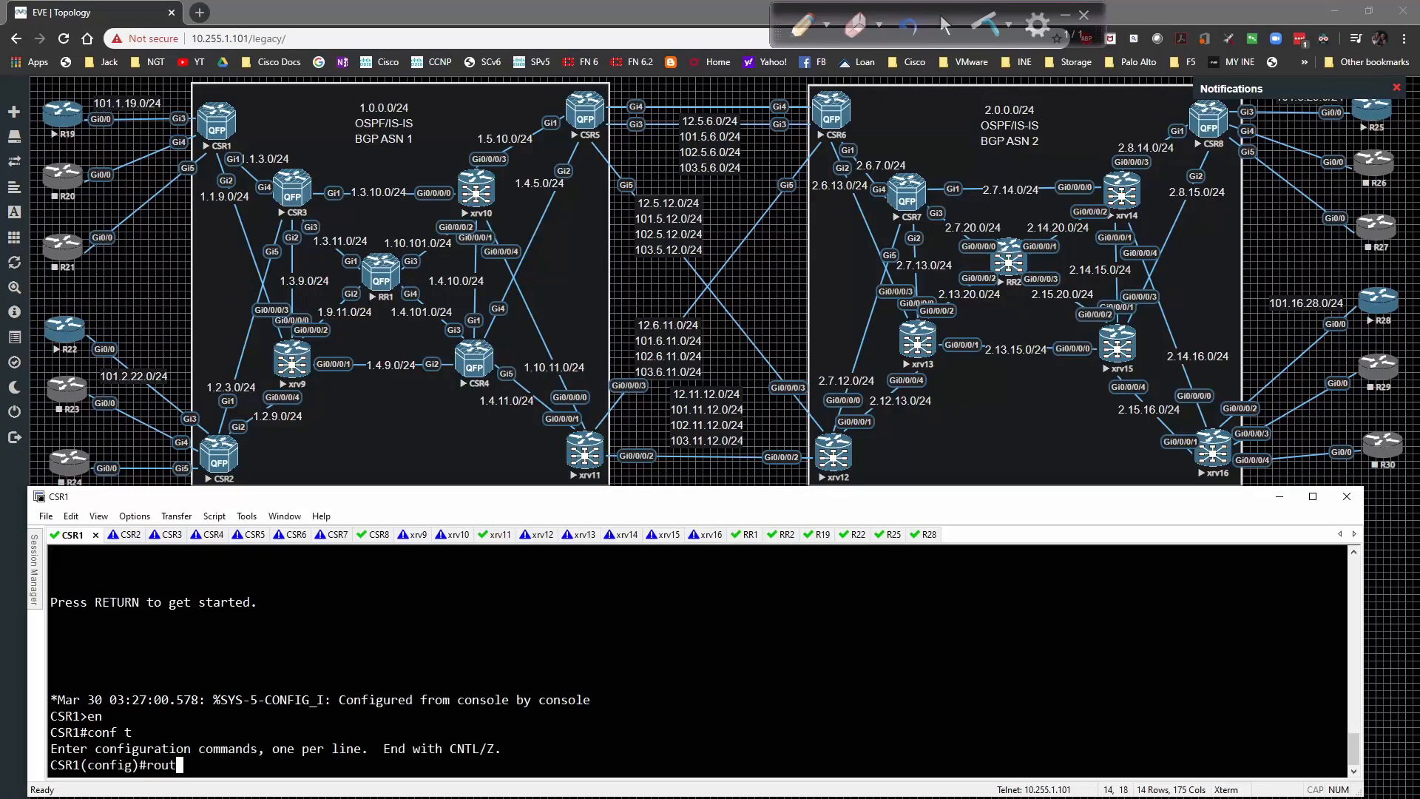
type("router bgp 1")
type("no bgp def ipv4")
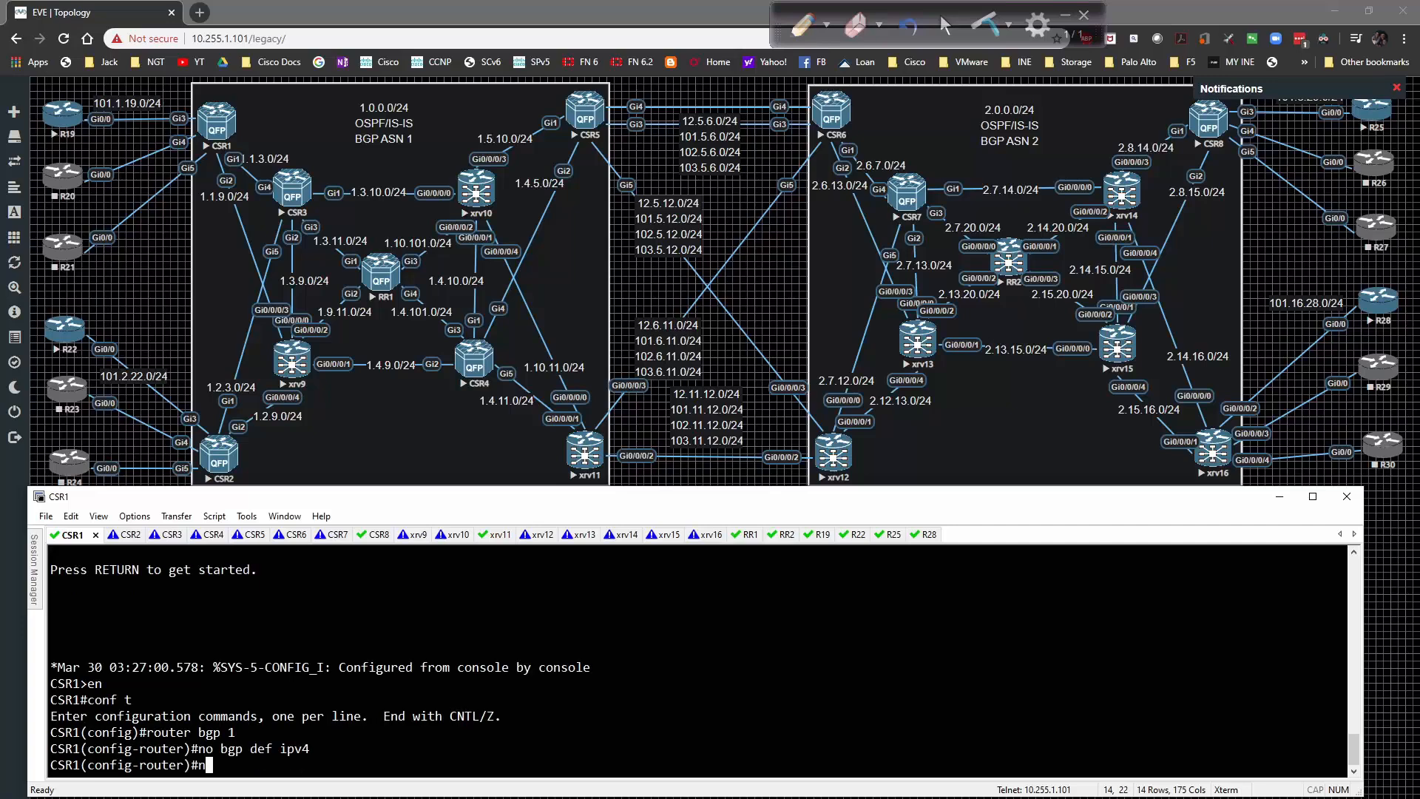
type("neighbor 1.0.0")
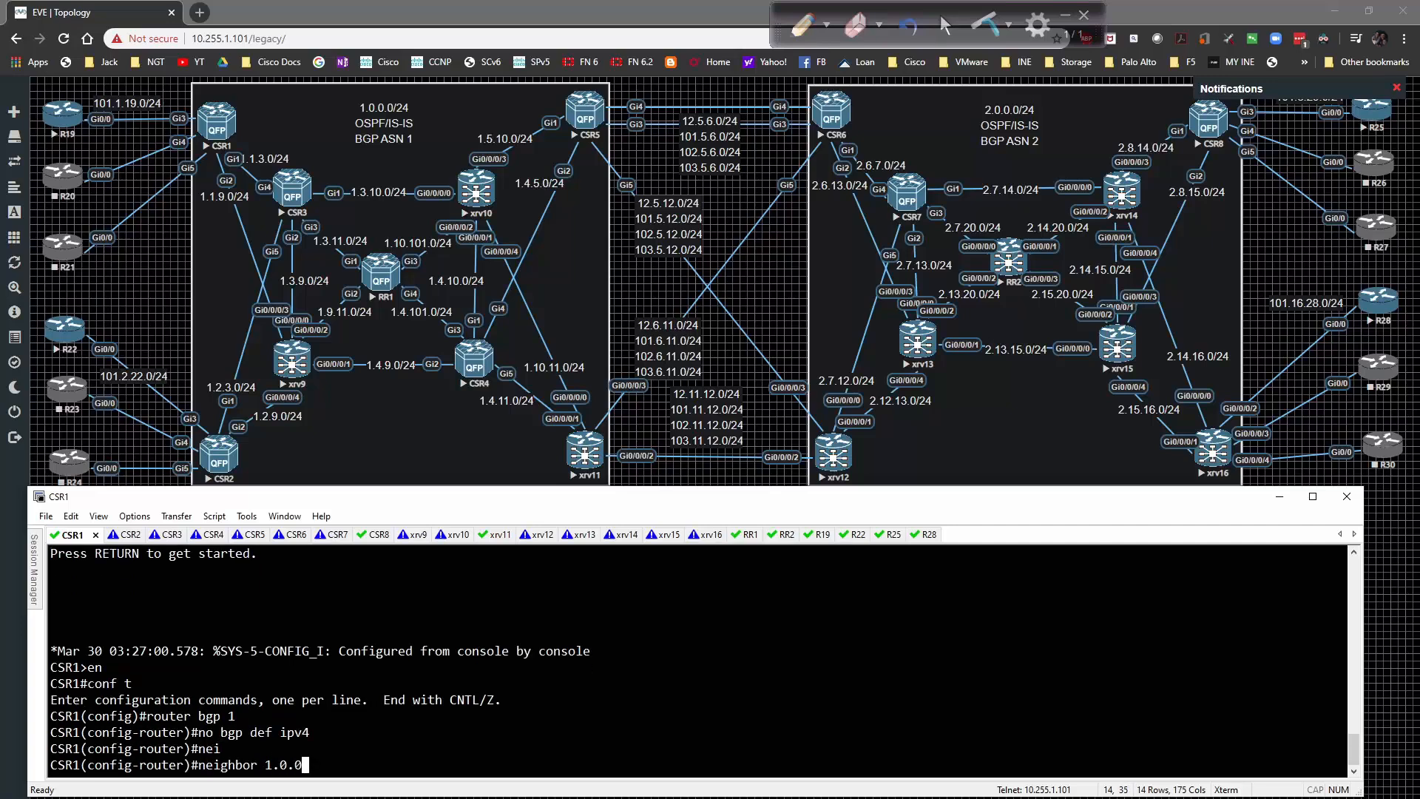
type(".")
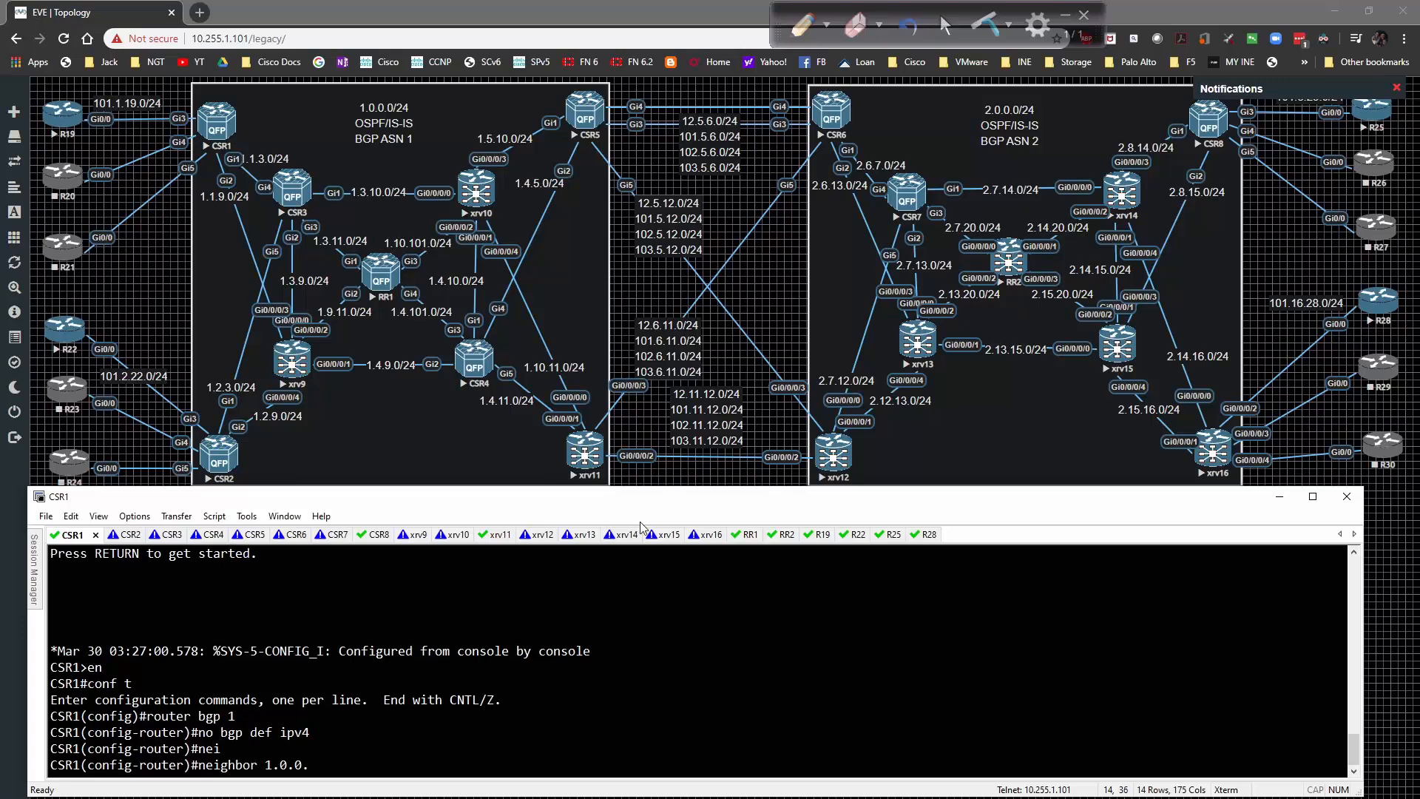
Look up RR1's loopback address with show ip interface brief, then return to CSR1.
left_click(737, 533)
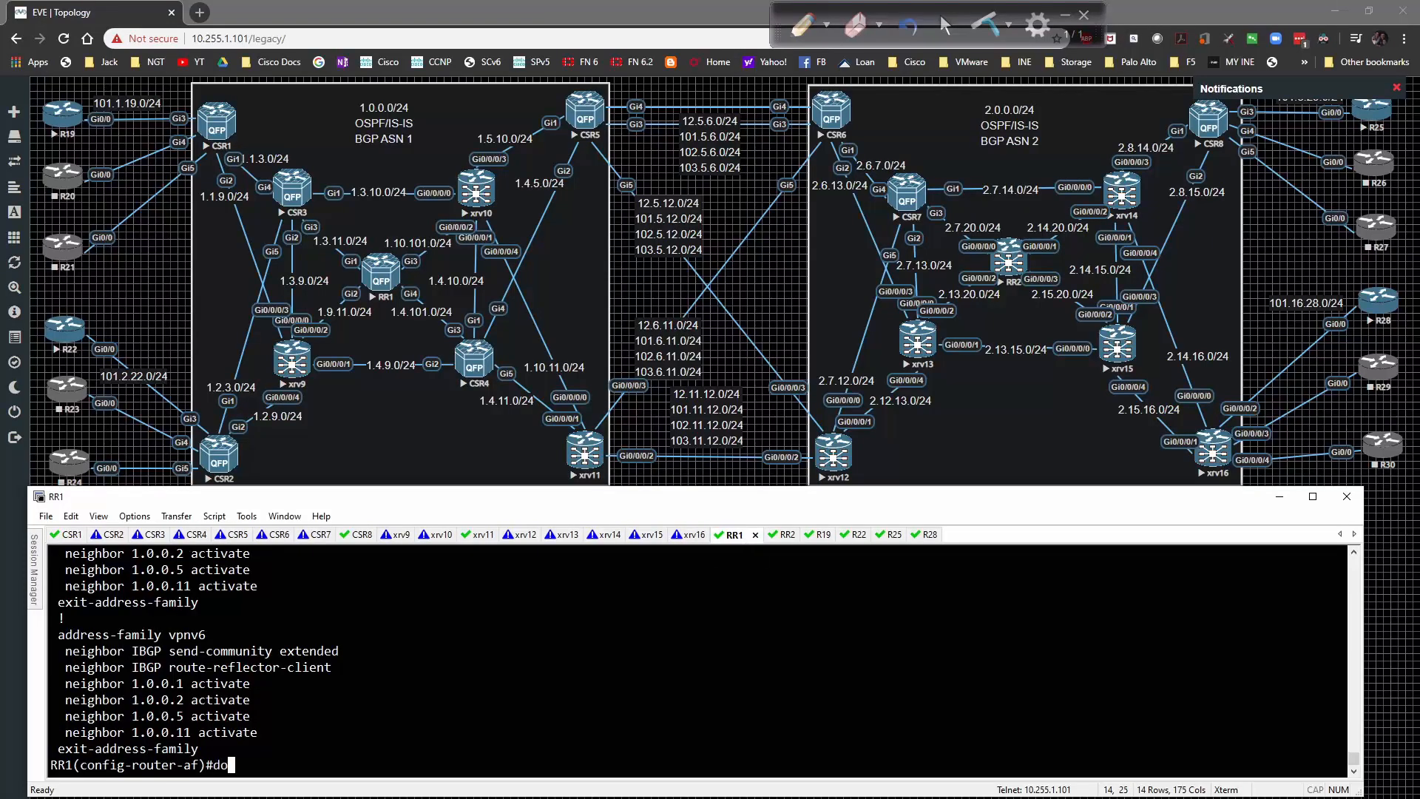
type(" sh ip int br")
key("Return")
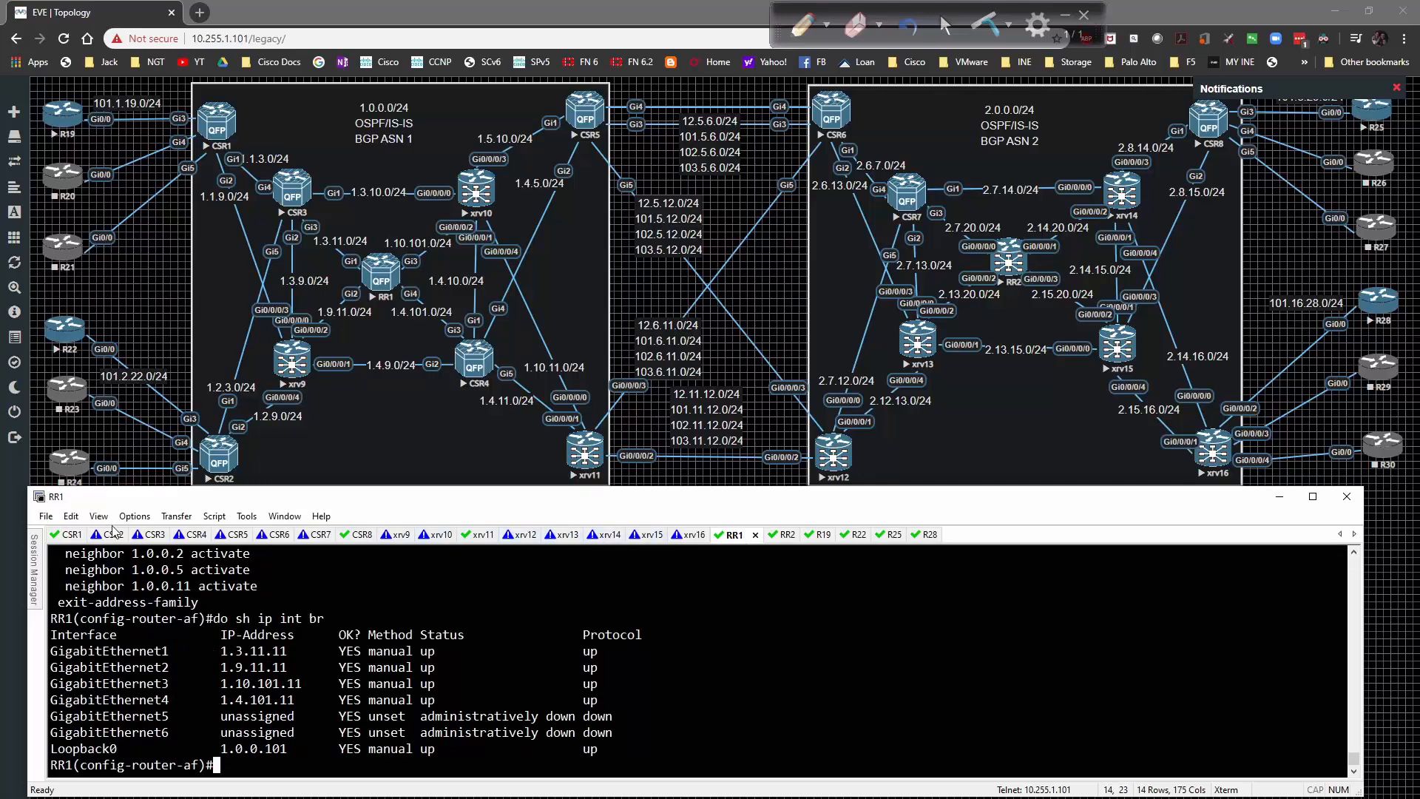
left_click(68, 533)
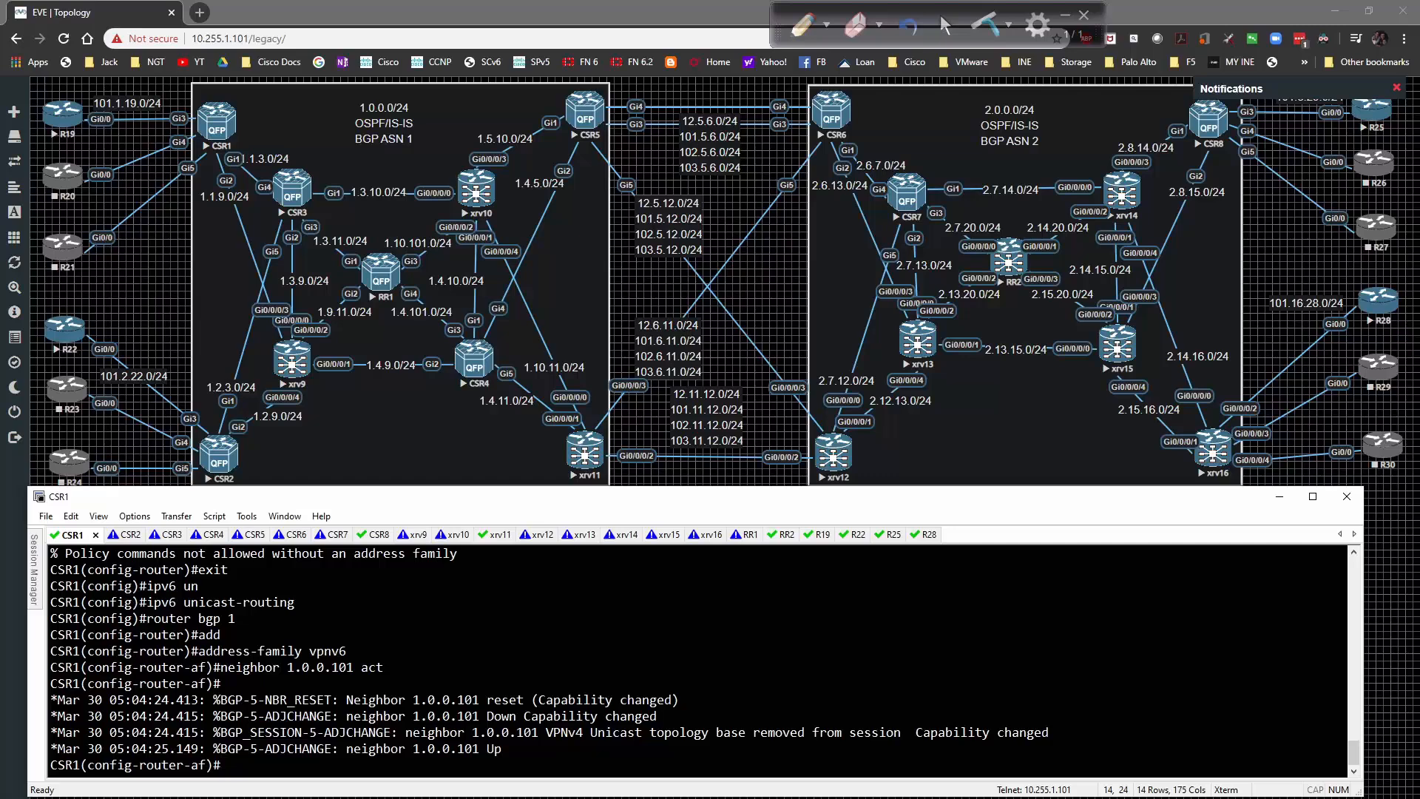
On CSR1, show VPNv4 BGP neighbor details confirming VPNv4/VPNv6 capabilities with 1.0.0.101.
type("do sh bgp")
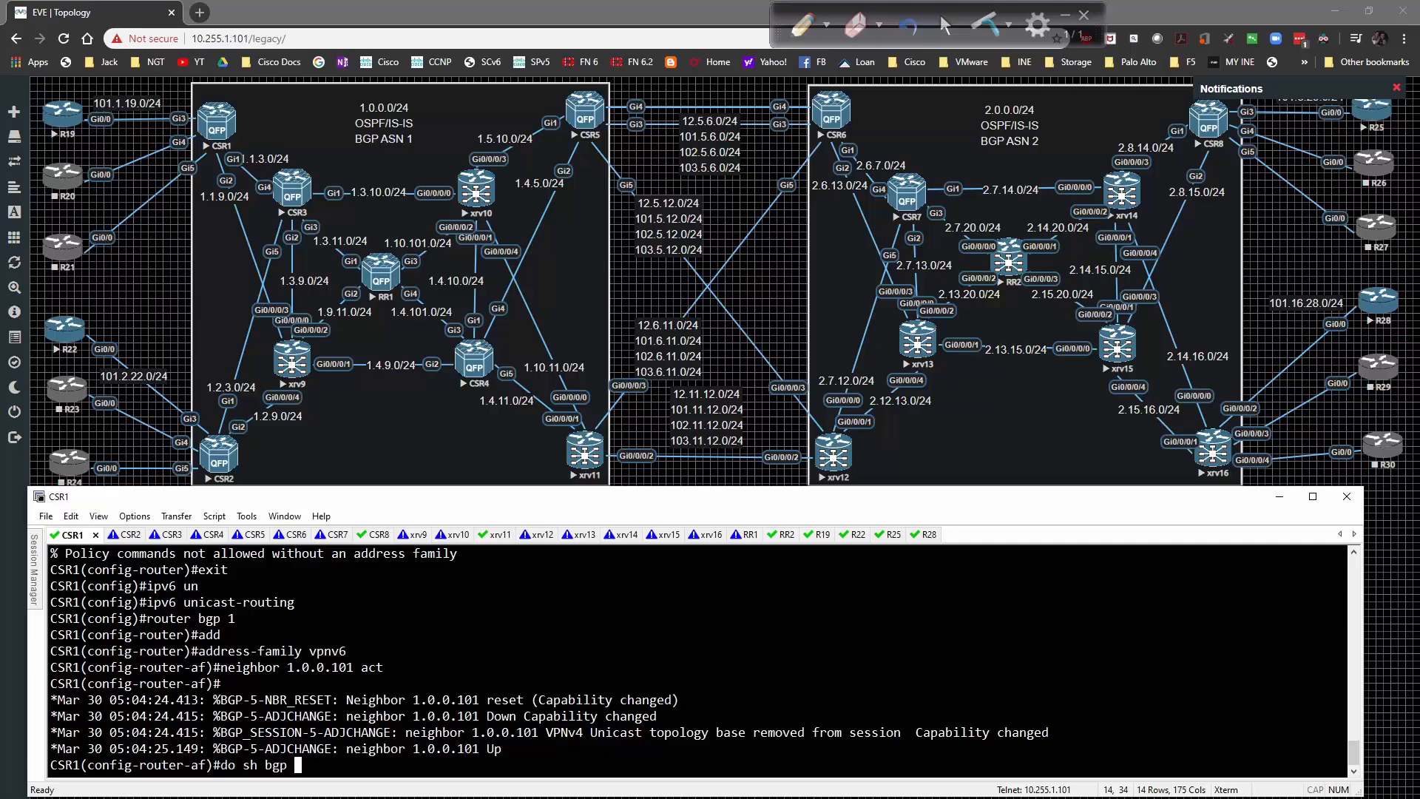
type("vpnv4 unicas")
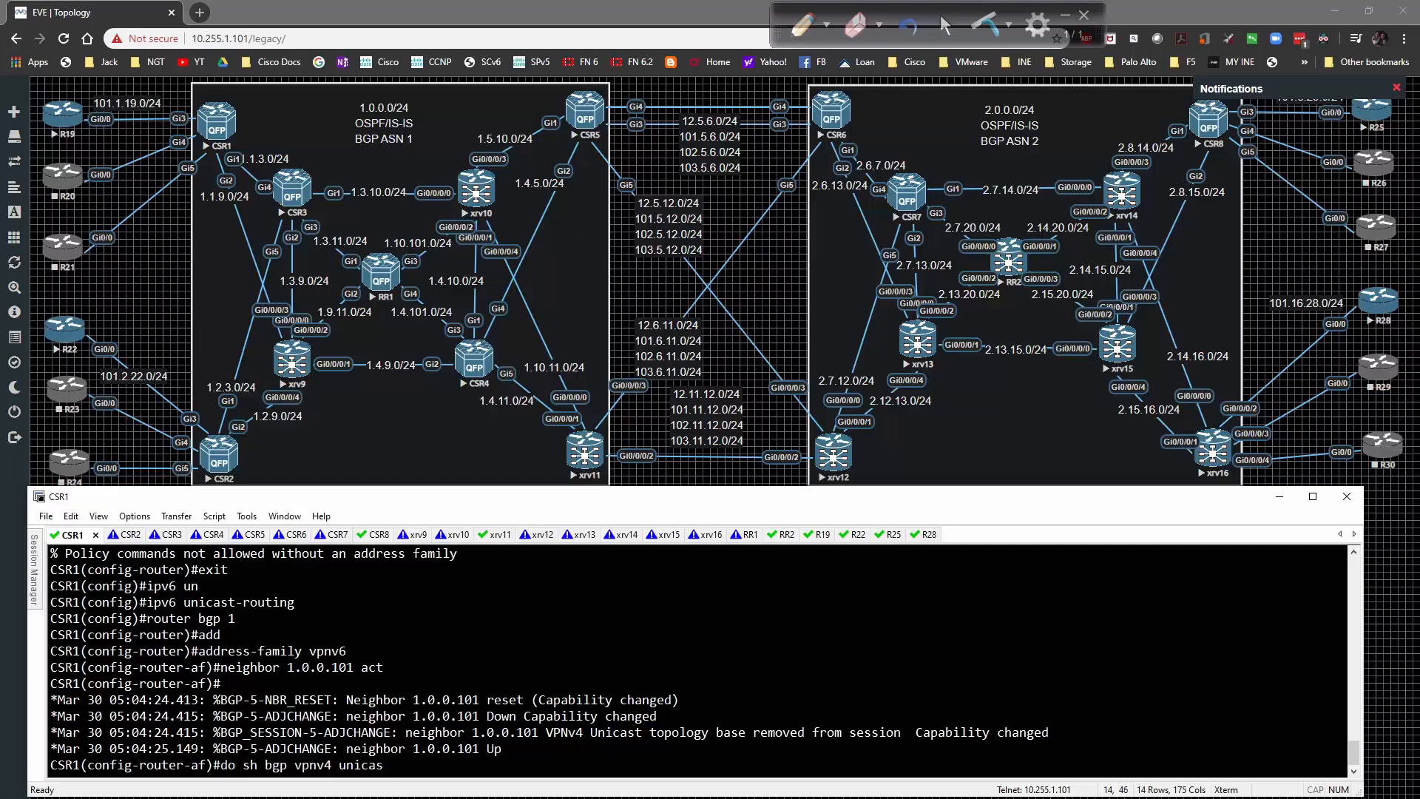
type("nei")
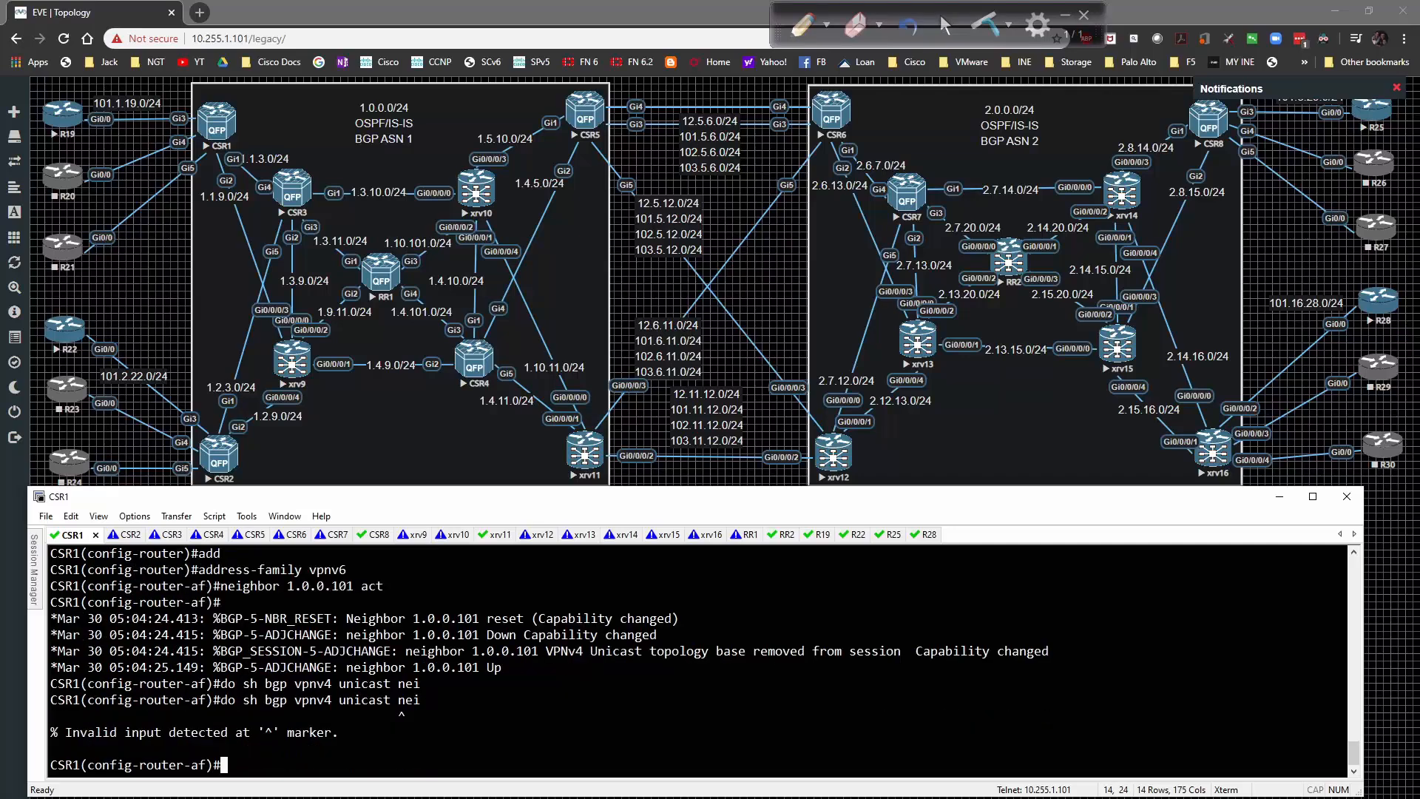
type("do sh bgp vpnv4 unicast nei")
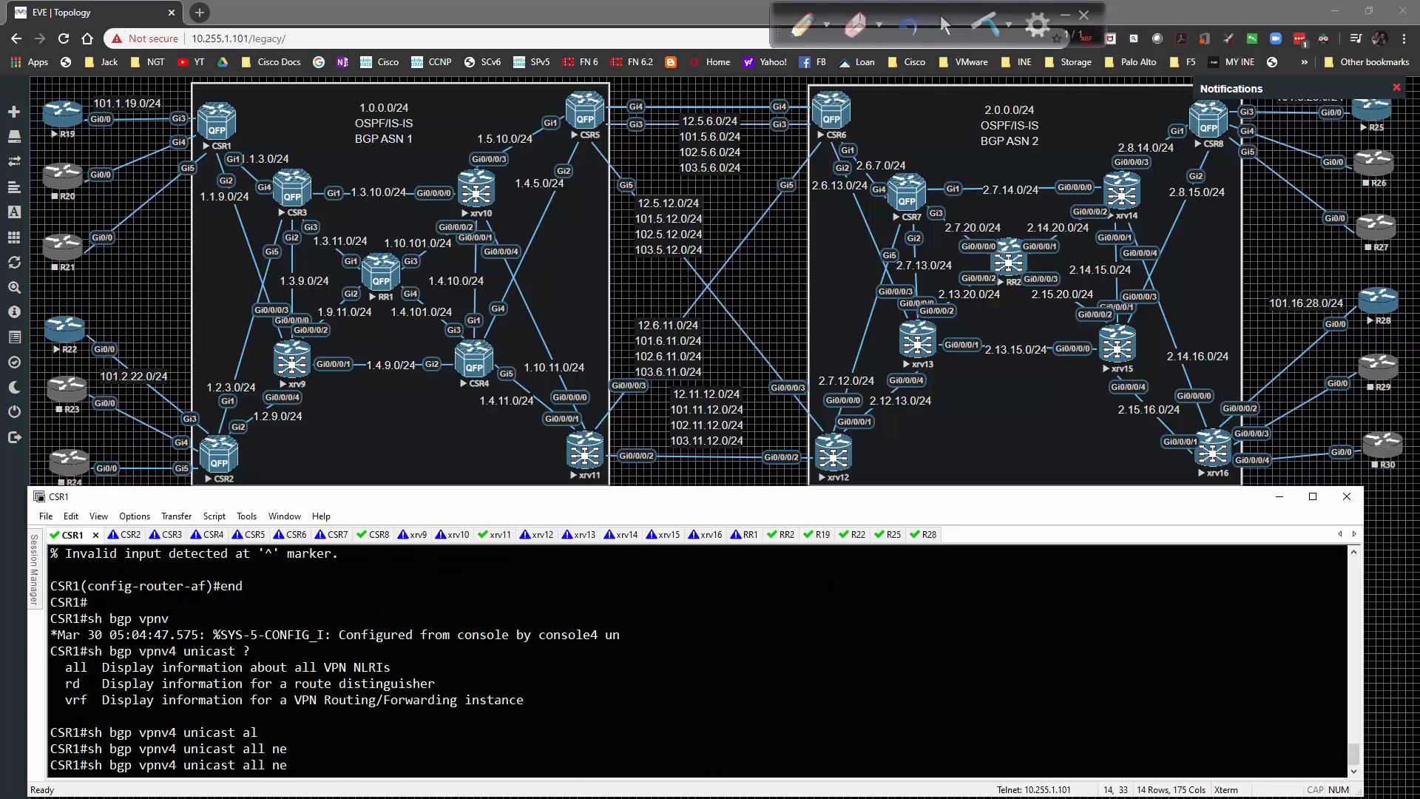
key("Return")
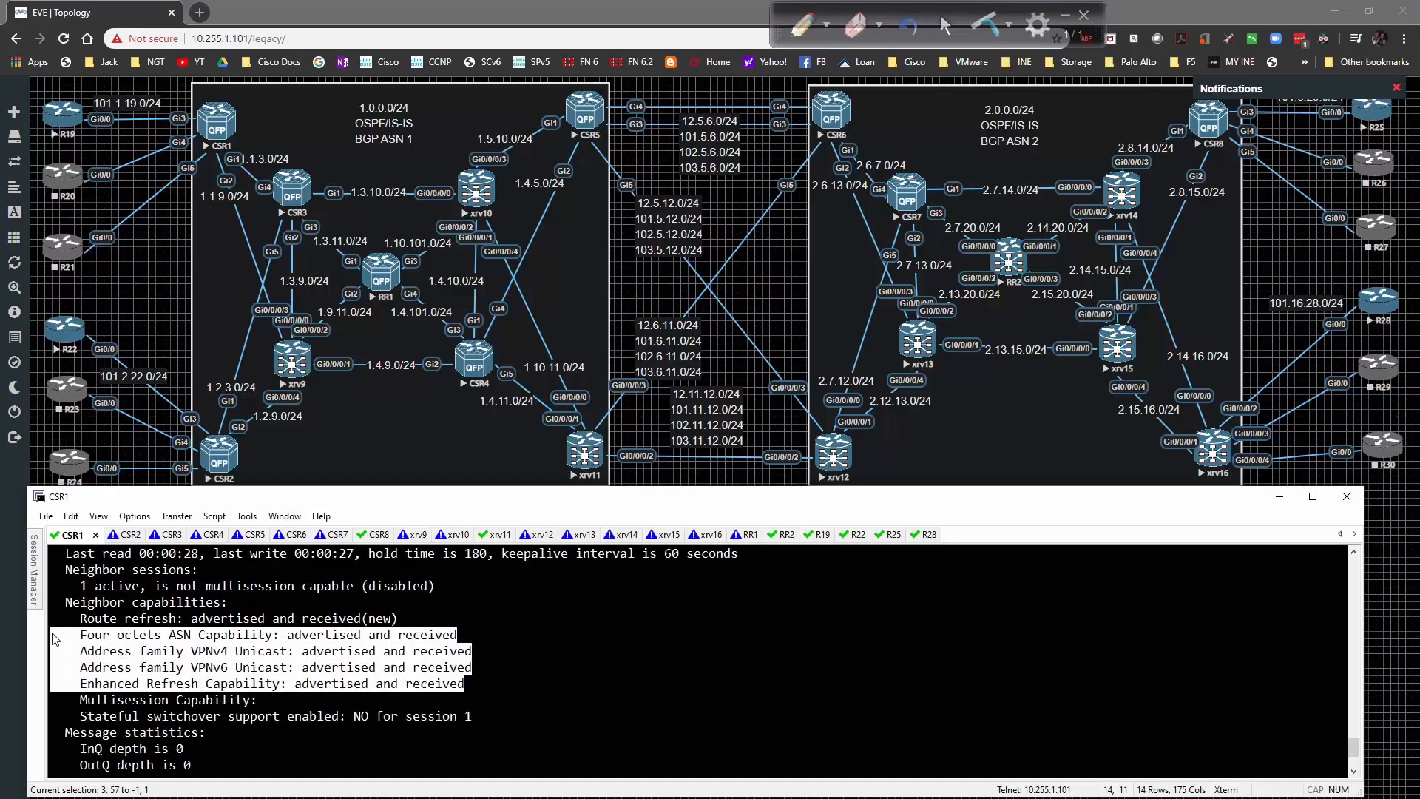
scroll("down", 3)
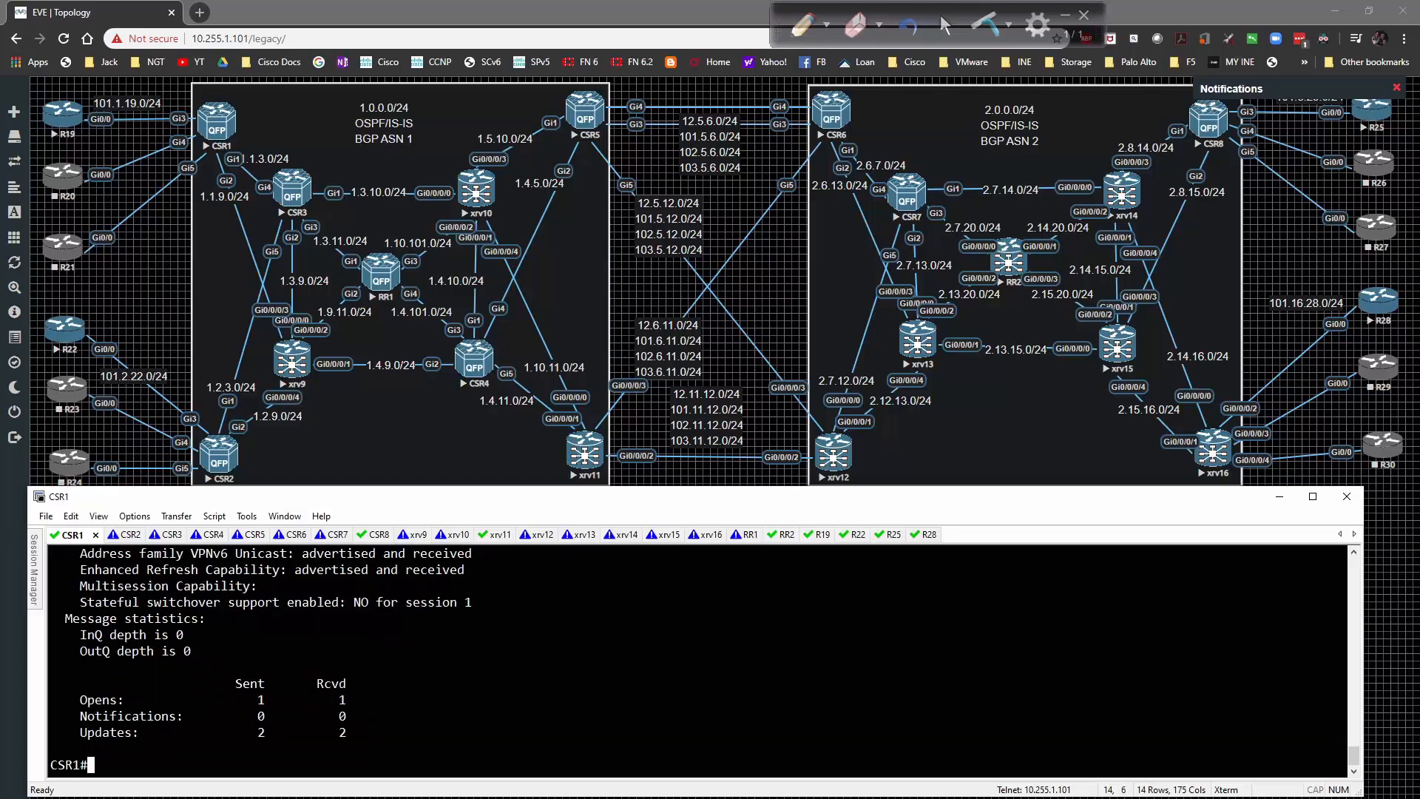
Display CSR1's BGP running configuration and select the address-family lines.
type("sh run | sec bgp")
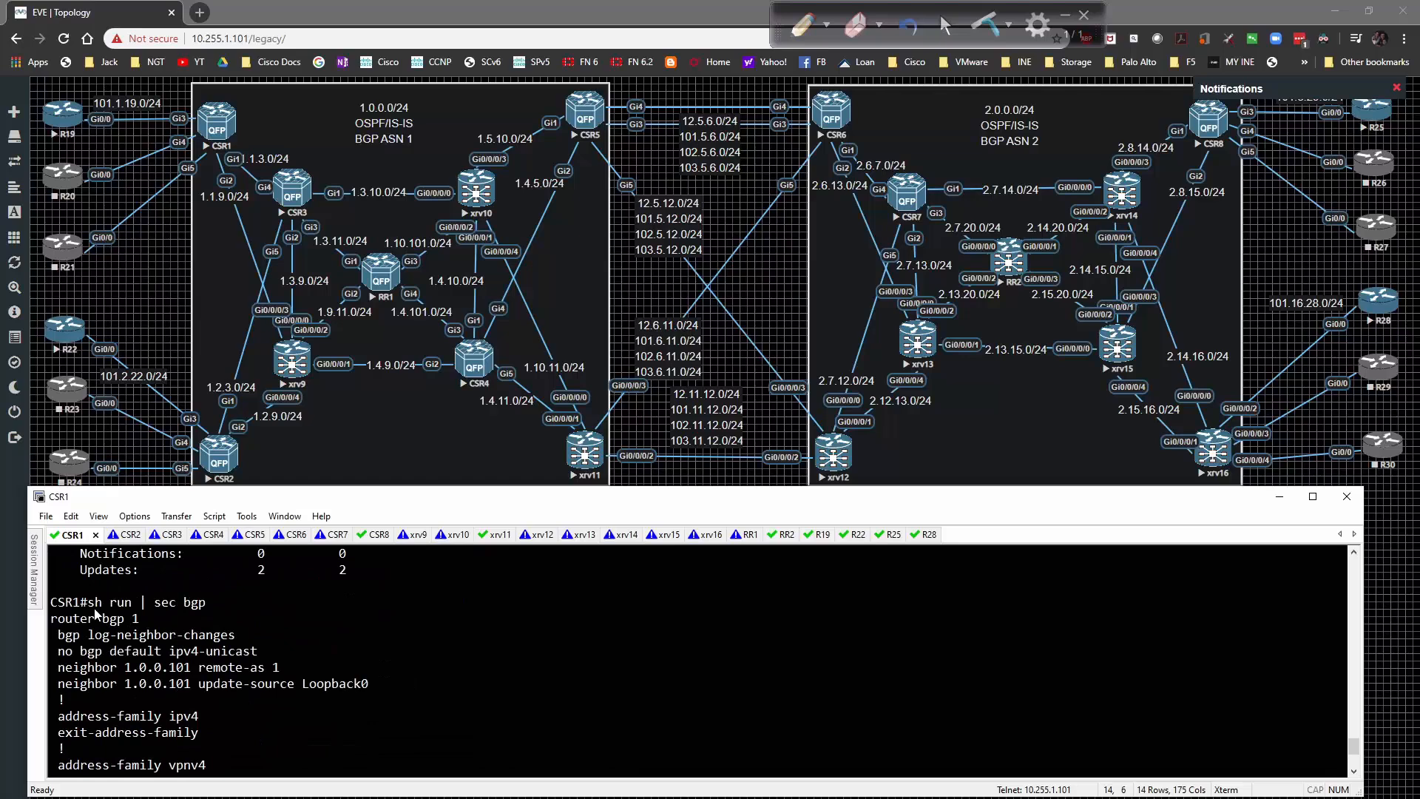
scroll("down", 3)
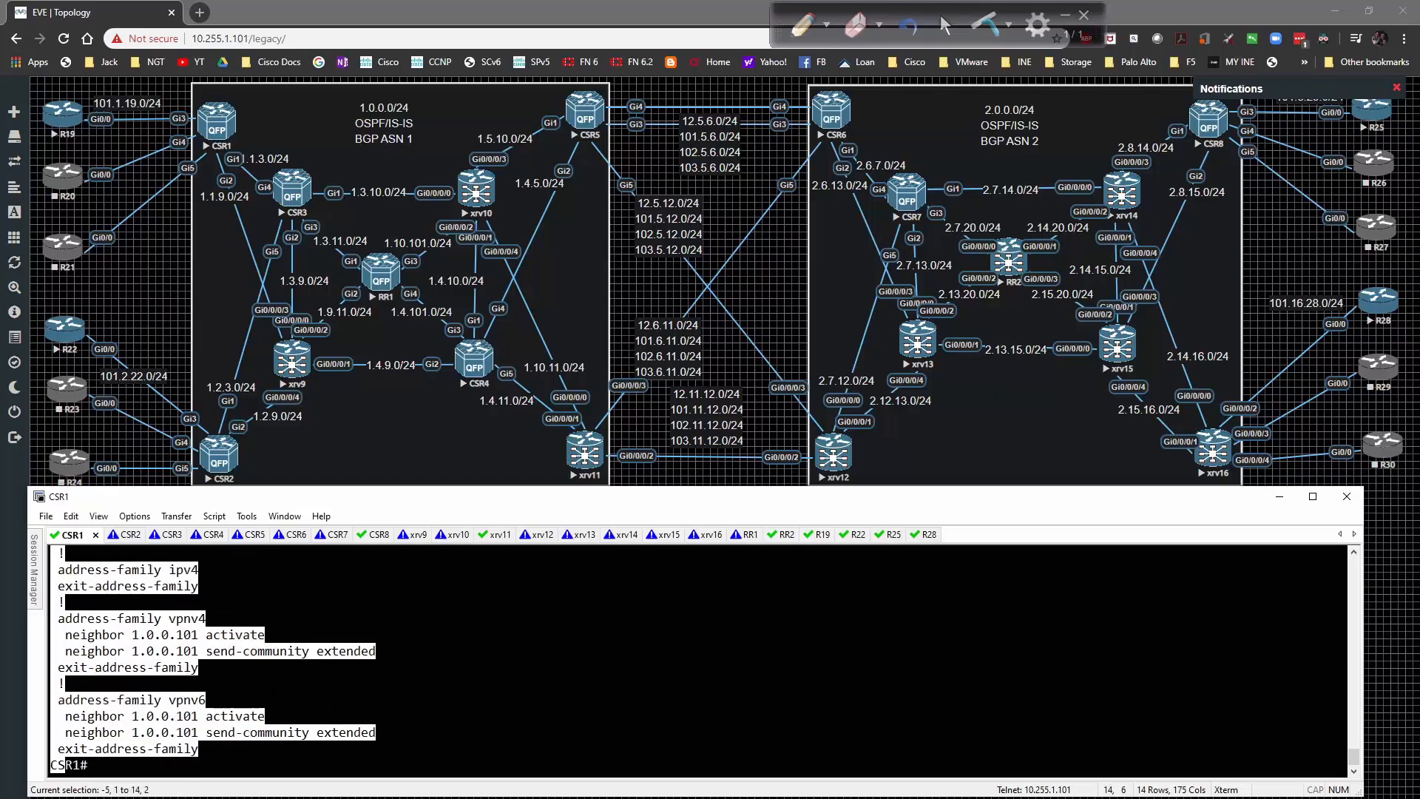
left_click(301, 553)
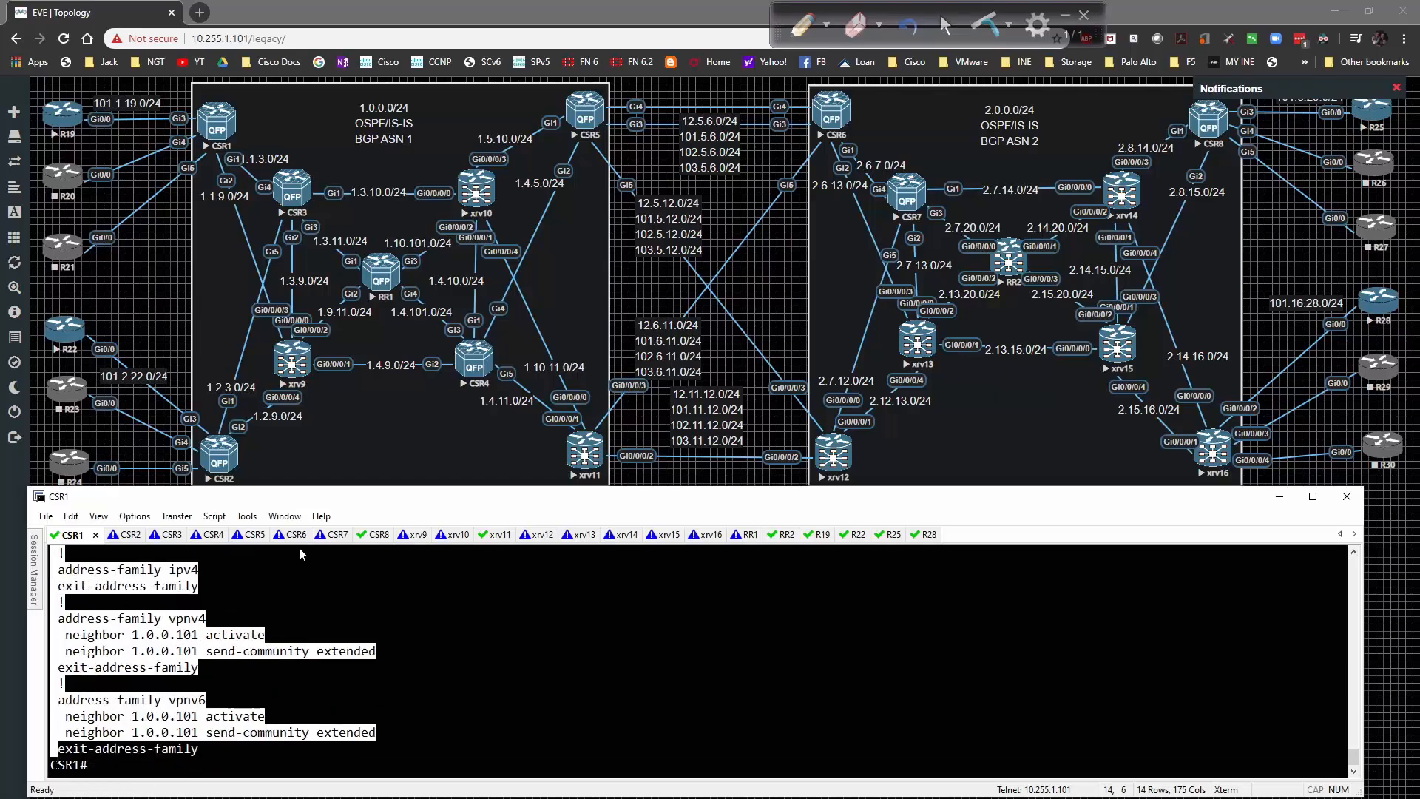
On CSR5, enable IPv6 unicast routing and paste BGP peering to 1.0.0.101 with VPNv4/VPNv6.
left_click(112, 533)
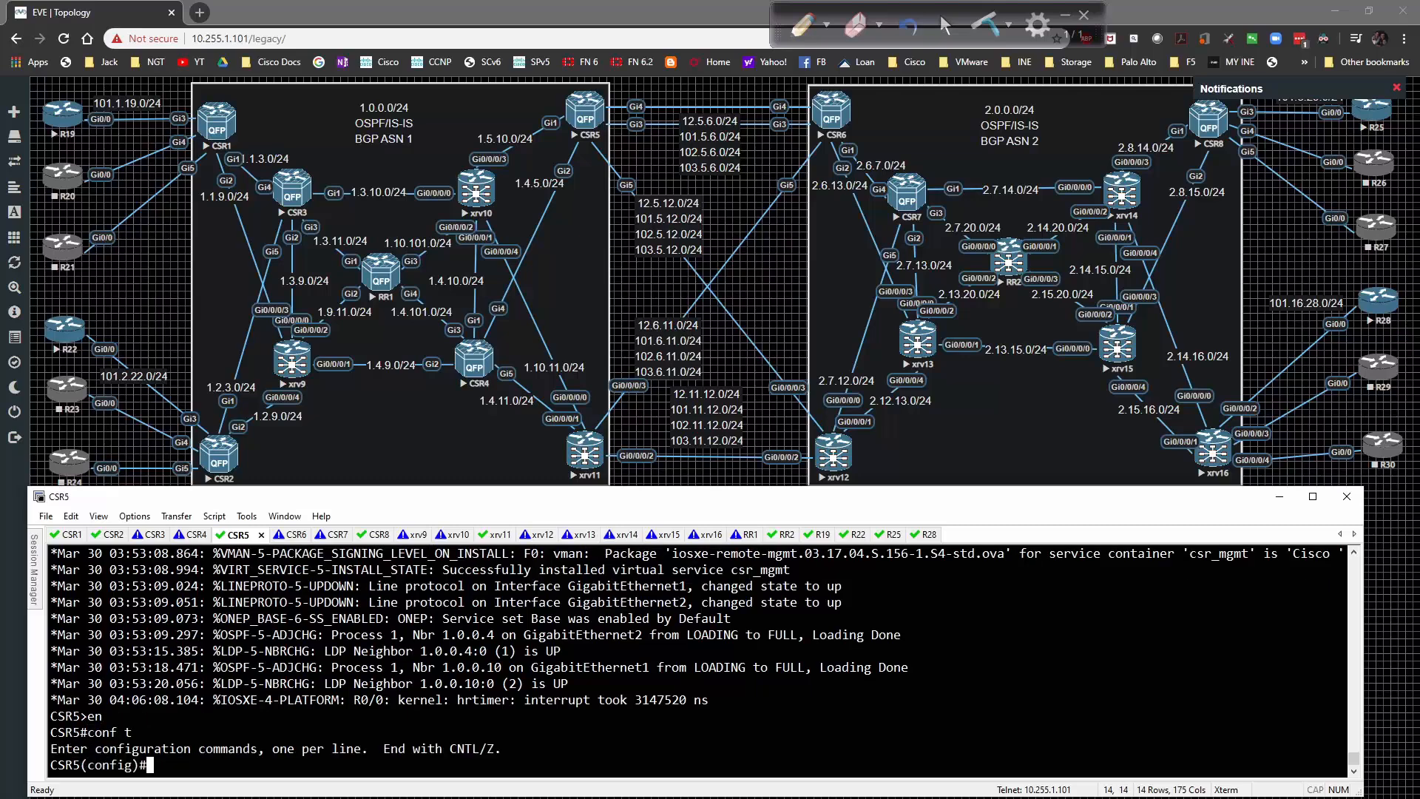
type("ipv6 unicast-routing")
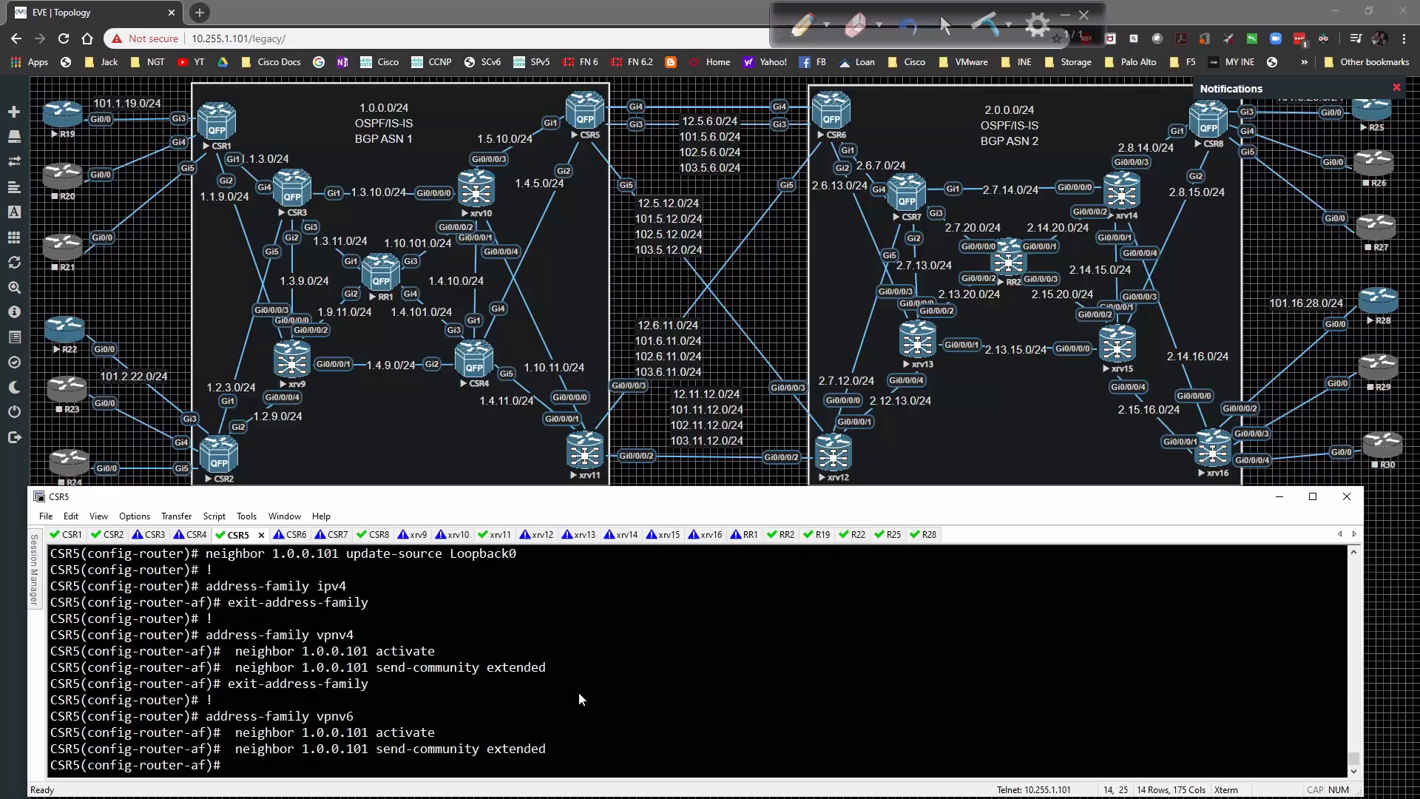
mouse_move(519, 582)
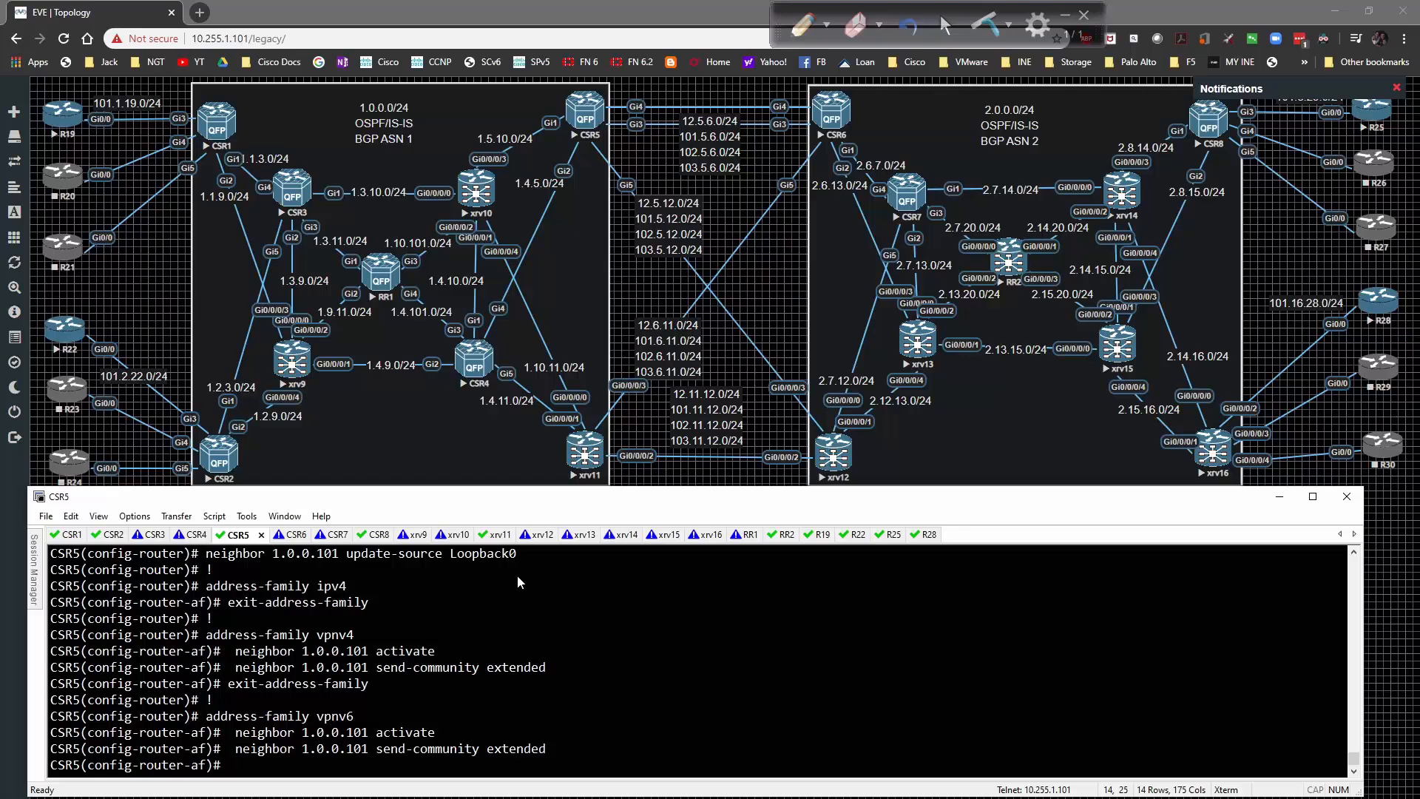
On XRv11, configure BGP 1 neighbor 1.0.0.101 with Loopback0 source and VPNv4/VPNv6 unicast families.
left_click(494, 533)
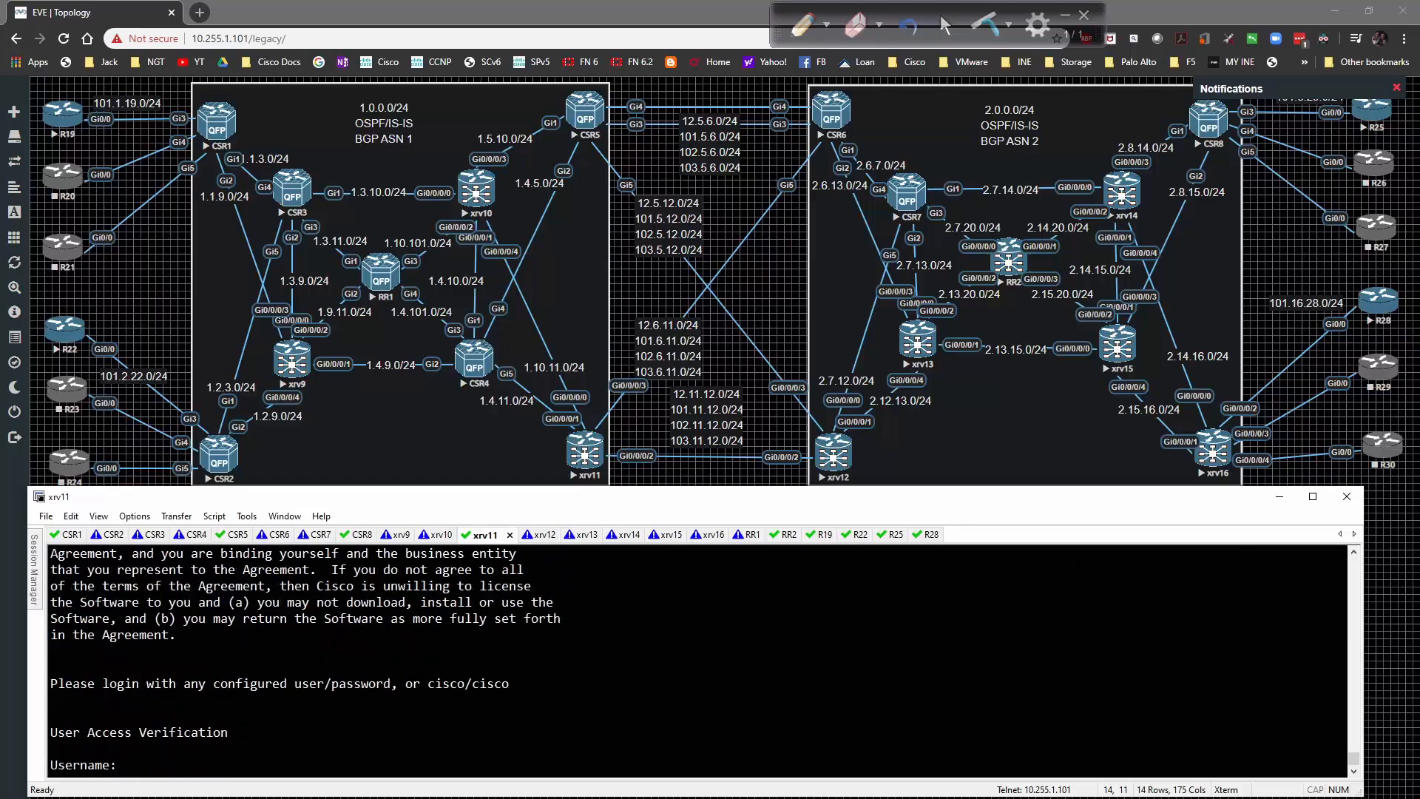
type("Rob")
type("router bg")
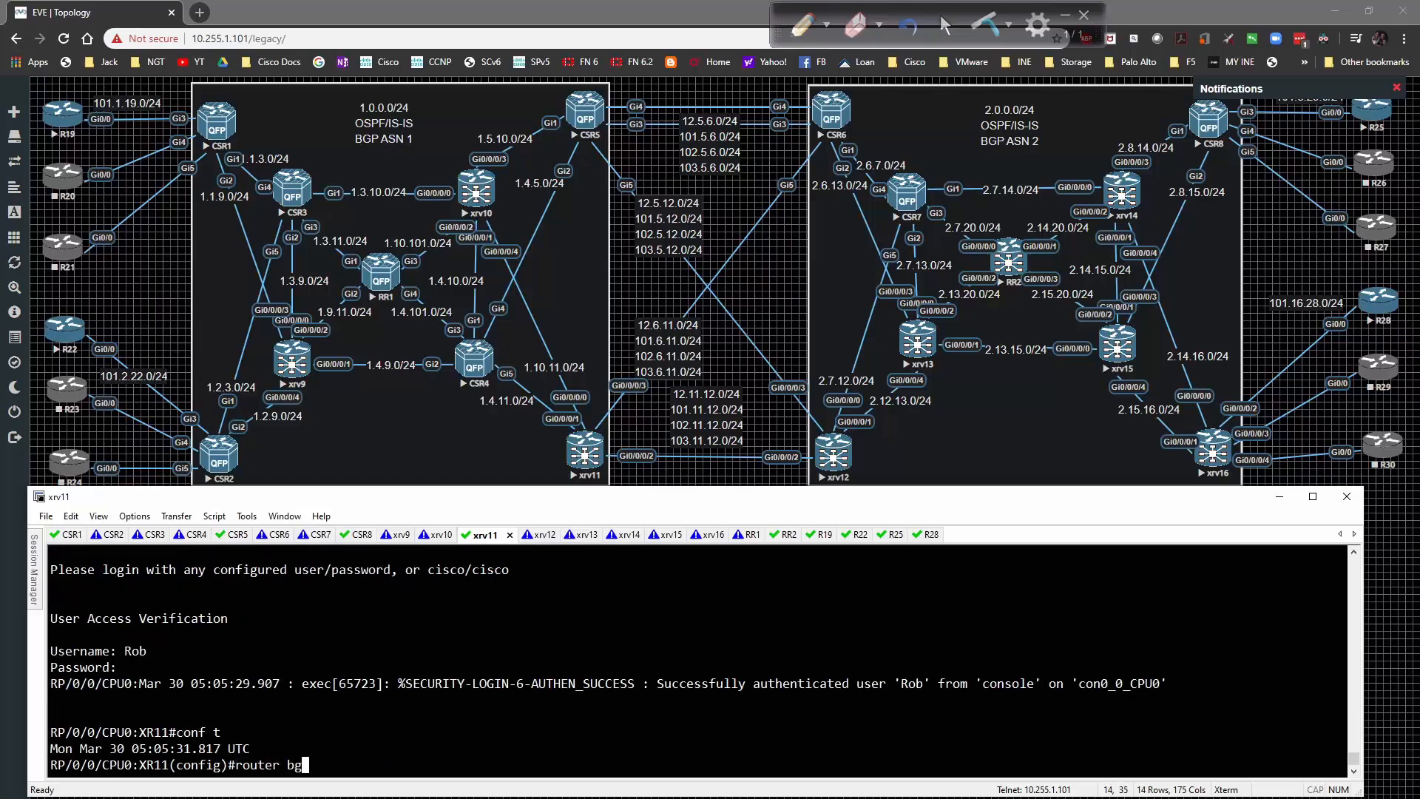
key("Return")
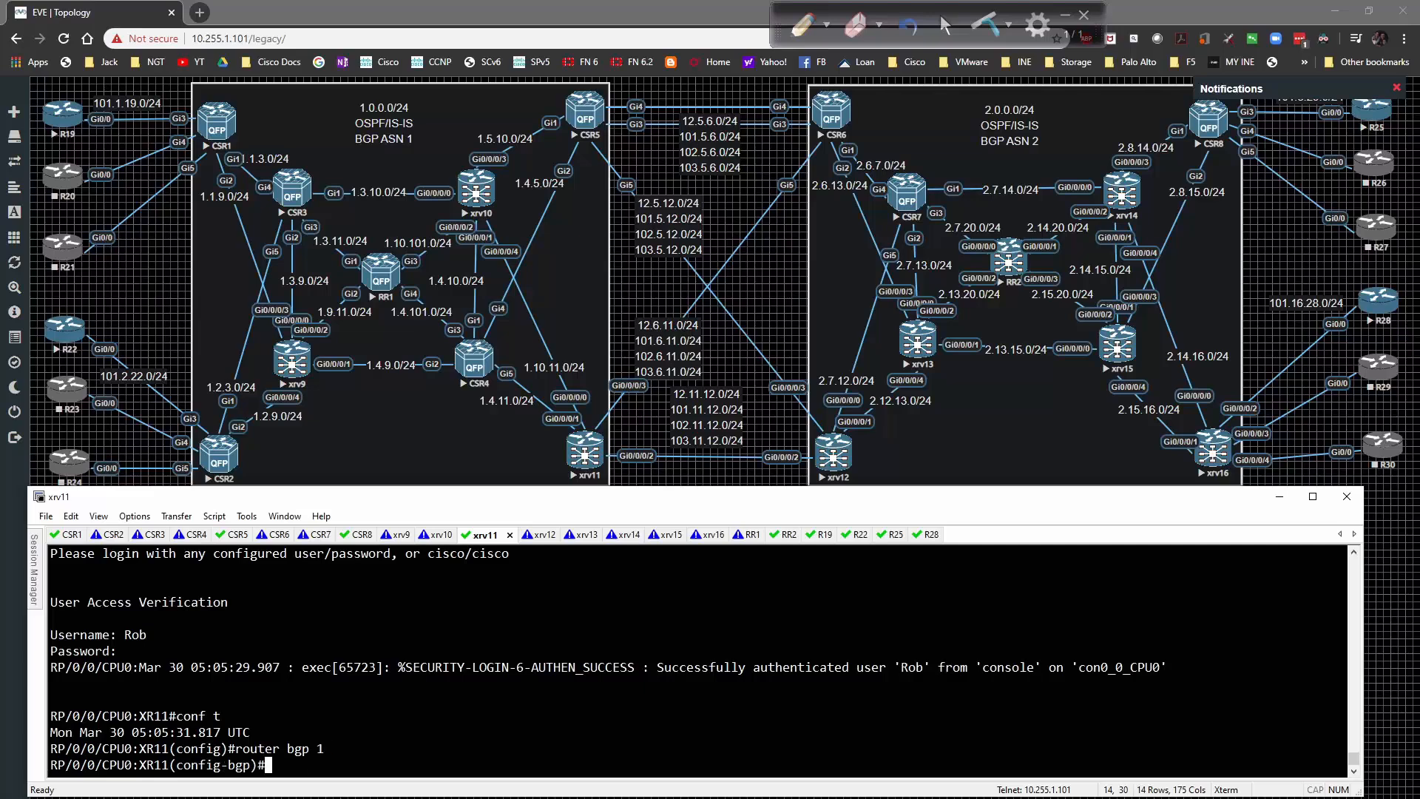
type("neighbor")
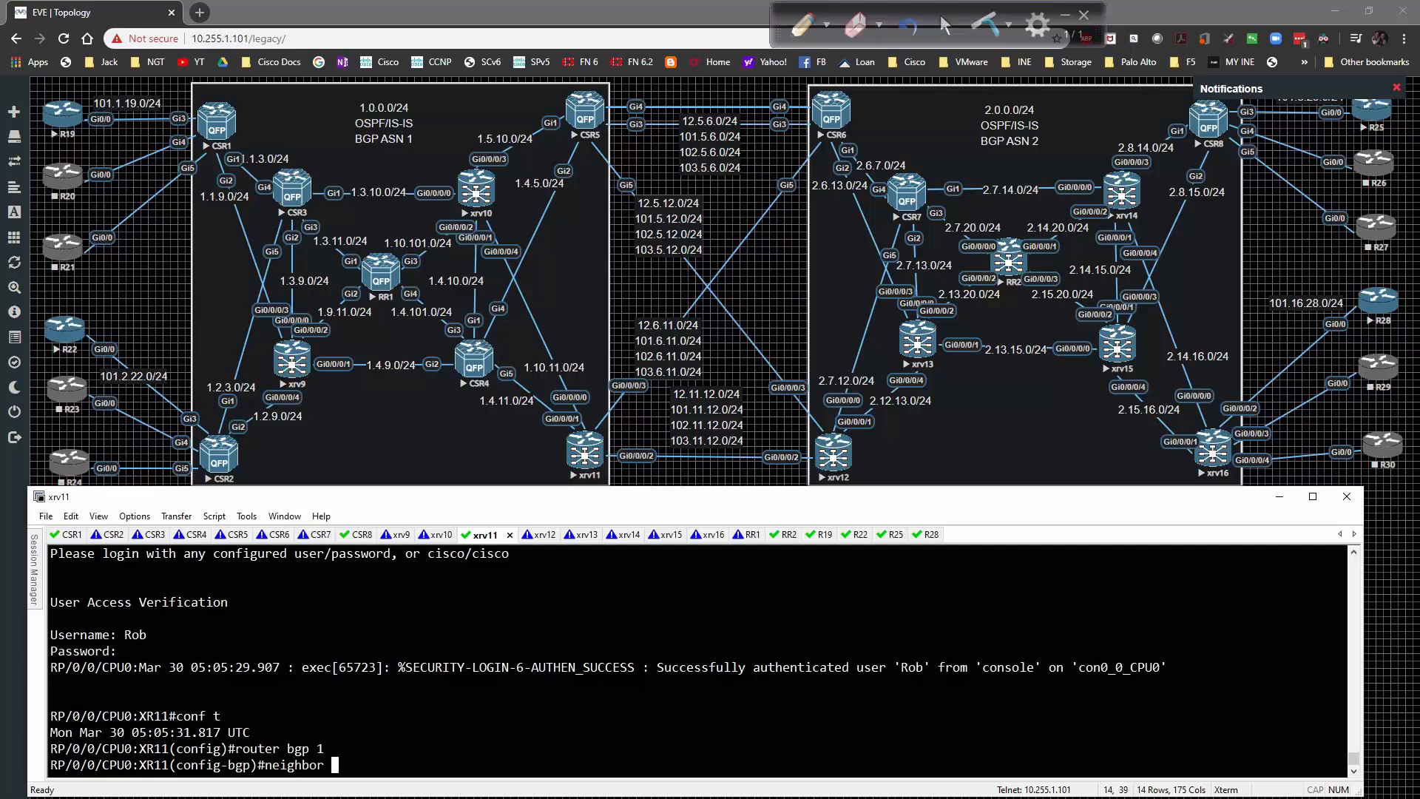
type("1.0.0.101")
type("update")
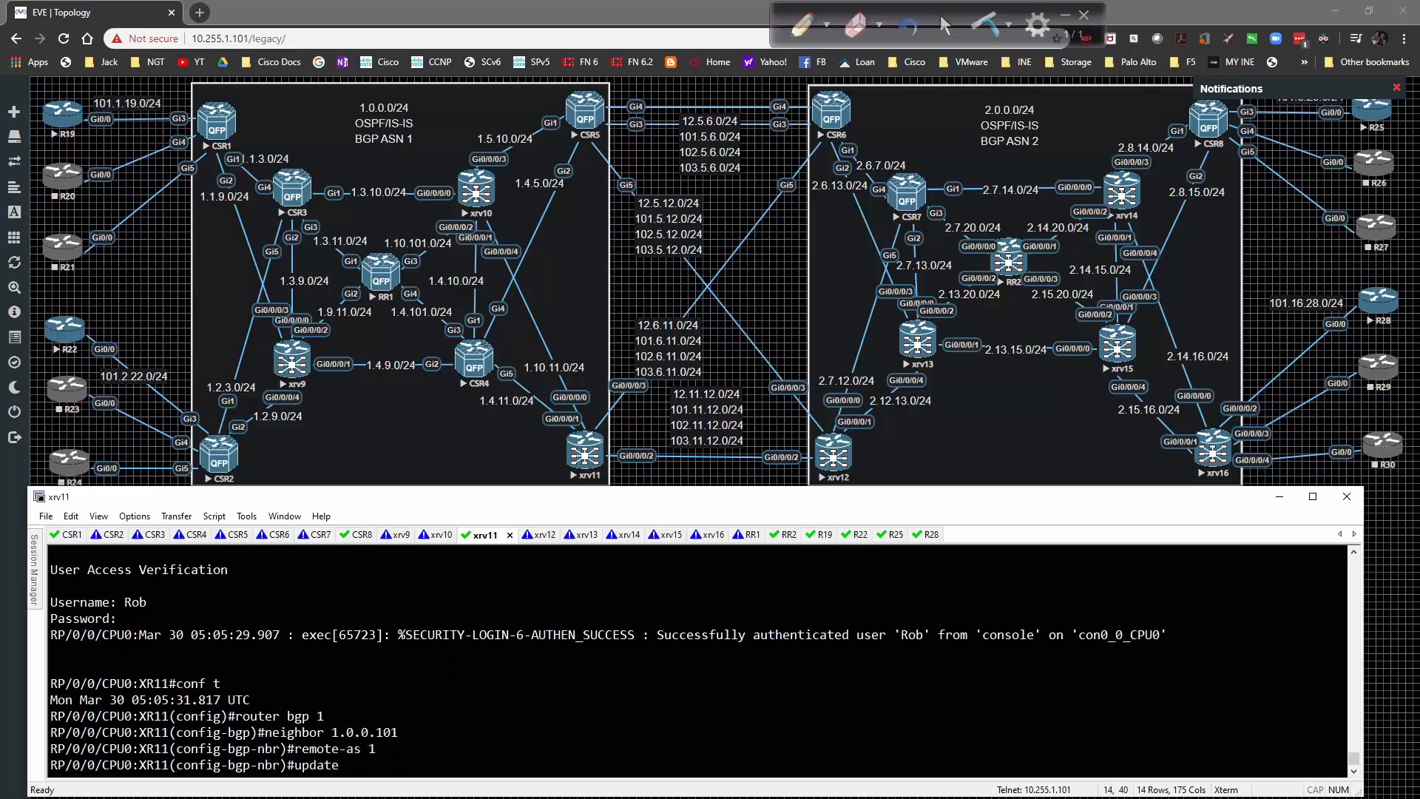
type("-source loopback 0")
type("rd")
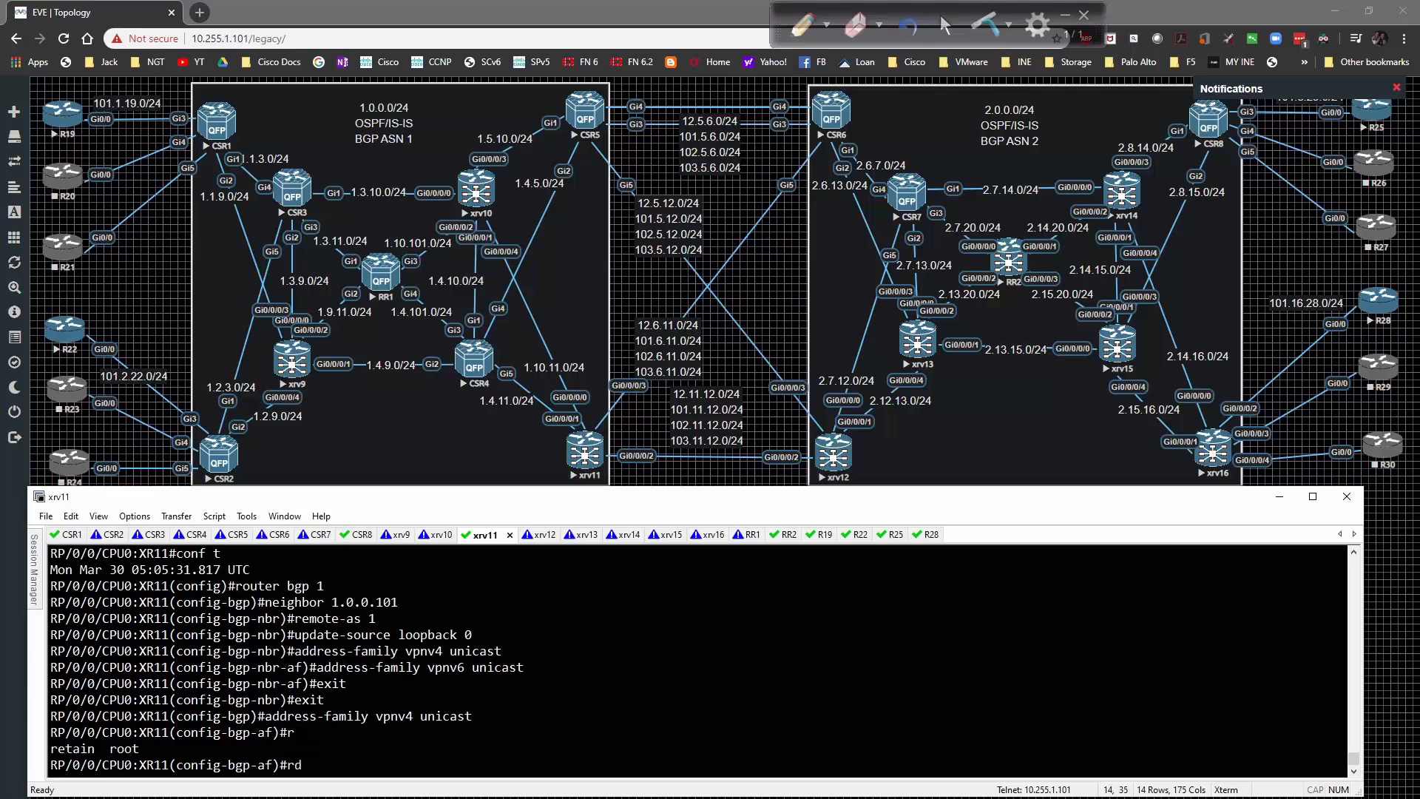
key("Return")
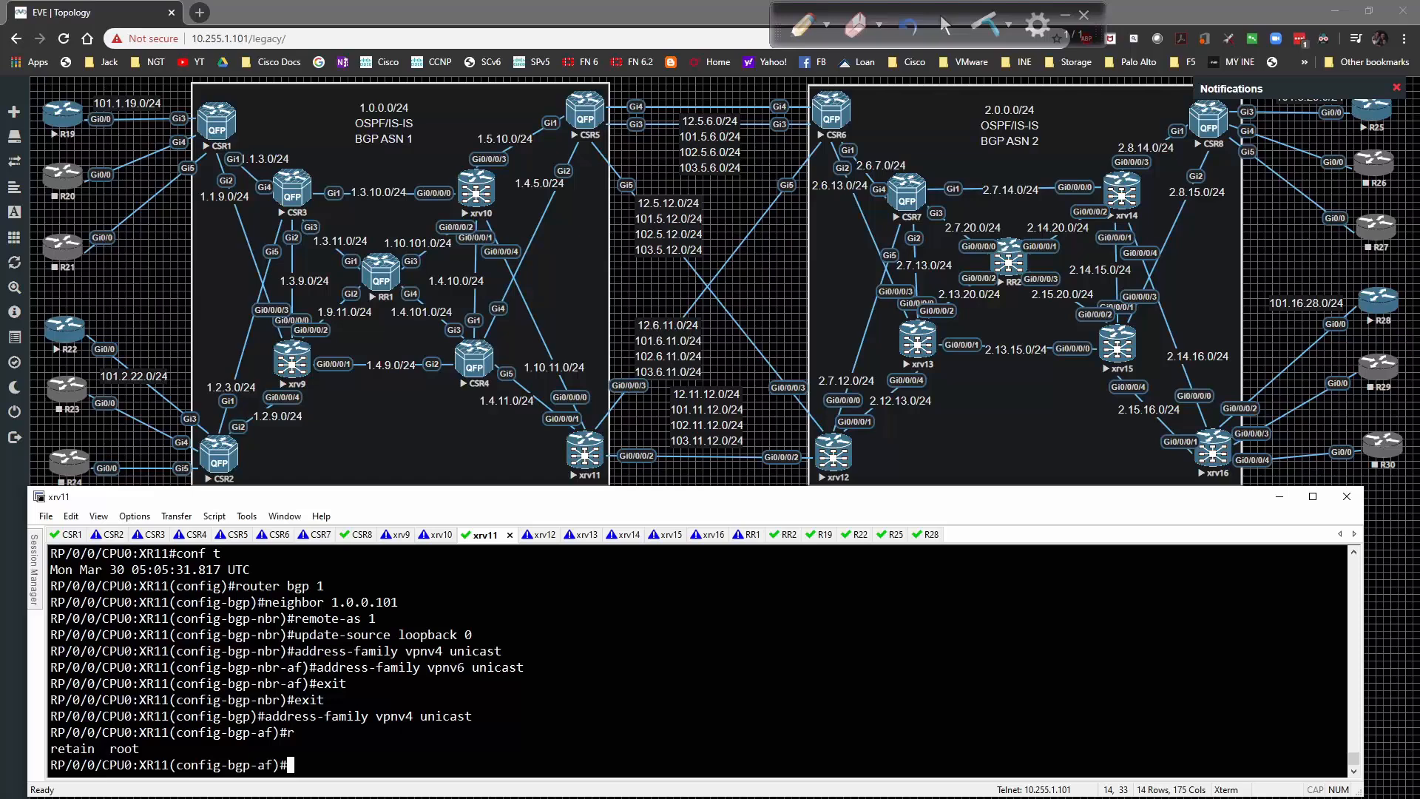
type("address-family vpnv4 unicast")
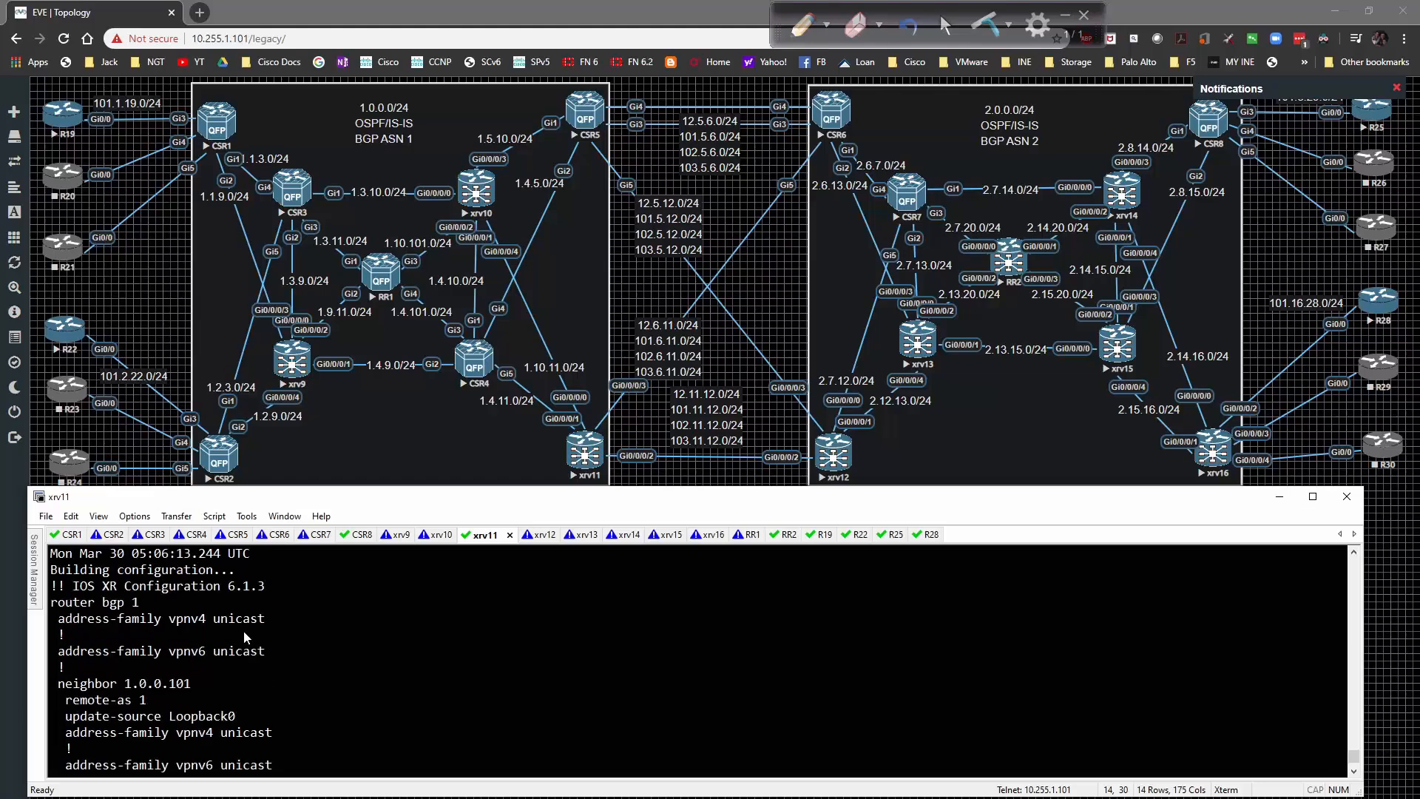
Commit the XRv11 BGP configuration and watch for neighbor 1.0.0.101 coming up.
scroll("down", 3)
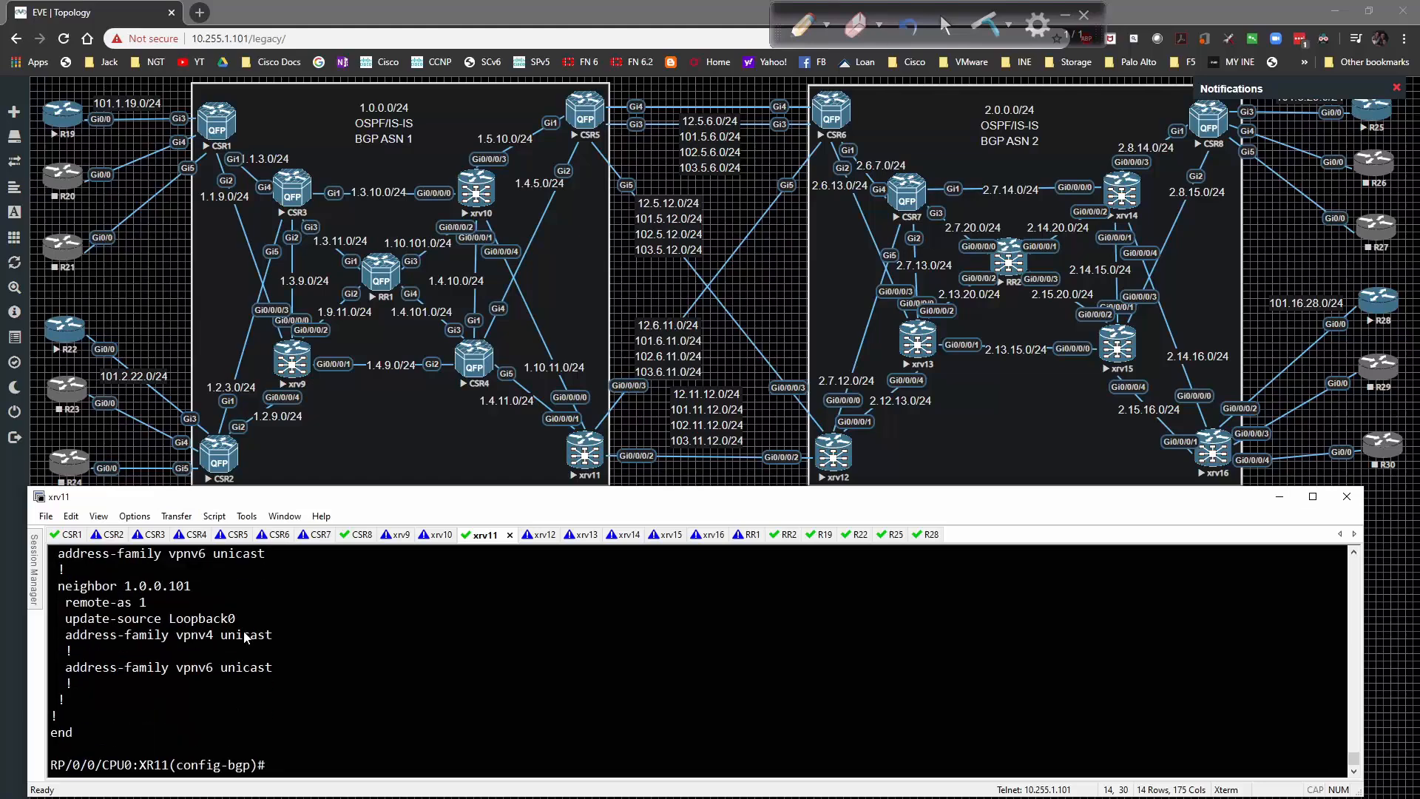
type("comm")
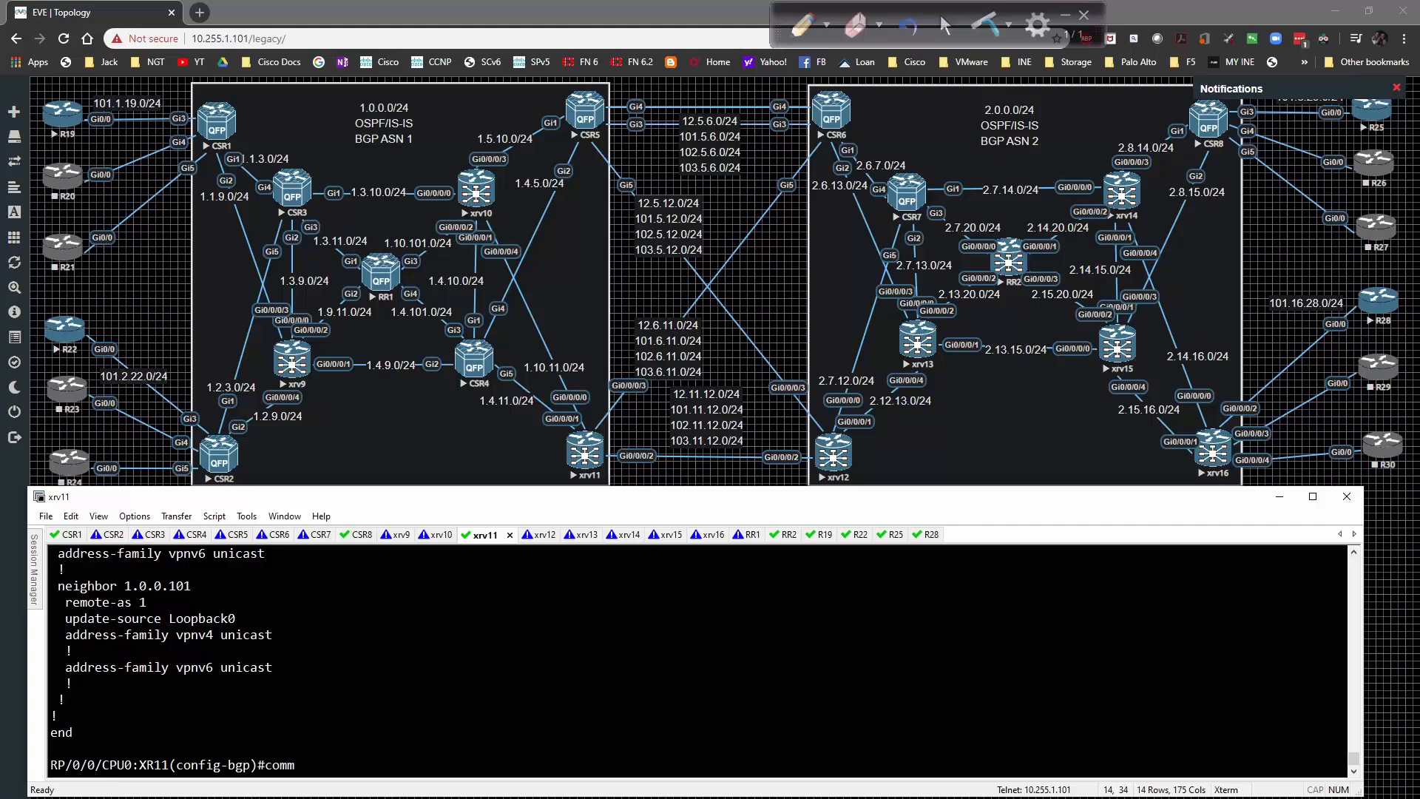
key("Return")
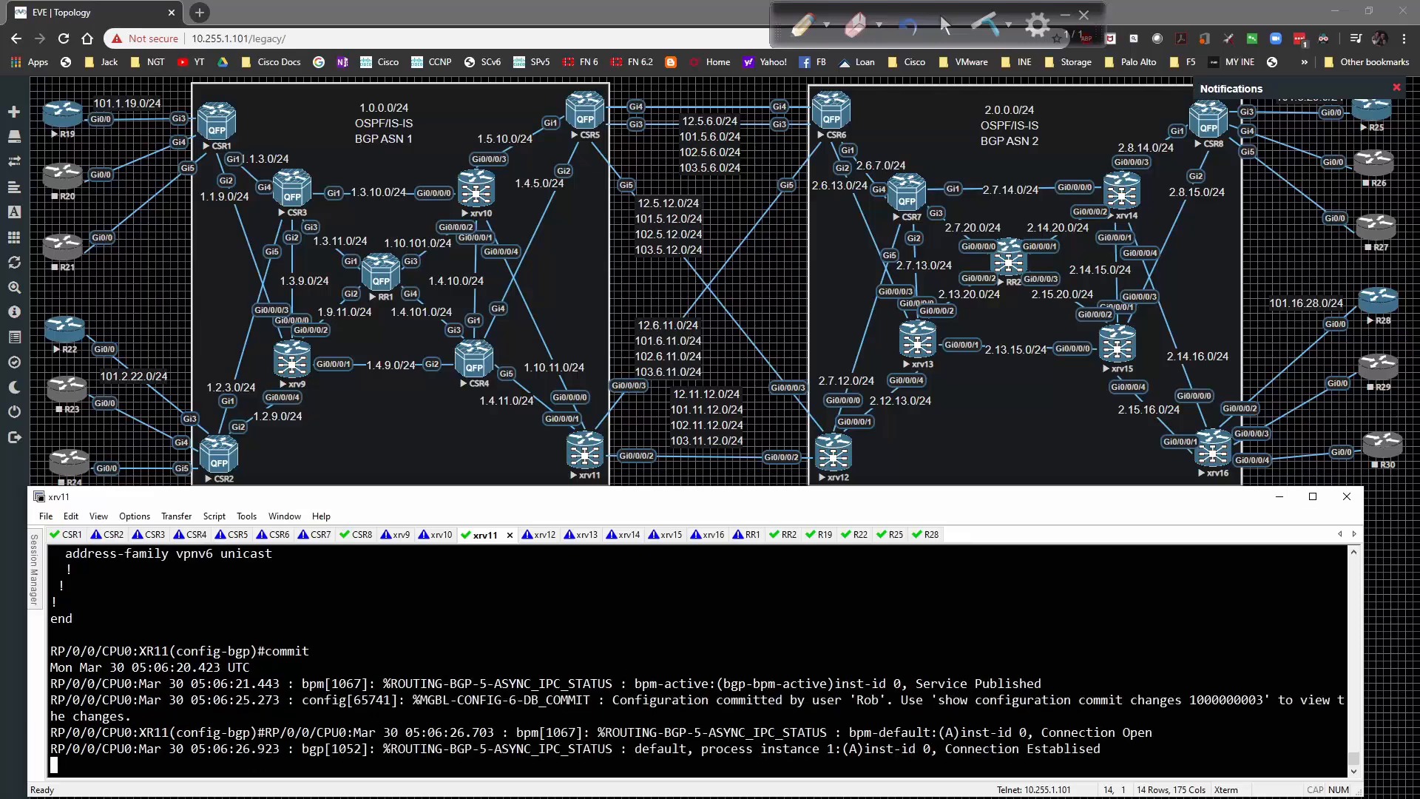
scroll("down", 3)
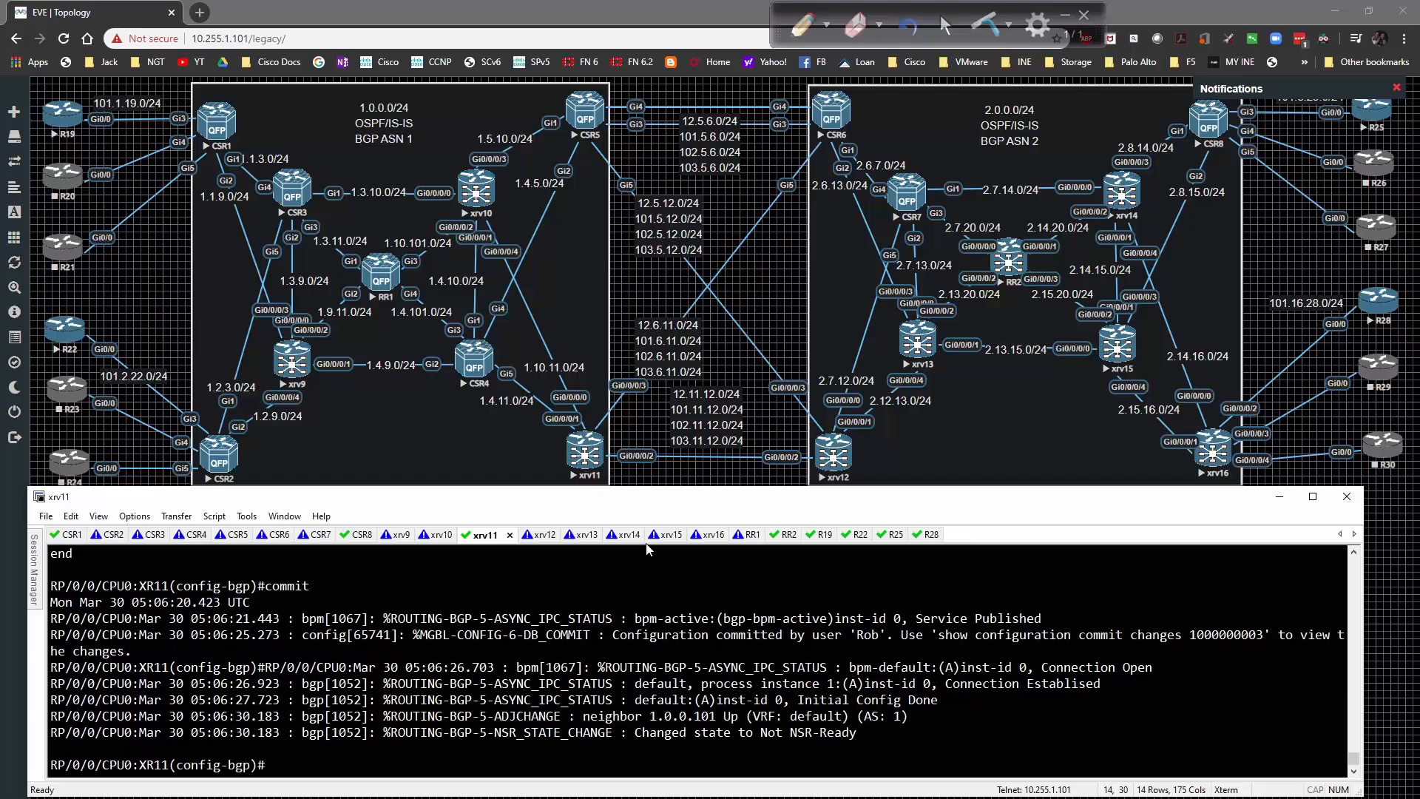
On RR1, check the VPNv4 and VPNv6 BGP summaries for 1.0.0.1, 1.0.0.2, 1.0.0.5, 1.0.0.11.
left_click(734, 534)
type("show bgp vpnv4 unicast all s")
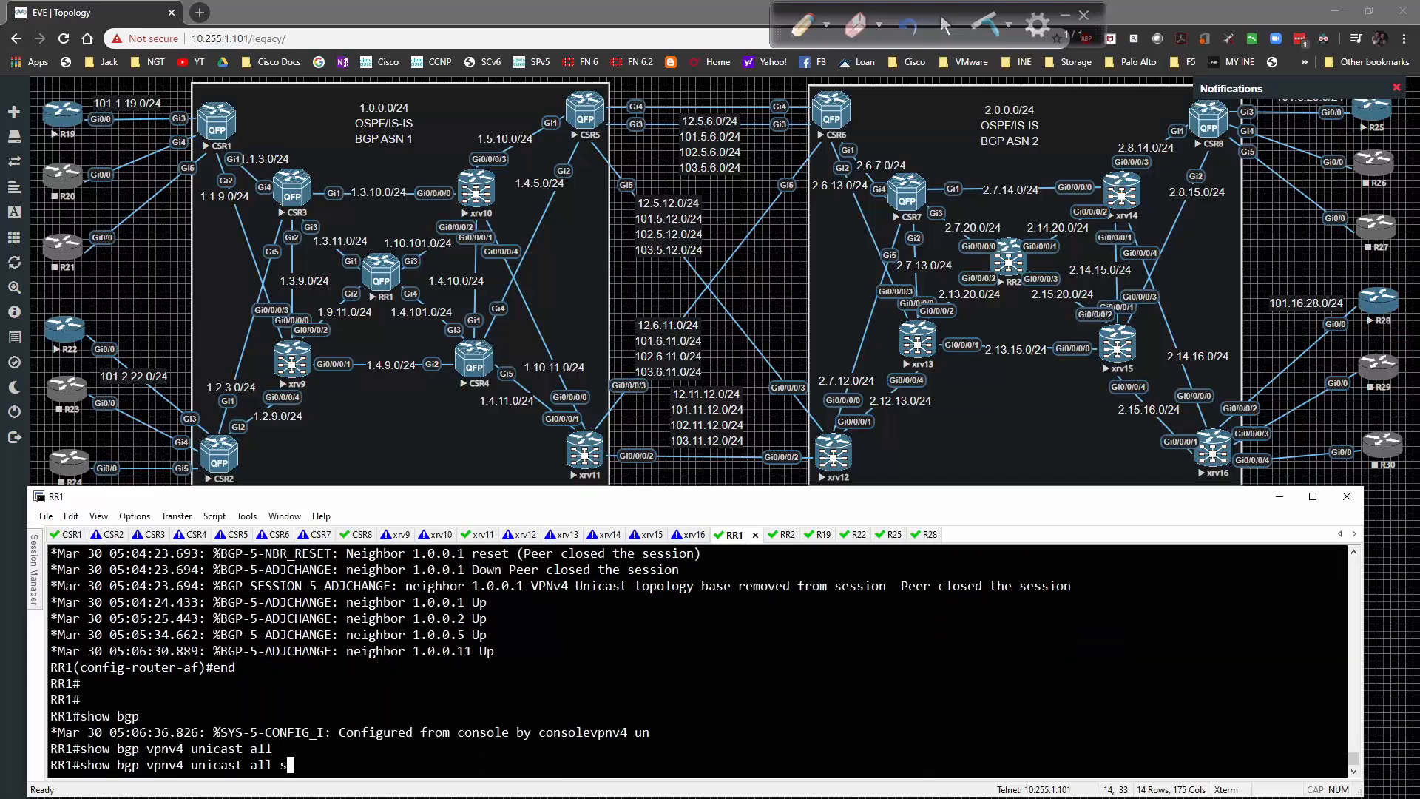
key("Return")
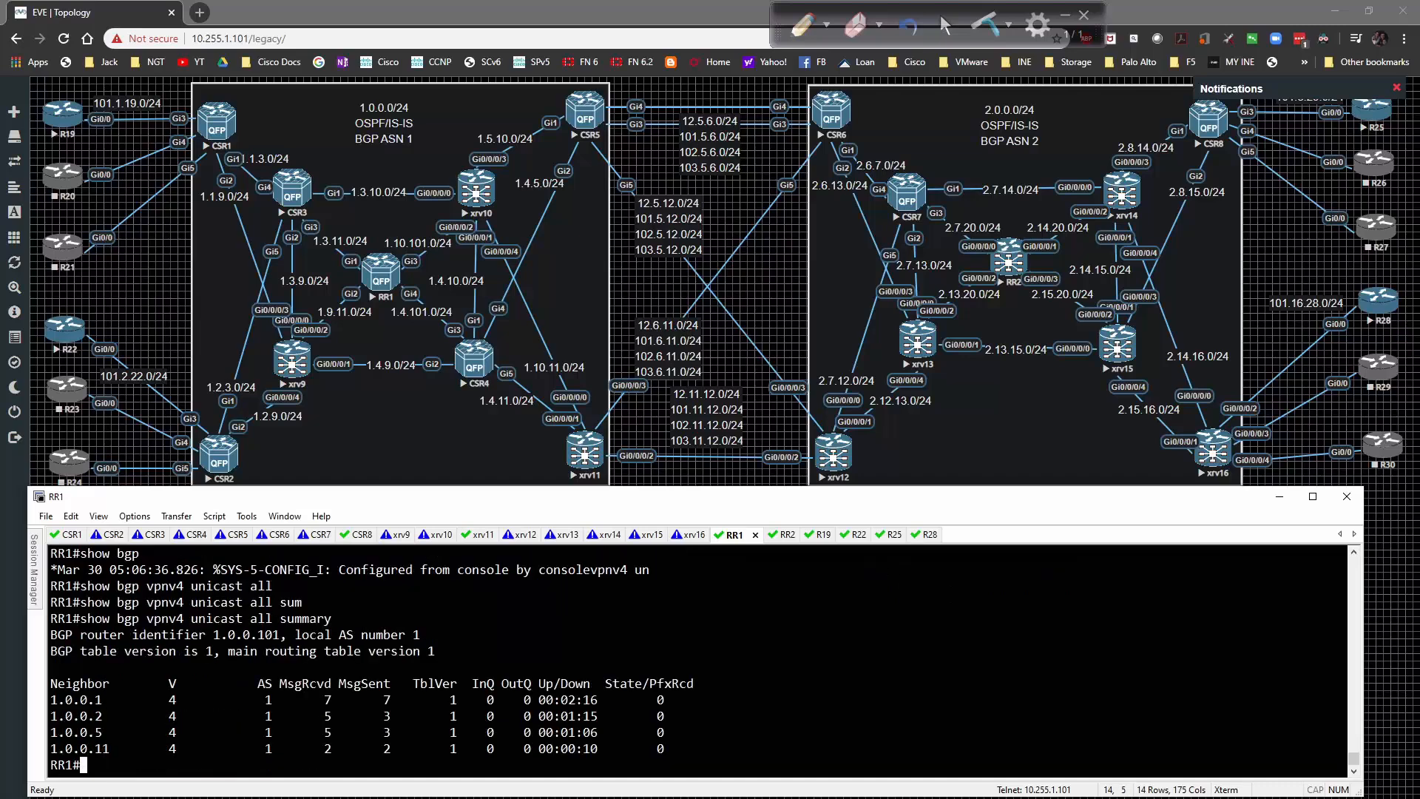
type("show bgp vpnv4 unicast all summary")
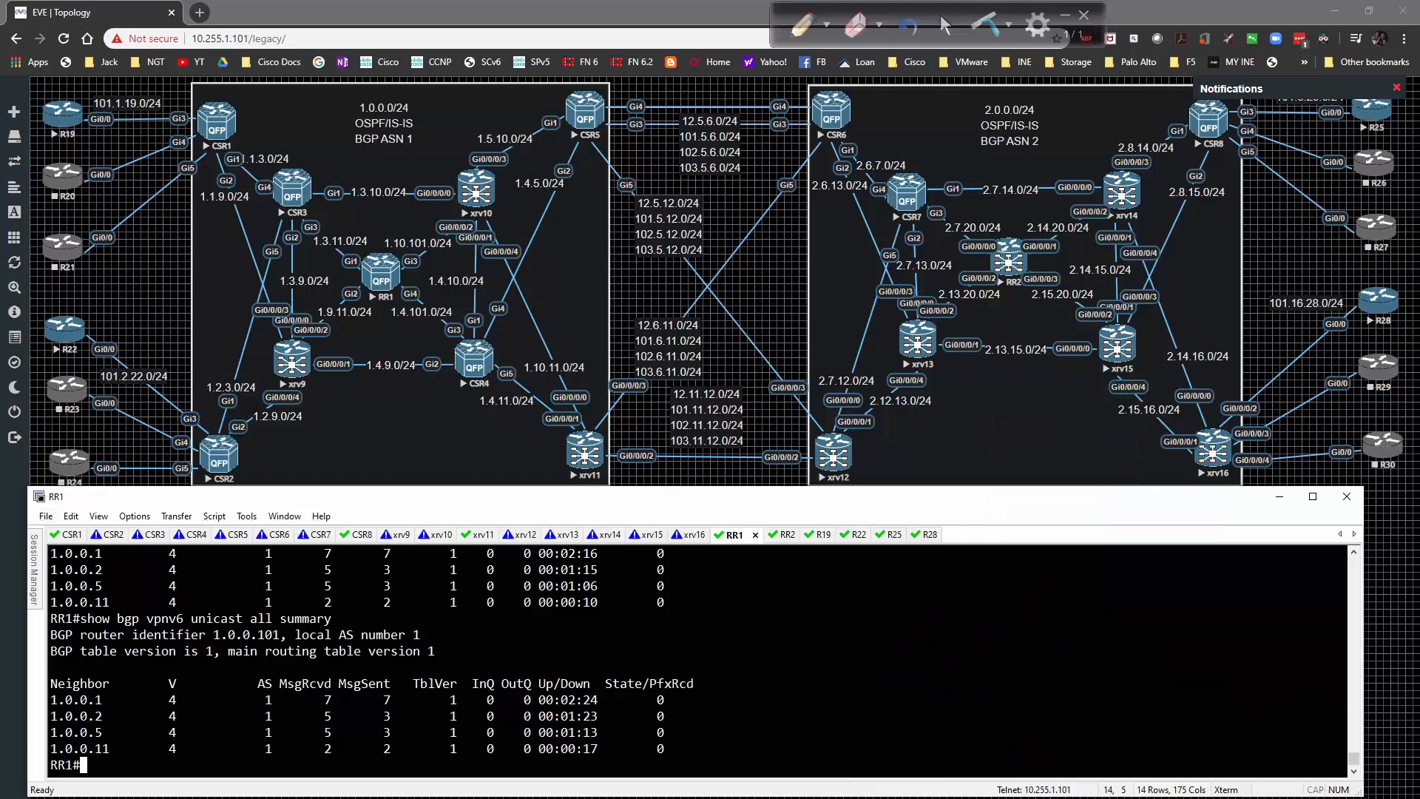
On RR2, add the VPNv4 and VPNv6 unicast address families to BGP 2.
left_click(772, 534)
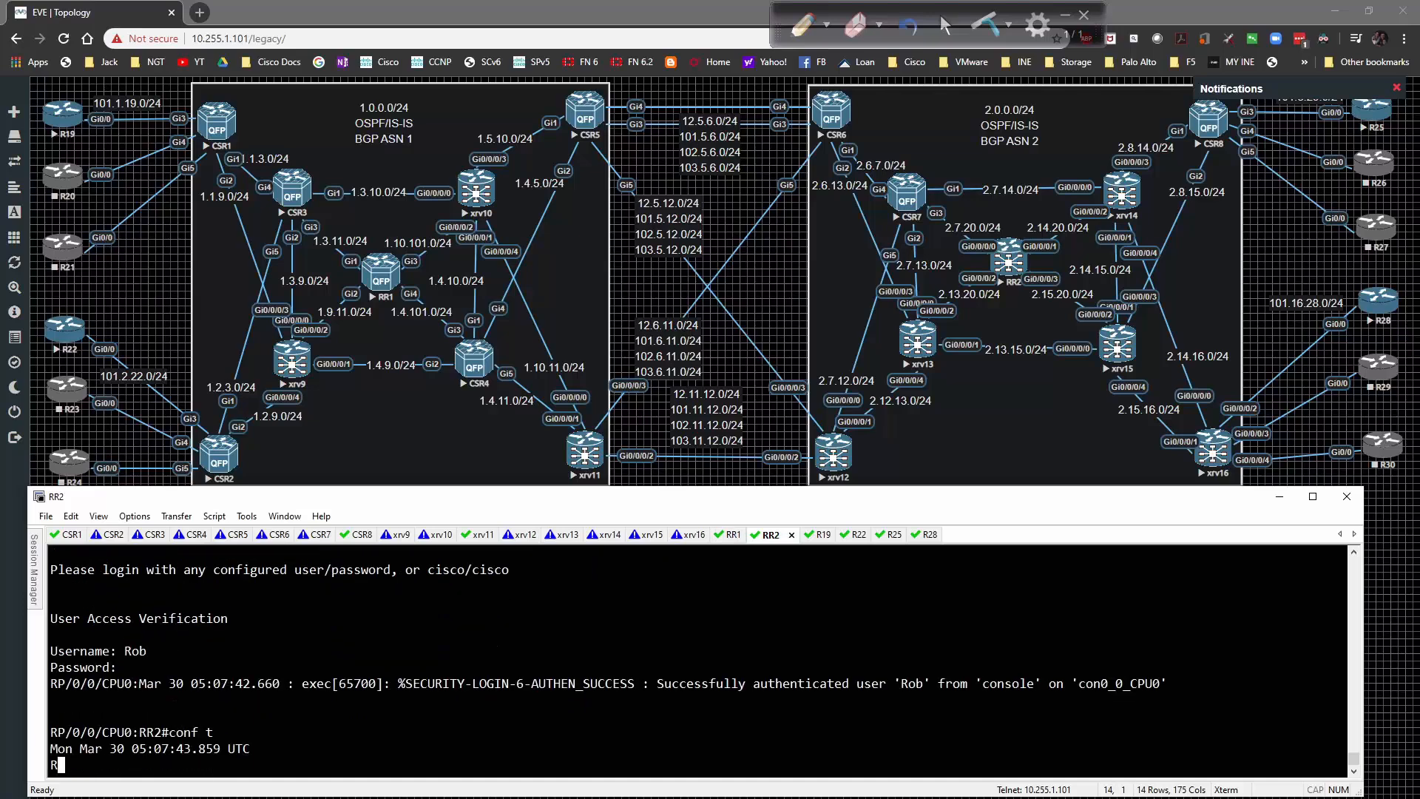
type("router bgp 2")
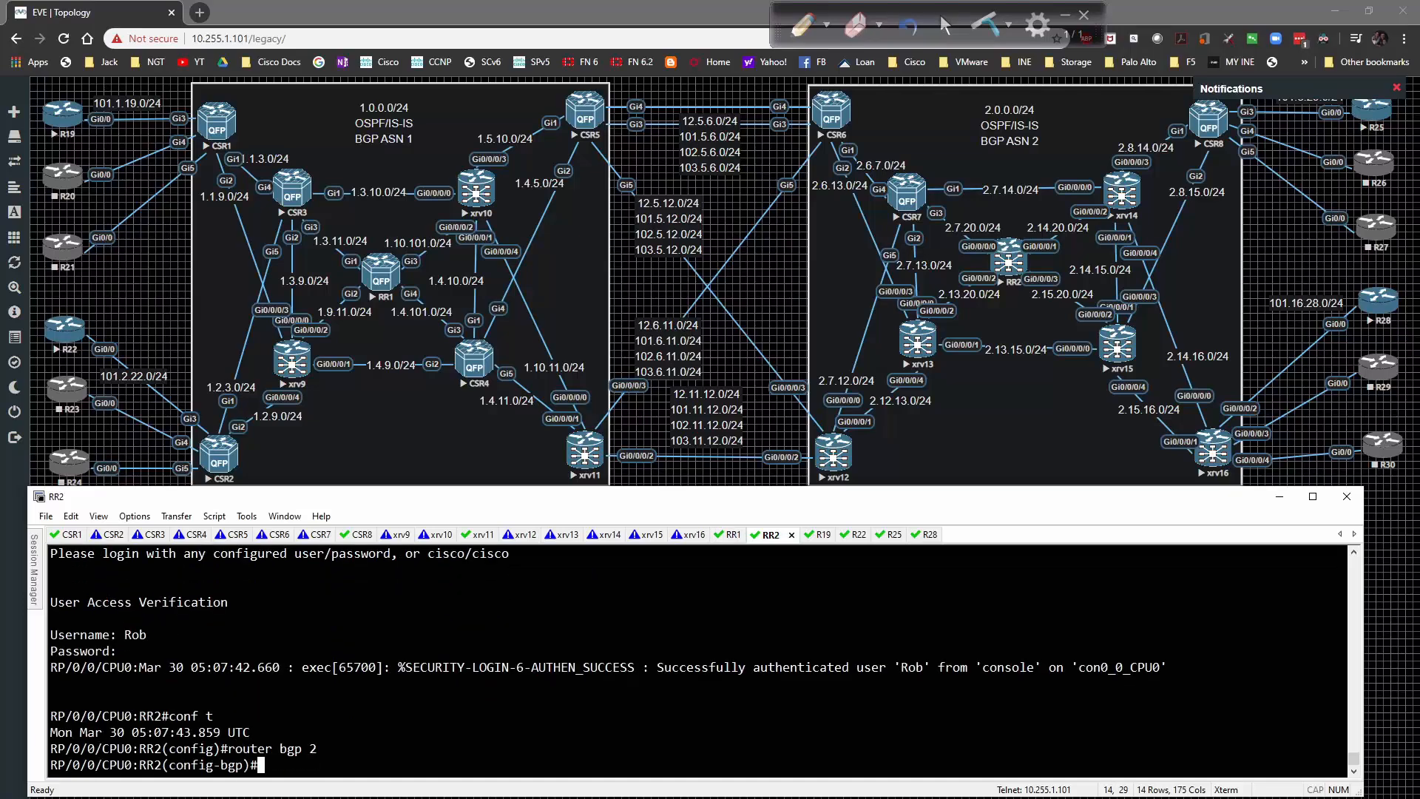
type("address-family vpnv4 unicast")
type("address-family vpnv6 unicast")
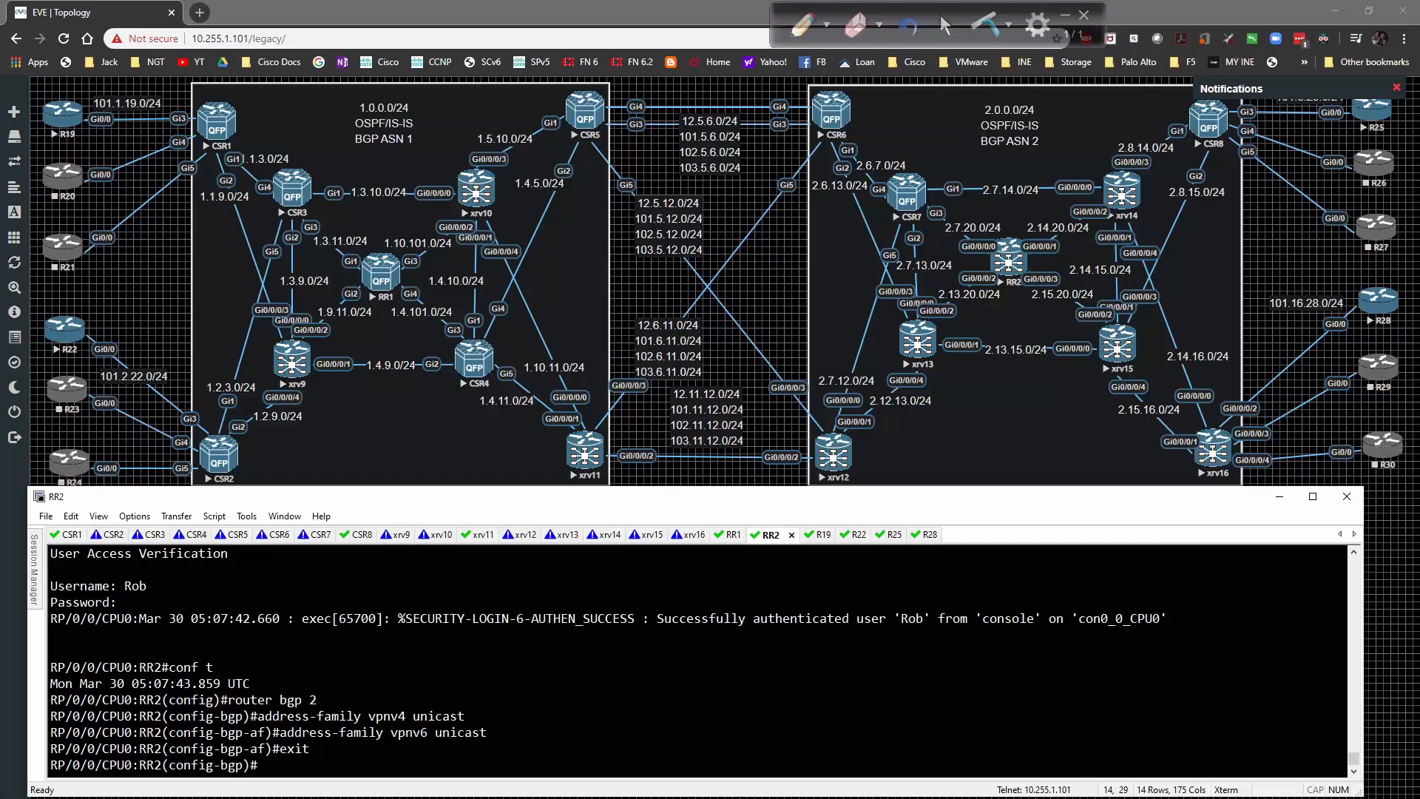
Create af-groups VPNV4 and VPNV6 with route-reflector-client under vpnv4/vpnv6 unicast.
type("af-group")
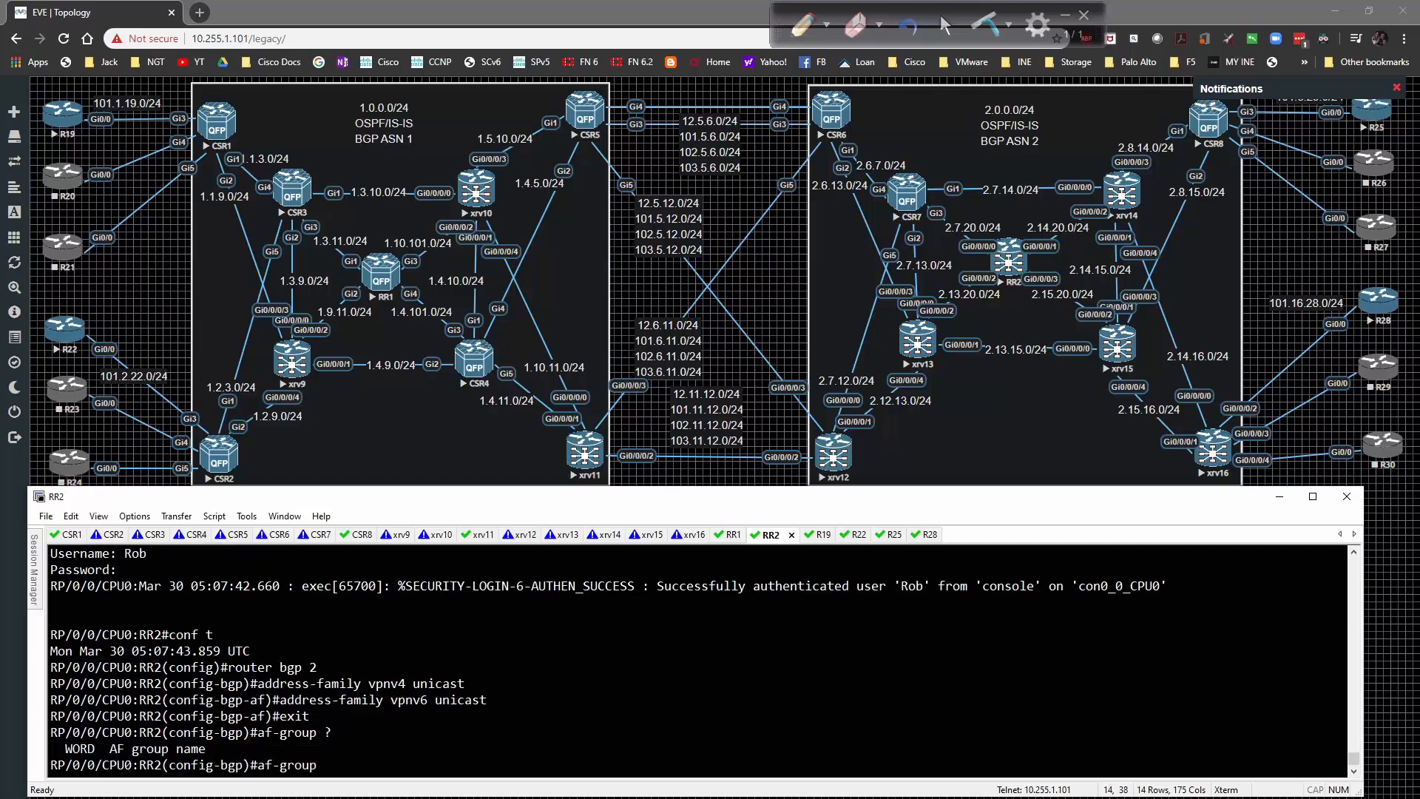
type("VPNV4")
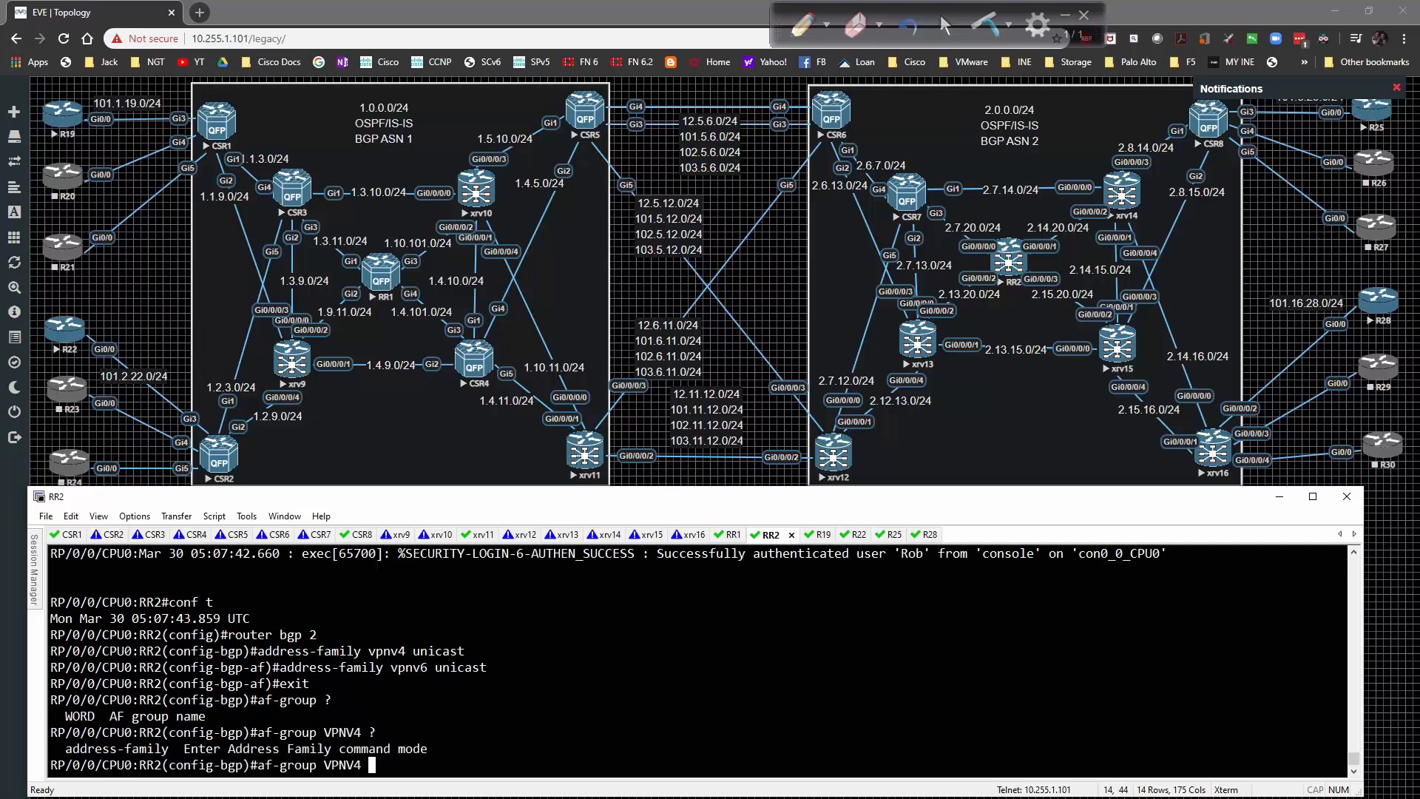
type("address-family vpnv4 u")
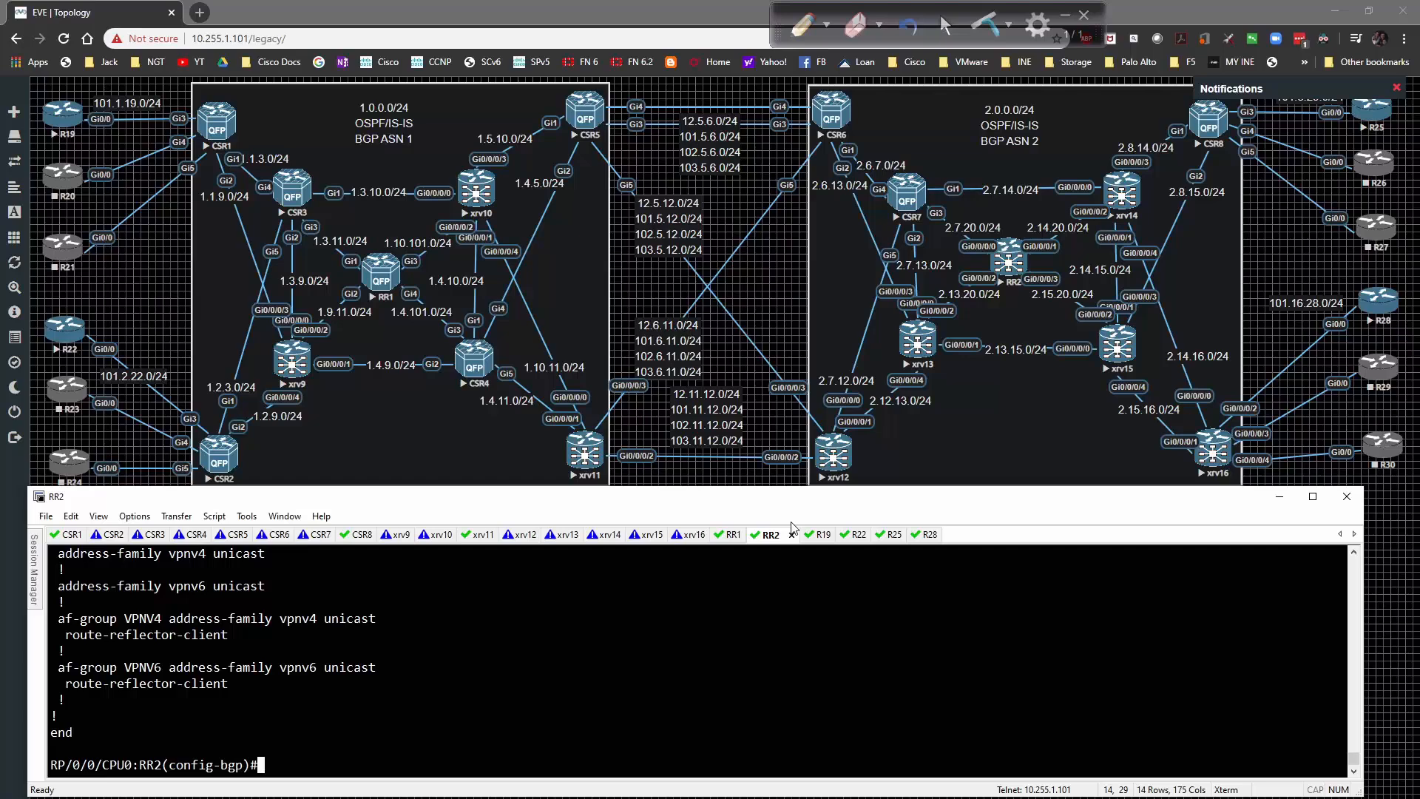
Create session-group IBGP with remote-as 2 and update-source loopback 0.
type("ession-group VPNV")
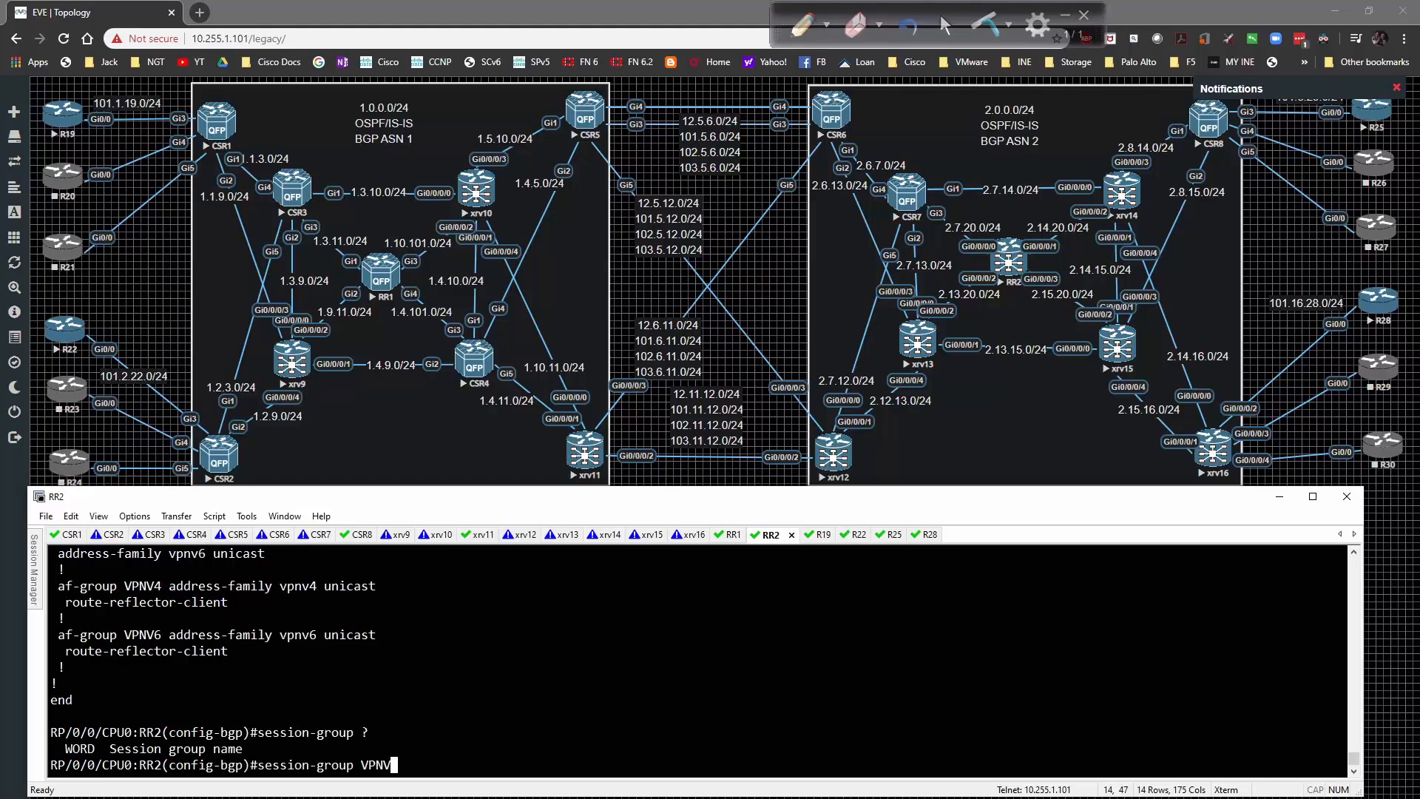
type("4")
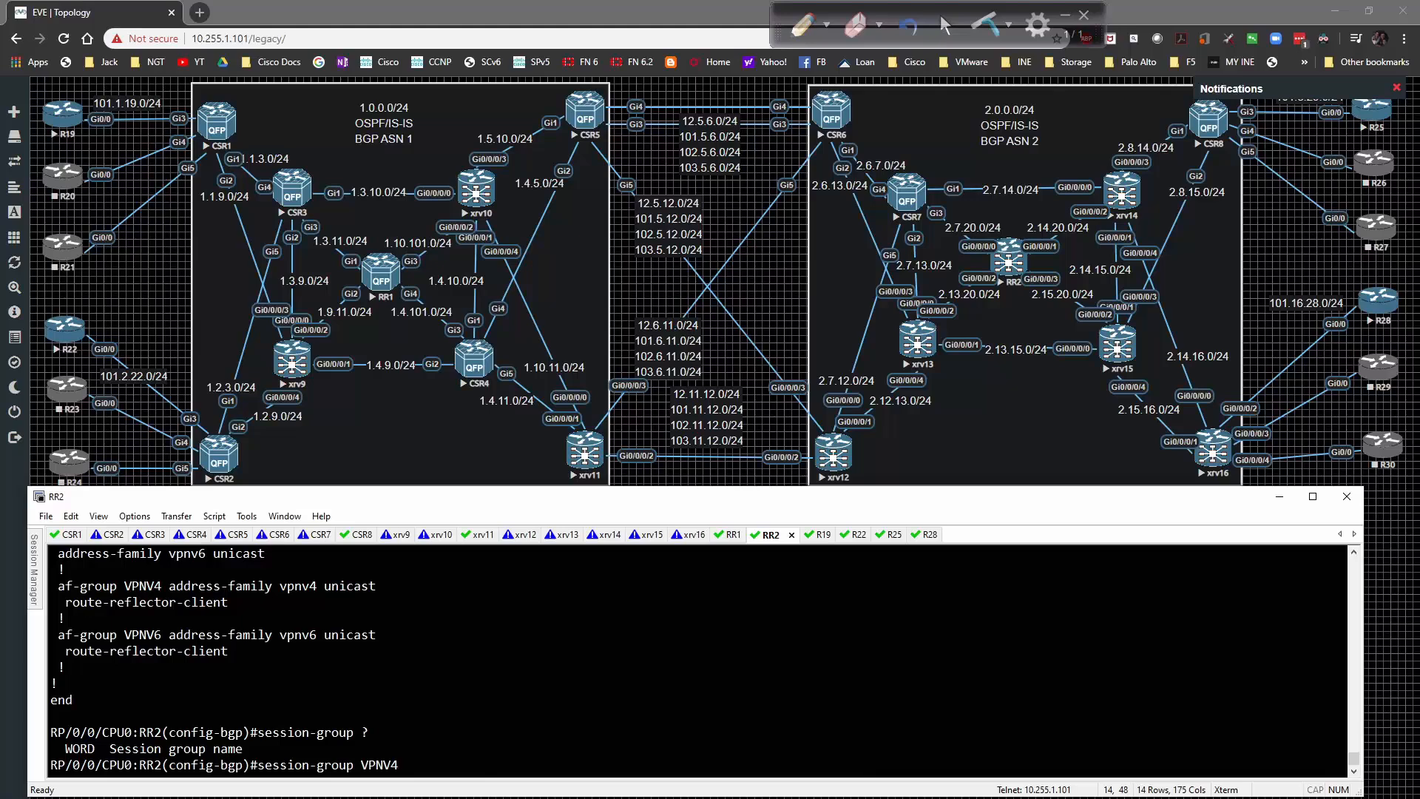
key("BackSpace")
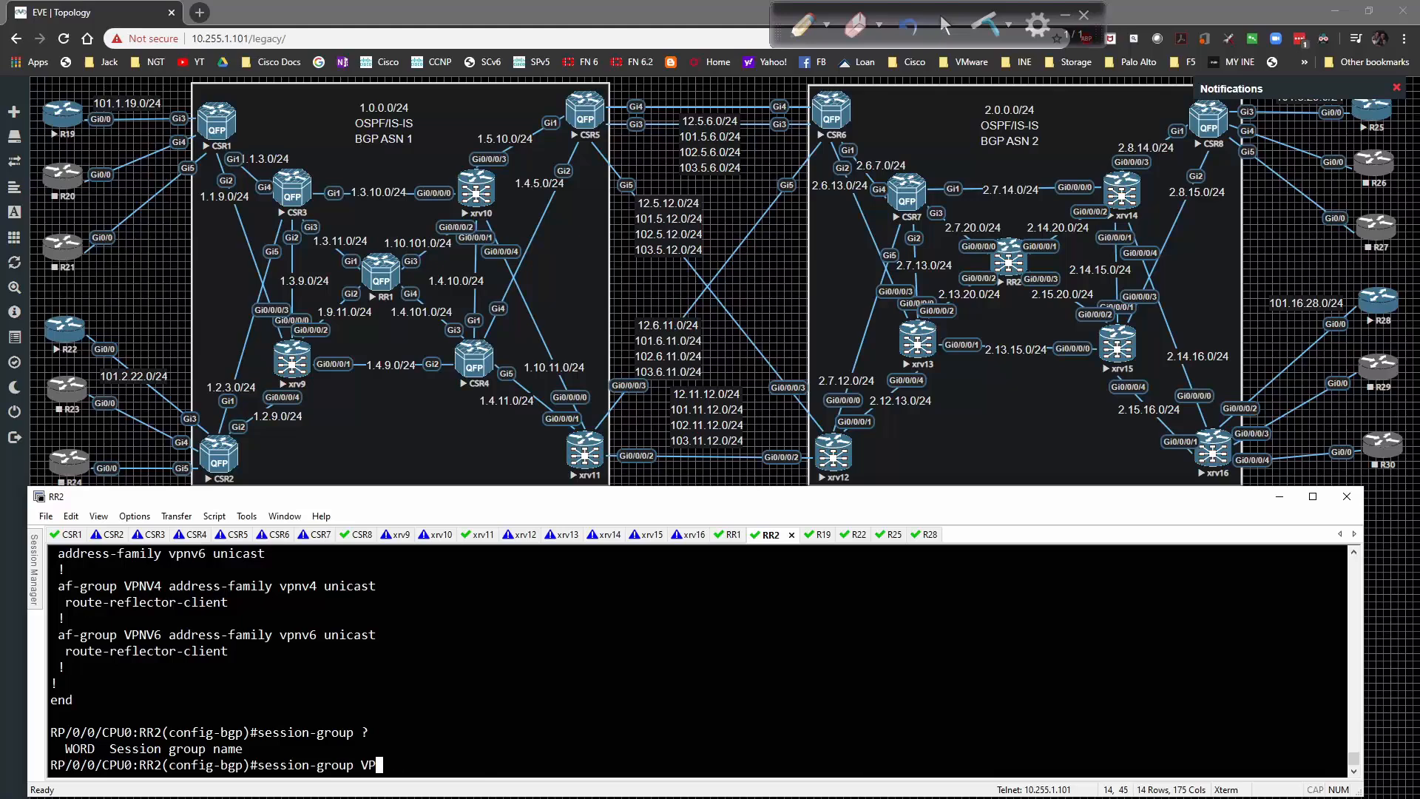
key("Backspace")
type("IBG")
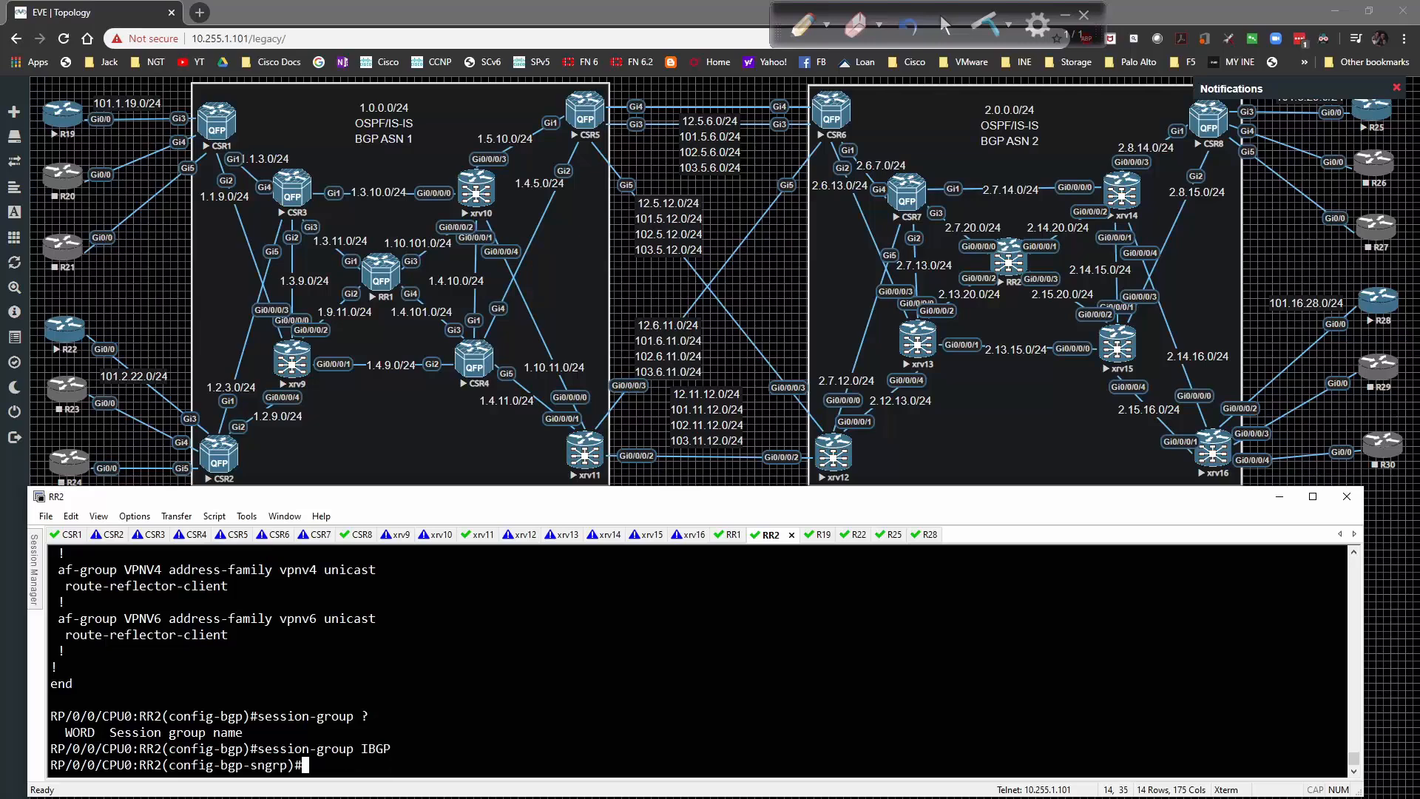
type("remote-as 2")
type("update-source loopback 0")
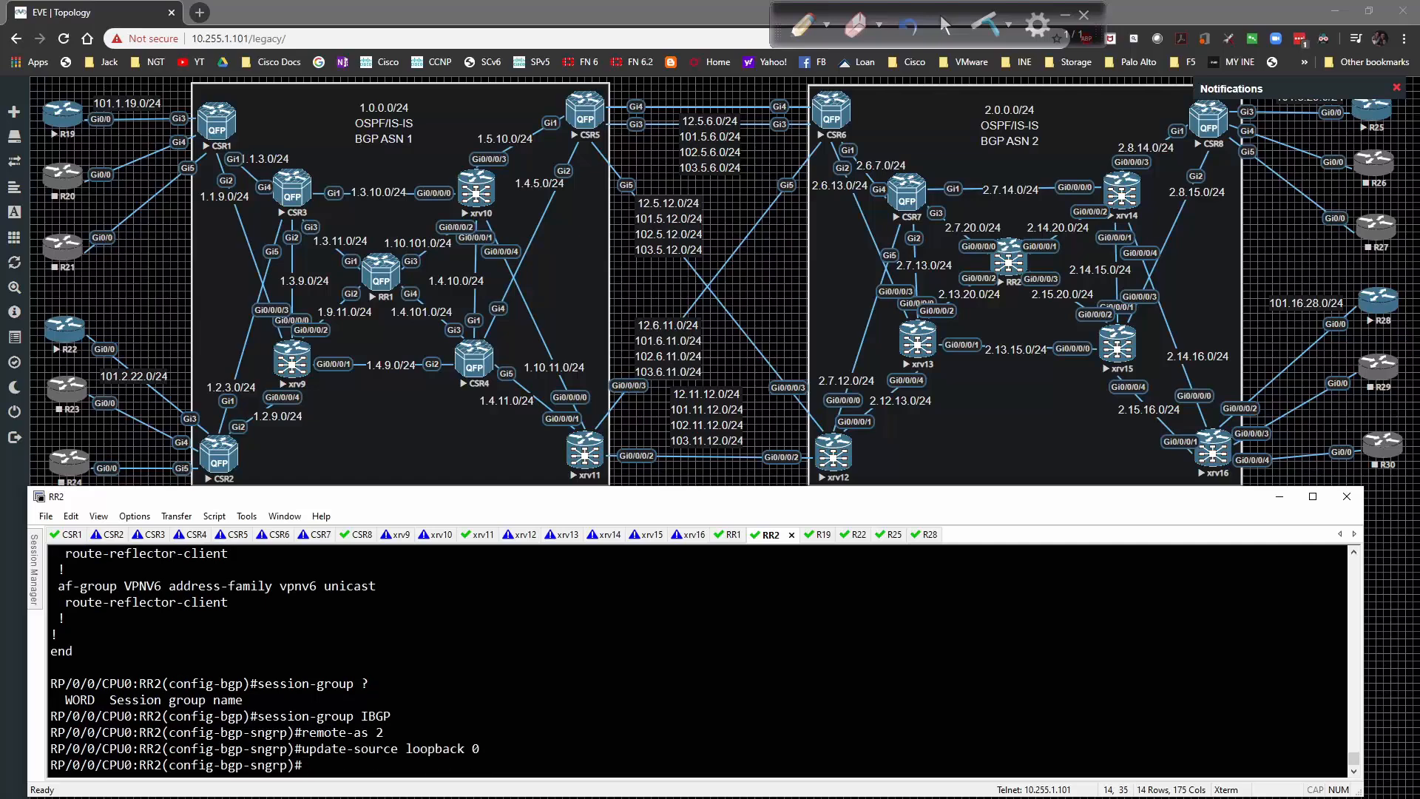
type("exit")
type("use session-group IBGP")
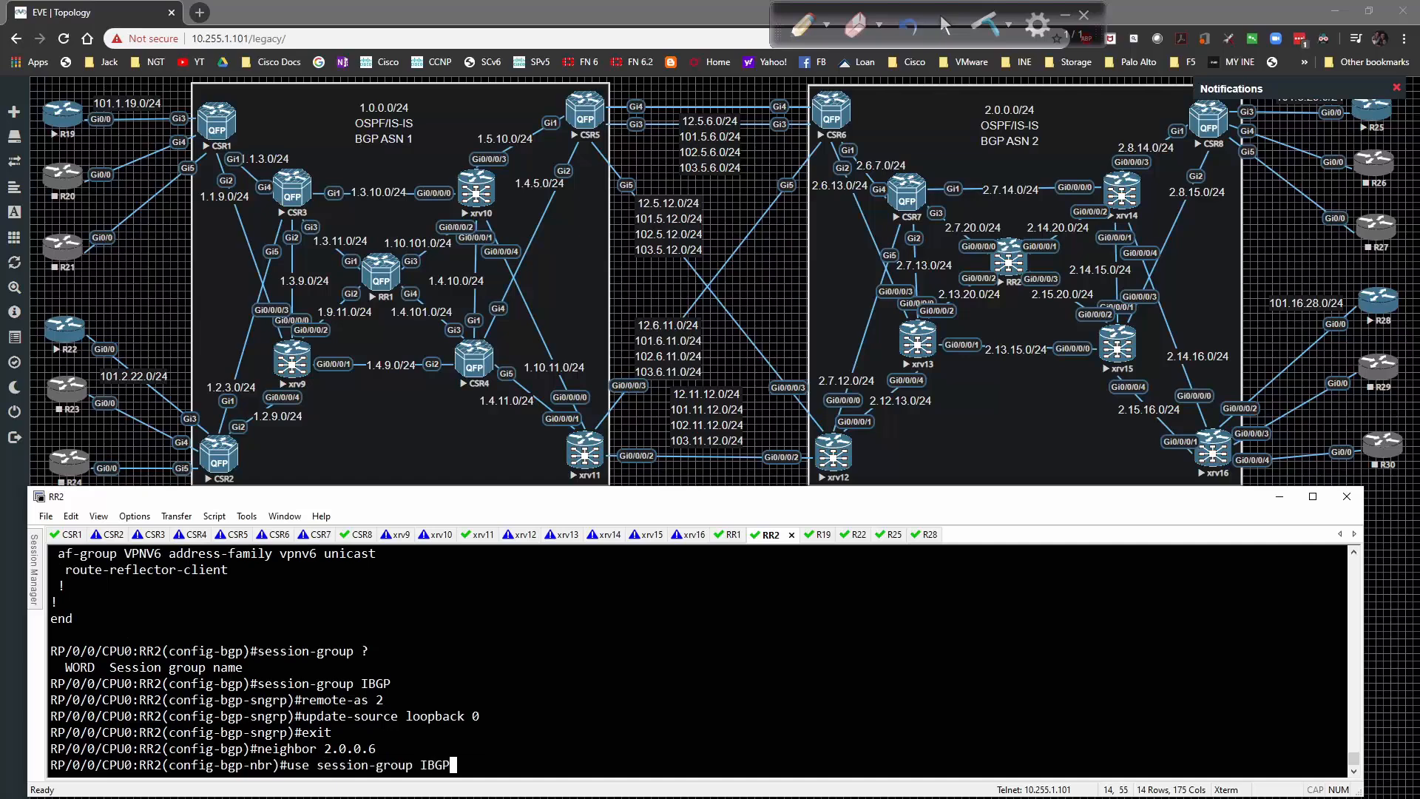
Add neighbor 2.0.0.6 using session-group IBGP and af-groups VPNV4 and VPNV6.
key("Return")
type("use af-group VP")
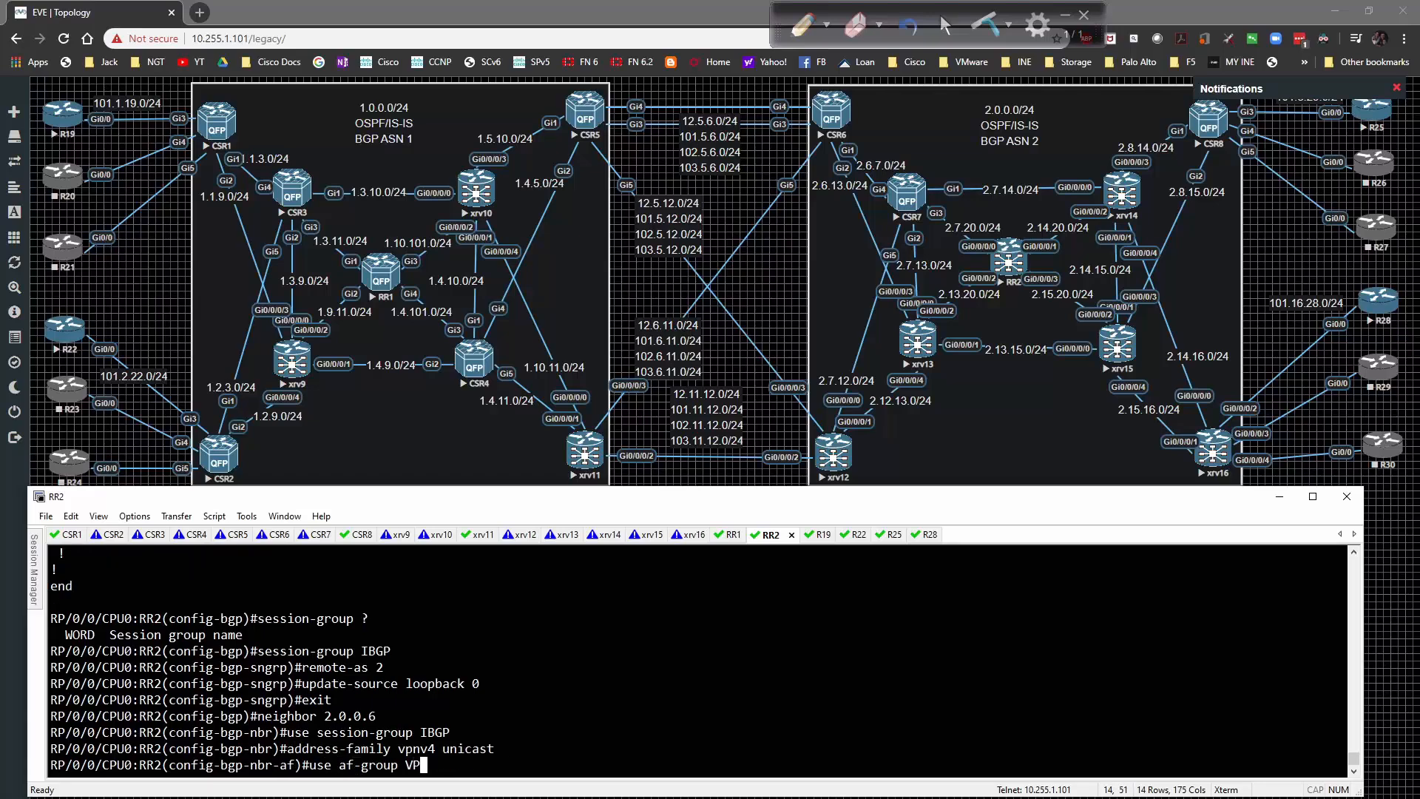
key("Return")
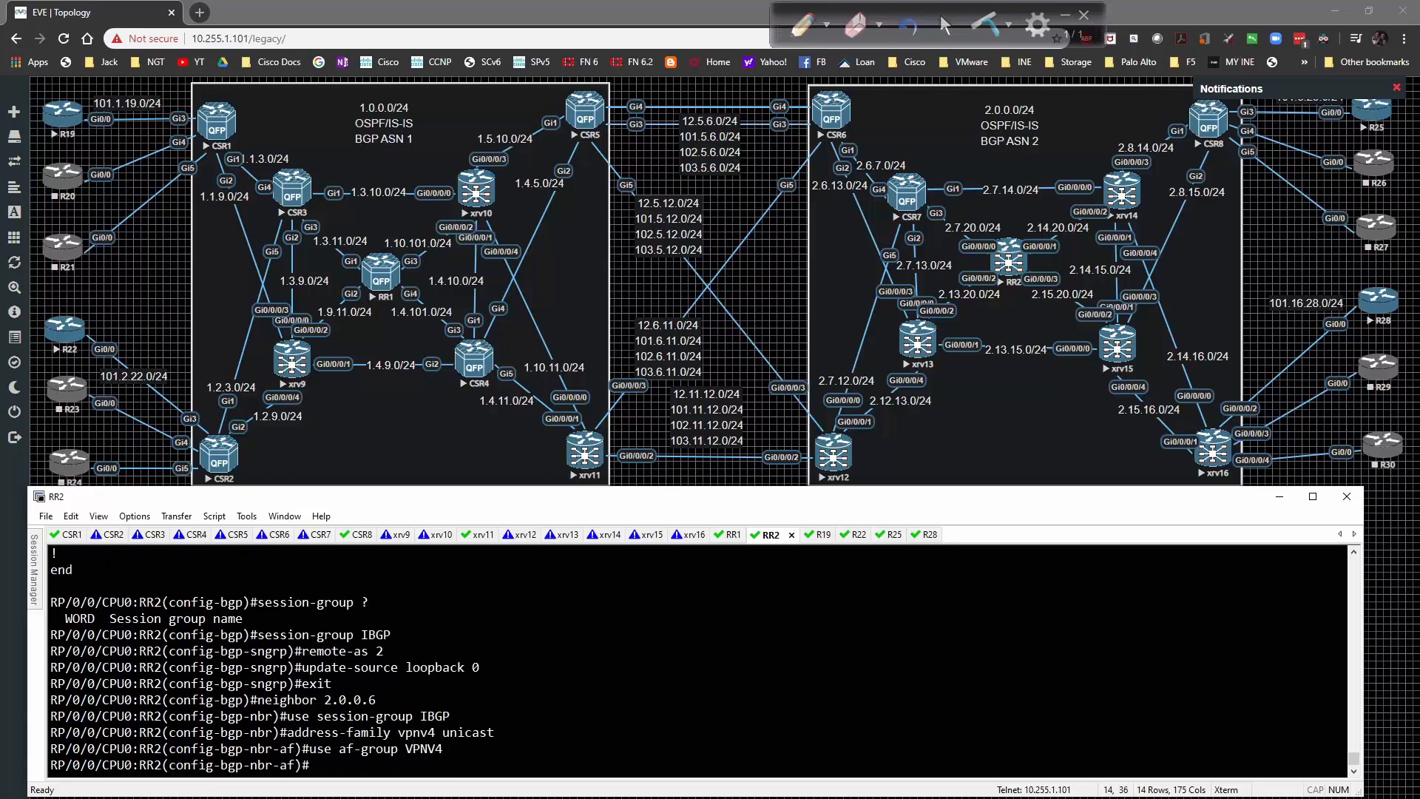
type("address-family vpnv4 unicast")
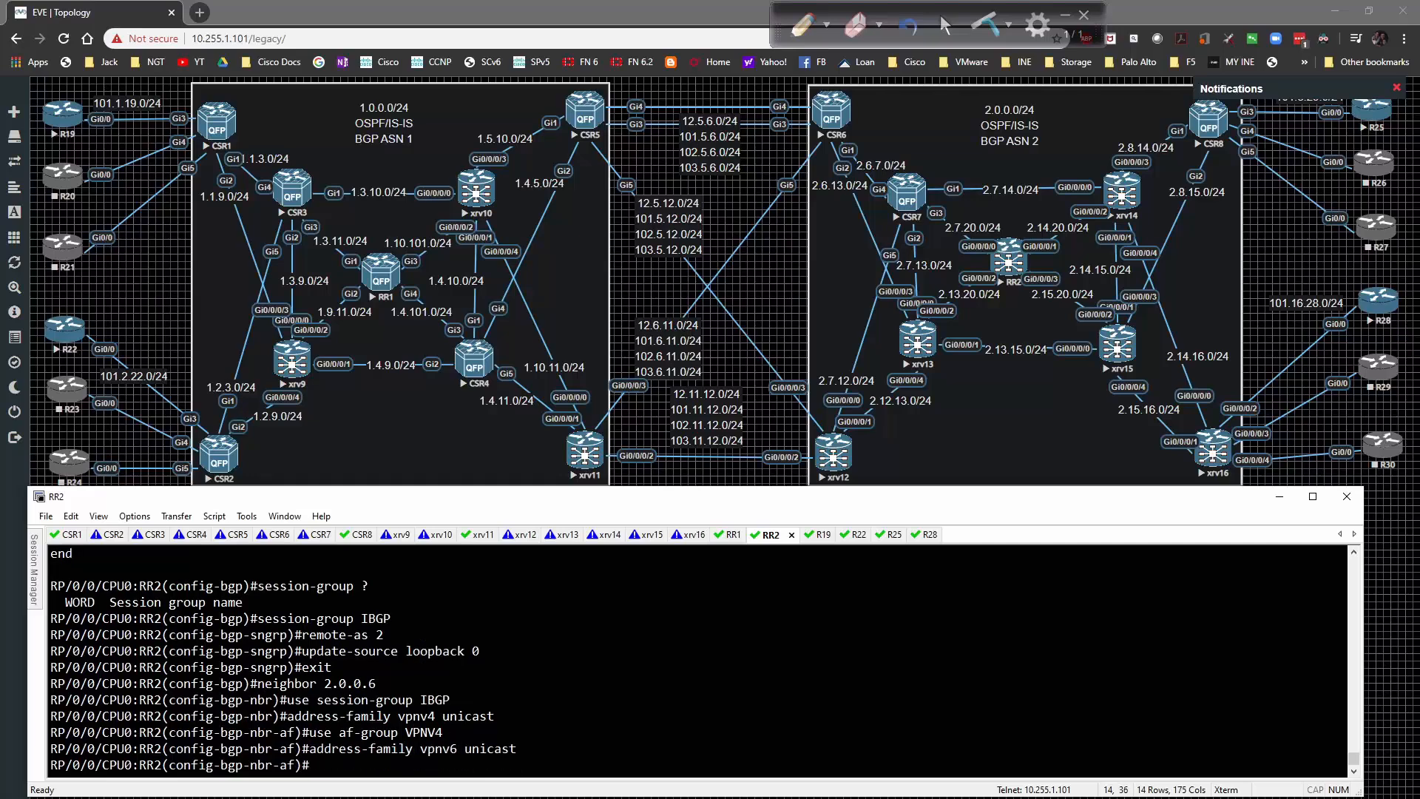
type("use af-group VPNV6")
type("show conf")
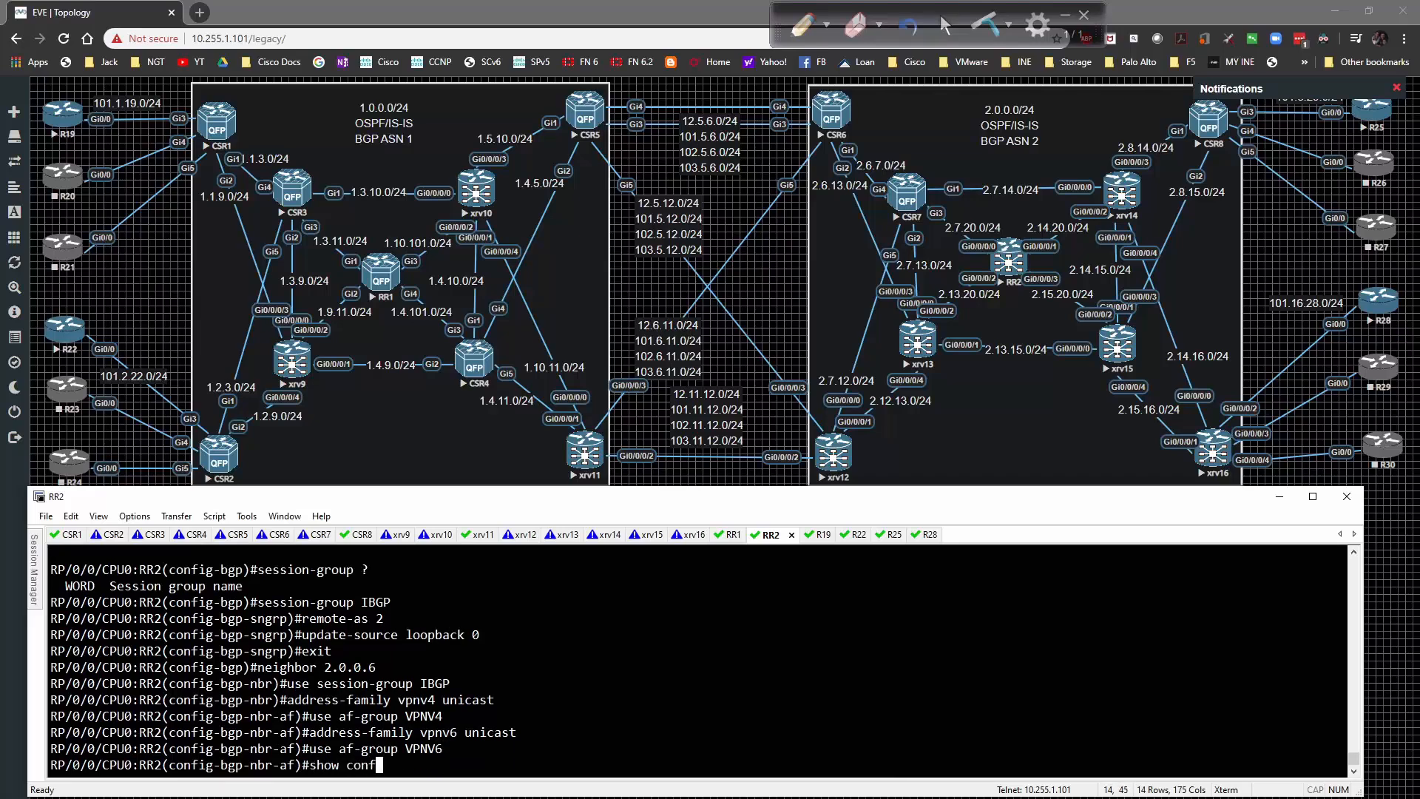
Review the pending configuration and paste the neighbor block as 2.0.0.8.
key("Return")
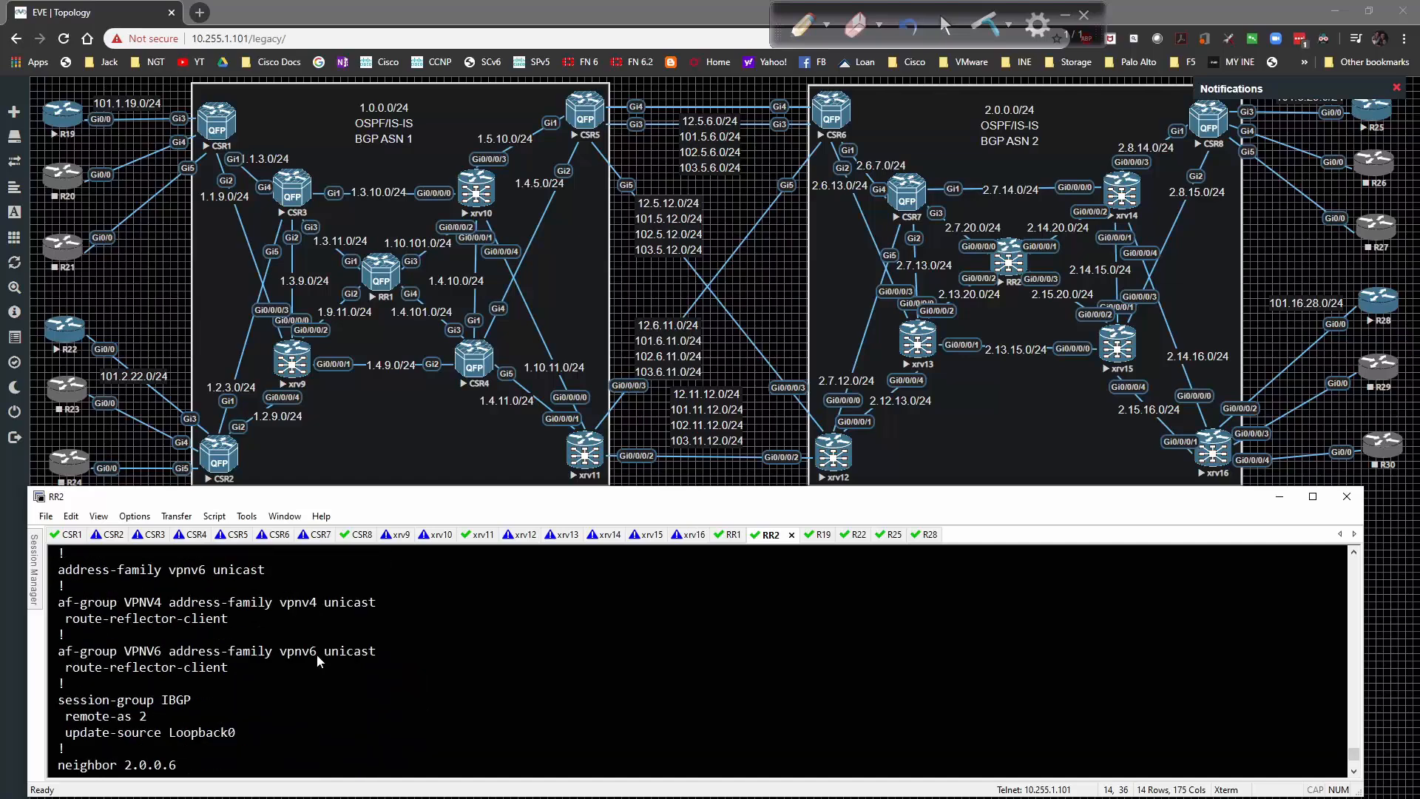
scroll("down", 3)
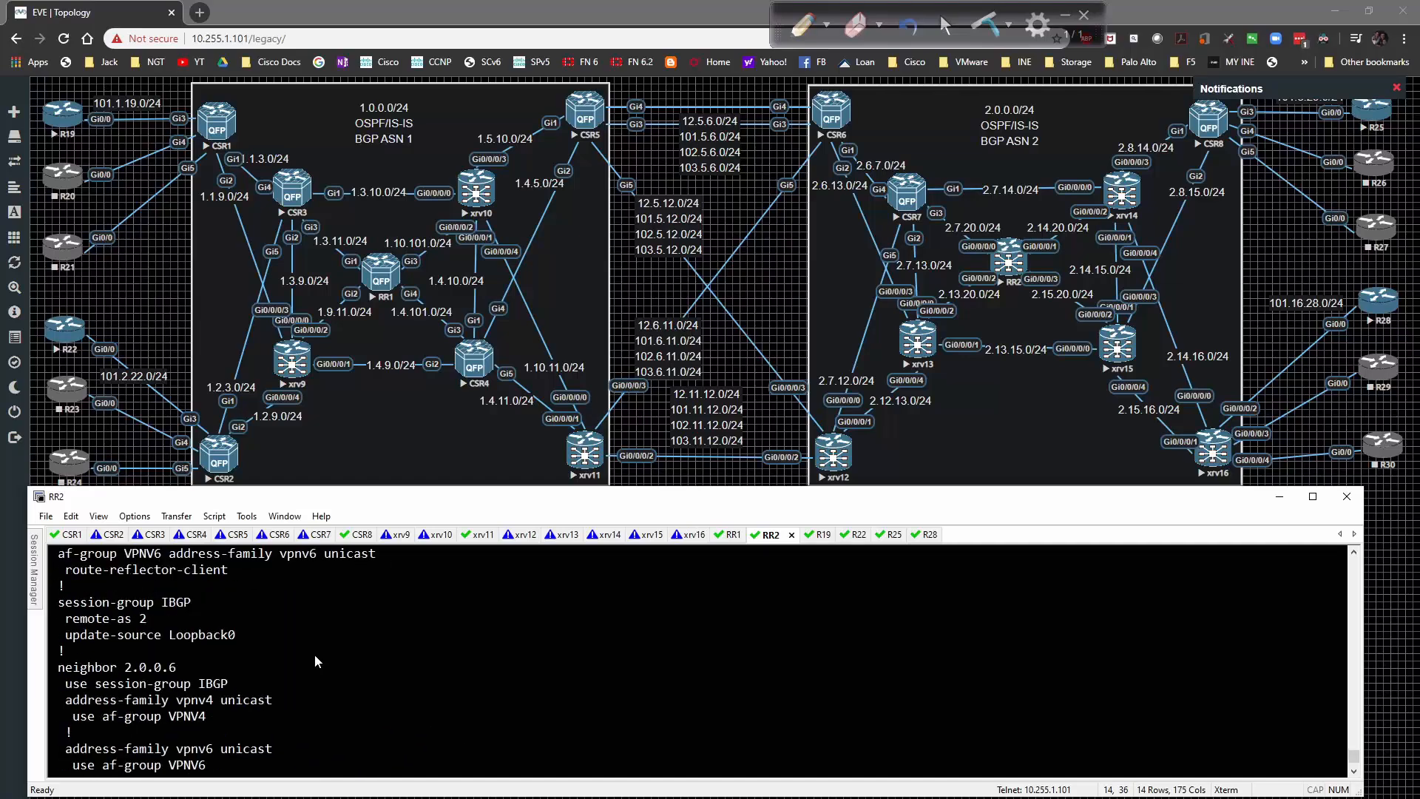
scroll("down", 3)
type("address-family vpnv6 unicast")
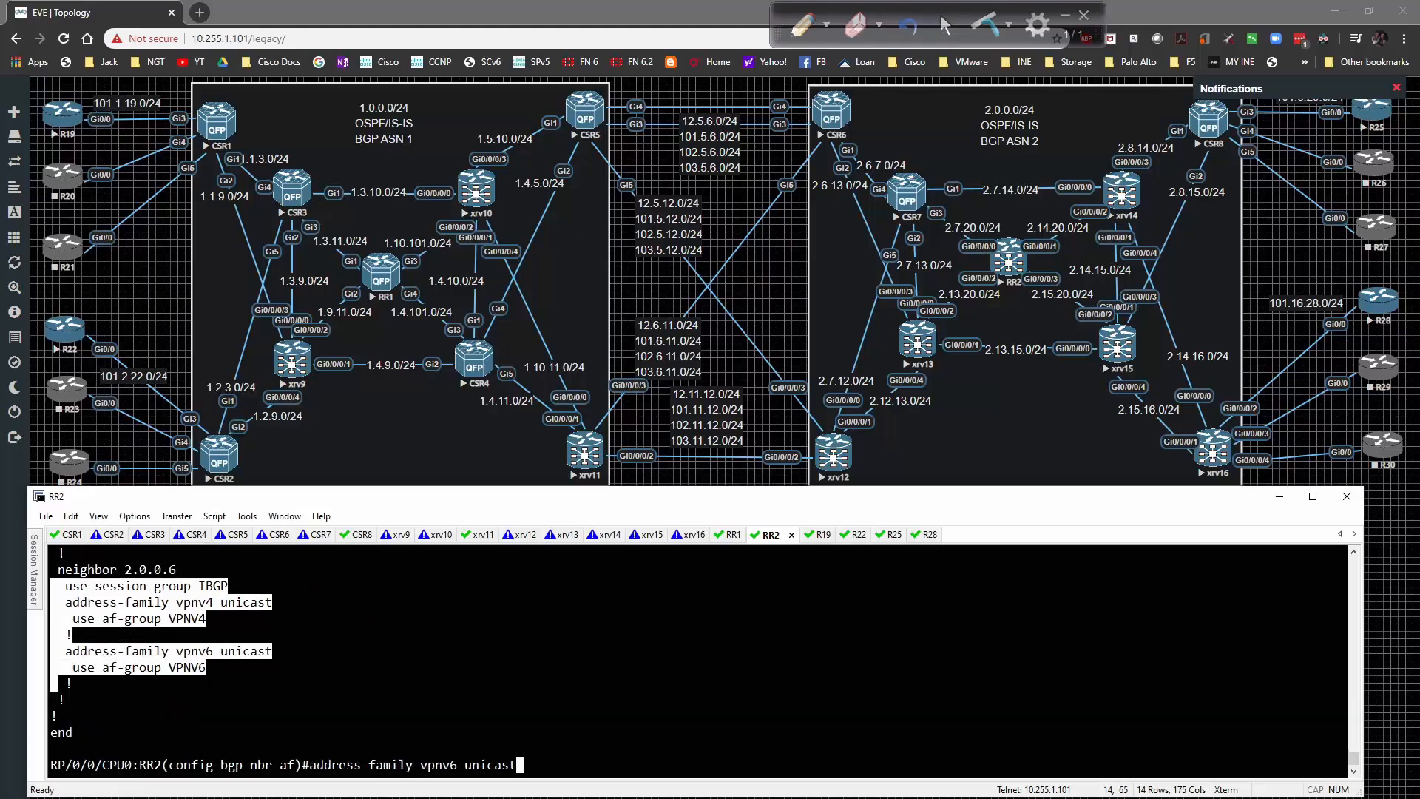
type("neighbor 2.0.0.6")
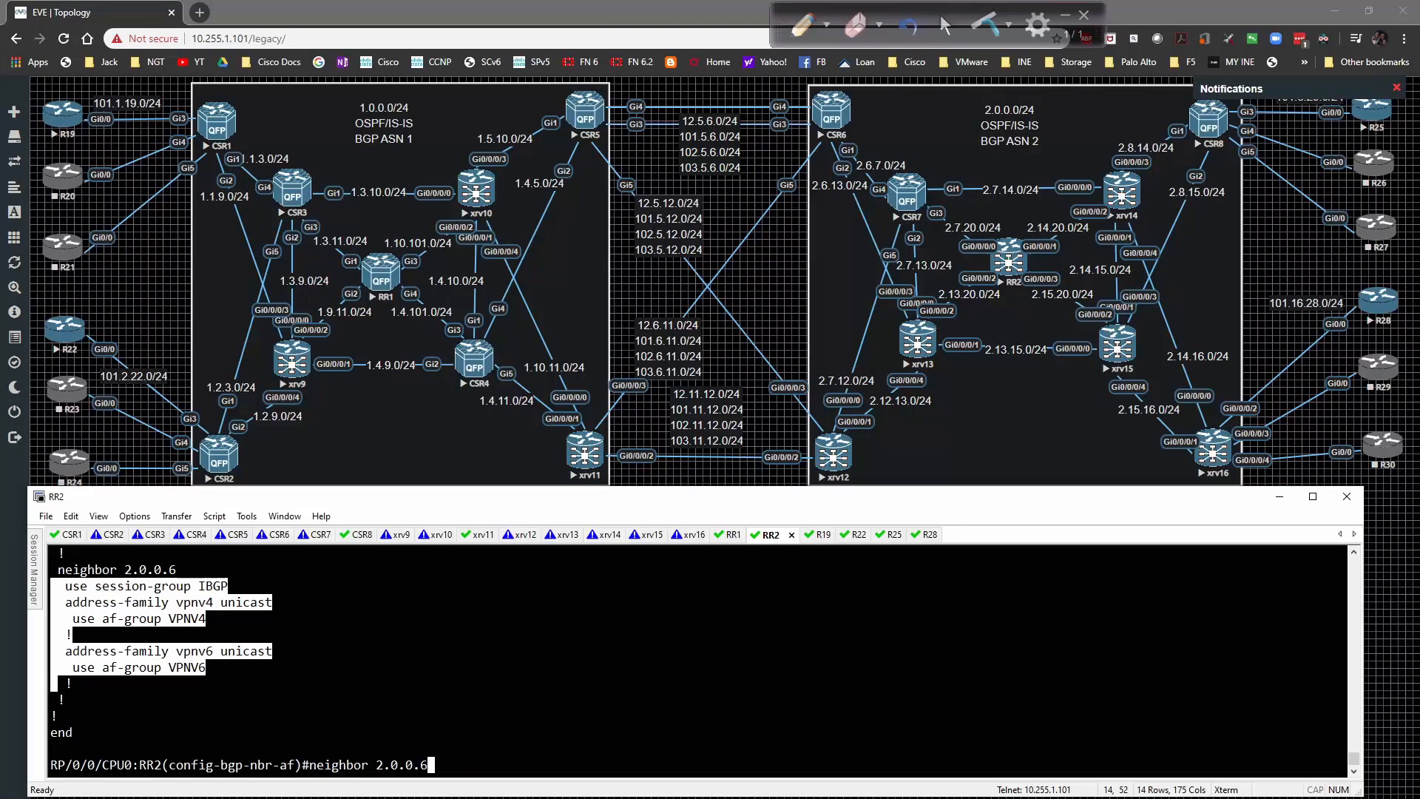
type("8")
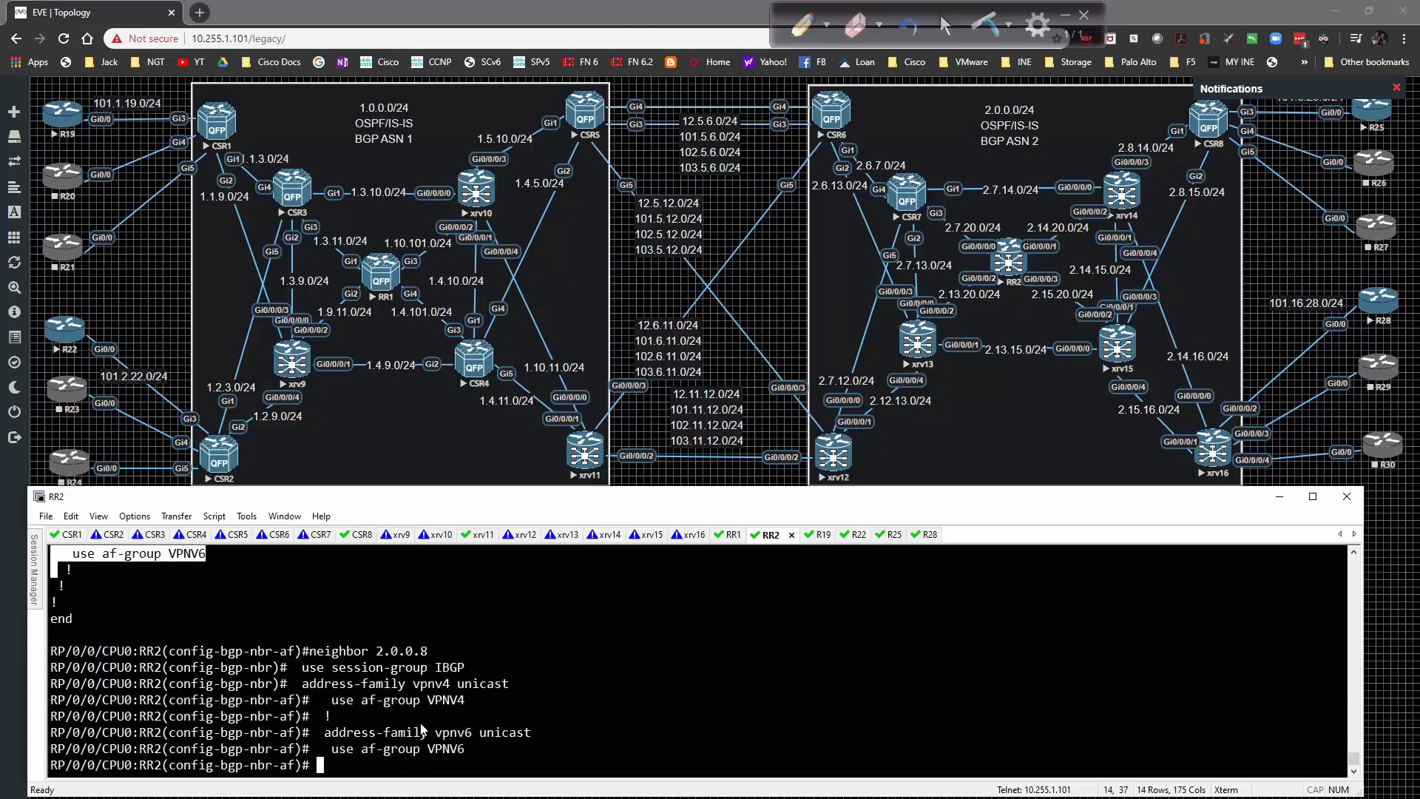
Add neighbors 2.0.0.12 and 2.0.0.16 with session-group IBGP, then commit RR2's BGP configuration.
type("use session-group IBGP")
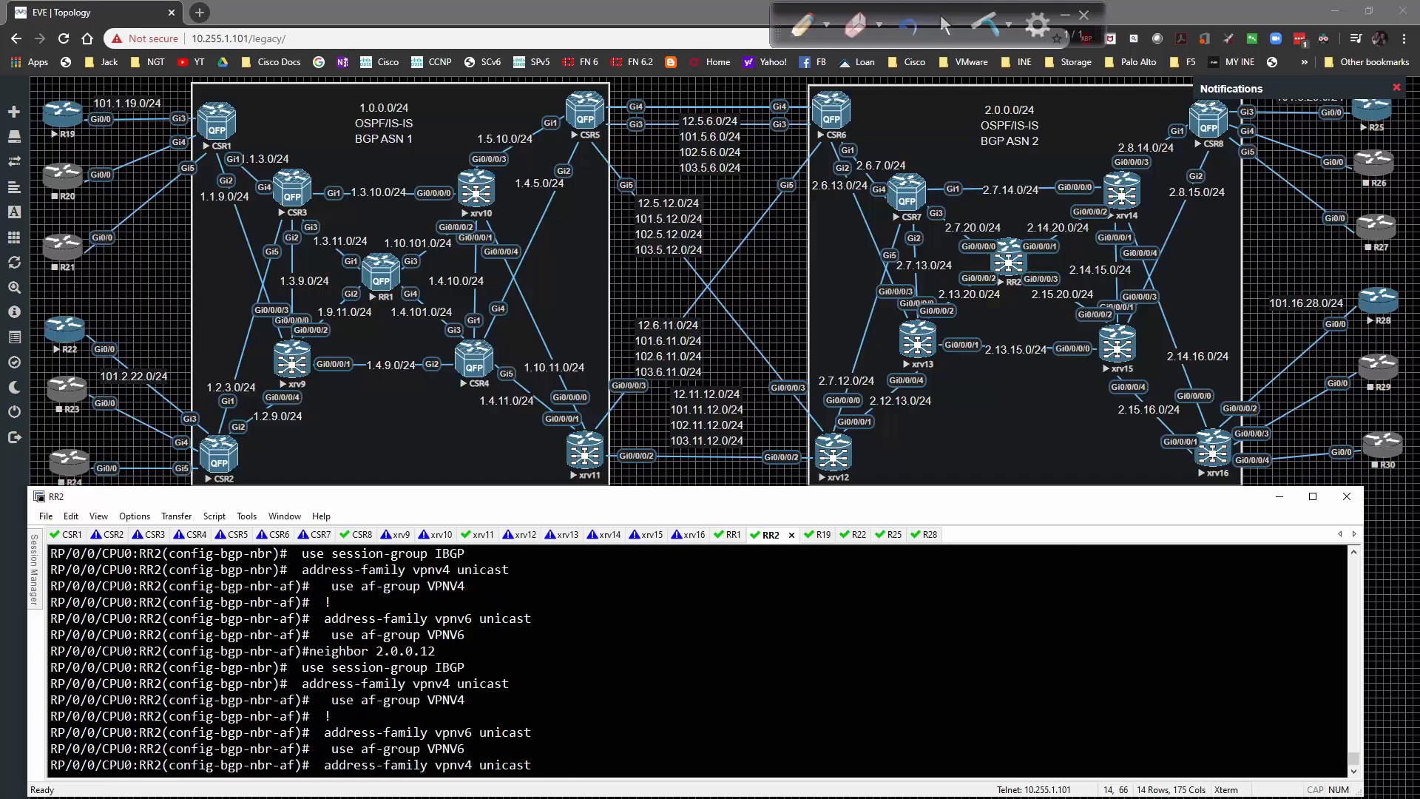
type("neighbor 2.0.0.16")
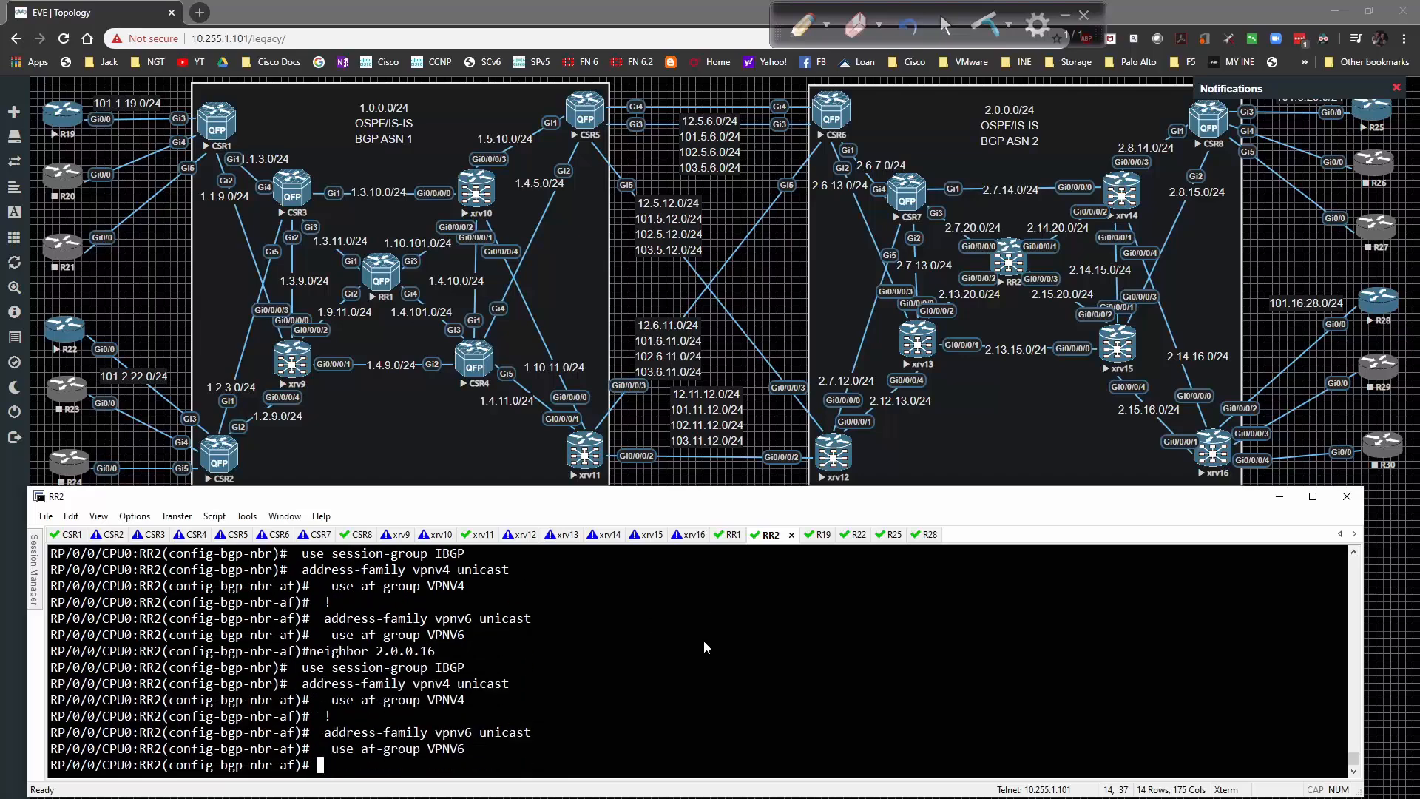
type("commit")
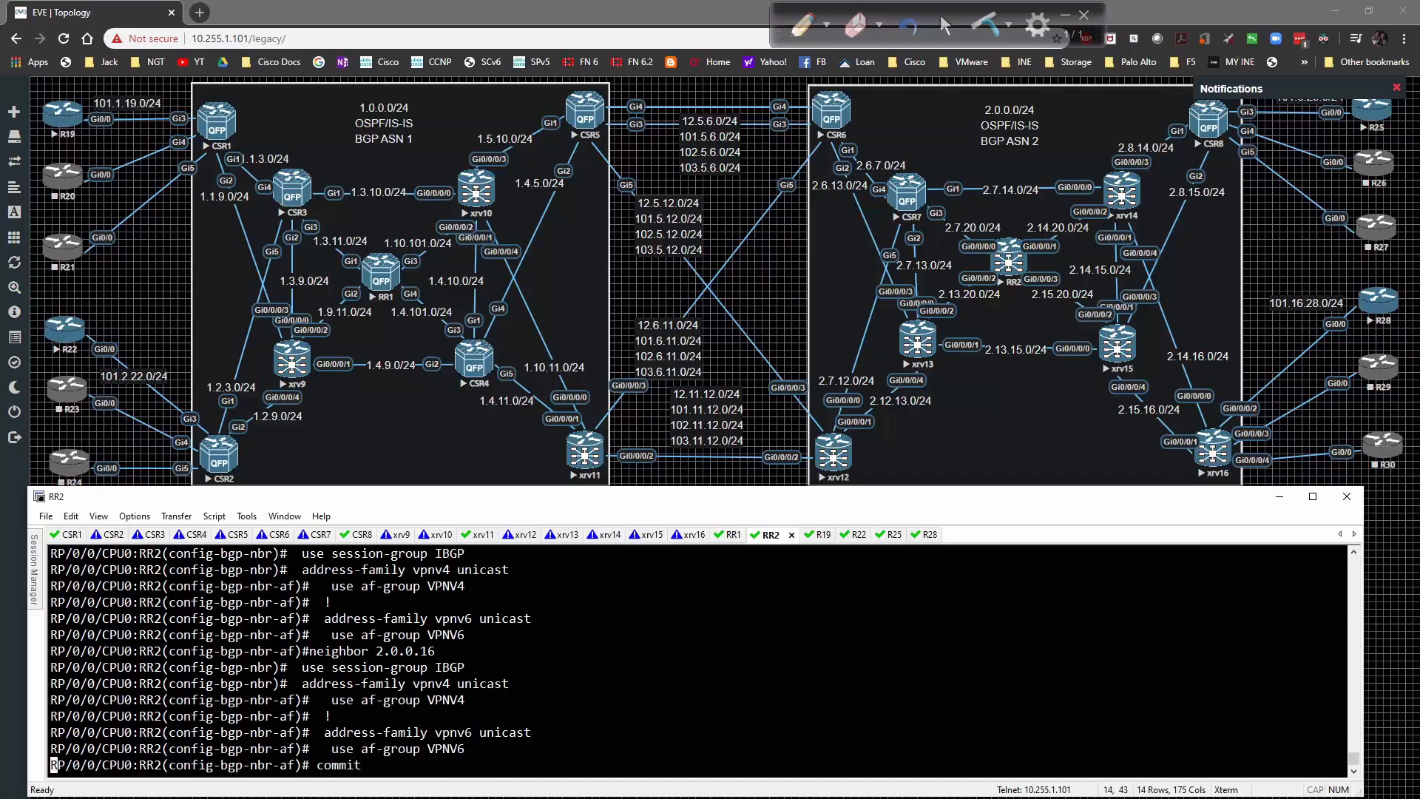
key("Return")
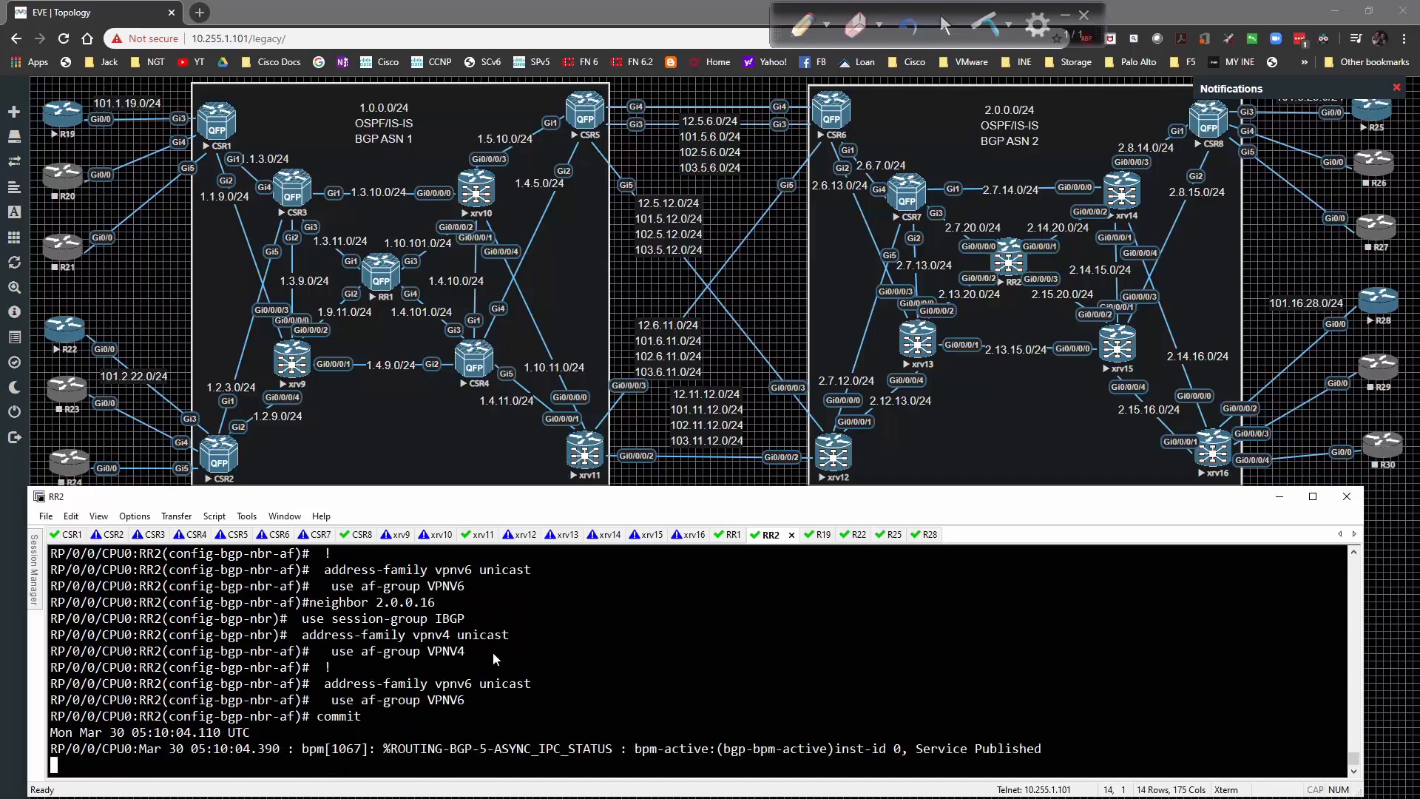
mouse_move(498, 659)
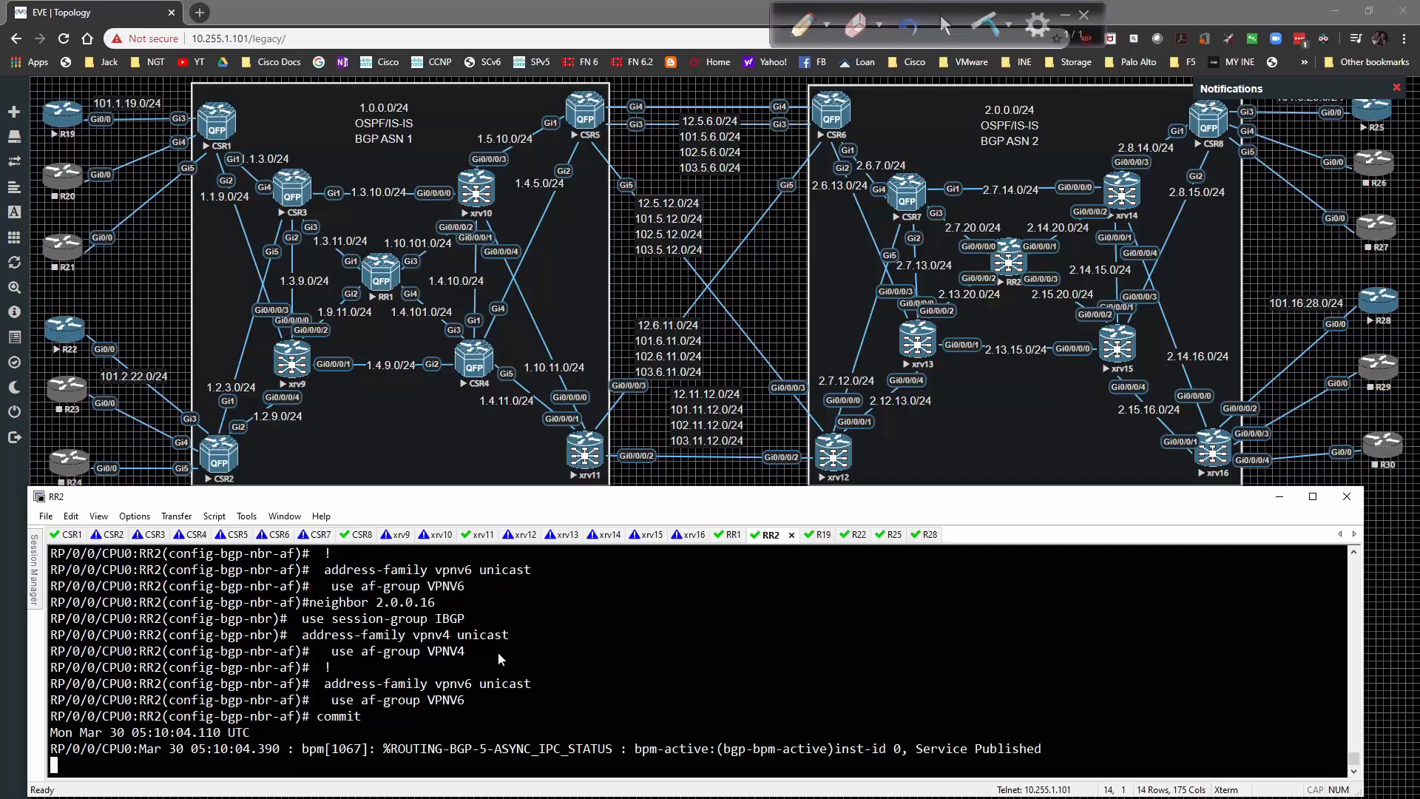
scroll("down", 3)
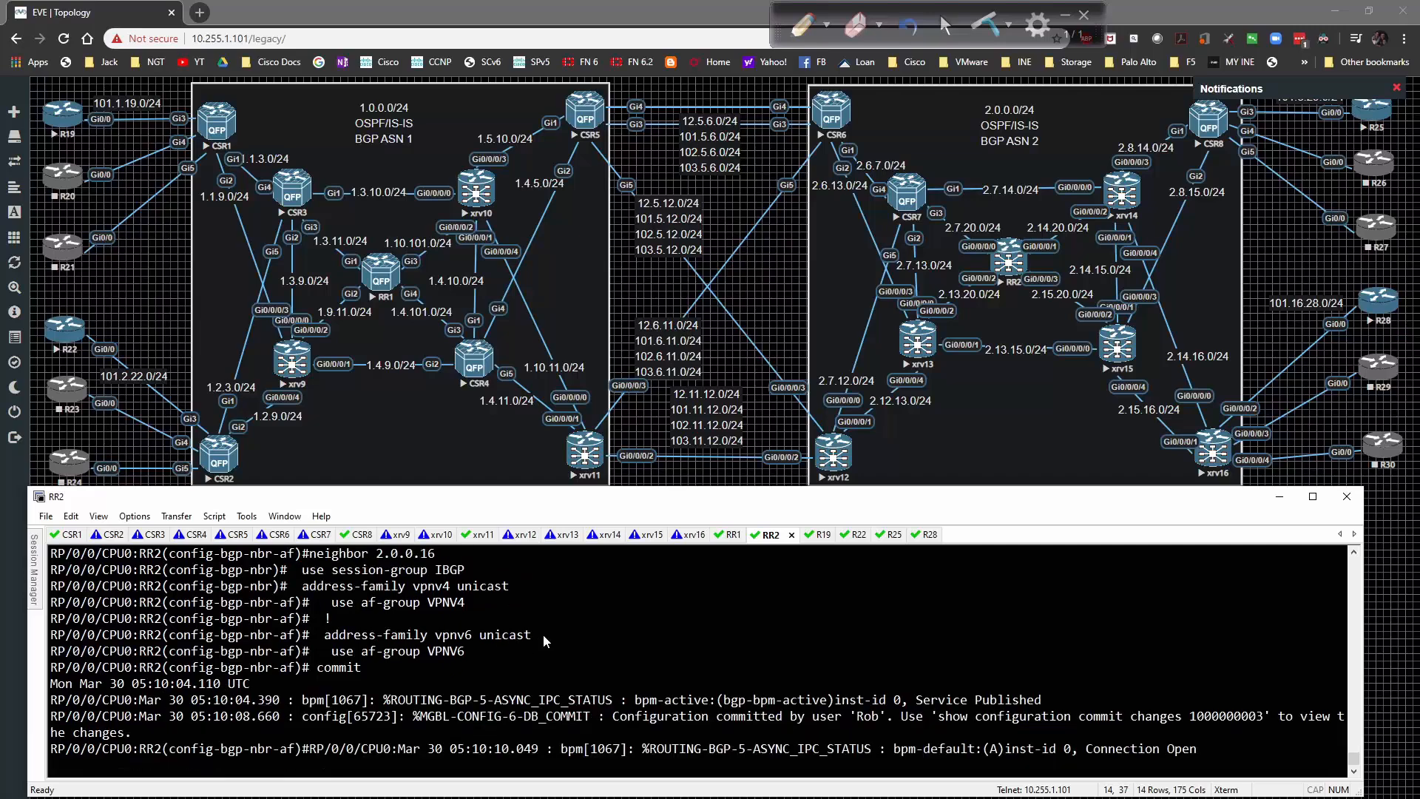
scroll("down", 3)
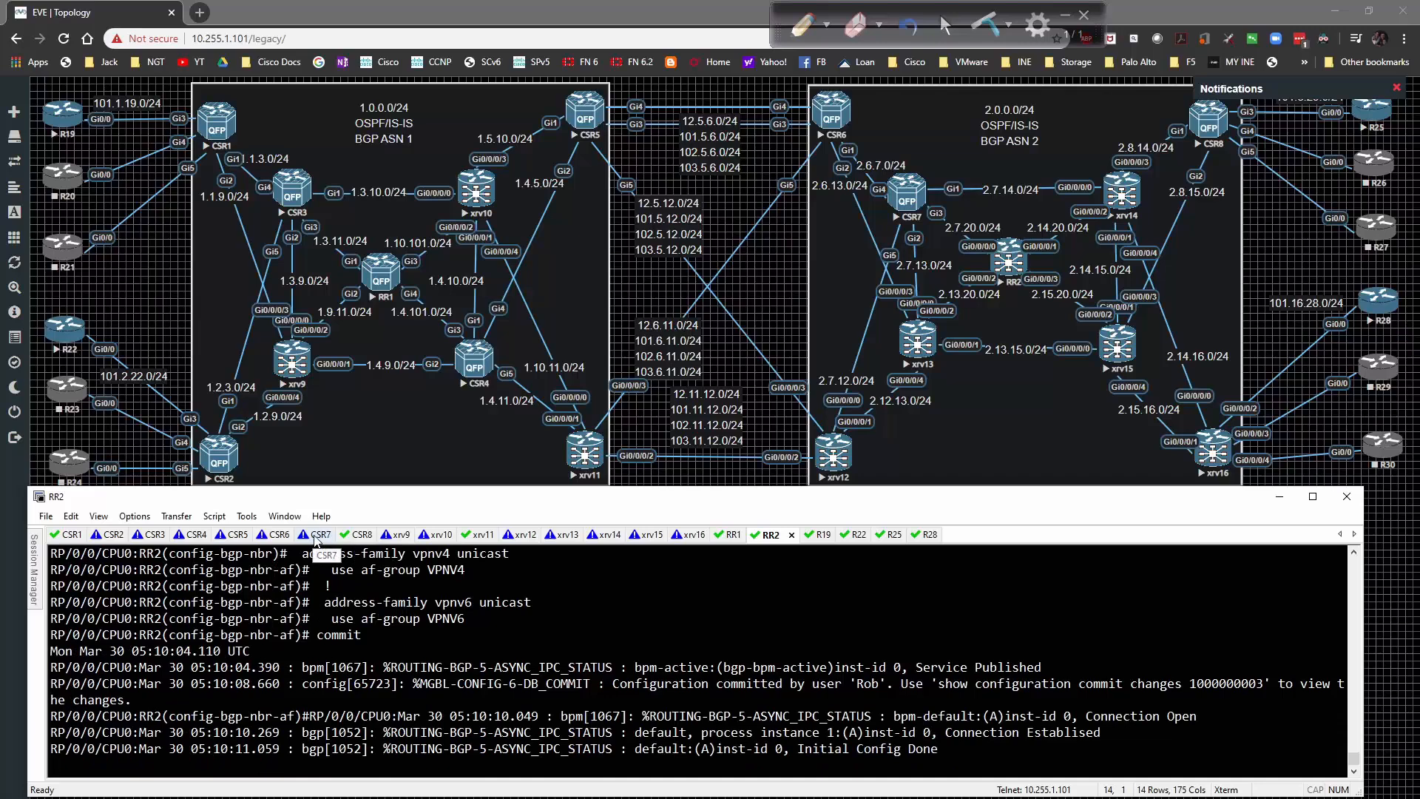
On CSR6 BGP 2, disable default IPv4 and add neighbor 2.0.0.20 with remote-as 2.
left_click(277, 533)
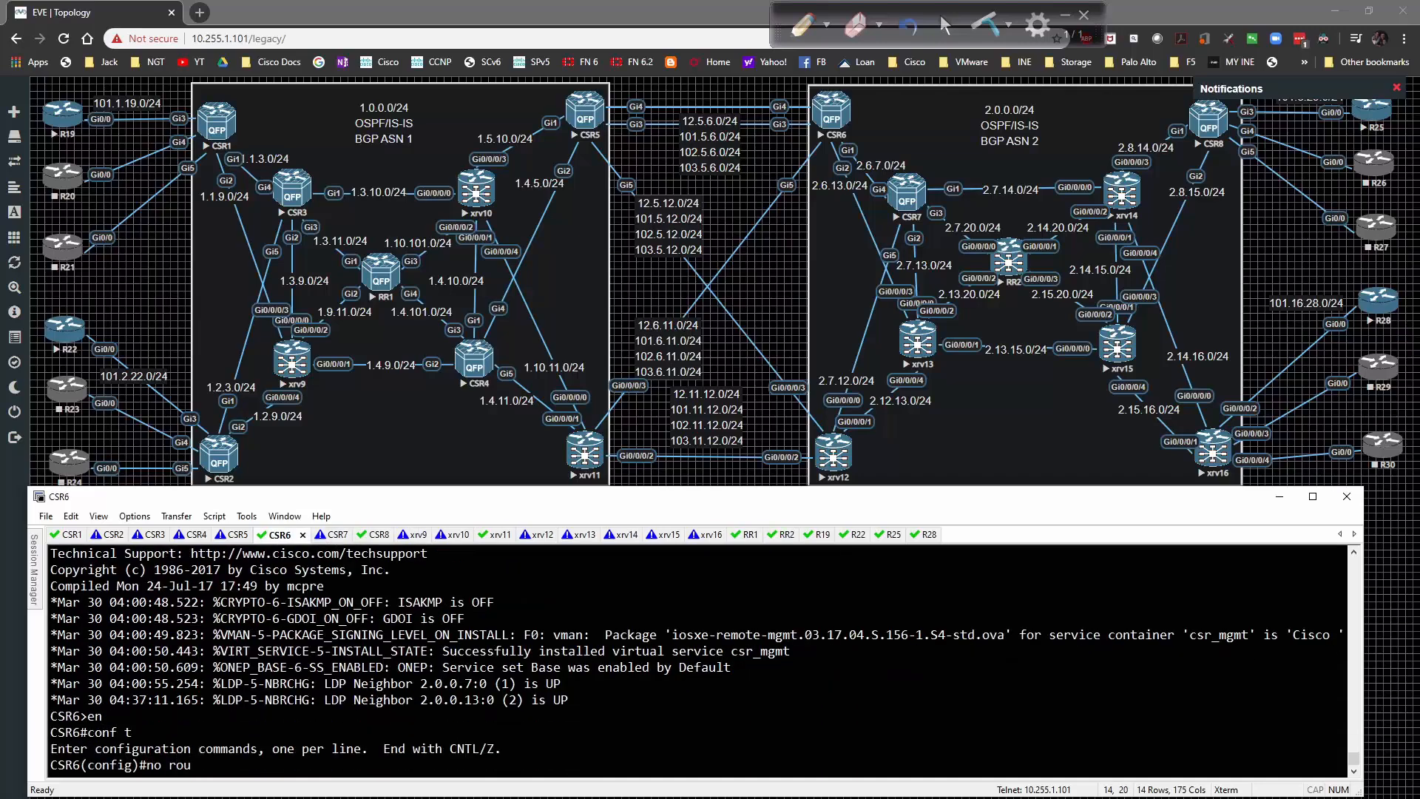
type("router bgp 2")
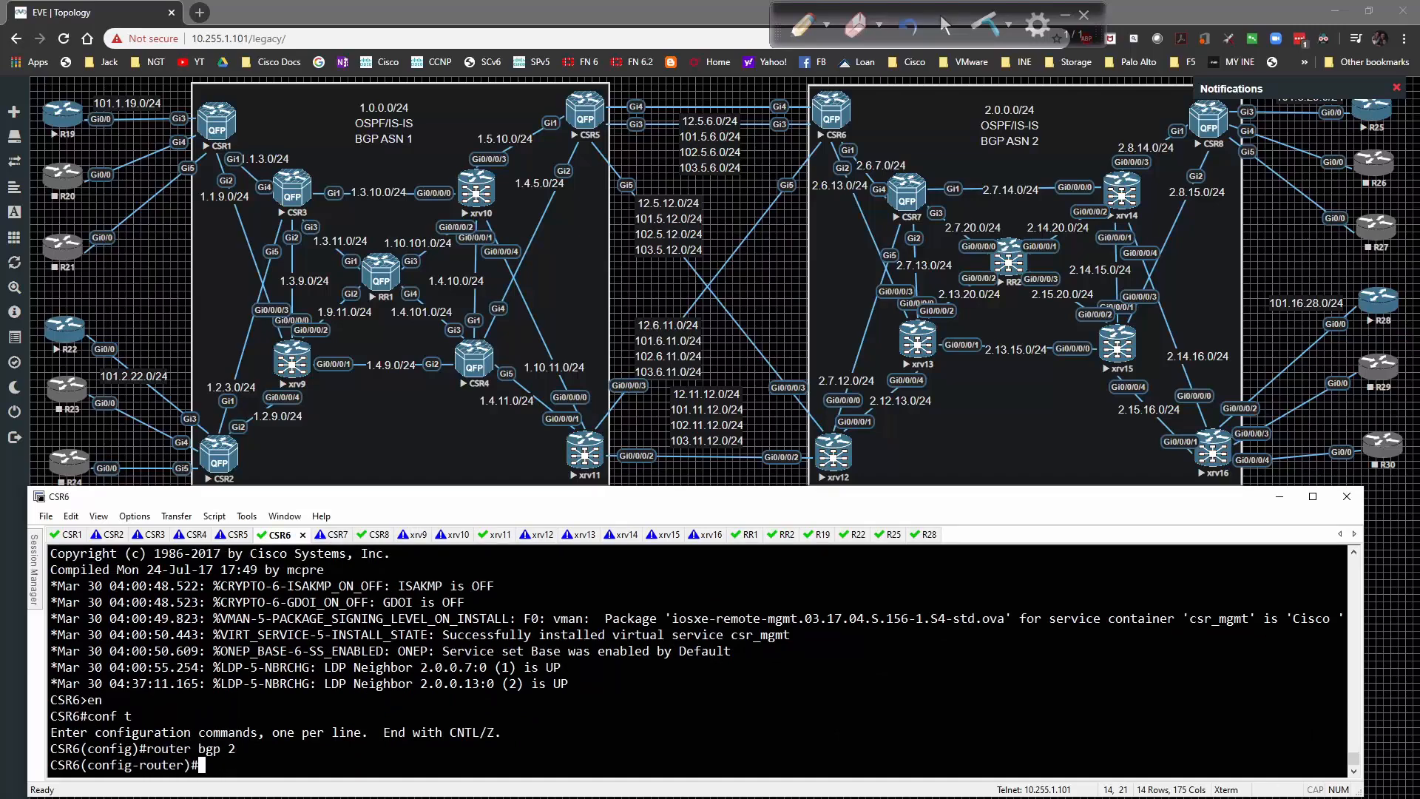
type("no bgp def ipv4")
type("neighbor")
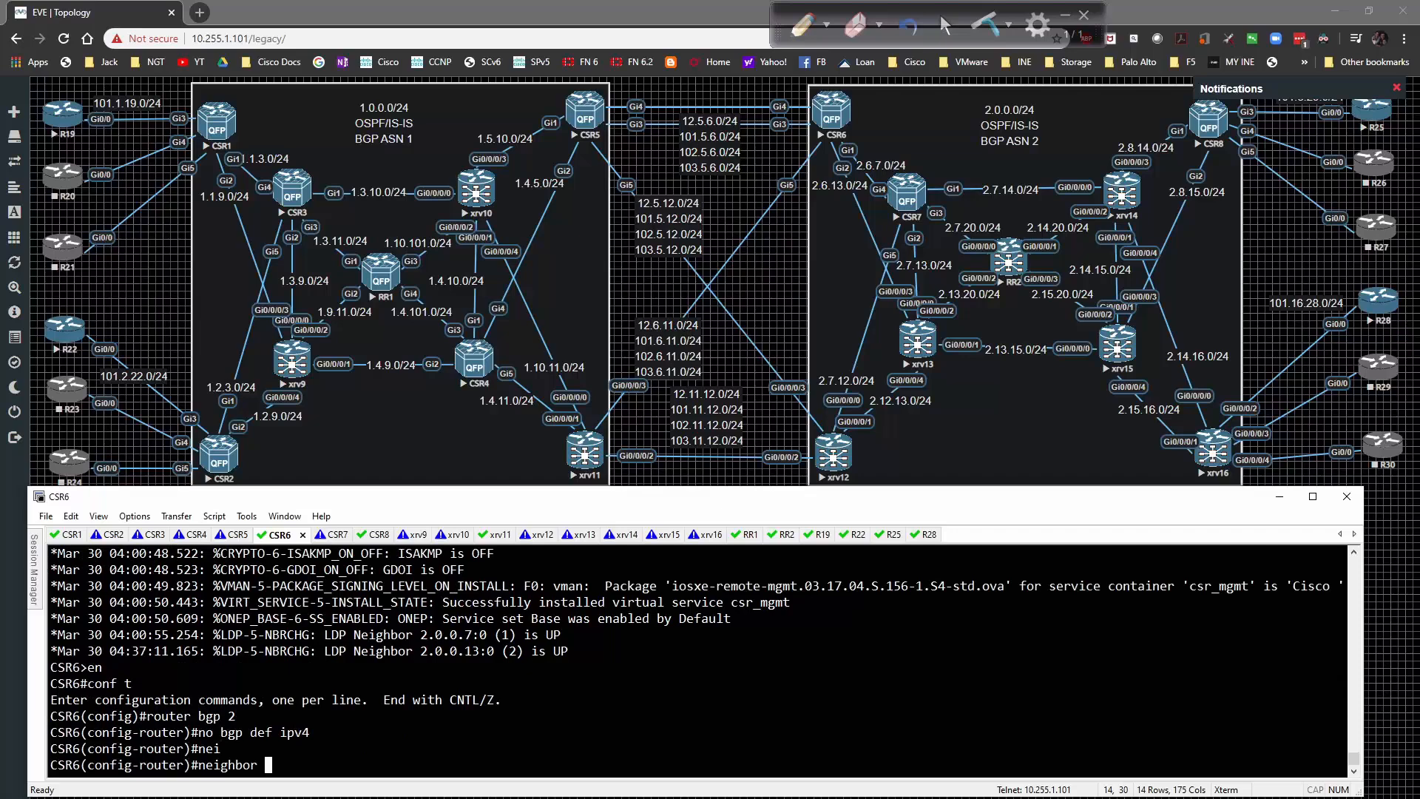
type("2.0.0.20 remot")
type("address-family")
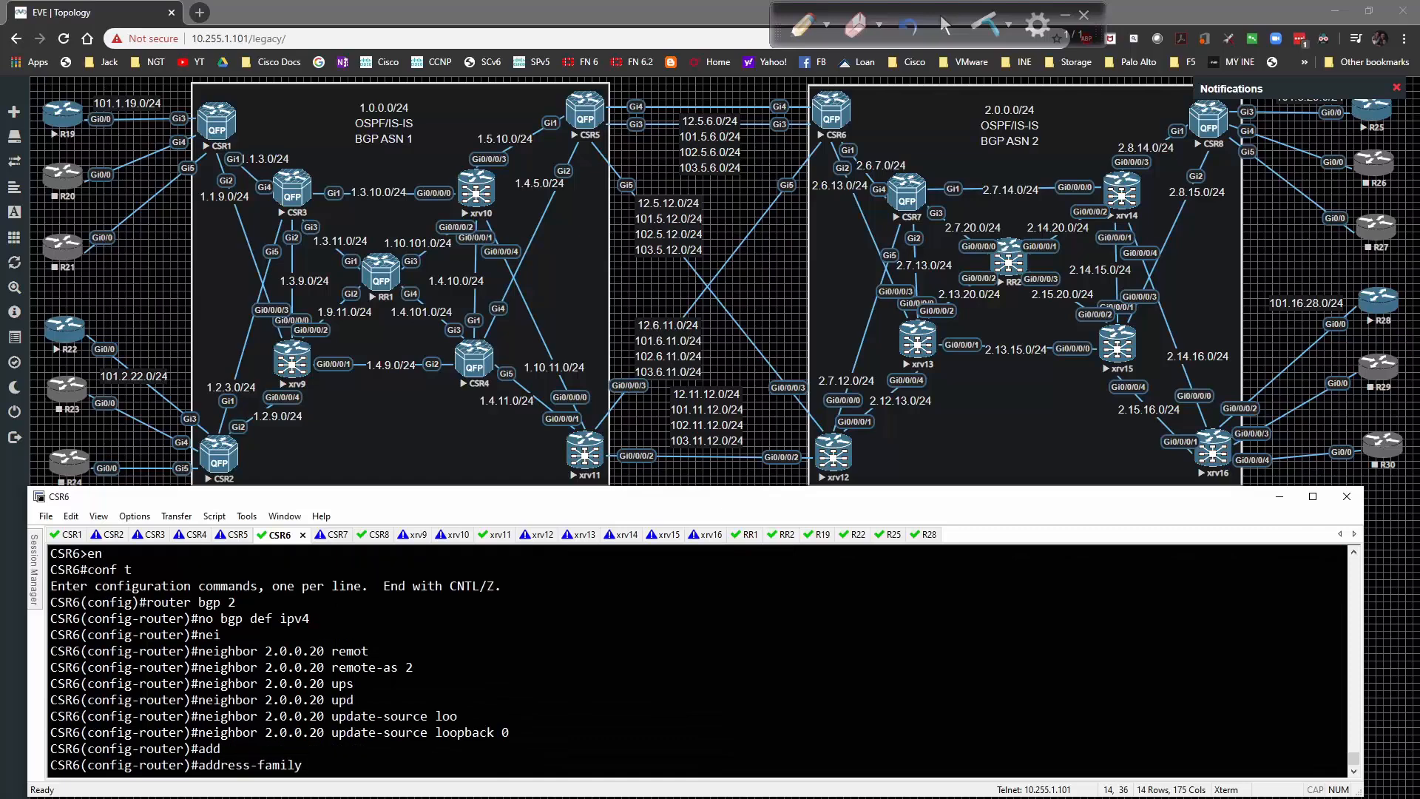
key("Return")
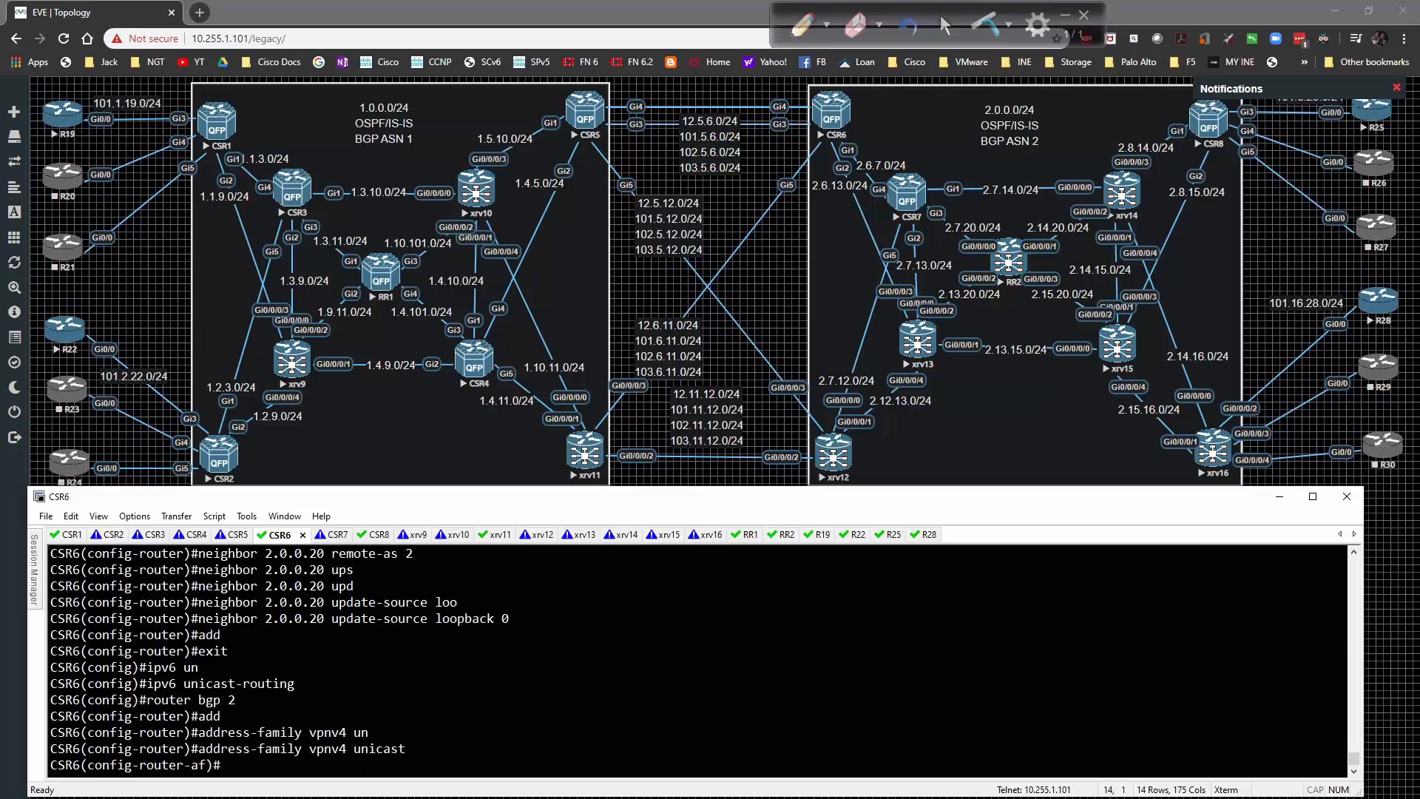
Enable IPv6 routing, source from loopback 0, activate VPNv4/VPNv6, and check BGP status.
type("ipv6 unicast-routing")
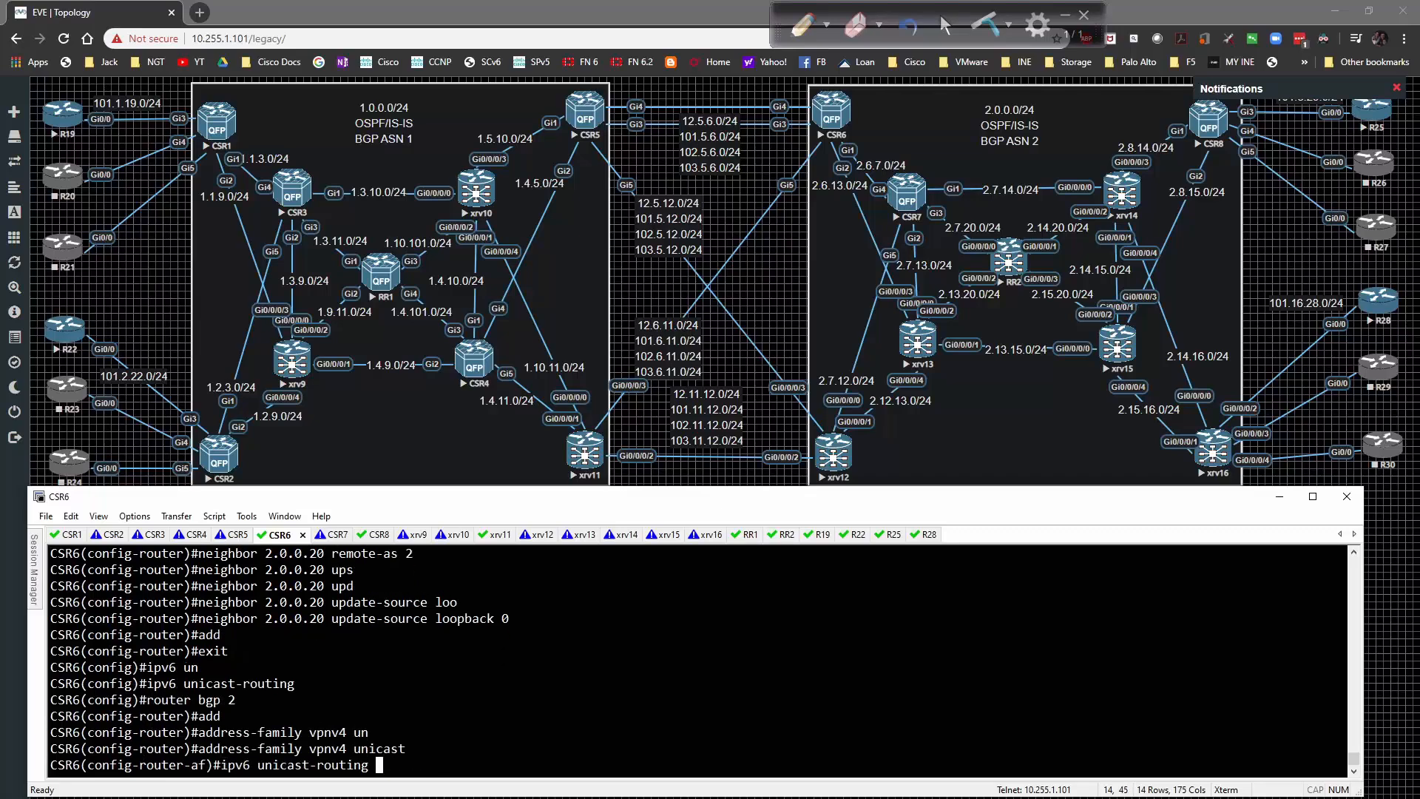
type("neighbor 2.0.0.20 update-")
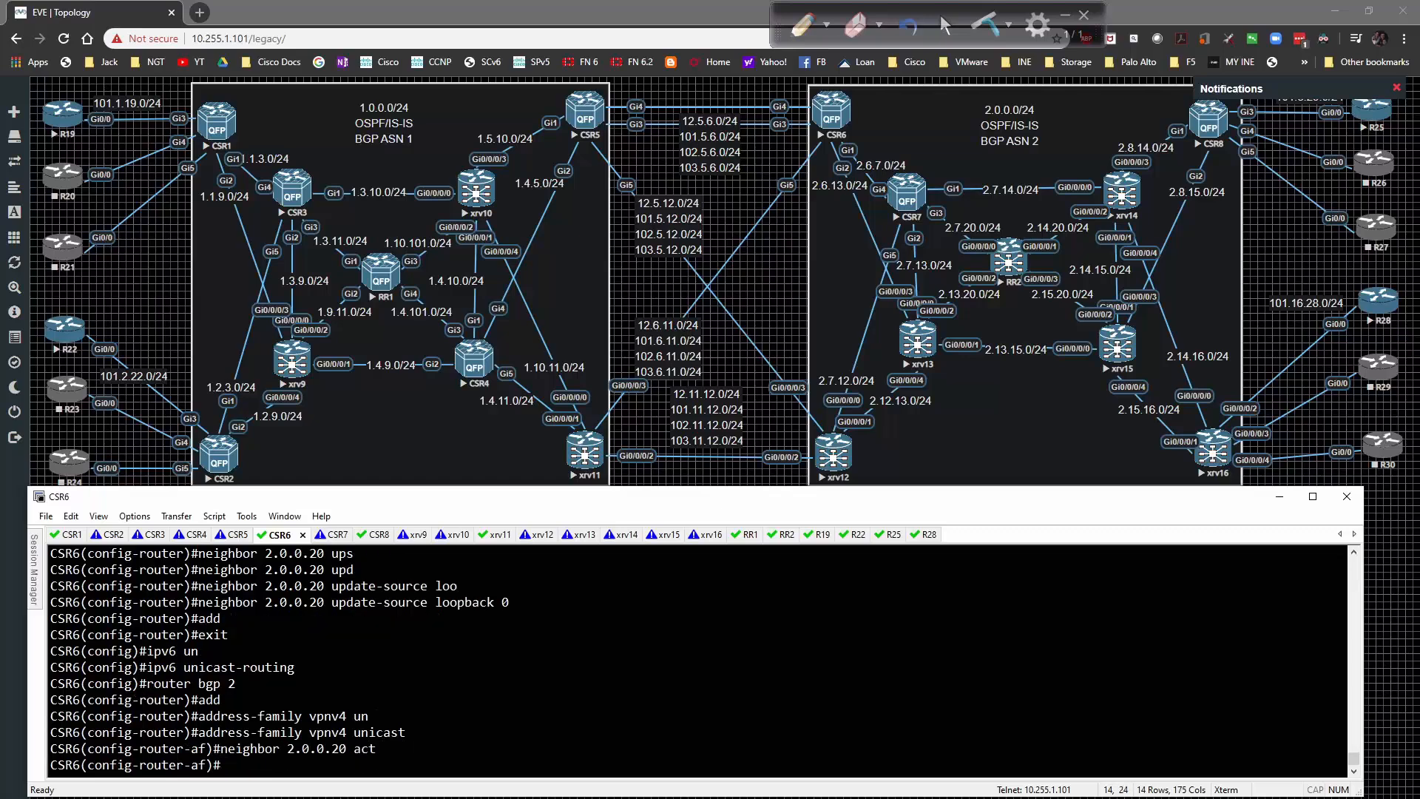
type("address-family vpnv4 unicast")
type("neighbor 2.0.0.20 act")
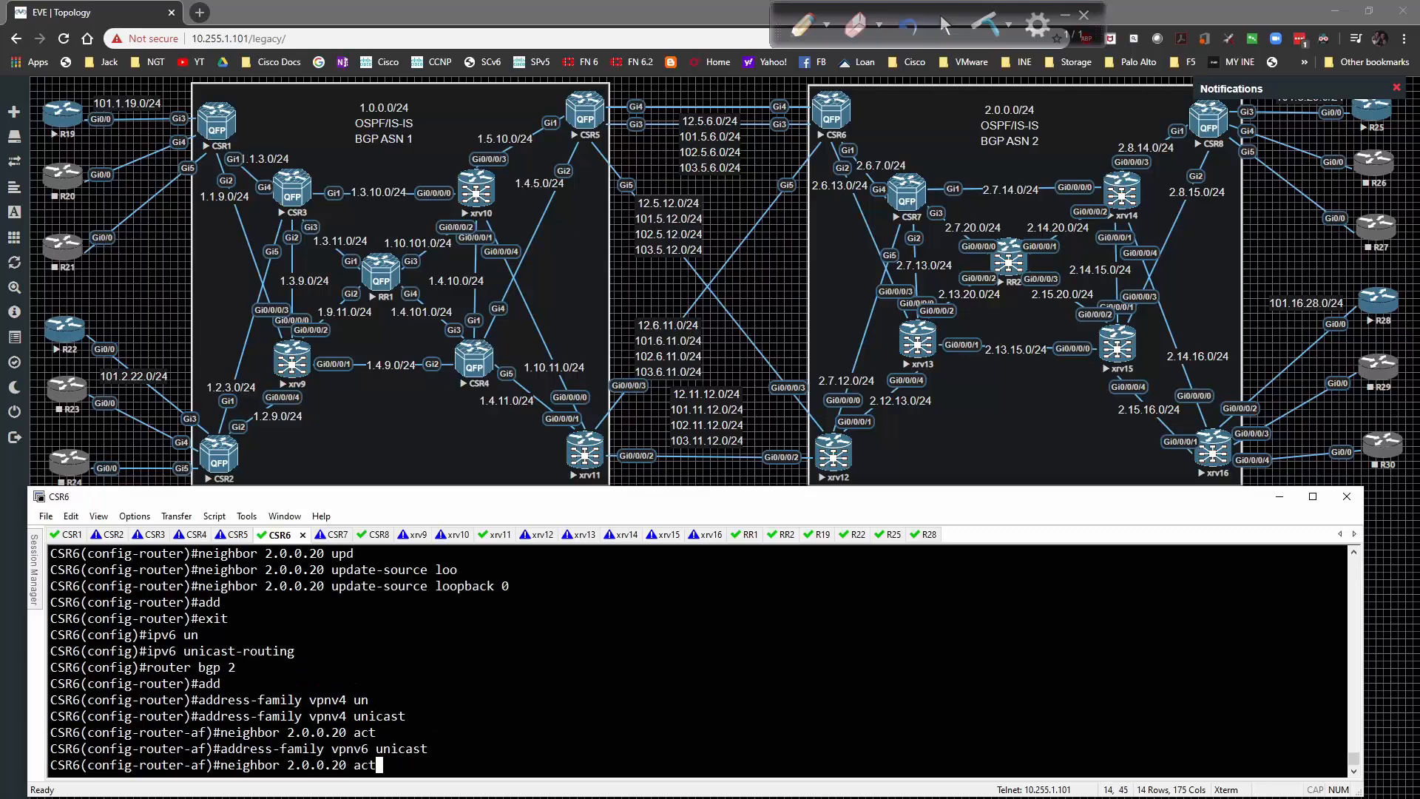
key("Return")
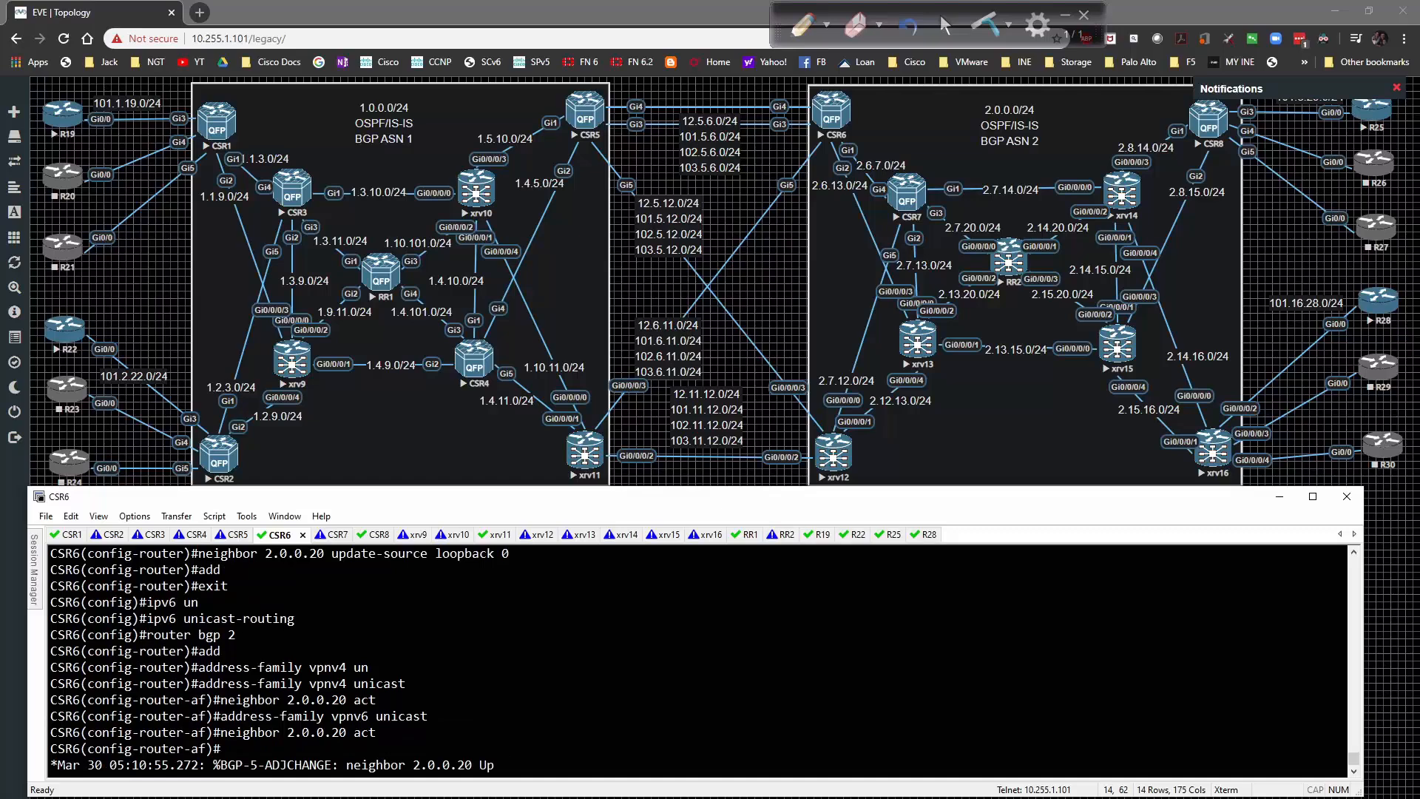
type("do sh bg")
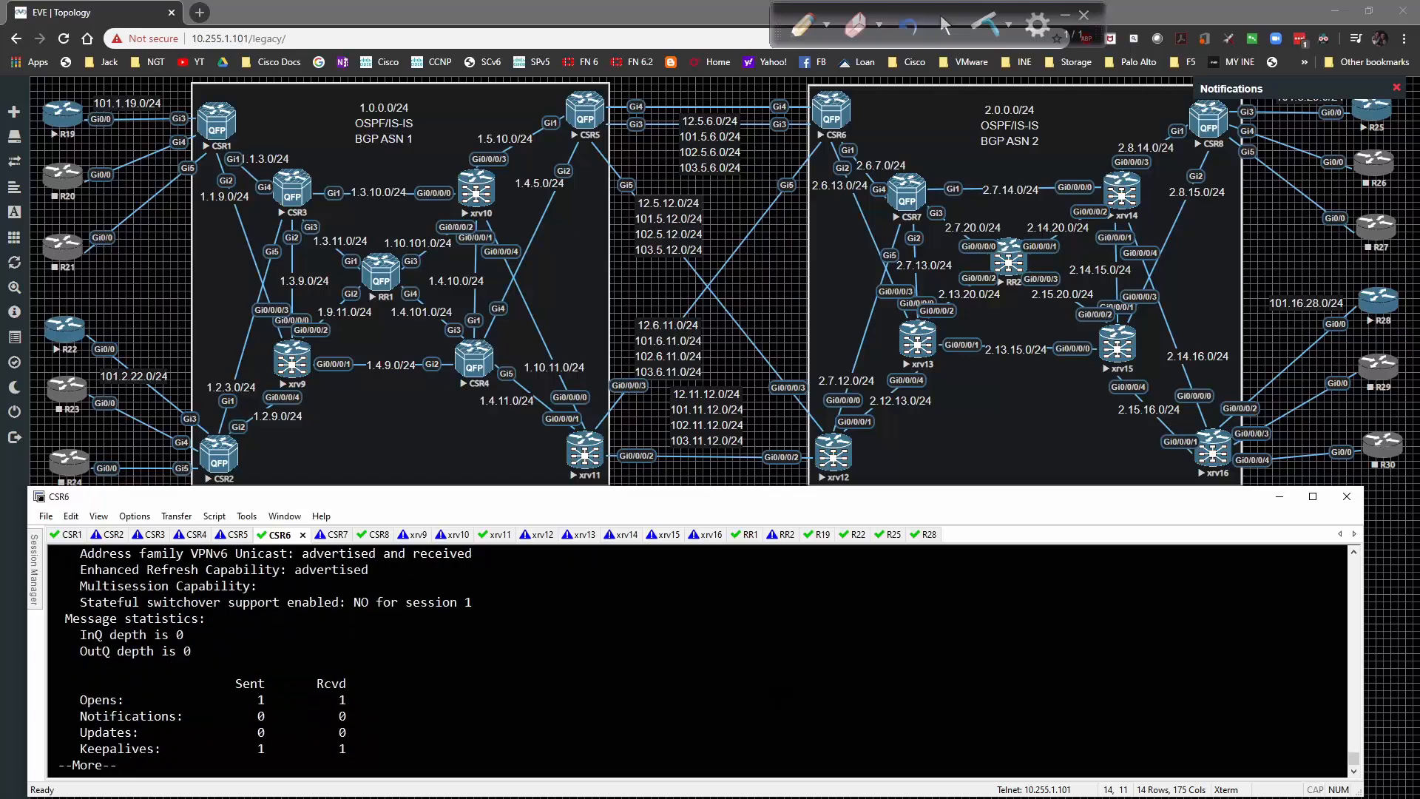
Show CSR6's BGP running config with VPNv4/VPNv6 activating 2.0.0.20 and extended communities.
type("do sh run | se")
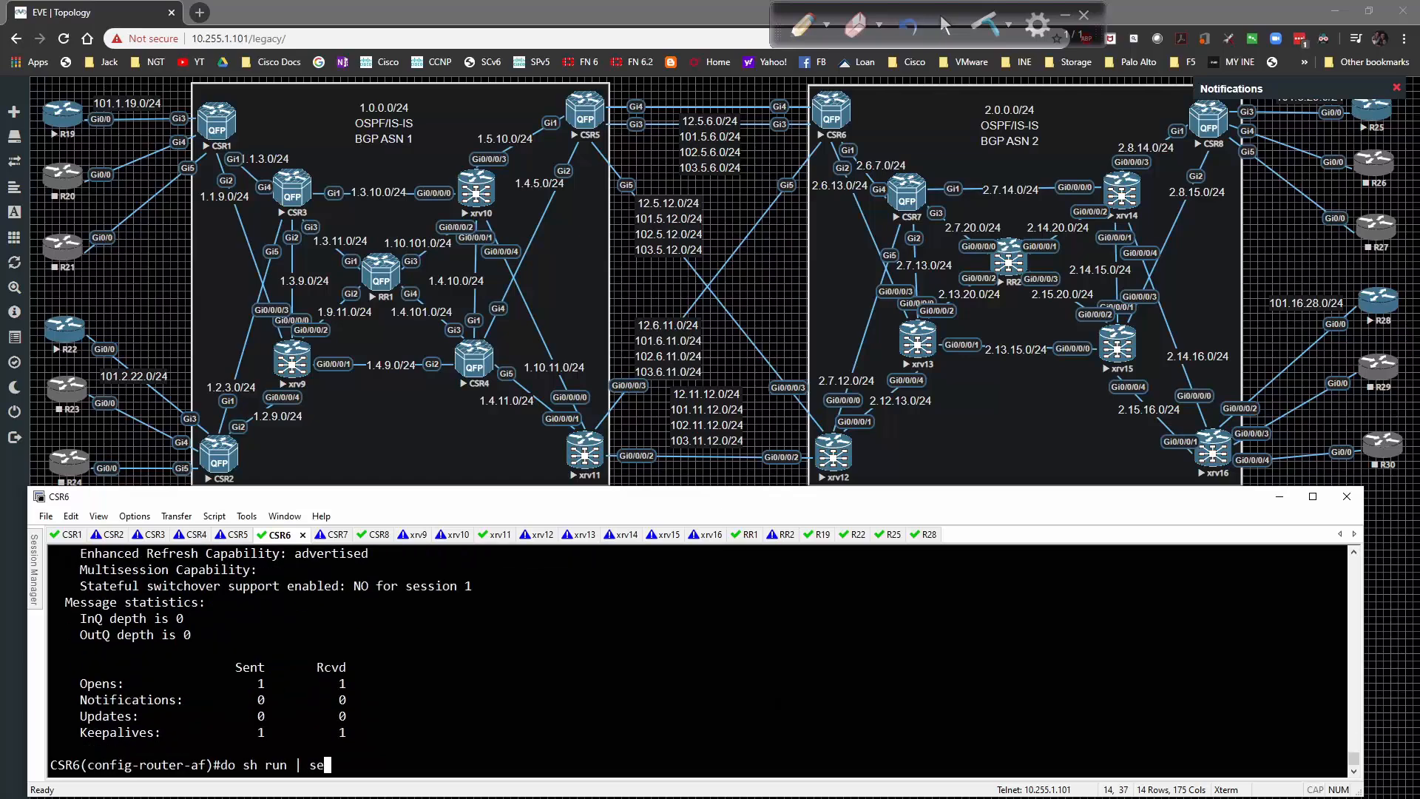
key("Return")
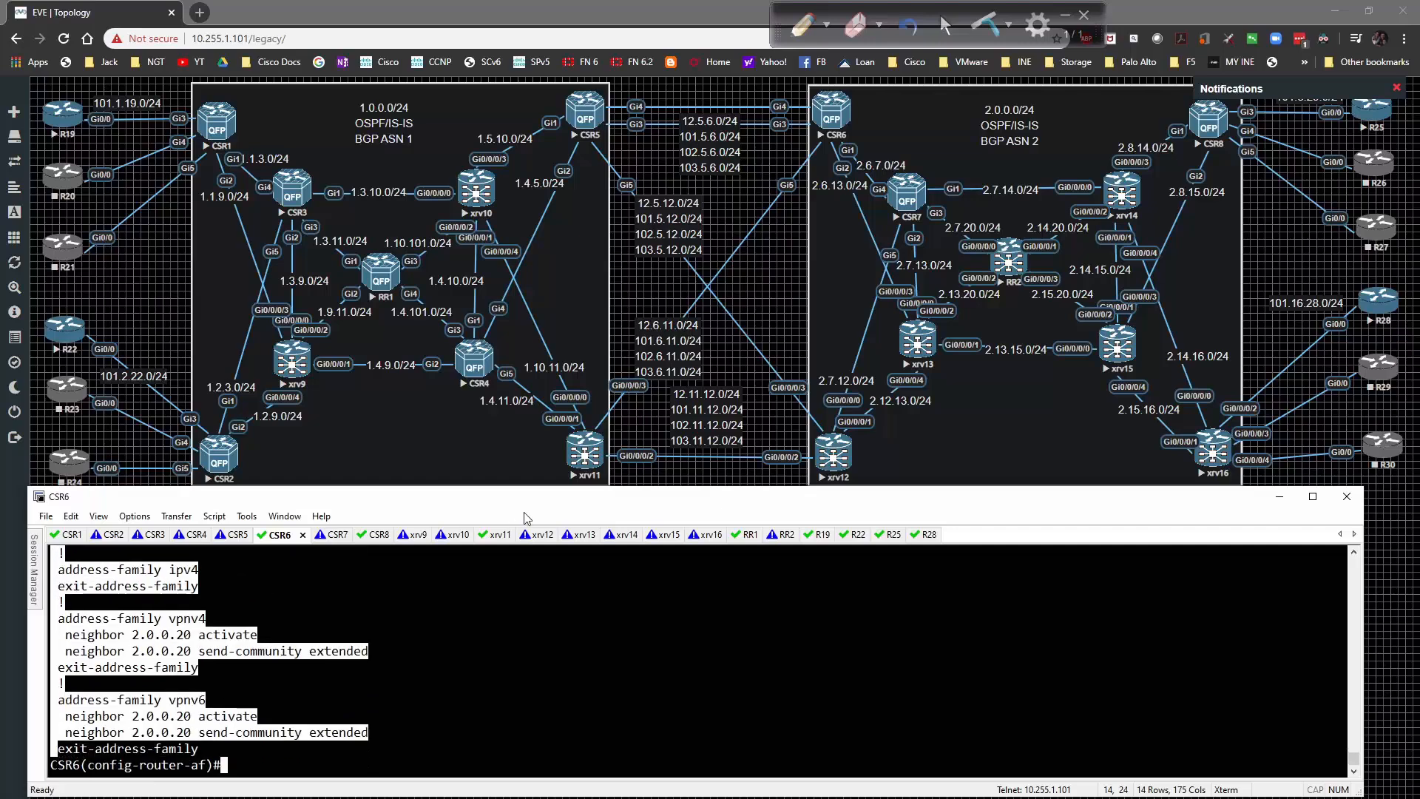
Paste the VPNv4/VPNv6 neighbor 2.0.0.20 config into CSR8, then switch to XR12.
left_click(356, 533)
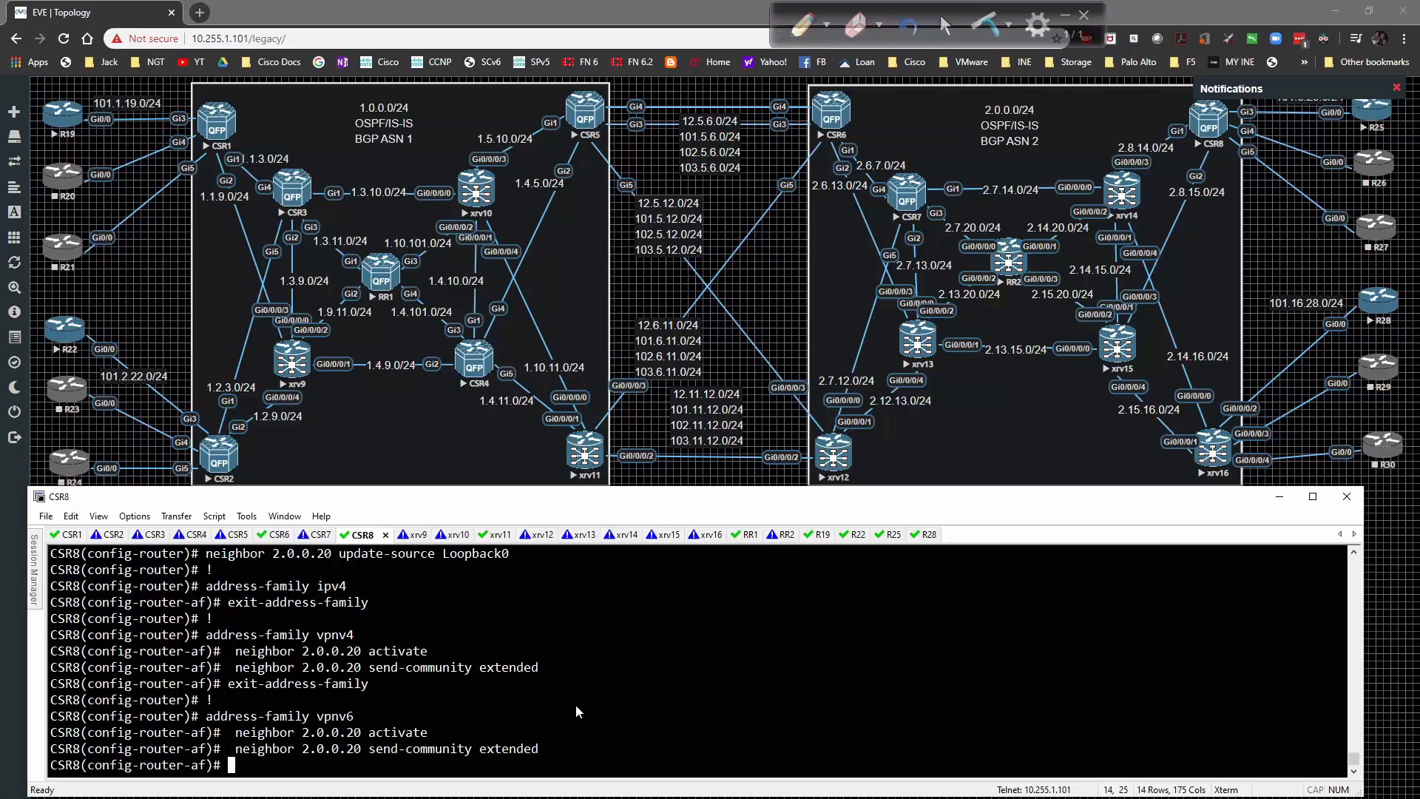
mouse_move(740, 562)
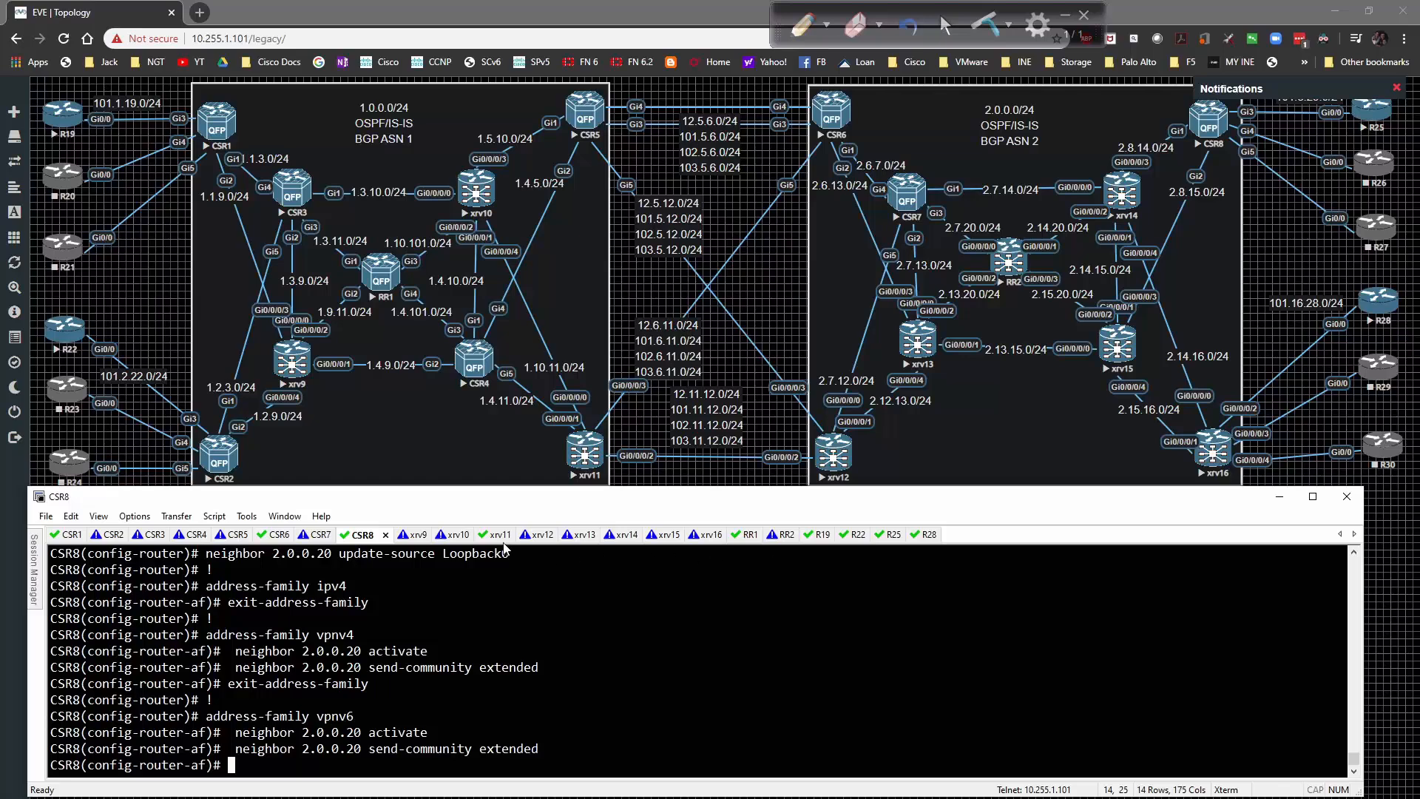
left_click(521, 533)
type("neighbor")
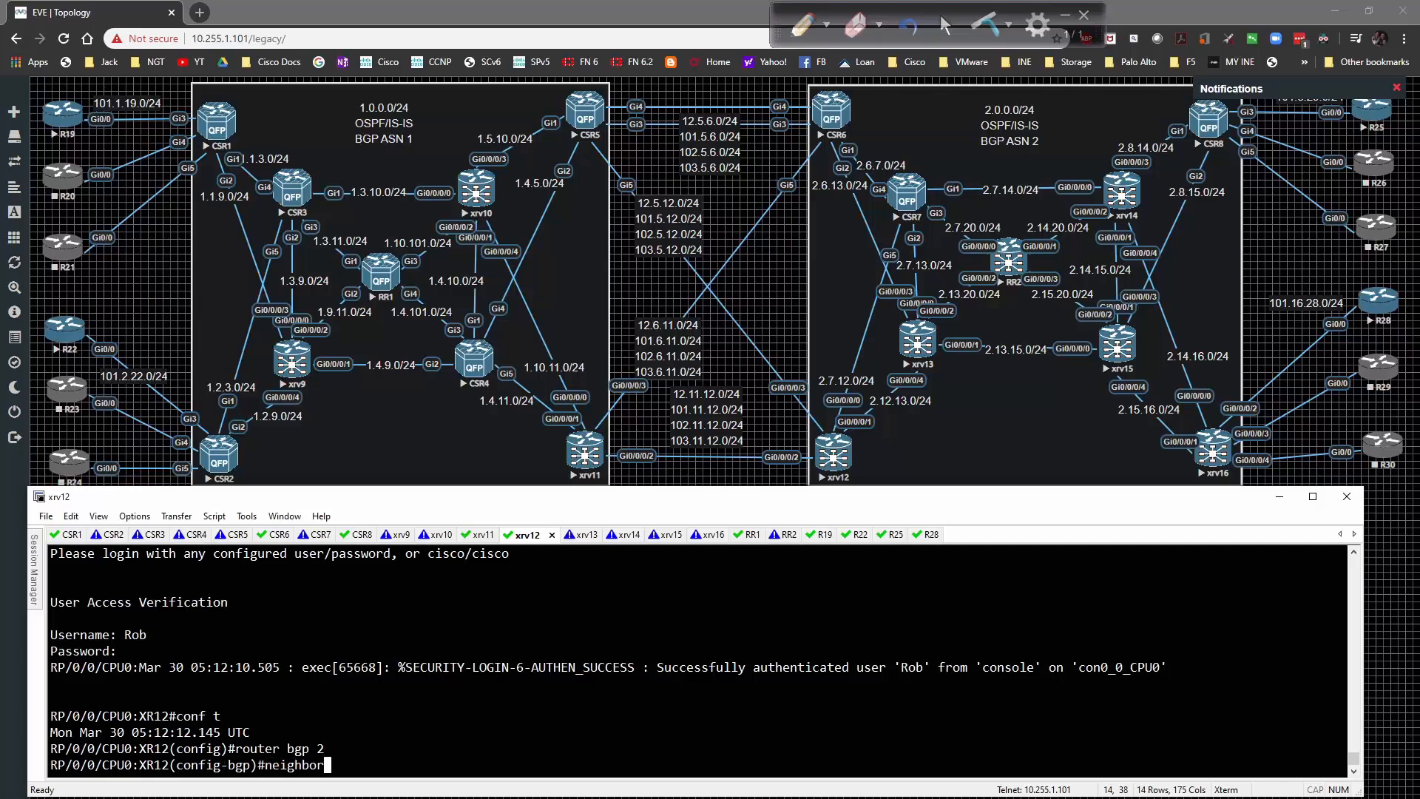
On XR12, configure and commit neighbor 2.0.0.20 with loopback 0 and VPNv4/VPNv6, then repeat on XR16.
type("2.0.0.20")
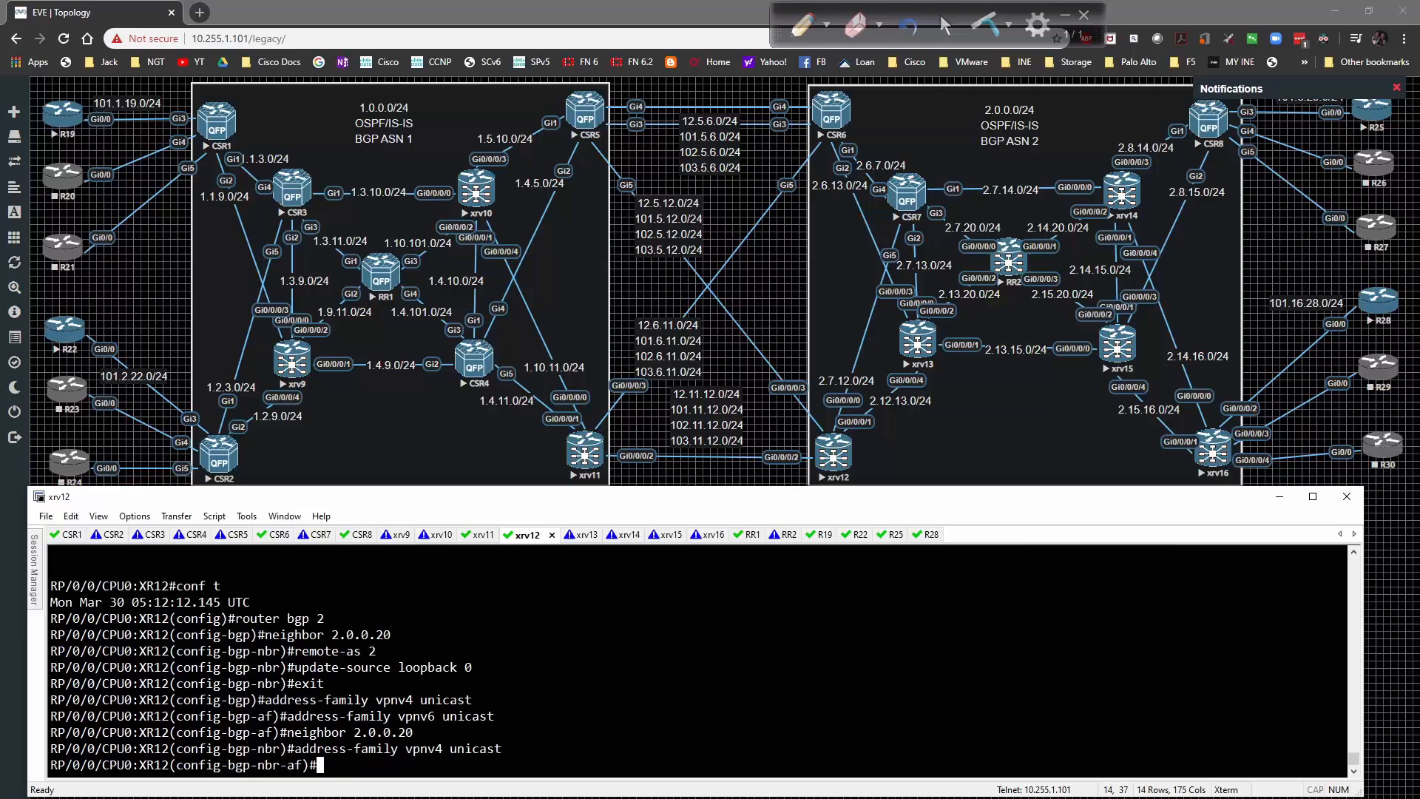
type("address-family vpnv4 unicast")
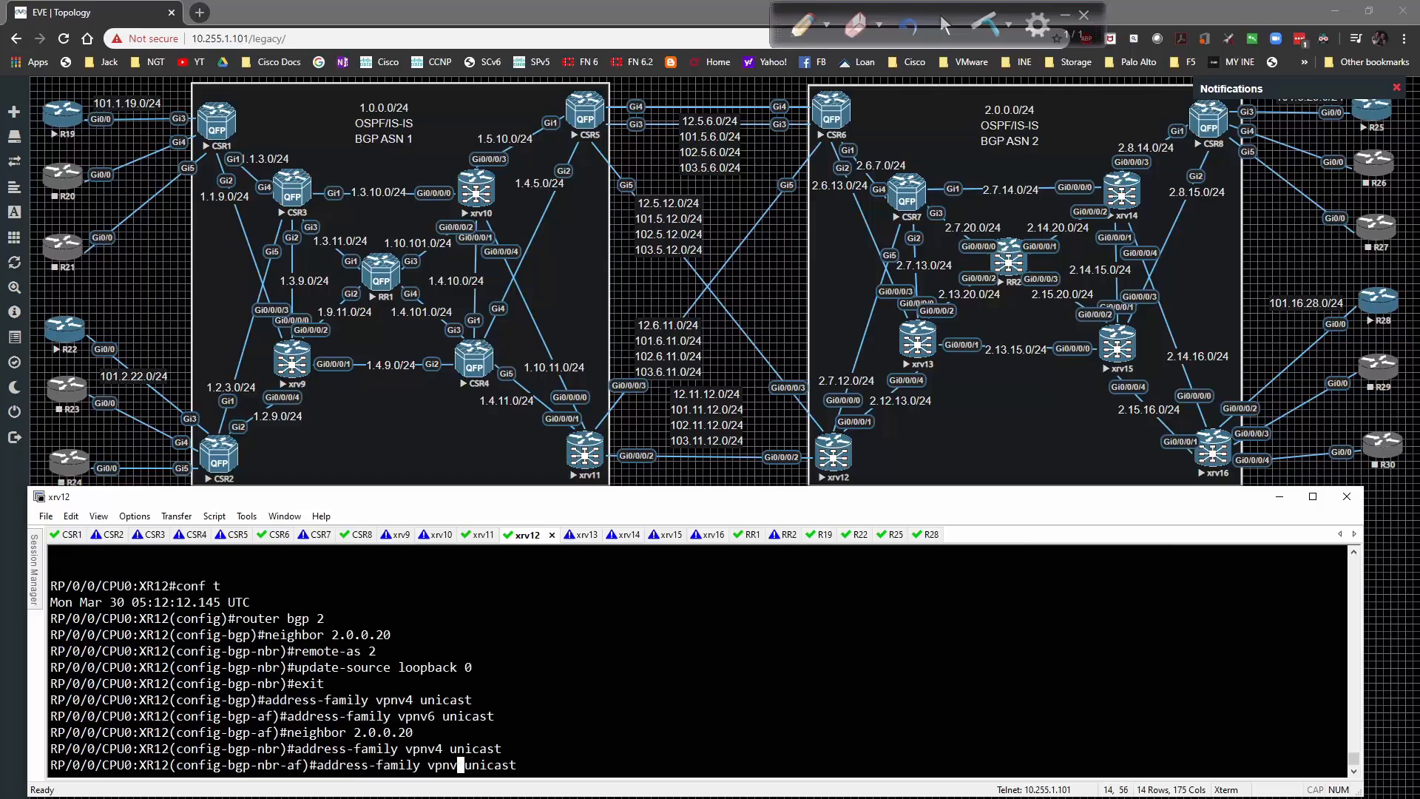
type("show confi")
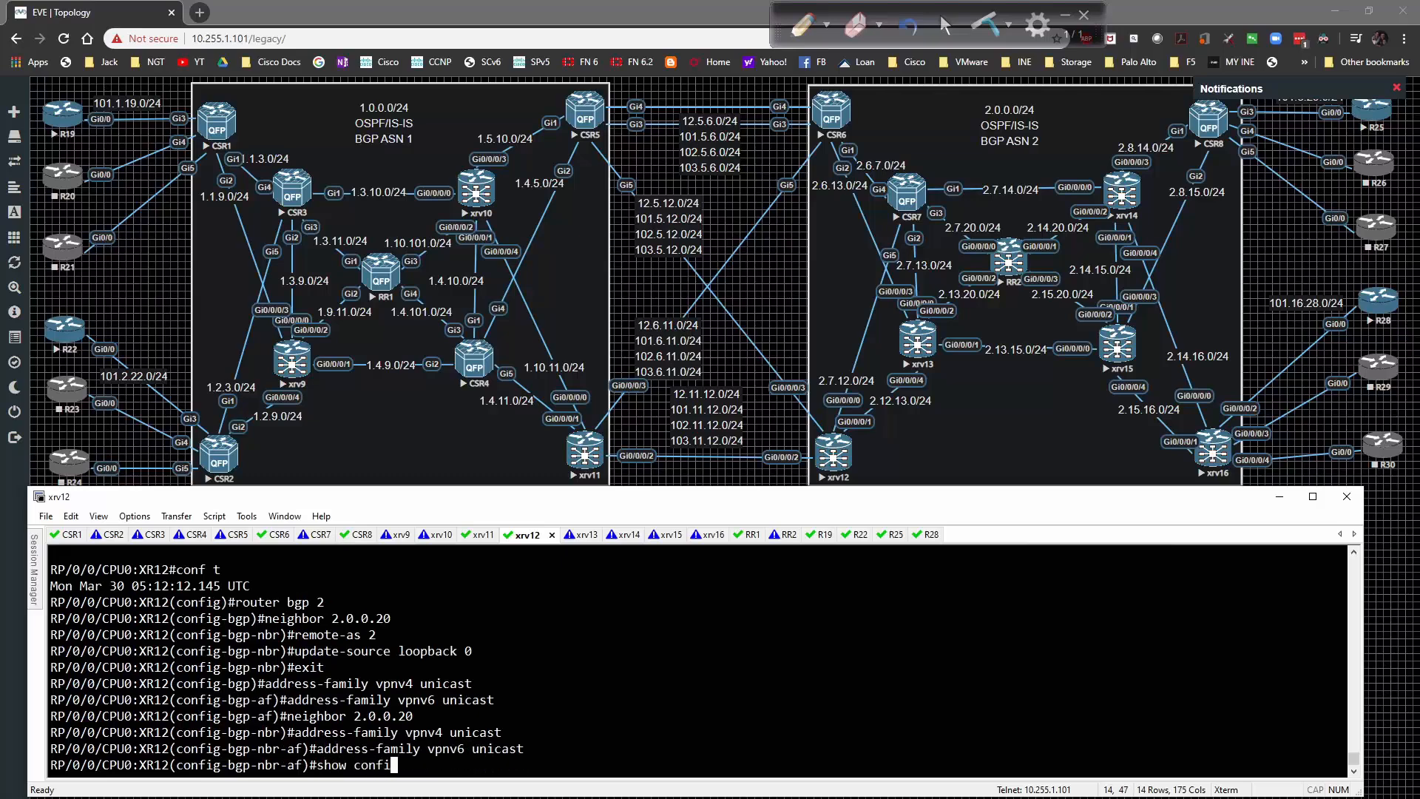
key("Return")
type("commit")
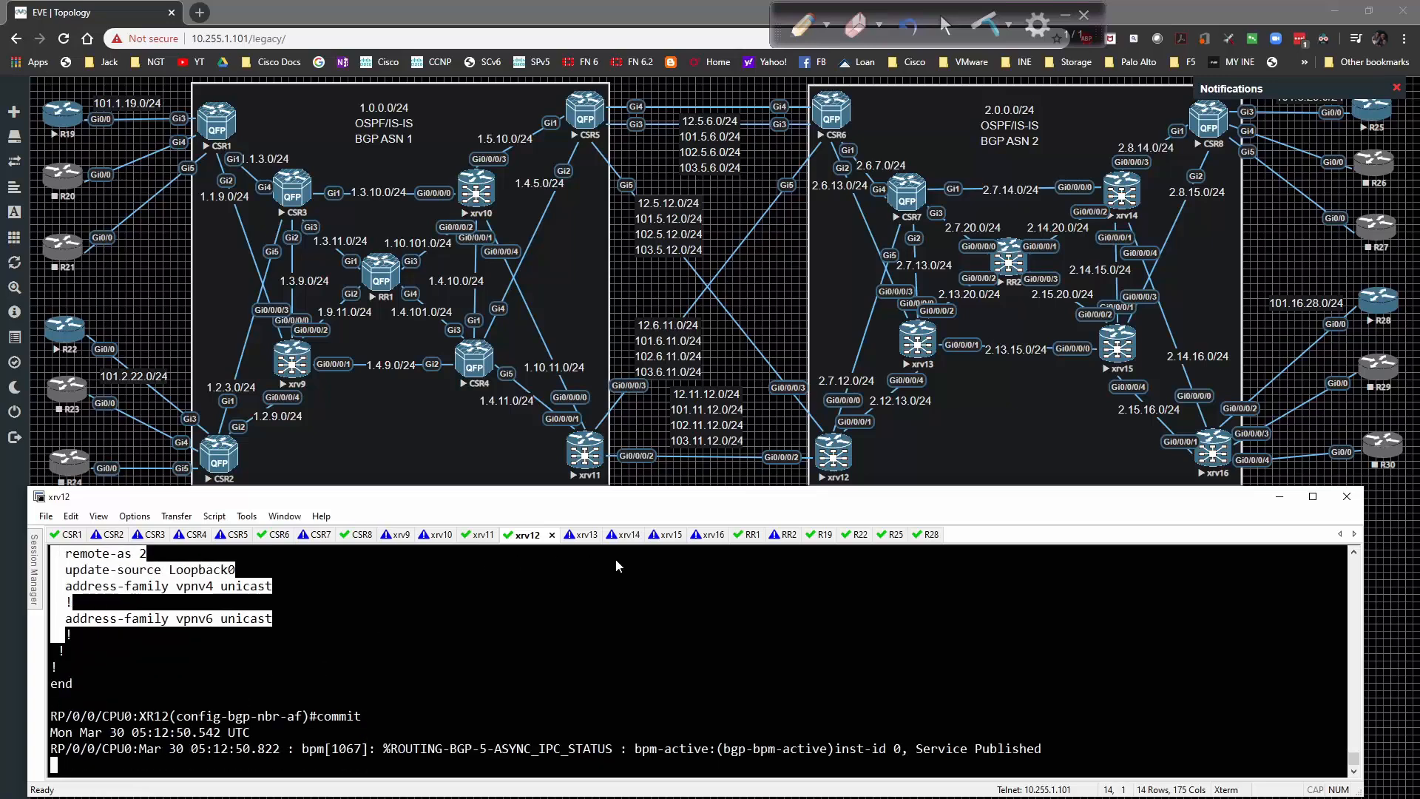
left_click(690, 533)
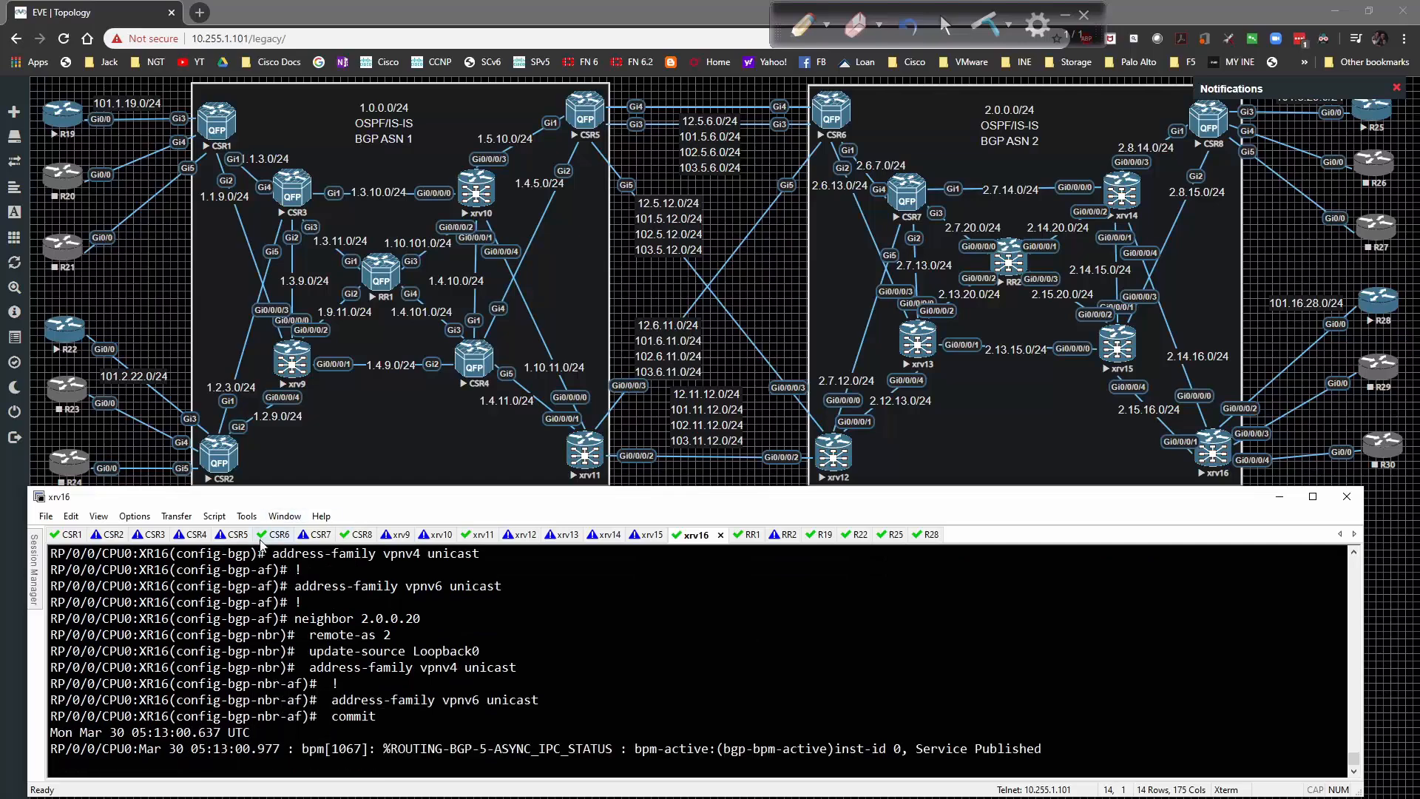
On CSR8, display the IP routing table showing only Loopback0 and connected subnets.
left_click(356, 534)
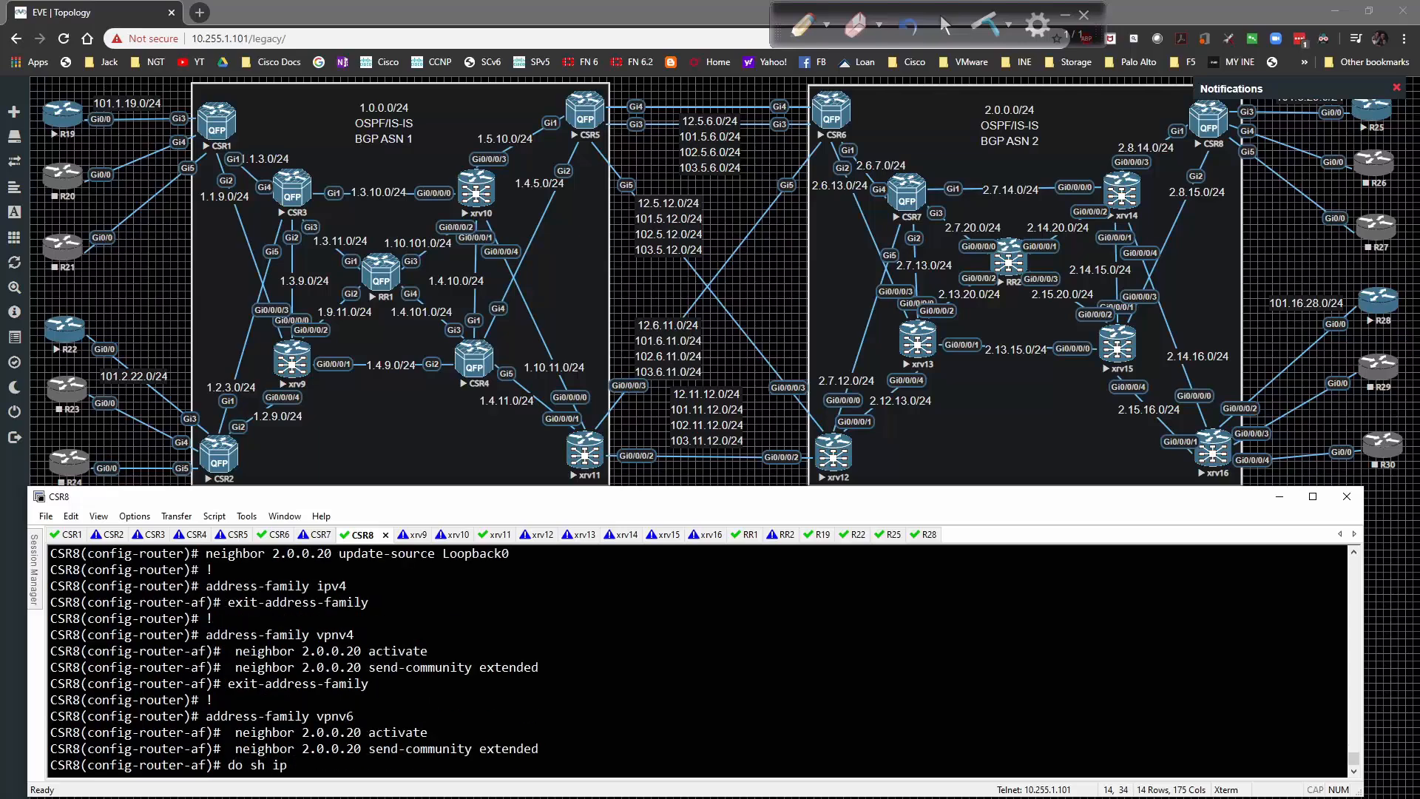
key("Return")
type("do sh run | sec isis")
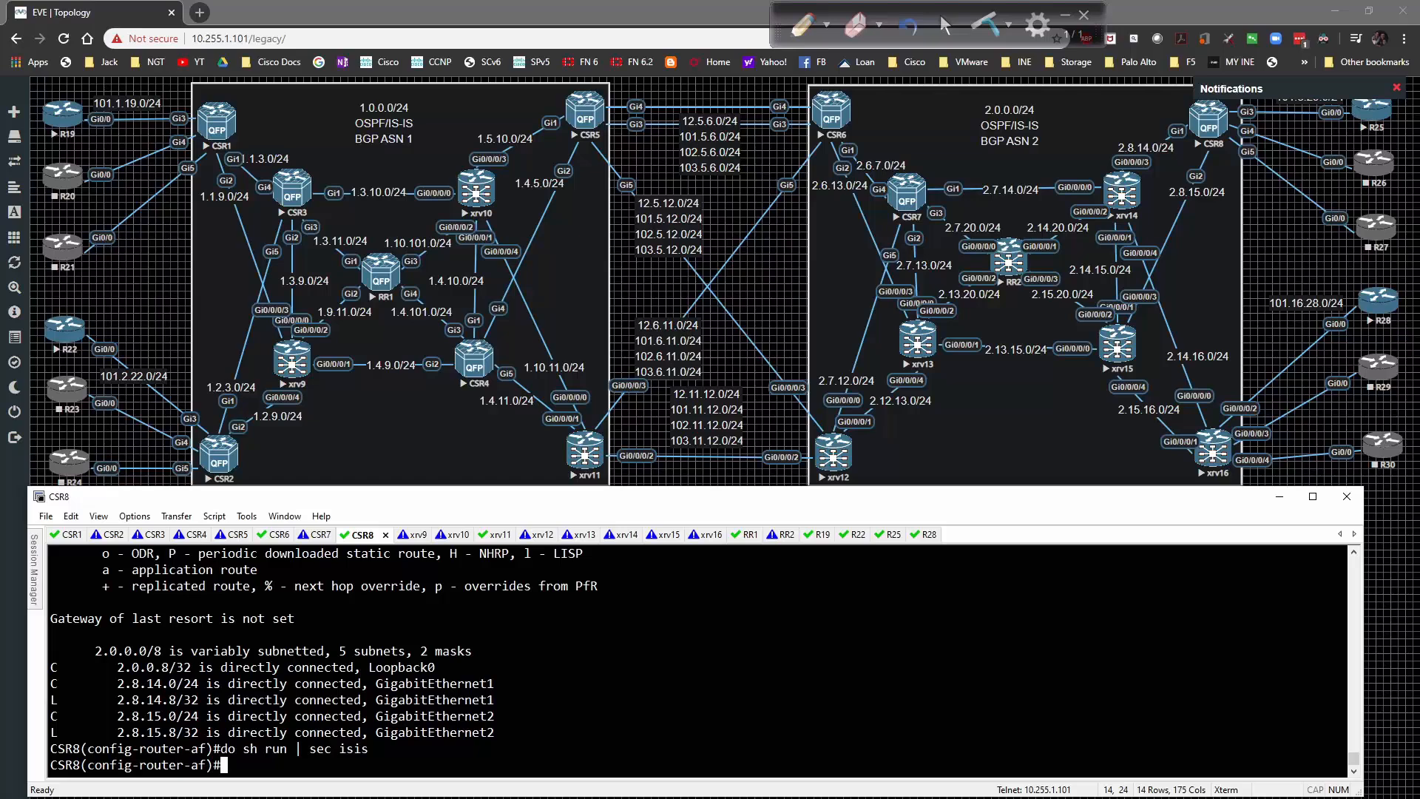
Configure IS-IS 1 with NET 49.0000.0000.0008.00, wide metrics, level-2-only, LDP autoconfig, and enable it on interfaces.
type("router isis 1")
type("n")
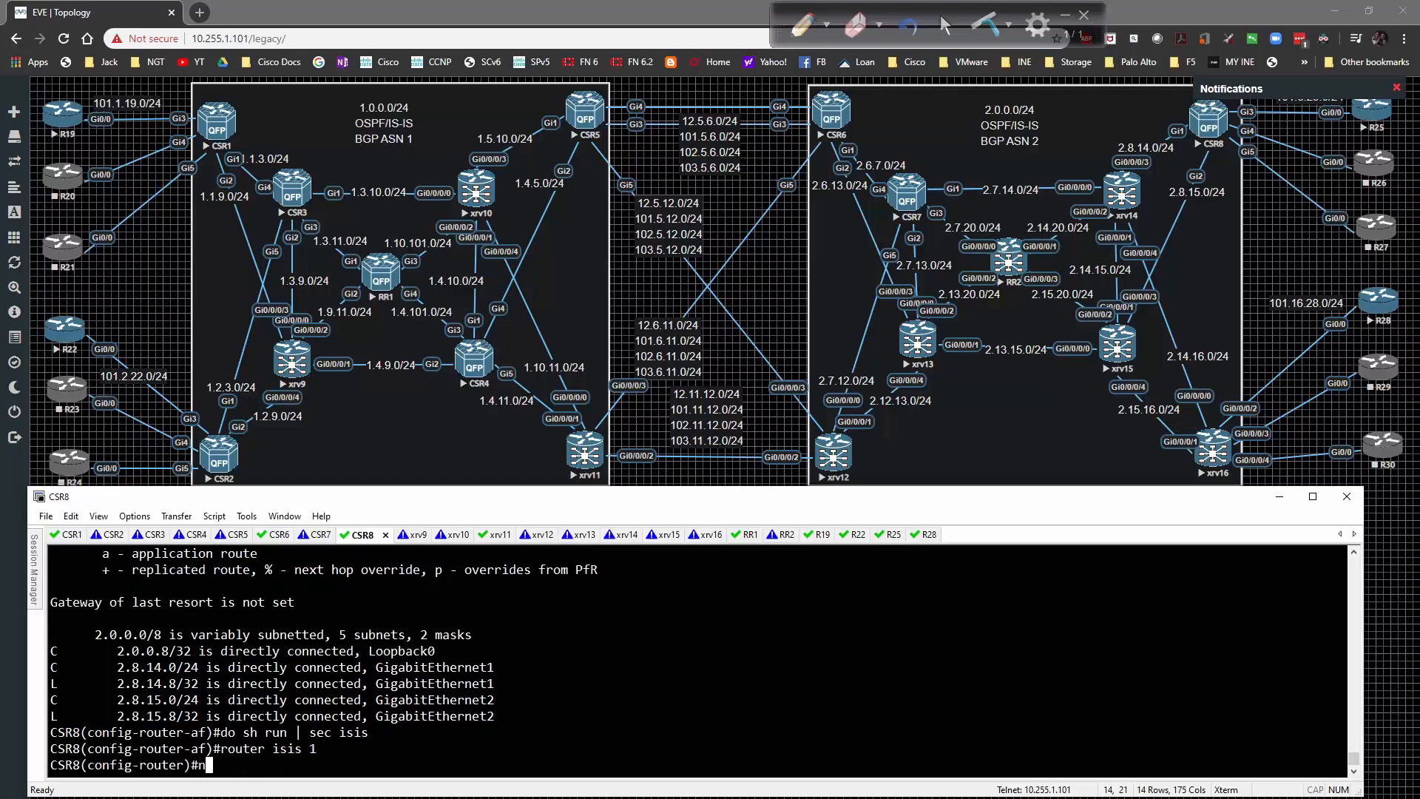
type("et 49.")
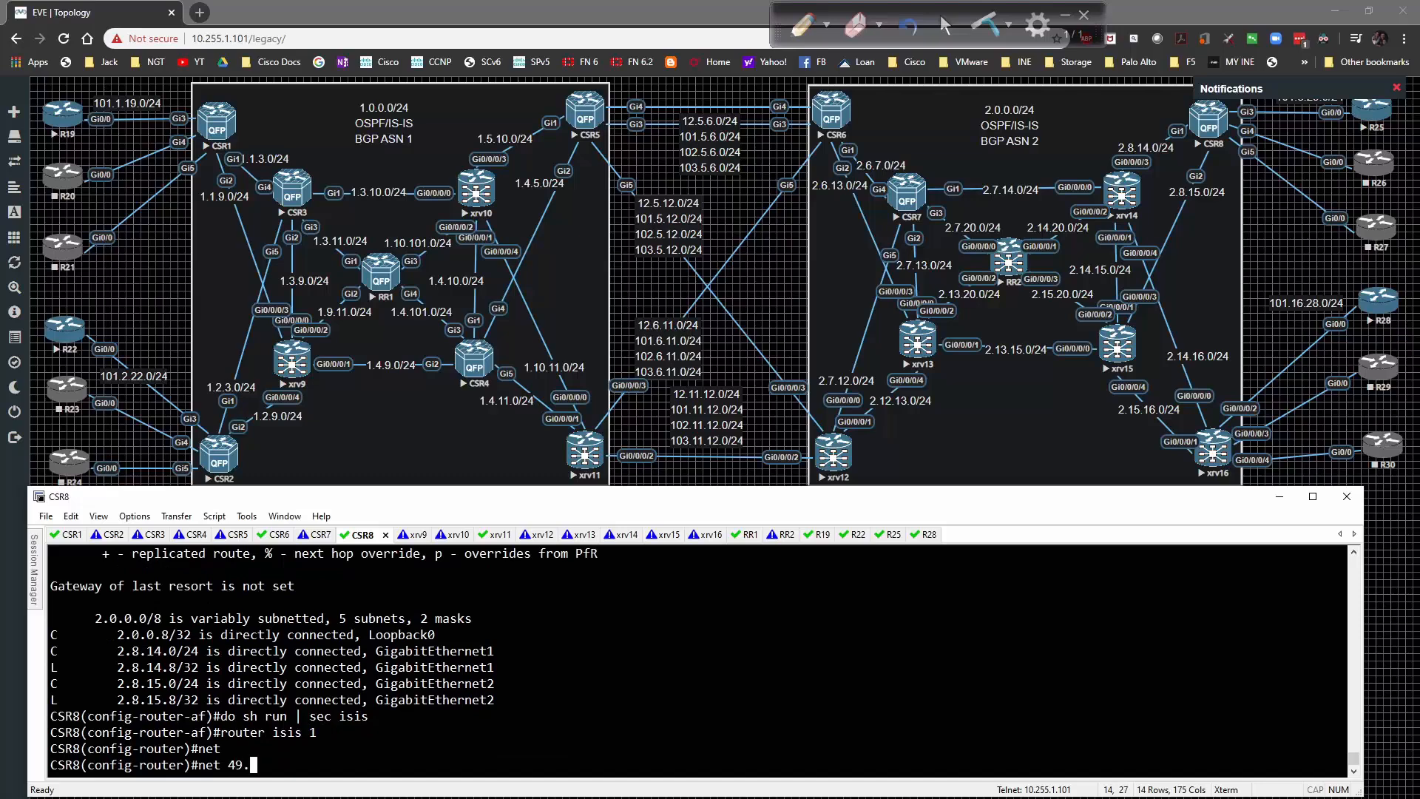
type("0000.0000.0008.00")
type("int r g1")
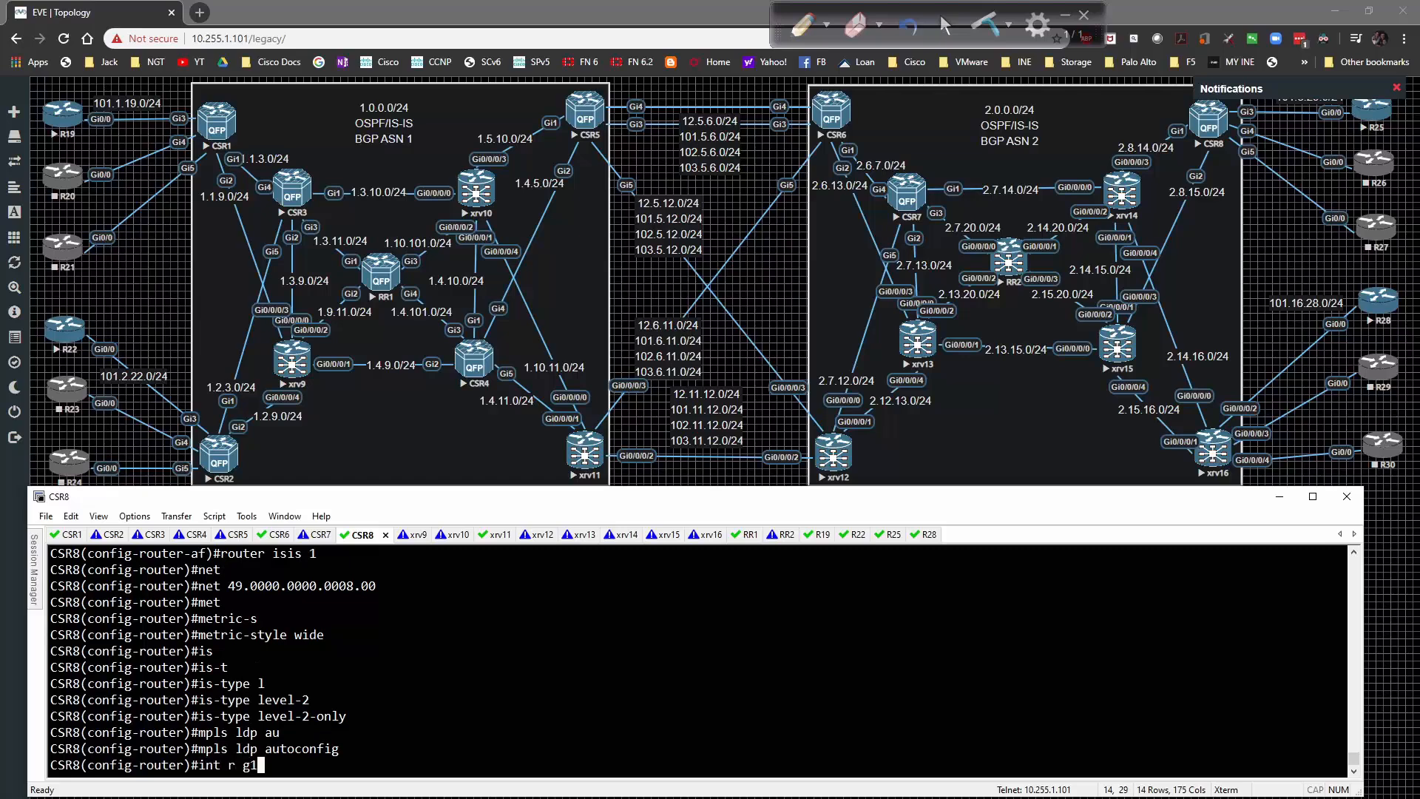
type("- 2 , lo0")
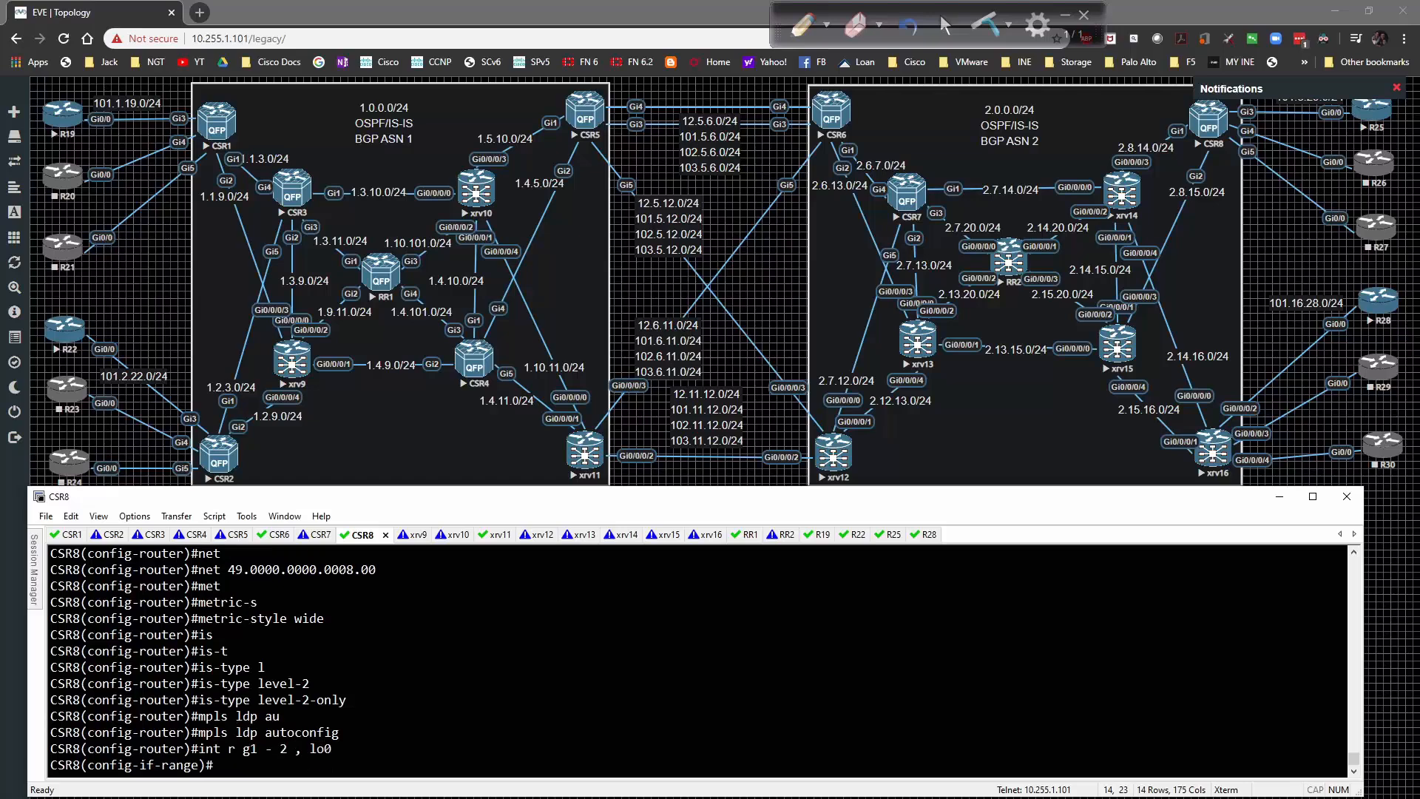
type("ip router isis 1")
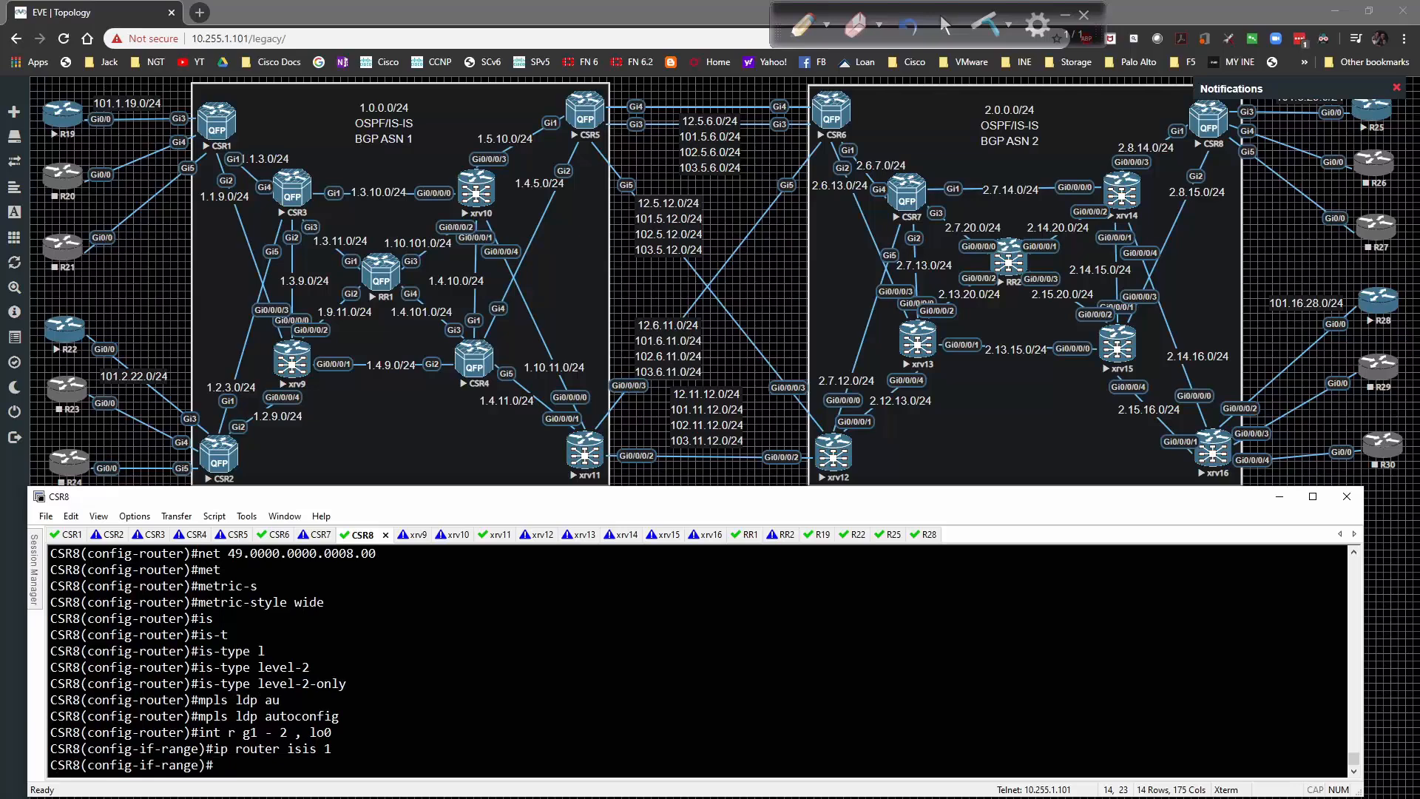
mouse_move(674, 645)
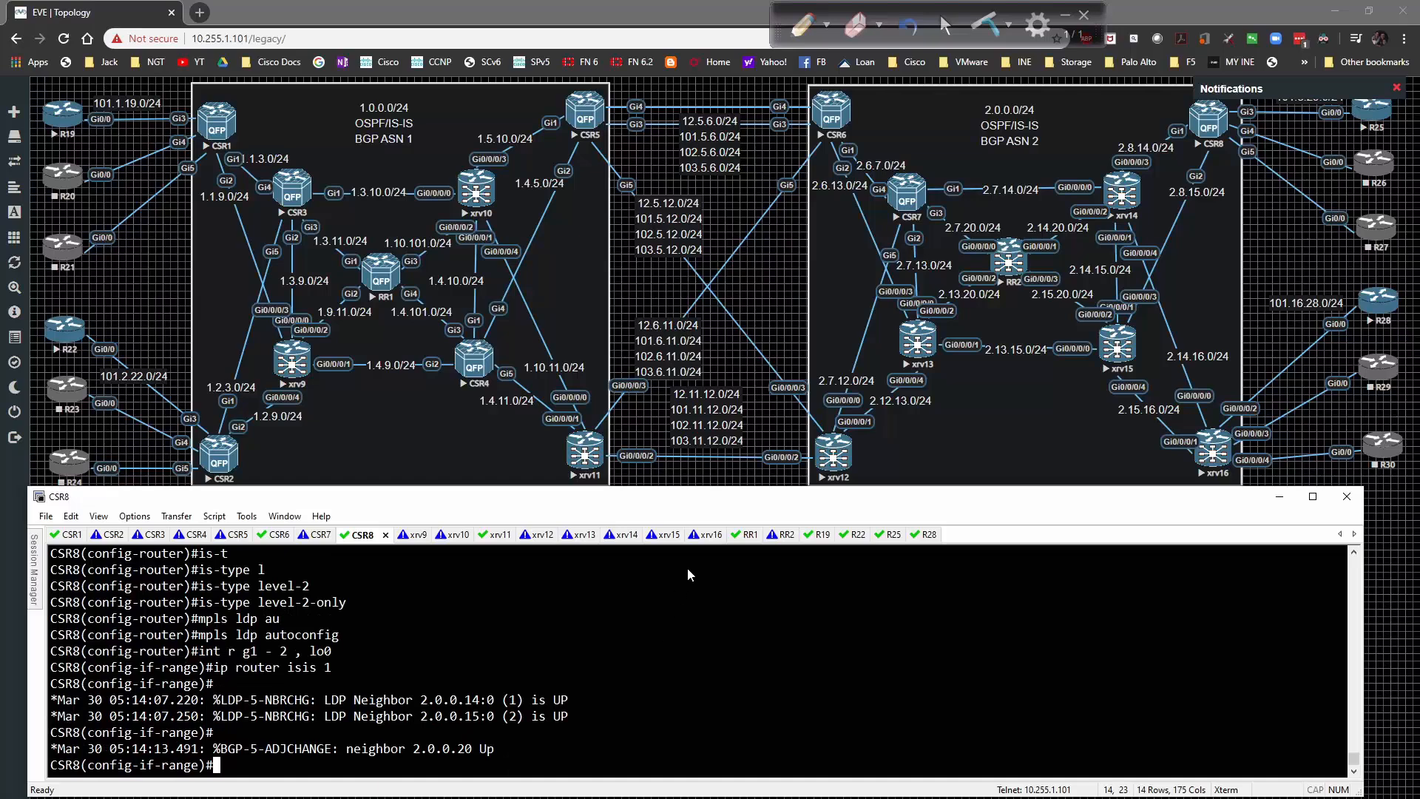
On XR16, check 'show bgp vpnv4 unicast neighbors' for VPNv4/VPNv6 advertised-and-received capabilities.
left_click(687, 533)
type("show bgp v")
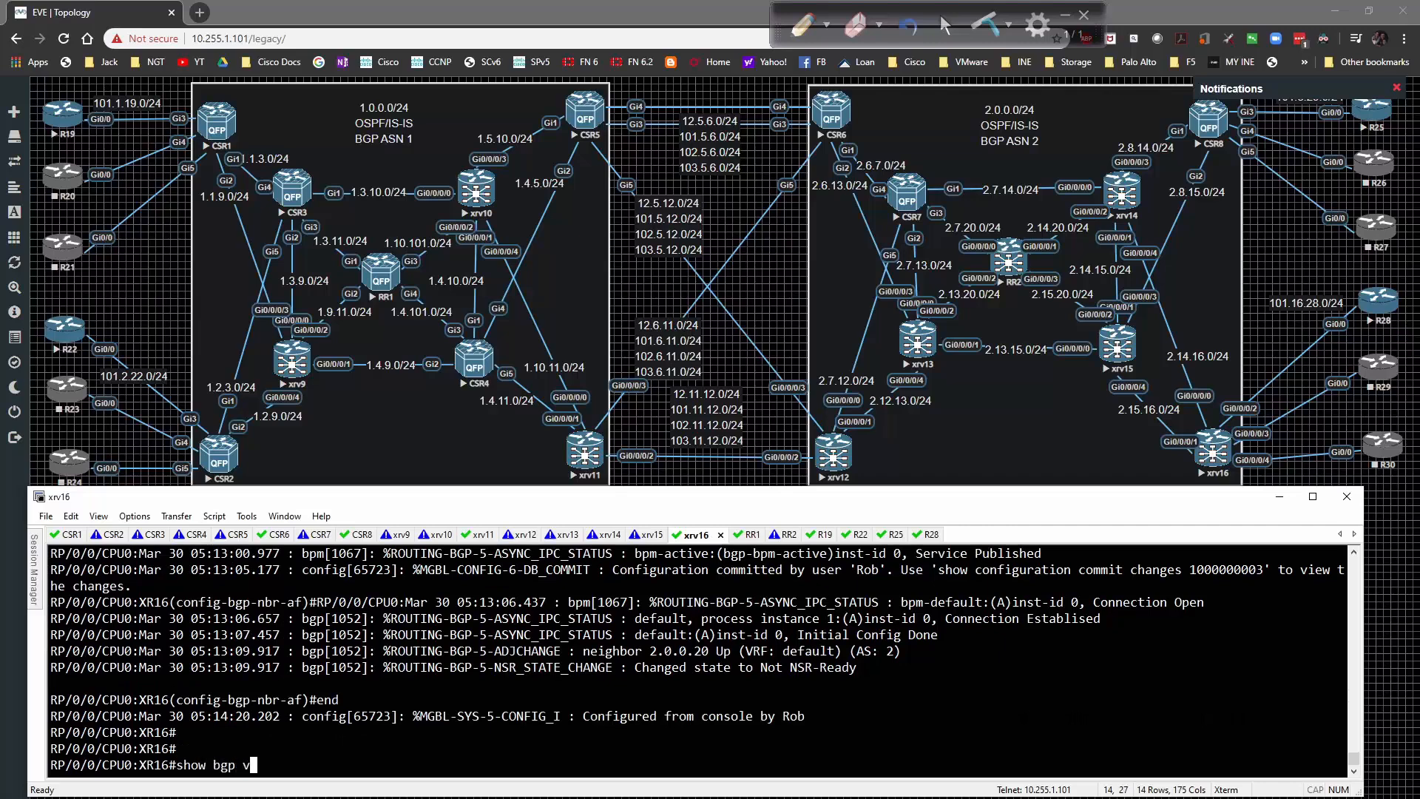
type("pnv4 unicast")
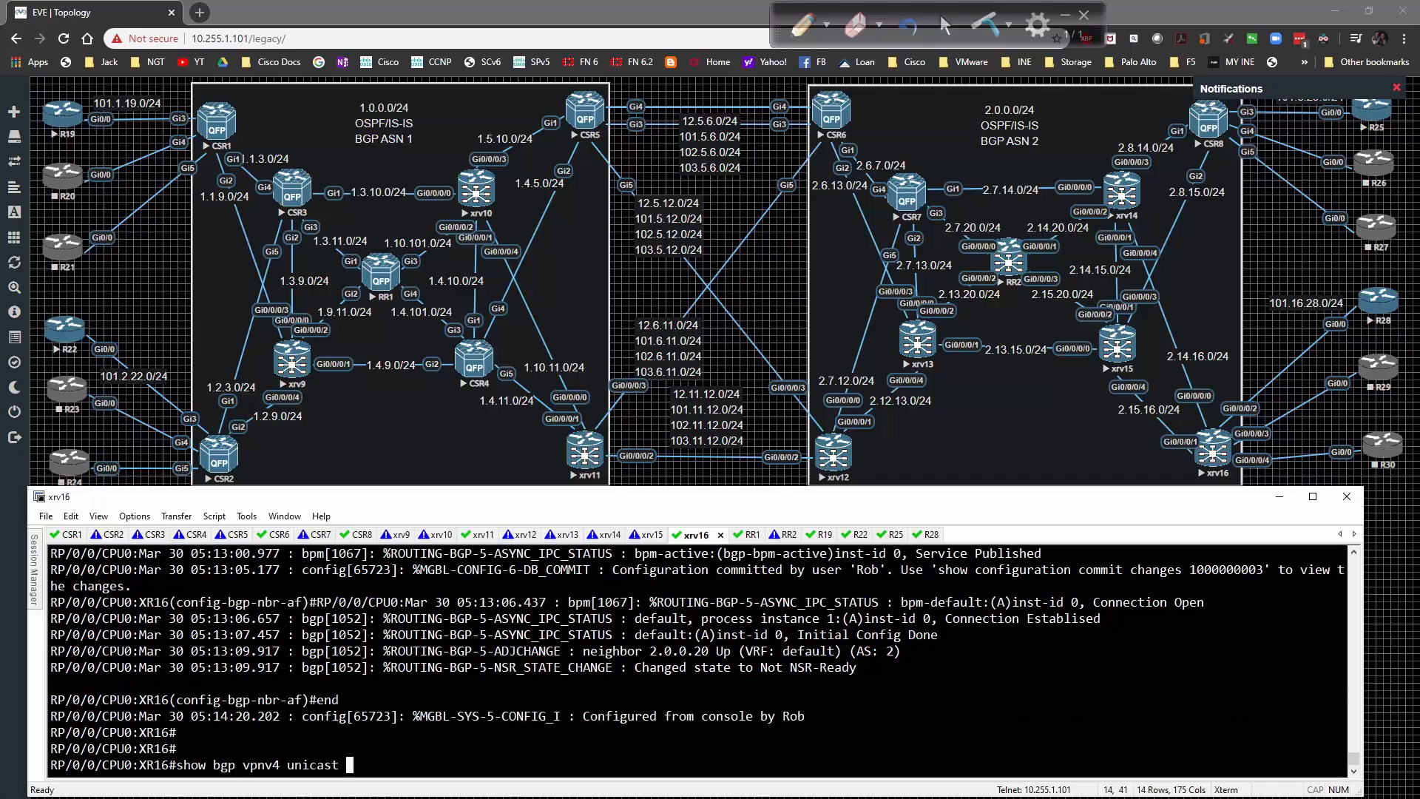
key("Return")
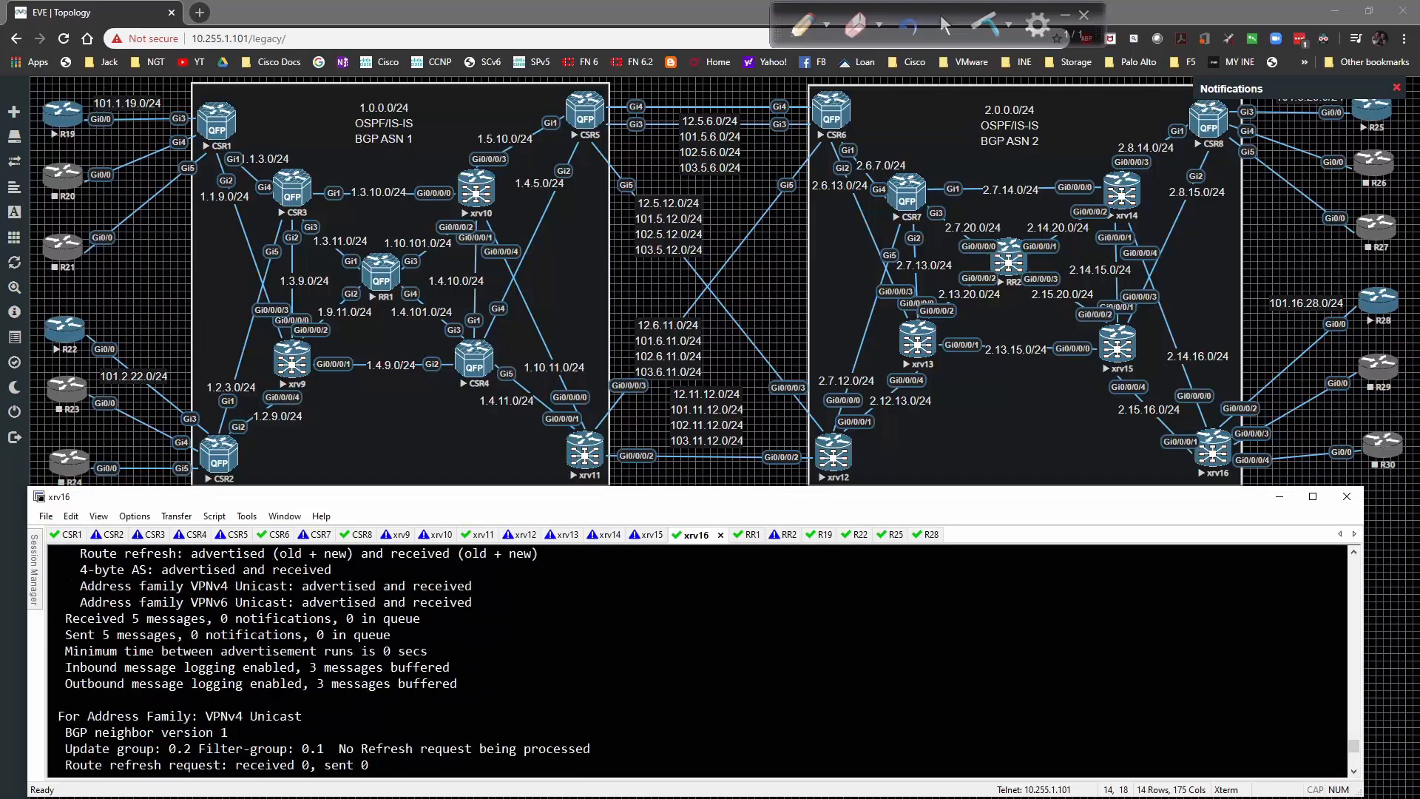
scroll("up", 3)
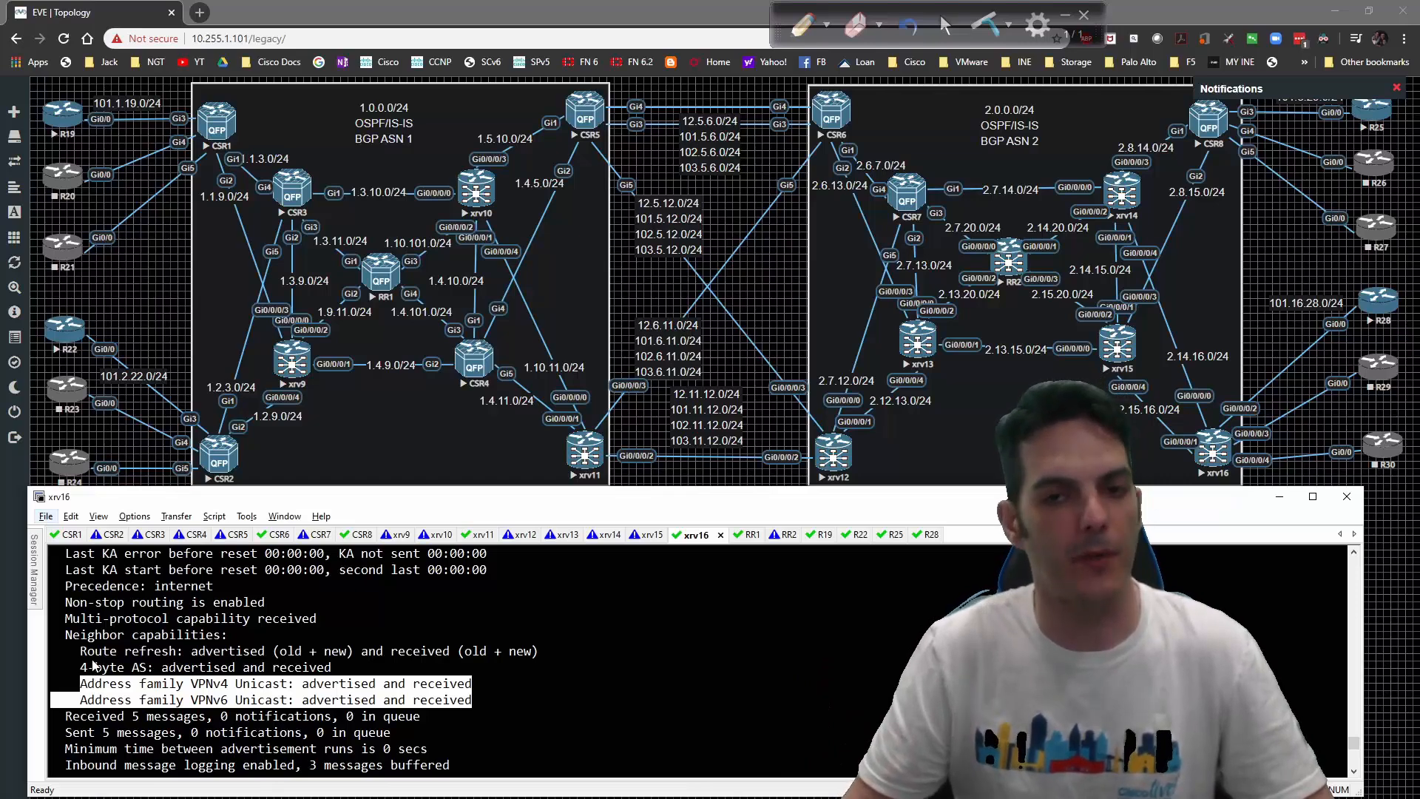
left_click(689, 707)
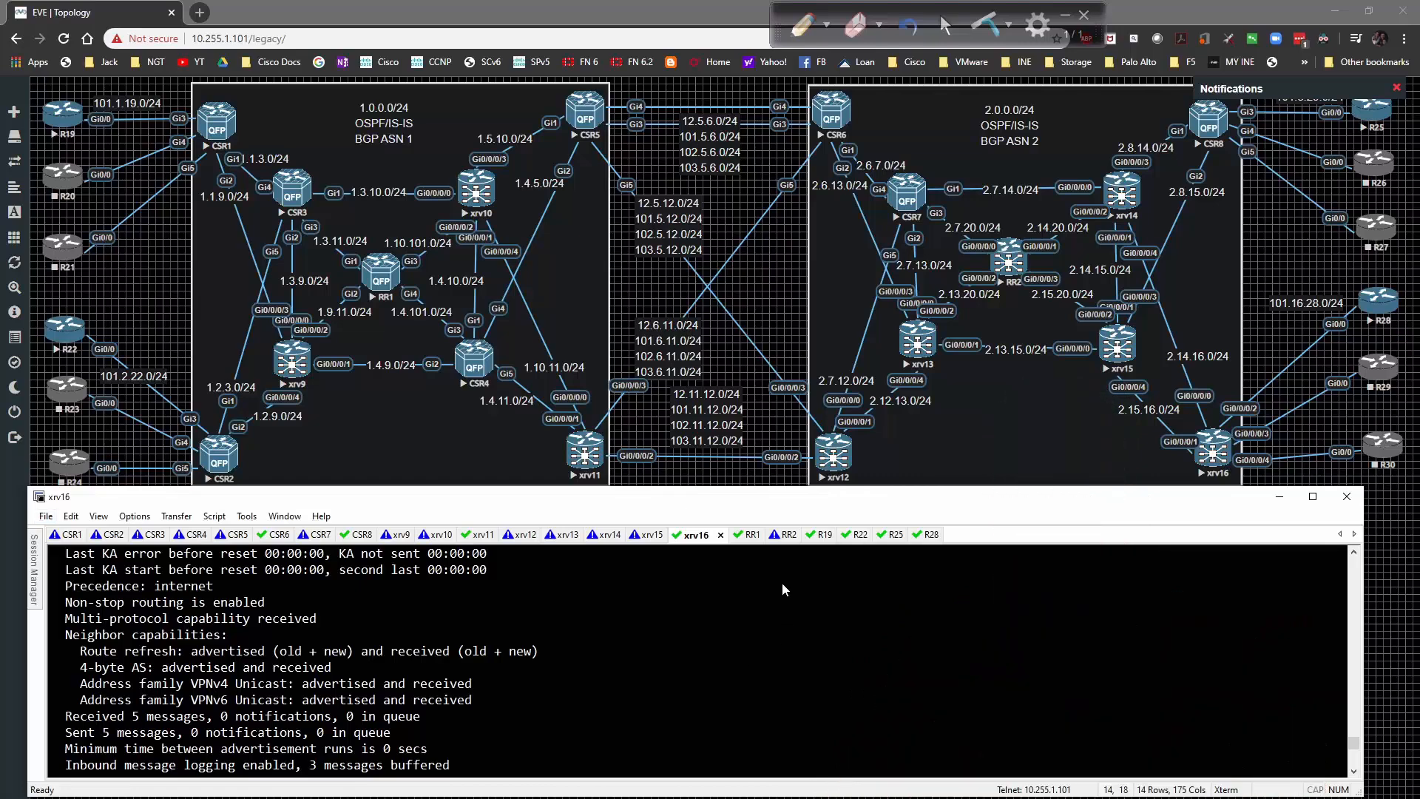
Run 'show bgp vpnv4 unicast summary' on RR2 confirming peers 2.0.0.6/8/12/16, then return to CSR8.
left_click(765, 533)
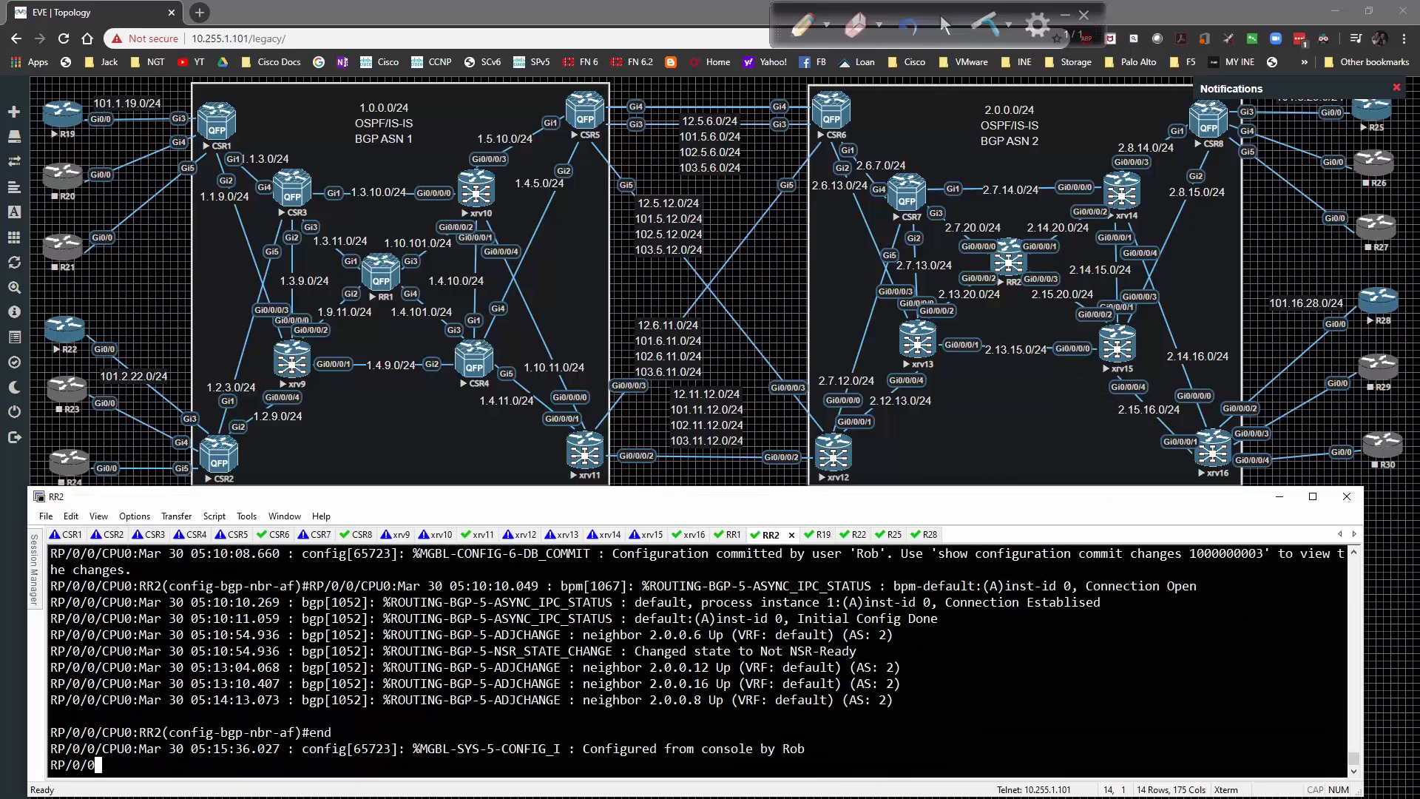
type("show bgp vpnv4")
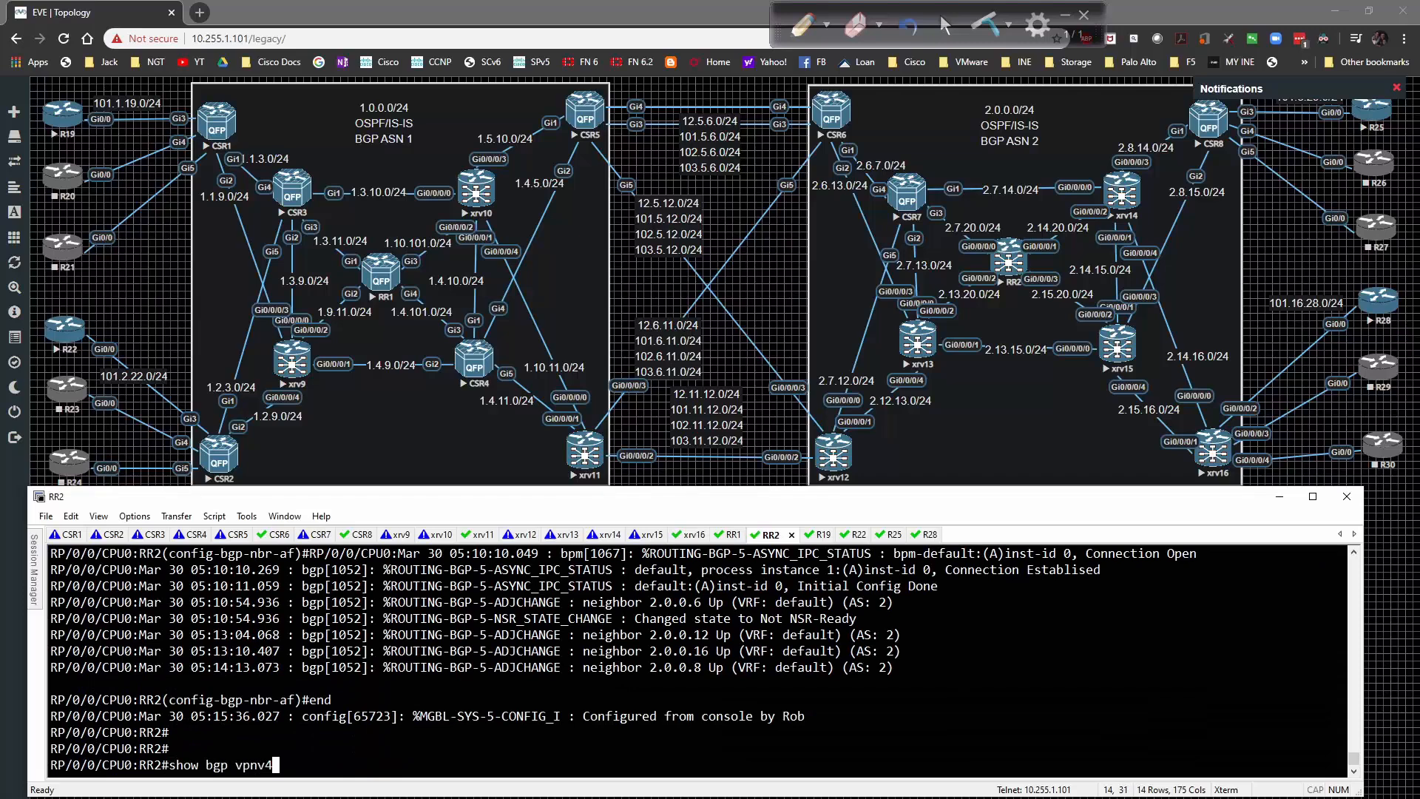
key("Return")
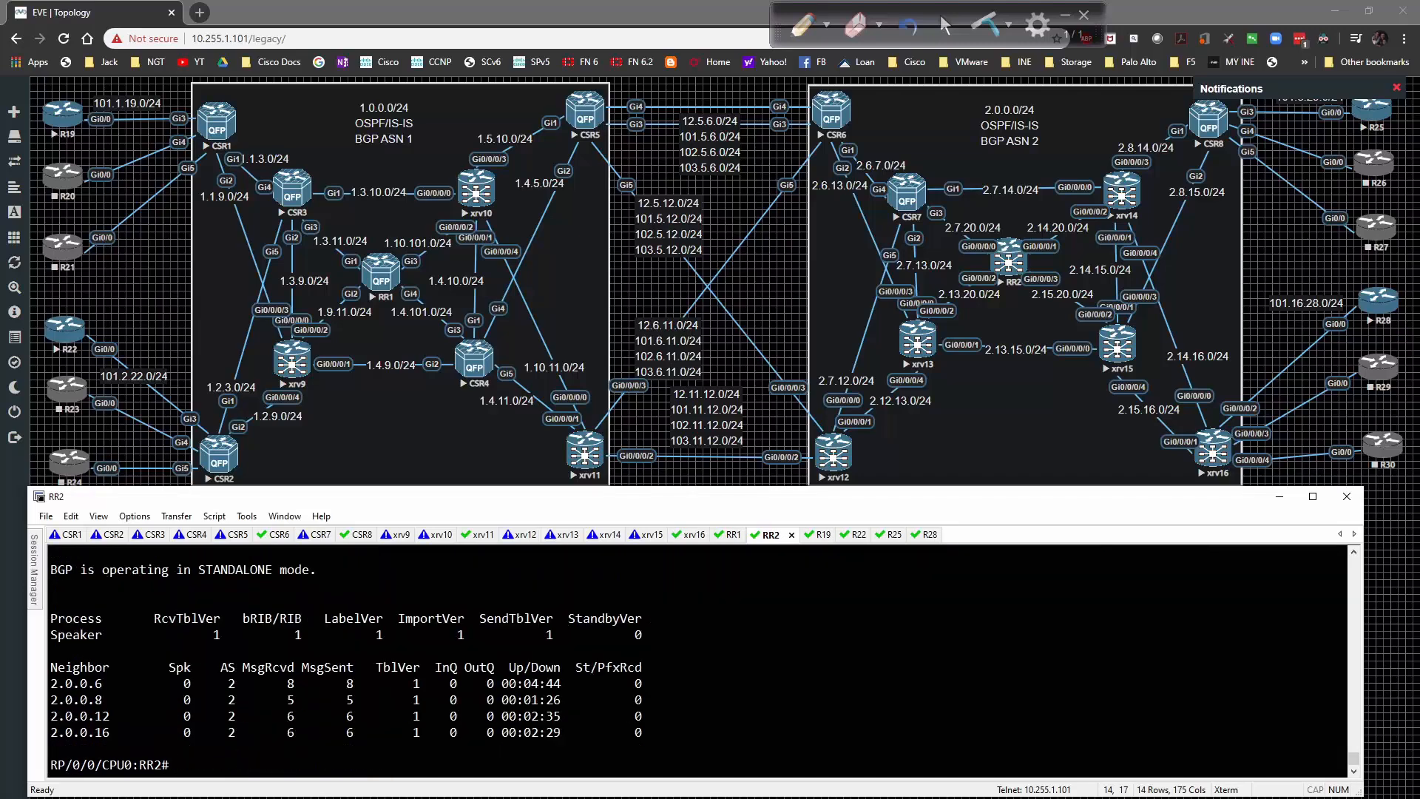
type("show bgp vpnv4 unicast summary")
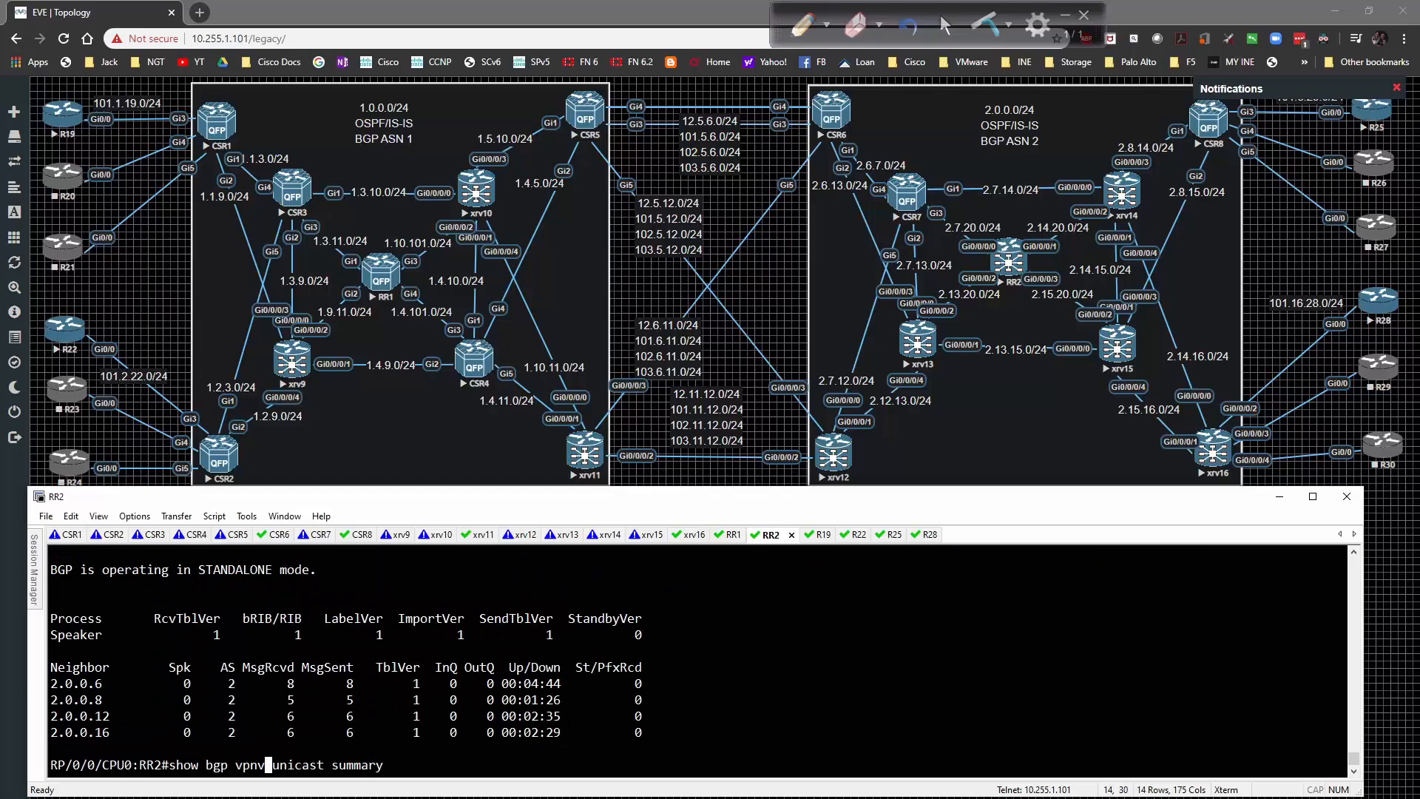
key("Return")
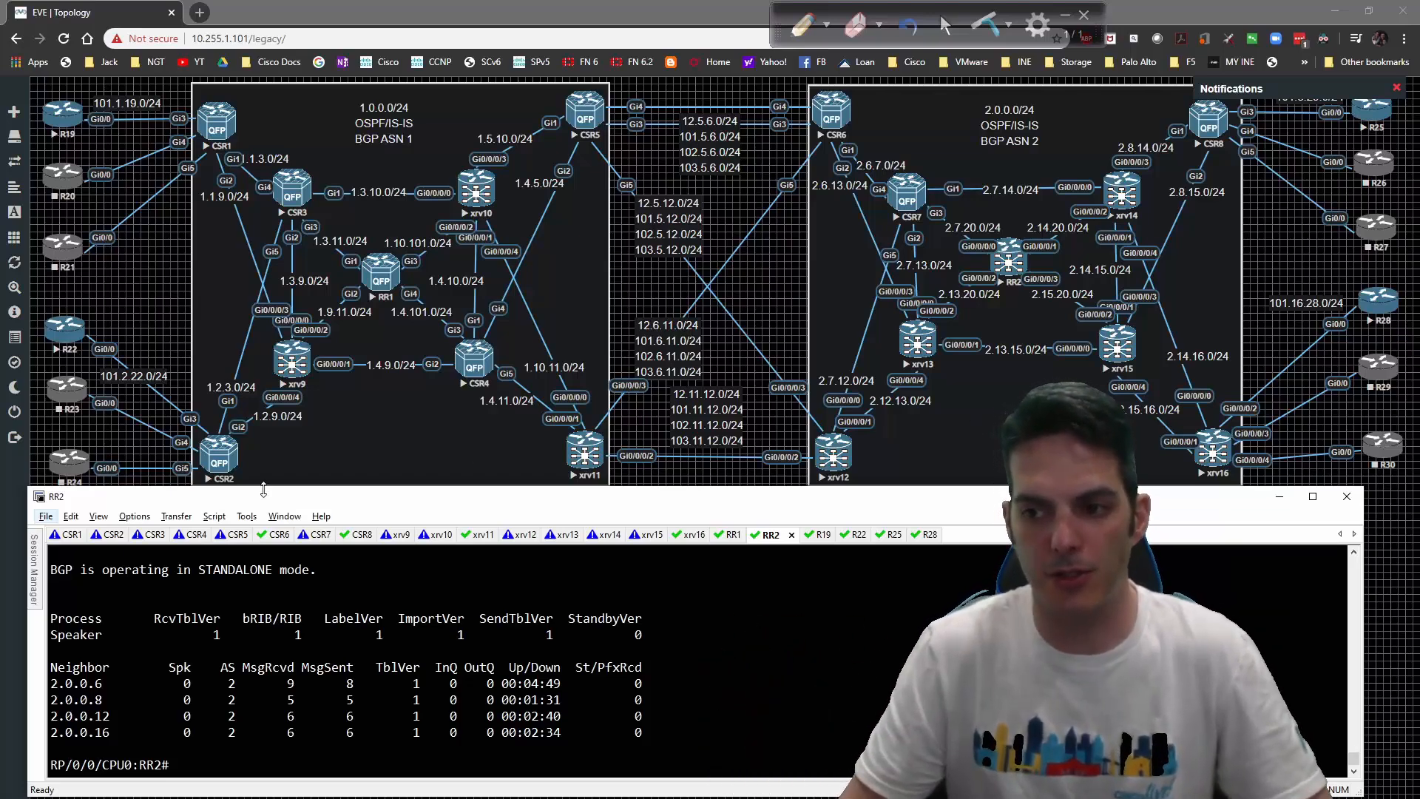
left_click(357, 534)
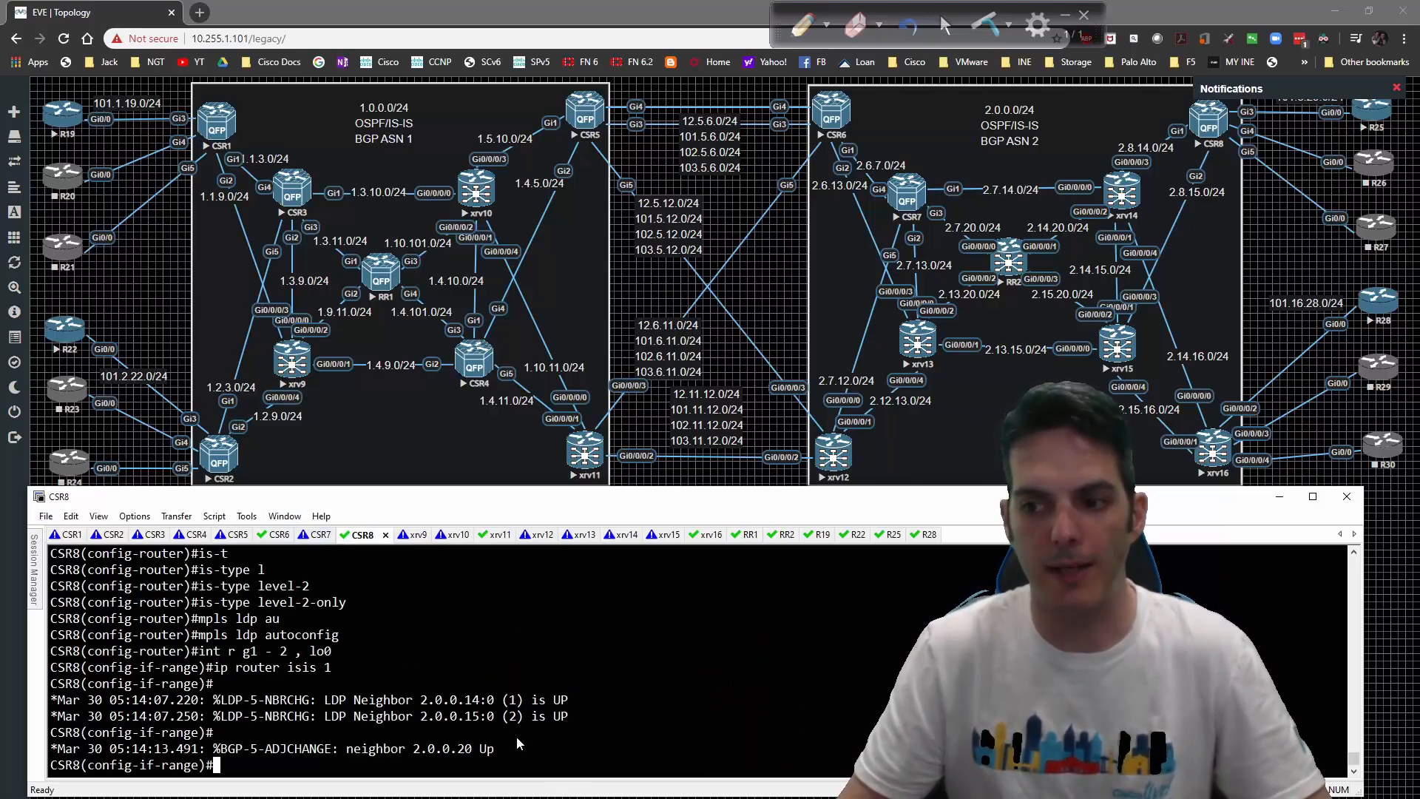
mouse_move(316, 533)
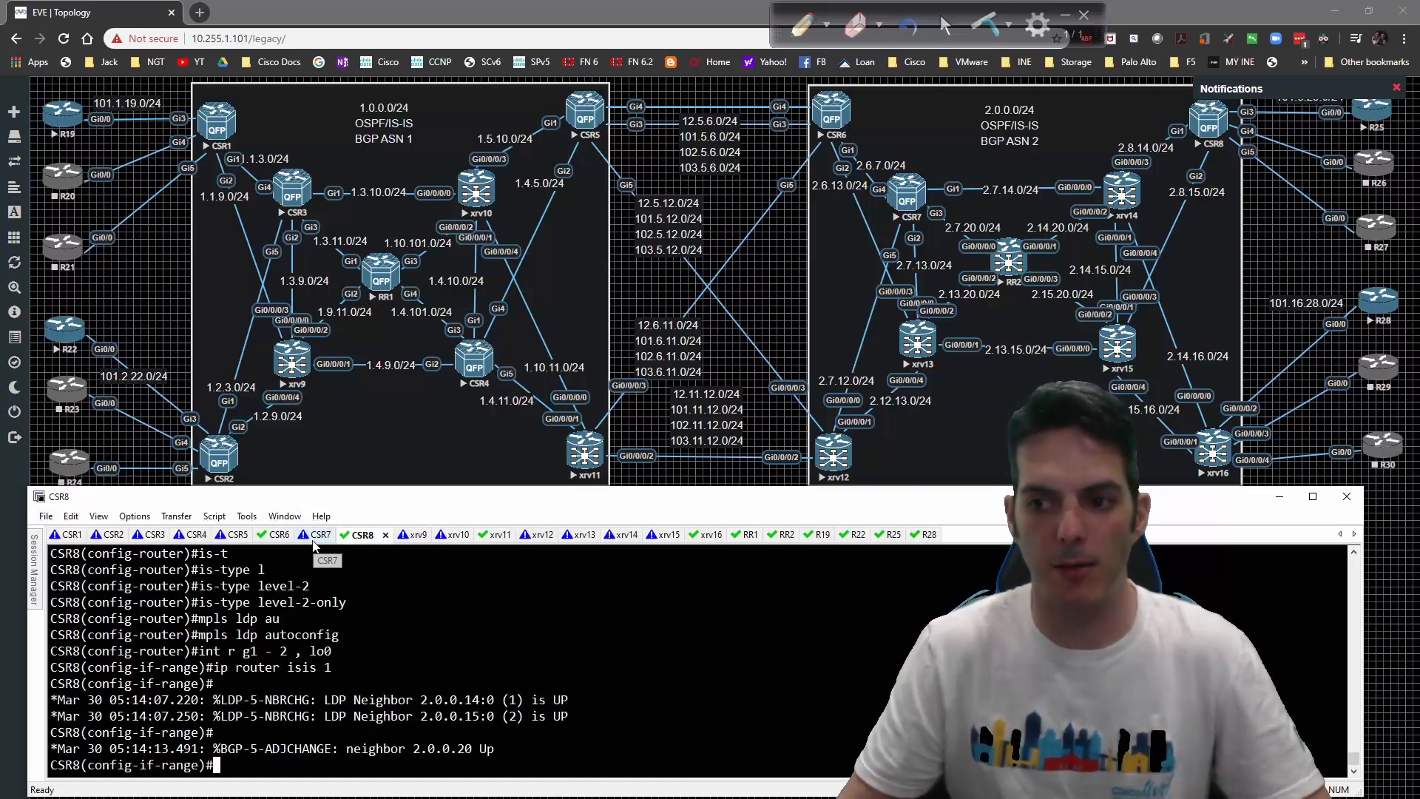